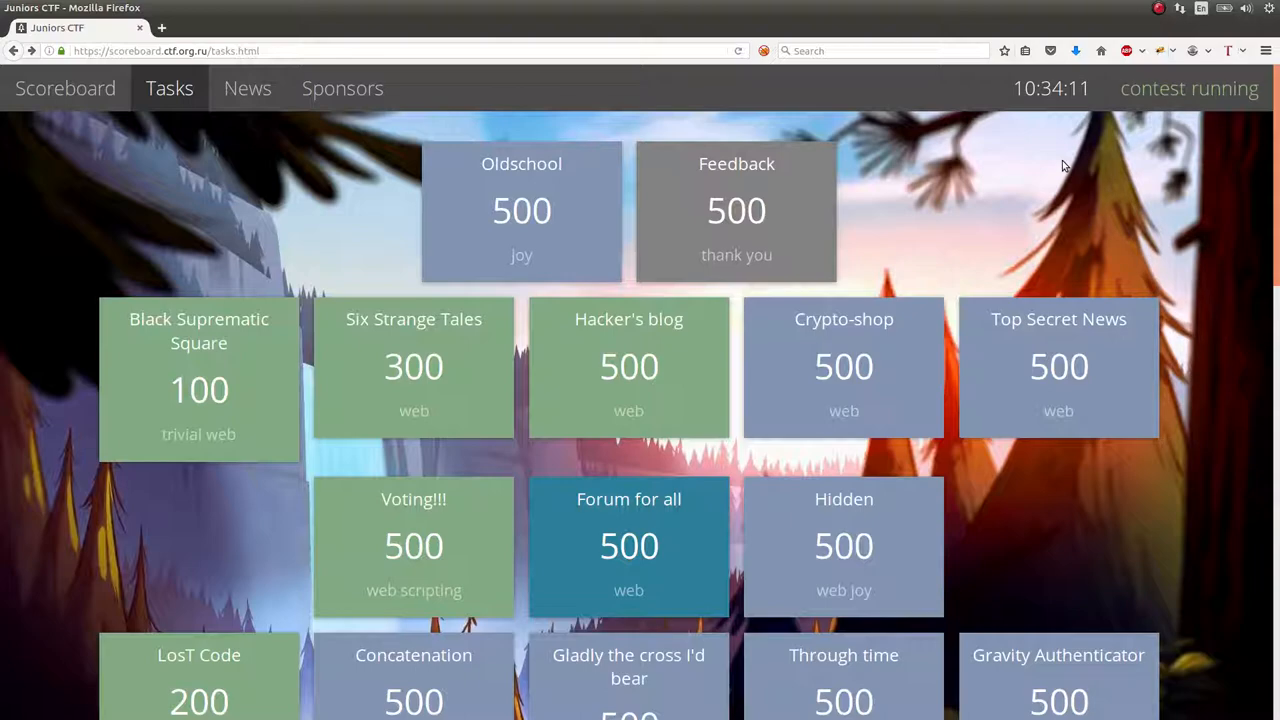
Scroll down the Tasks list to reach the Stop thief! forensics tile
{"action": "scroll", "scroll_direction": "down", "scroll_amount": 3}
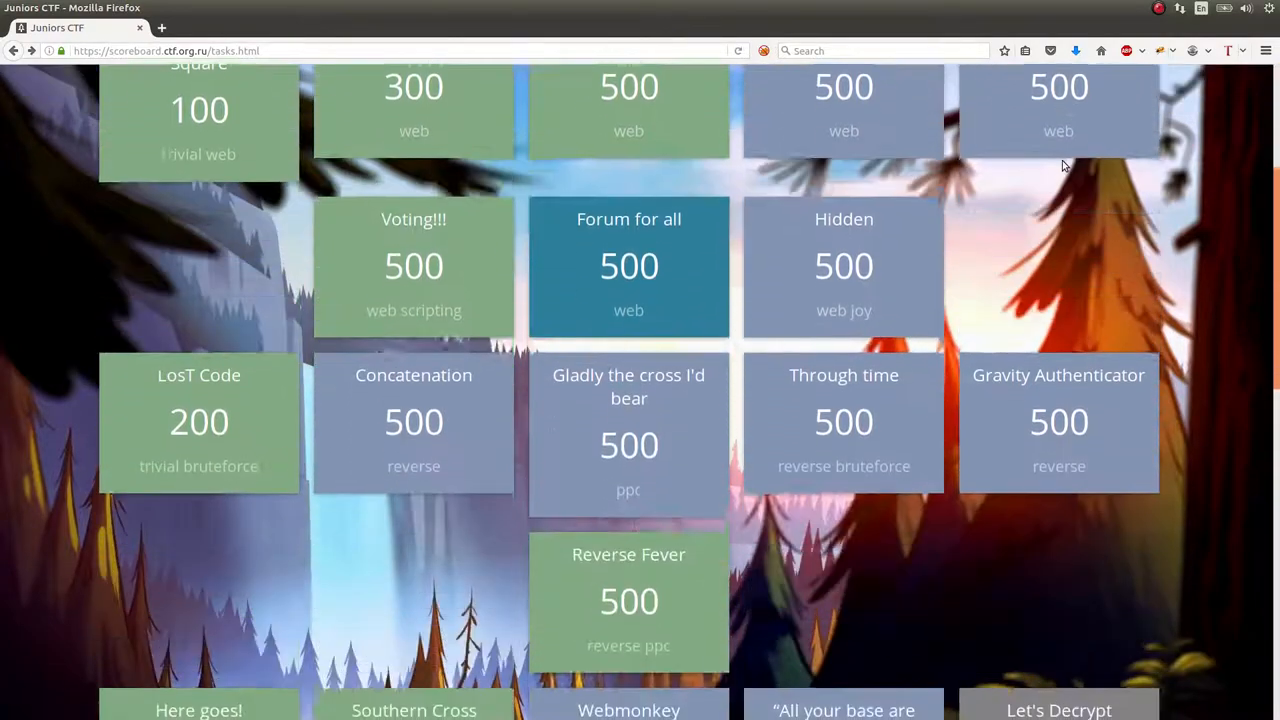
{"action": "scroll", "scroll_direction": "down", "scroll_amount": 3}
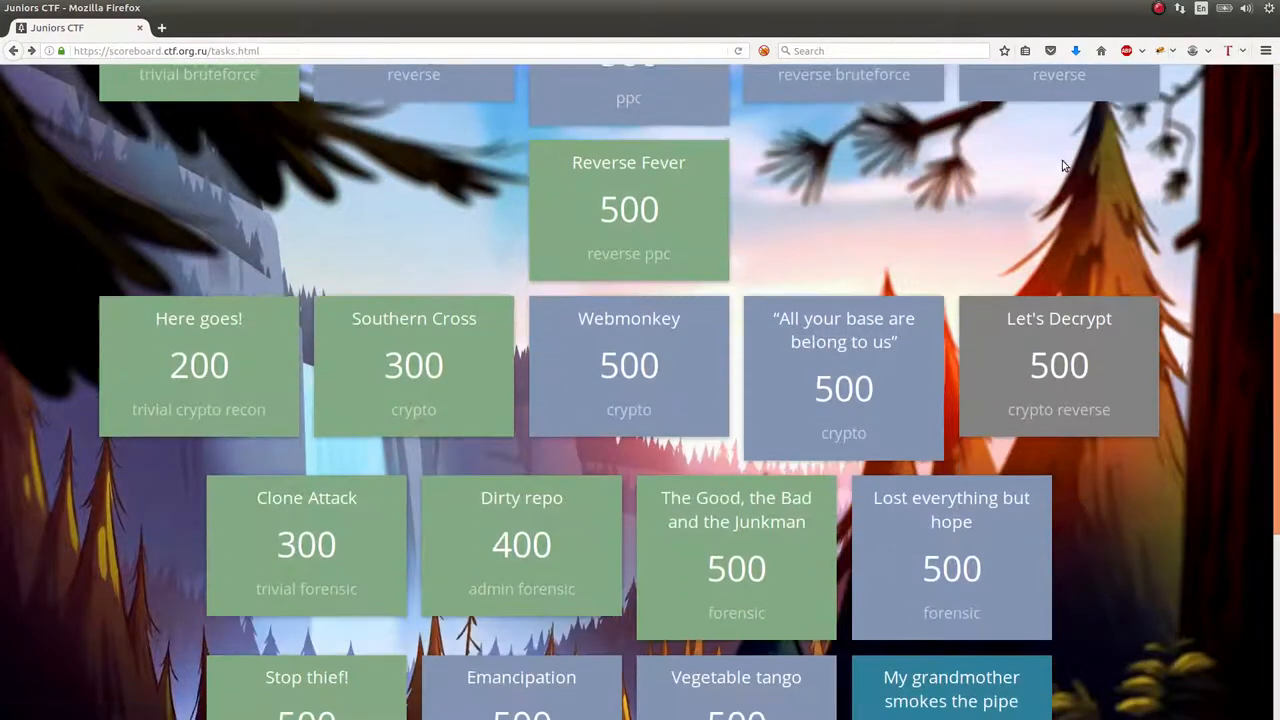
{"action": "scroll", "scroll_direction": "down", "scroll_amount": 3}
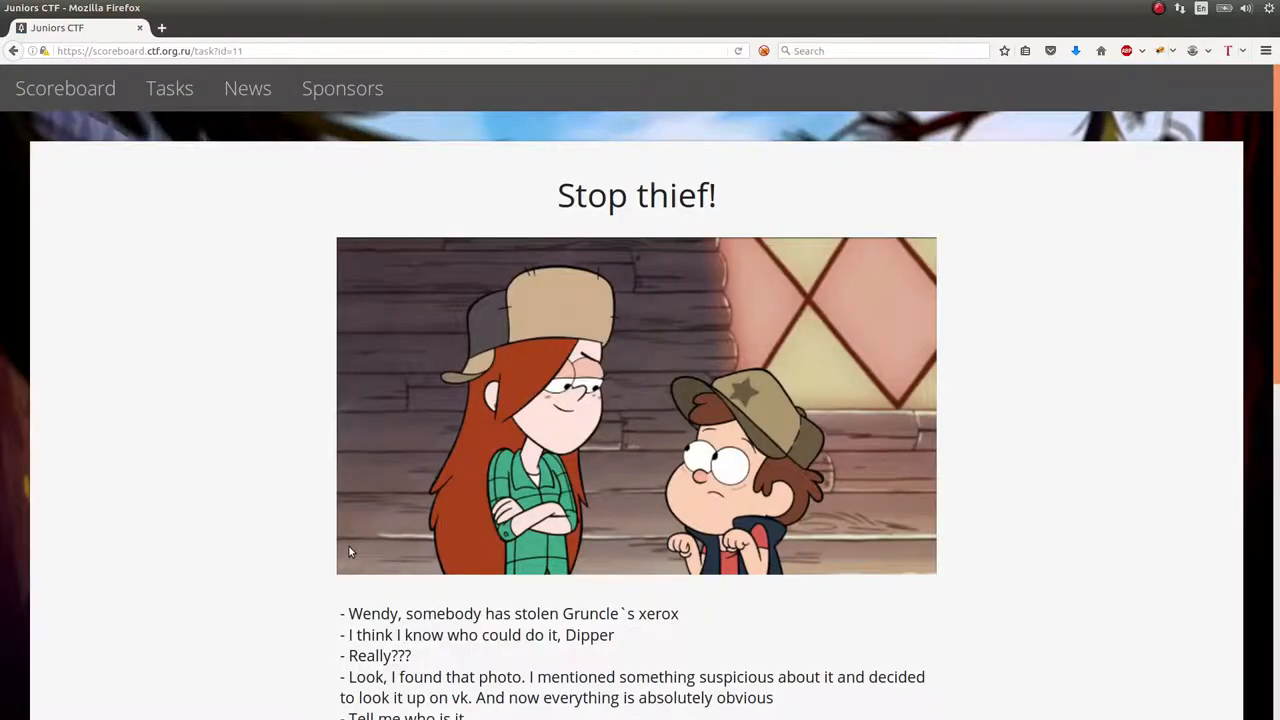
{"action": "mouse_move", "coordinate": [1025, 546]}
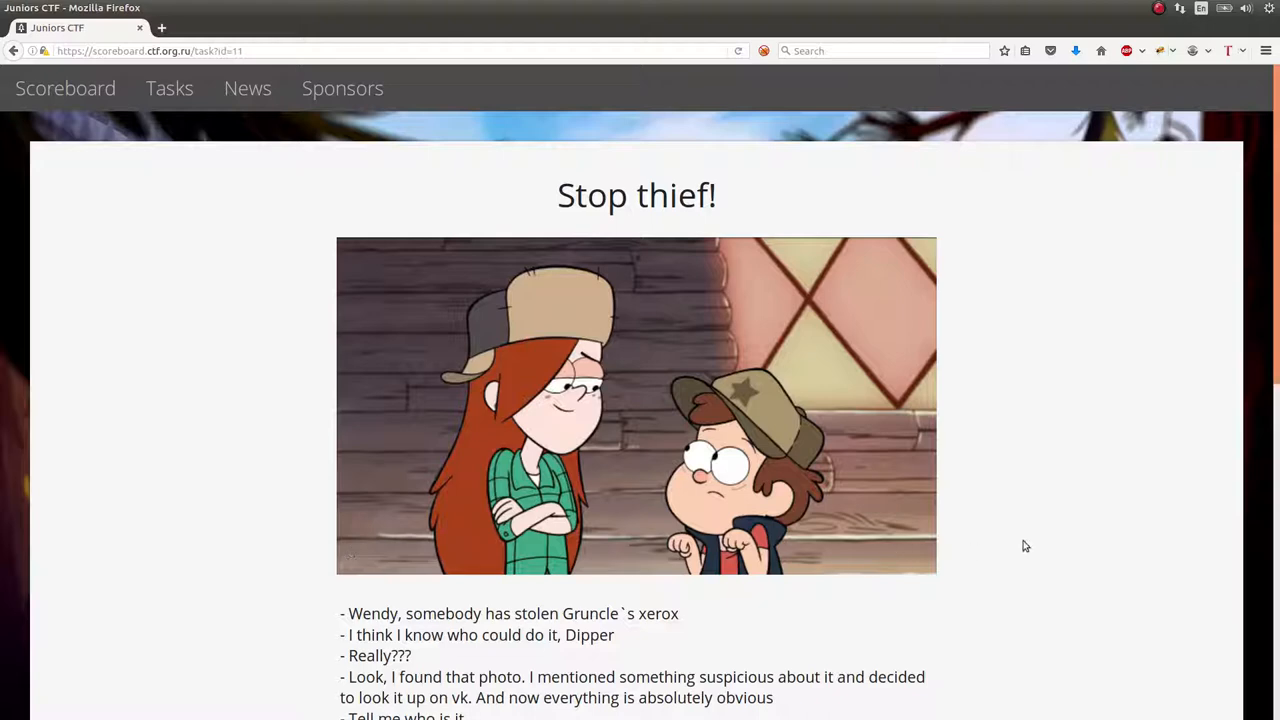
Read the Stop thief! dialogue and view the xerox shop sign photo and its 'Already solved' status
{"action": "scroll", "scroll_direction": "down", "scroll_amount": 3}
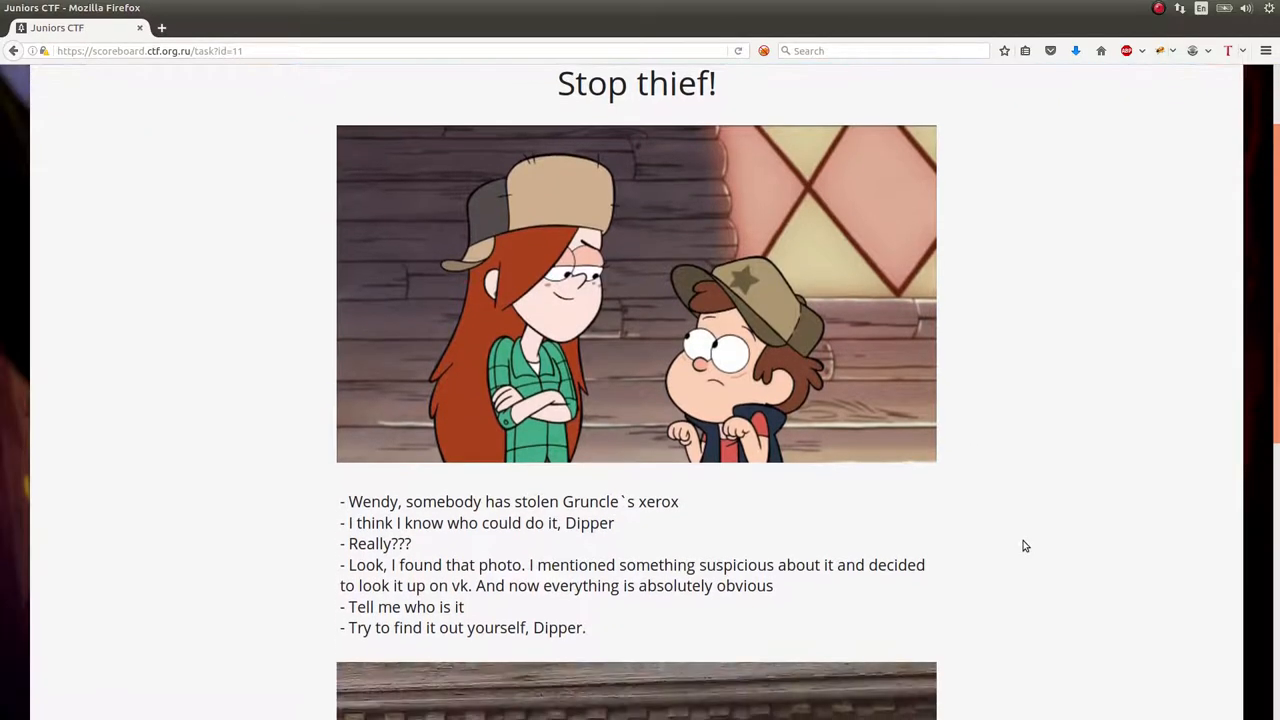
{"action": "scroll", "scroll_direction": "down", "scroll_amount": 3}
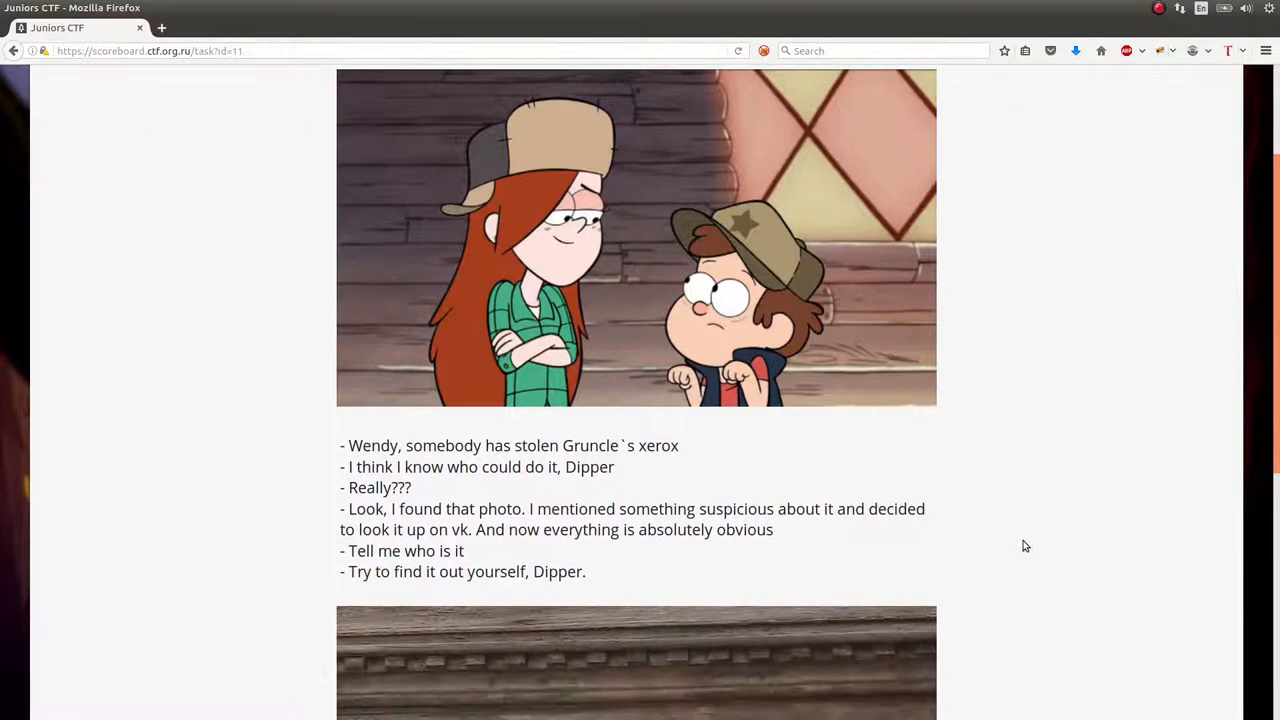
{"action": "scroll", "scroll_direction": "down", "scroll_amount": 3}
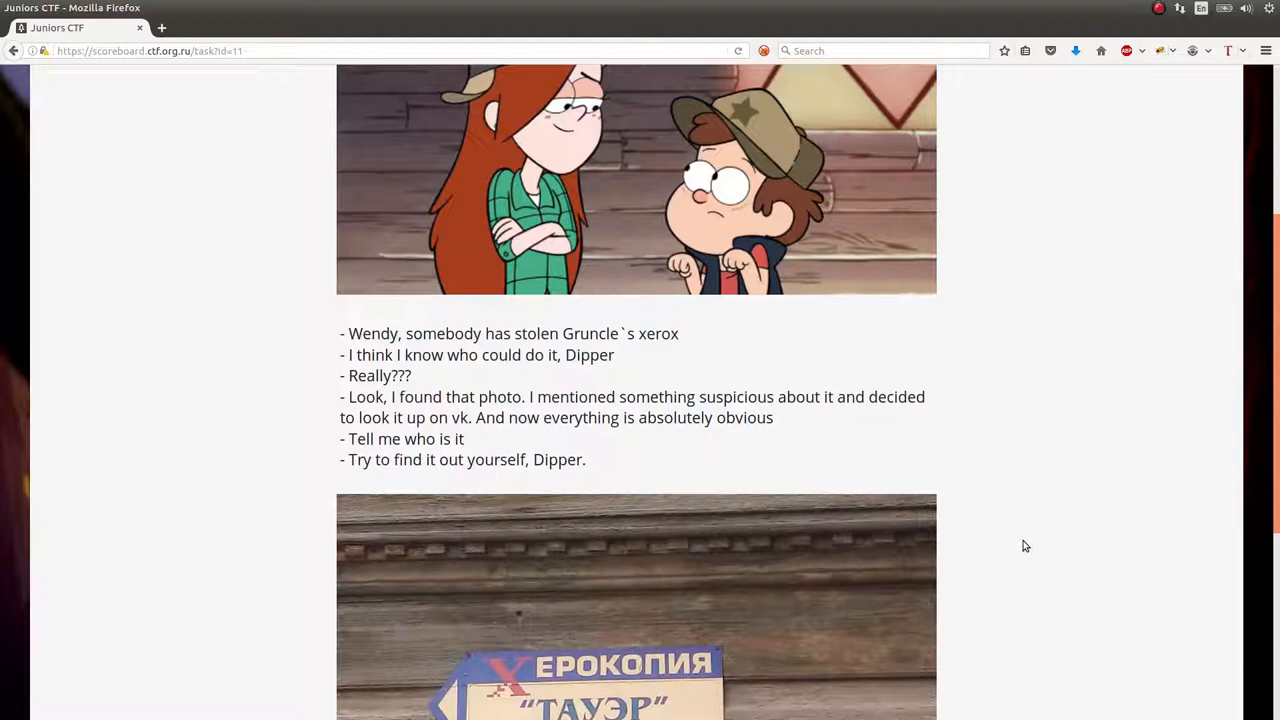
{"action": "scroll", "scroll_direction": "down", "scroll_amount": 3}
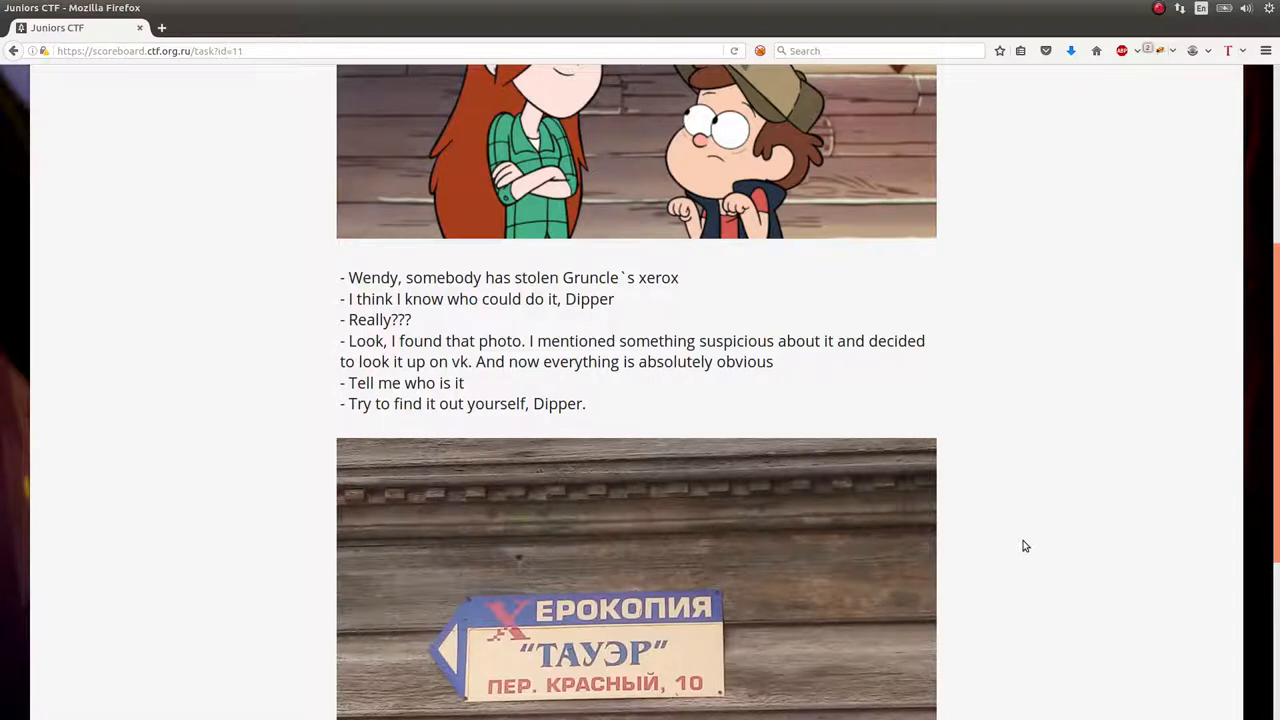
{"action": "mouse_move", "coordinate": [642, 428]}
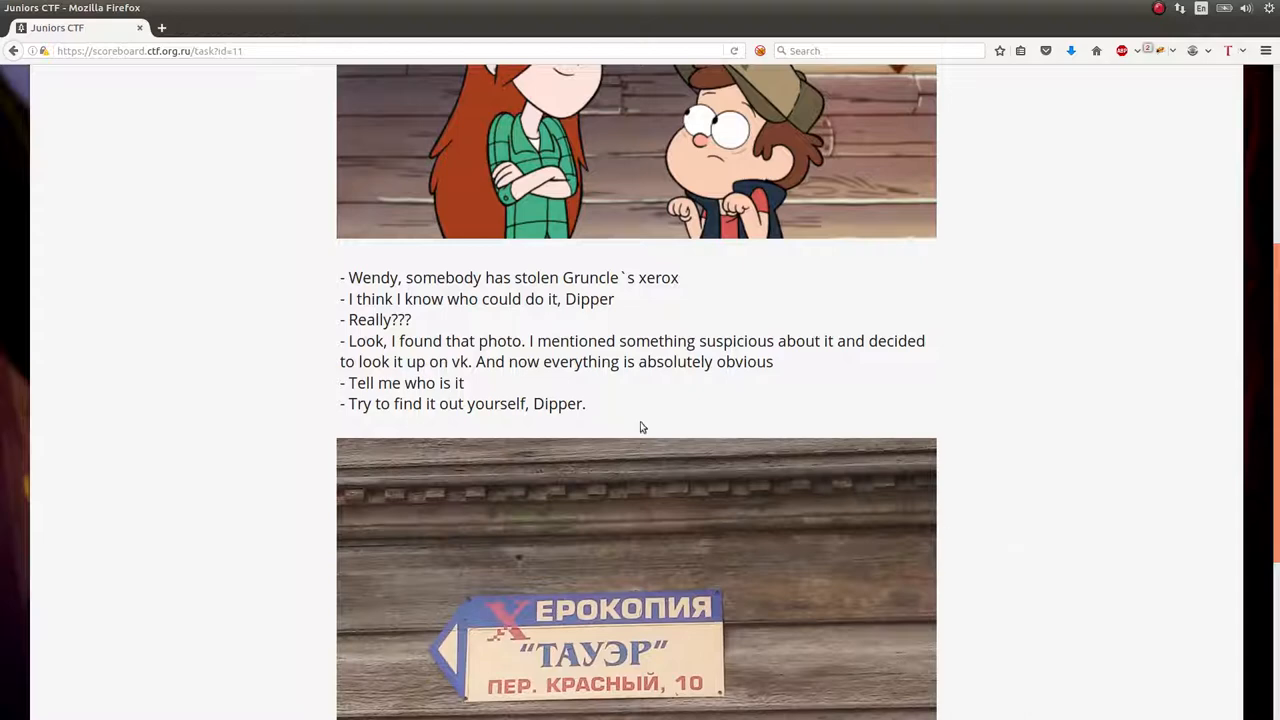
{"action": "mouse_move", "coordinate": [745, 292]}
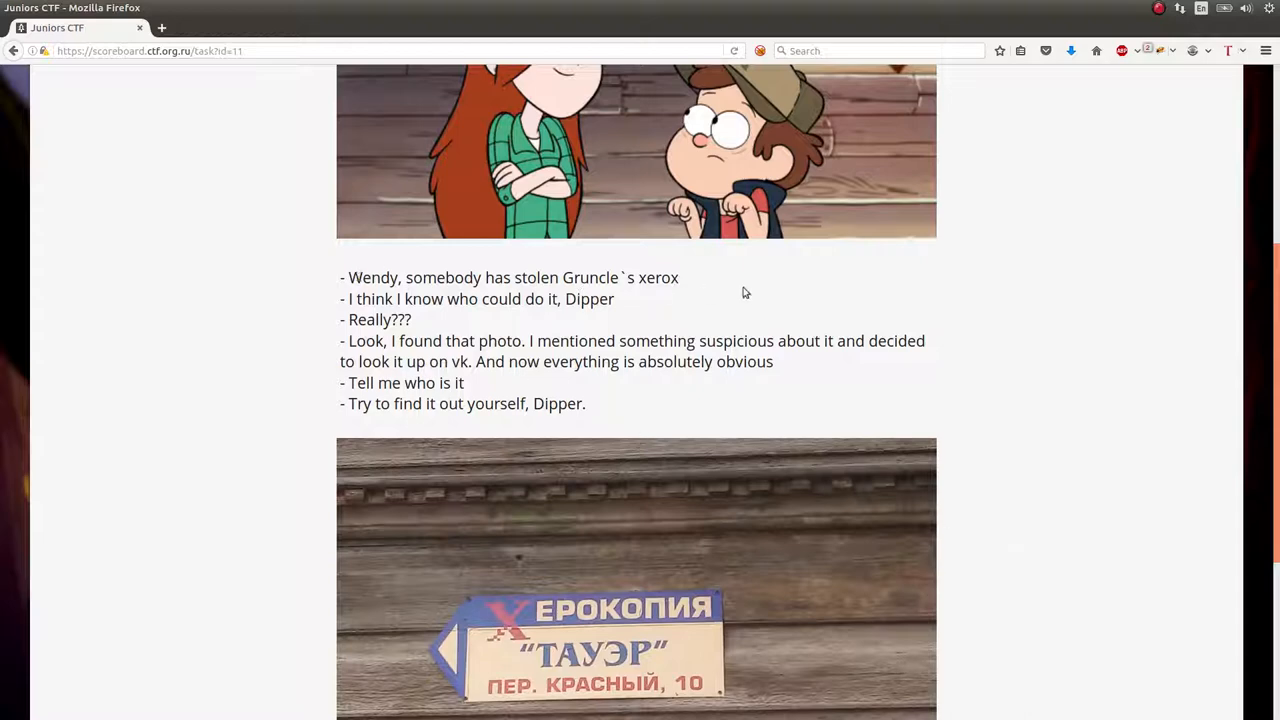
{"action": "mouse_move", "coordinate": [703, 291]}
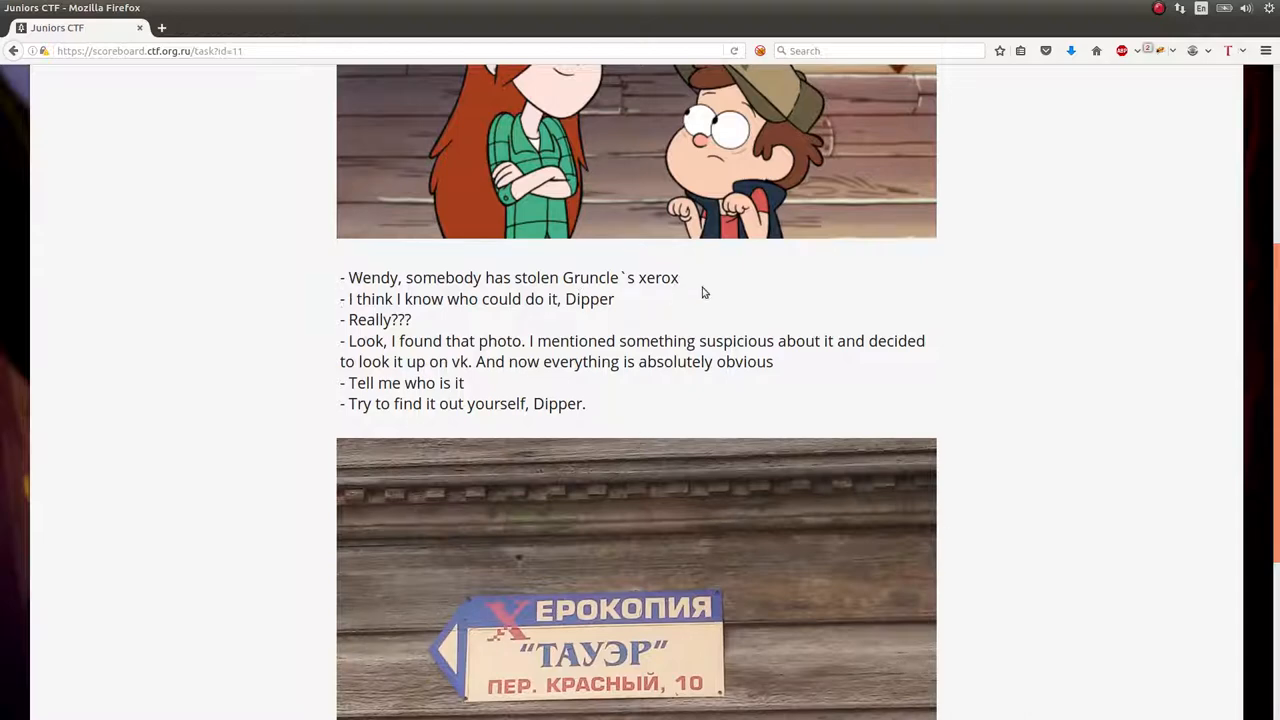
{"action": "mouse_move", "coordinate": [941, 371]}
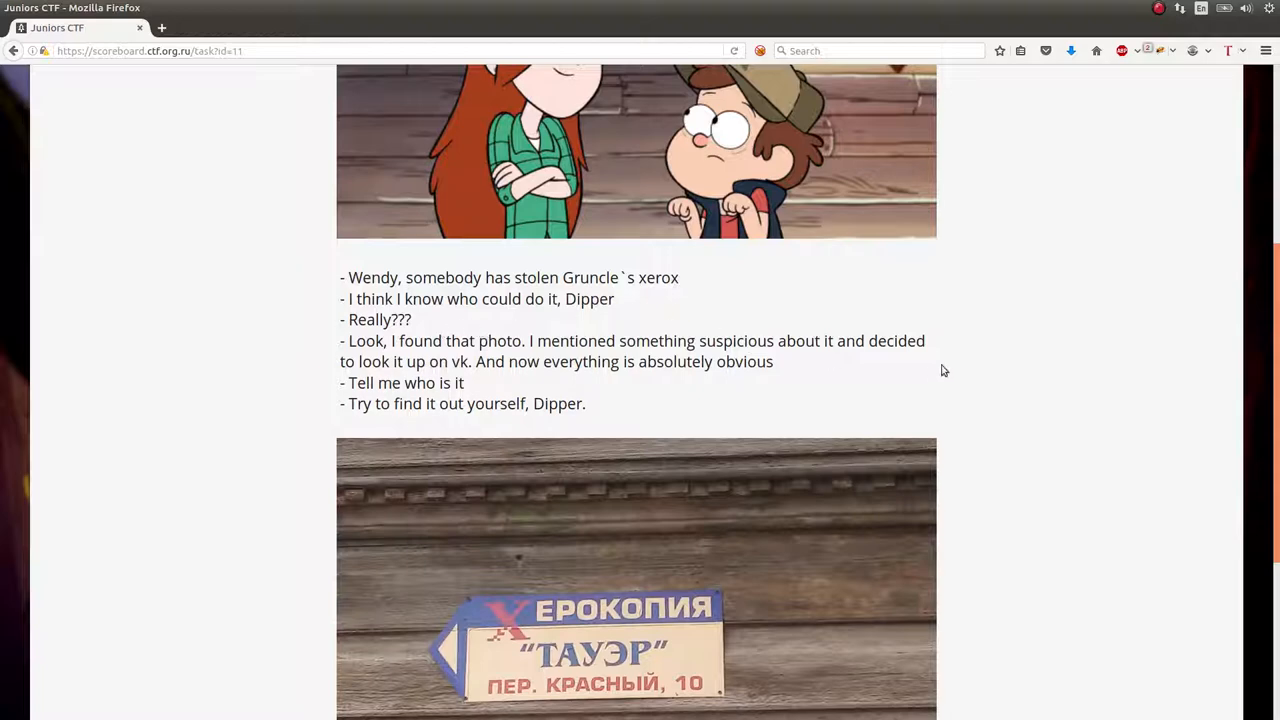
{"action": "mouse_move", "coordinate": [560, 350]}
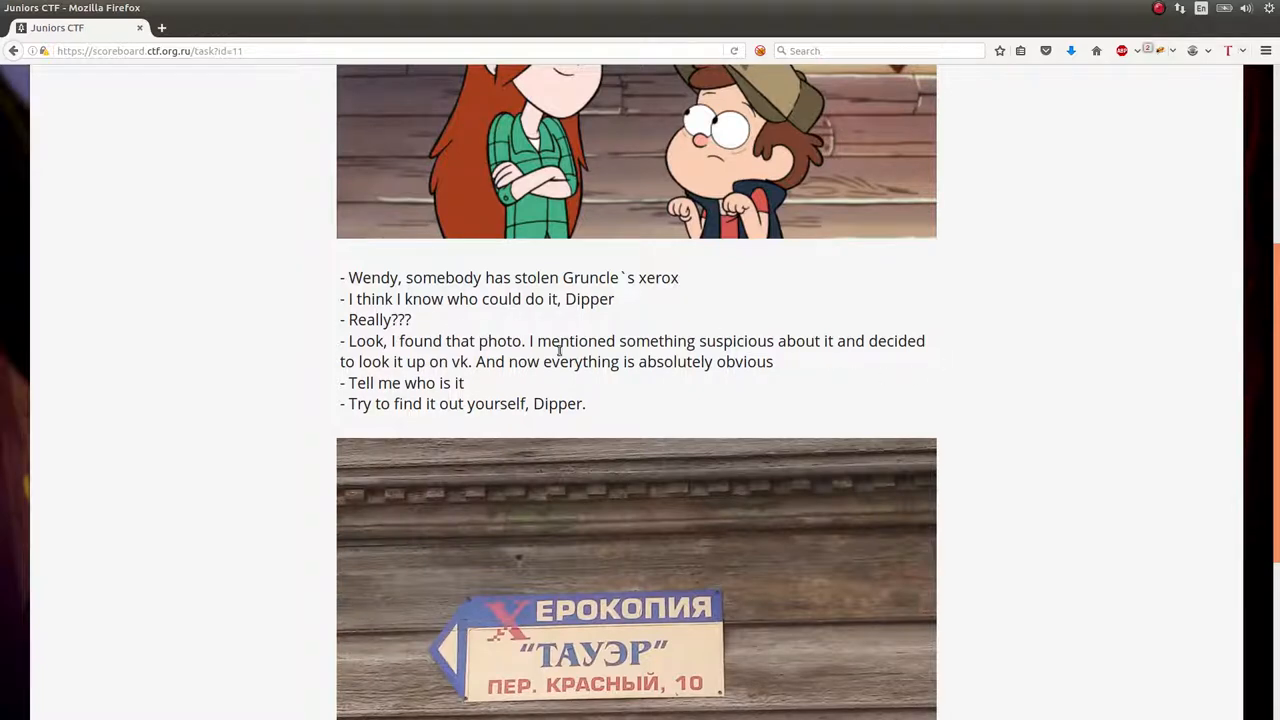
{"action": "mouse_move", "coordinate": [700, 389]}
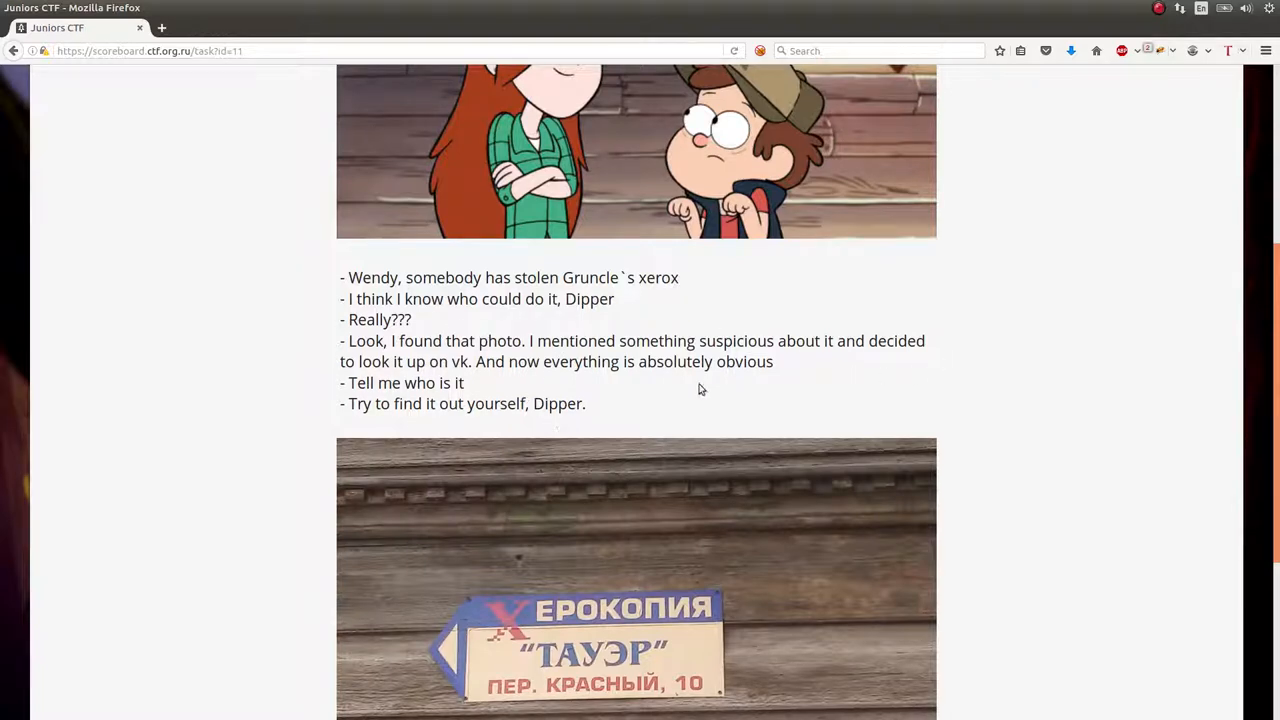
{"action": "scroll", "scroll_direction": "down", "scroll_amount": 3}
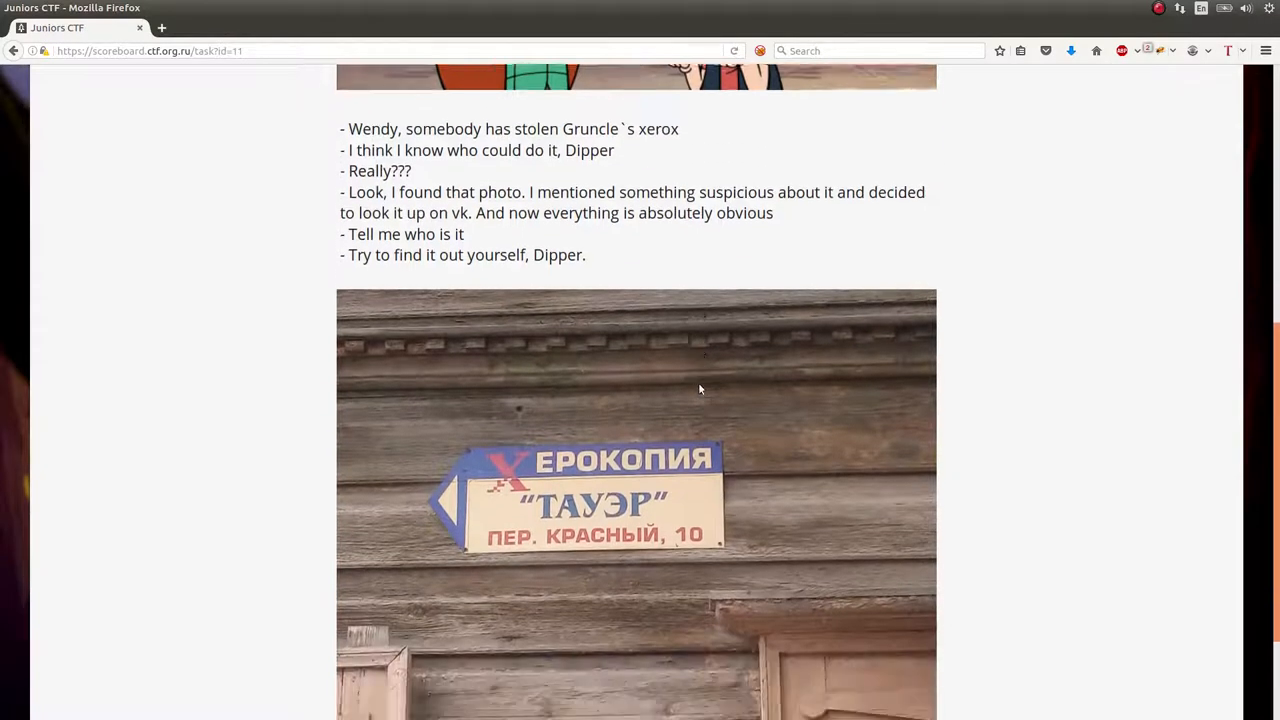
{"action": "scroll", "scroll_direction": "down", "scroll_amount": 3}
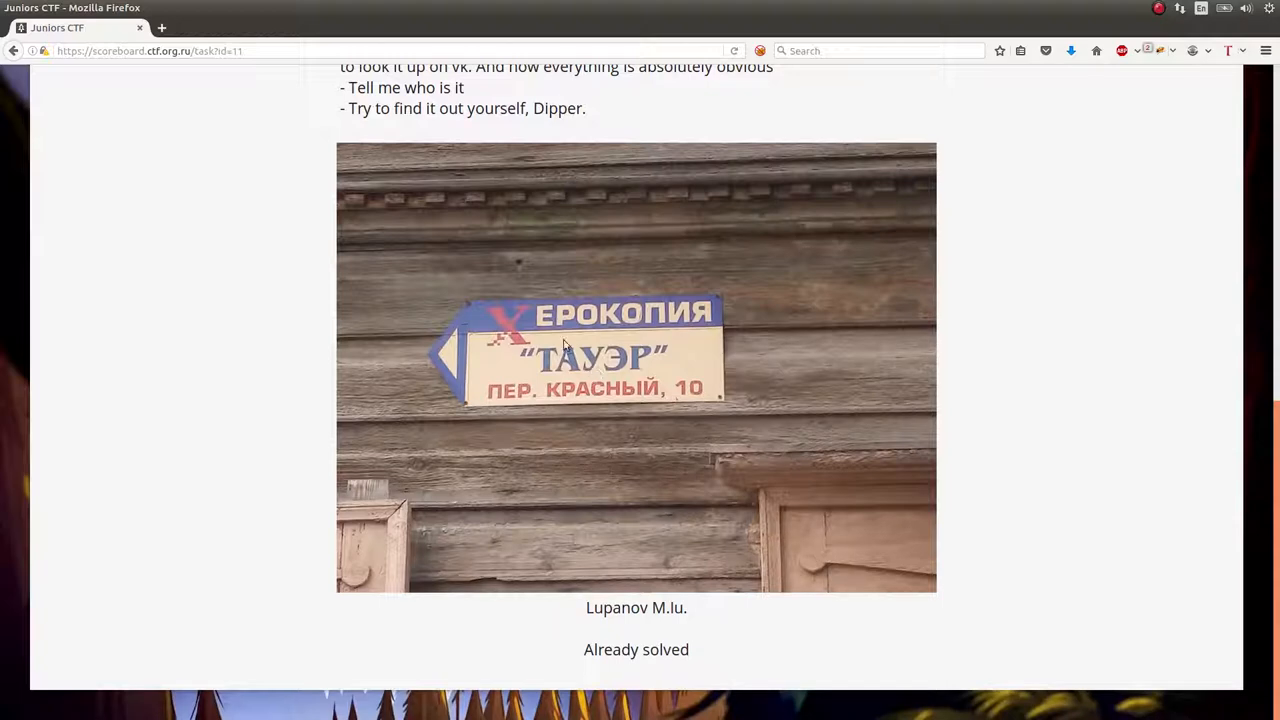
{"action": "mouse_move", "coordinate": [533, 377]}
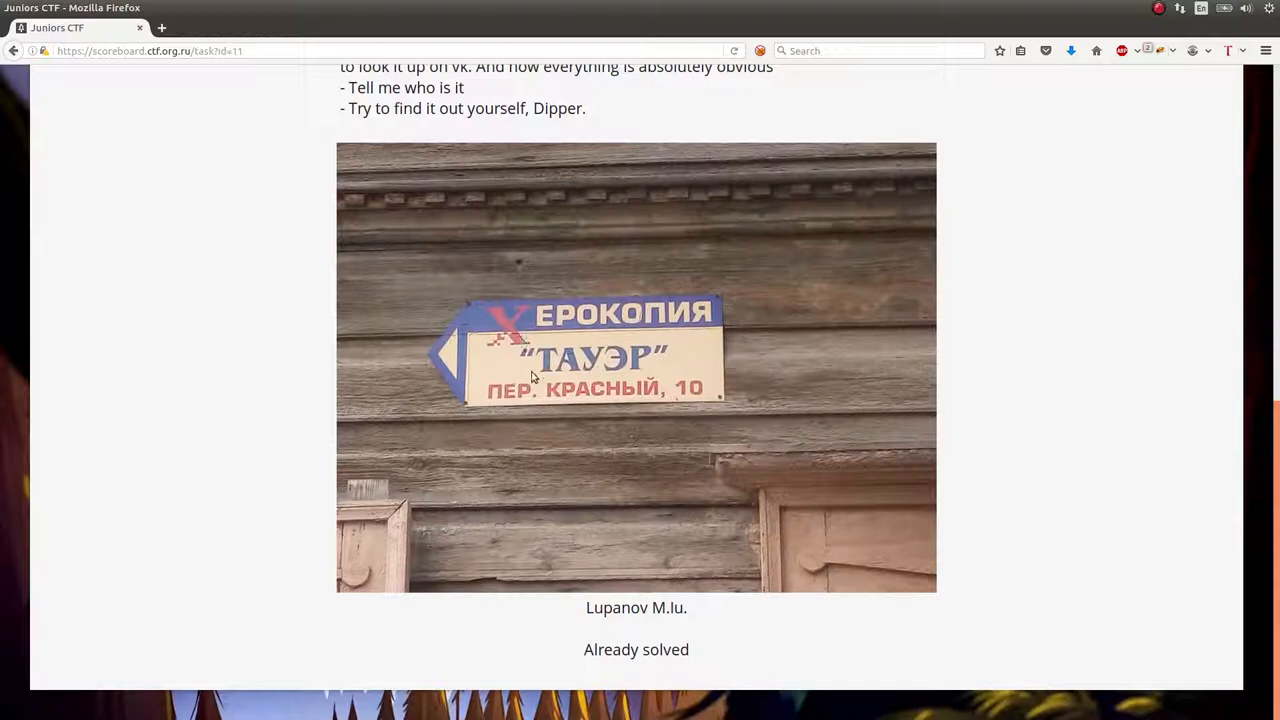
{"action": "scroll", "scroll_direction": "up", "scroll_amount": 3}
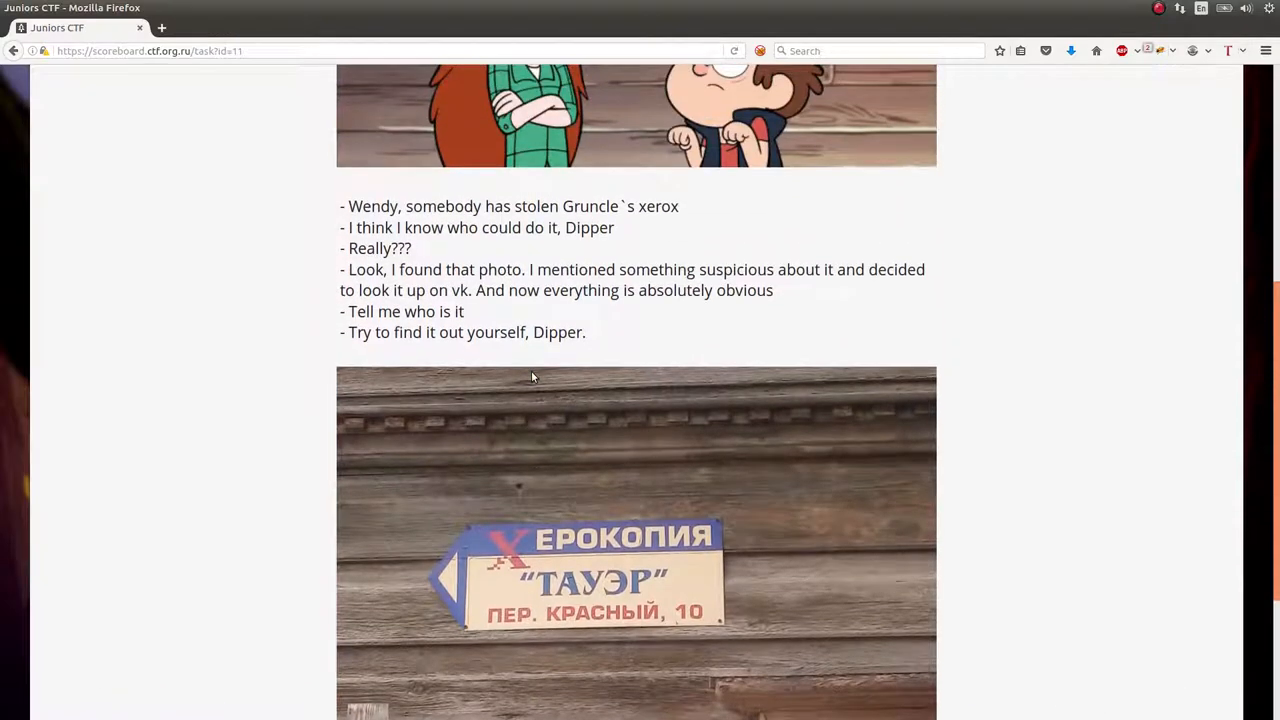
{"action": "mouse_move", "coordinate": [680, 417]}
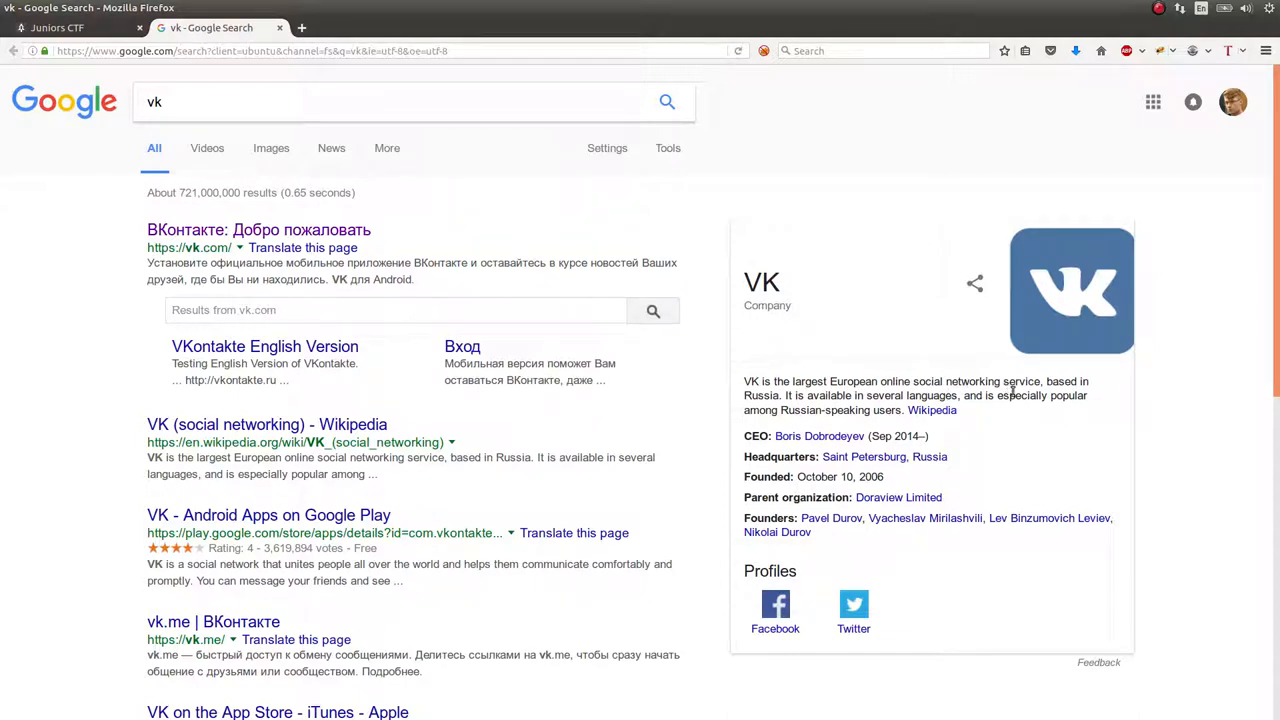
Open the ВКонтакте result from the Google 'vk' search to reach vk.com/feed
{"action": "left_click", "coordinate": [258, 230]}
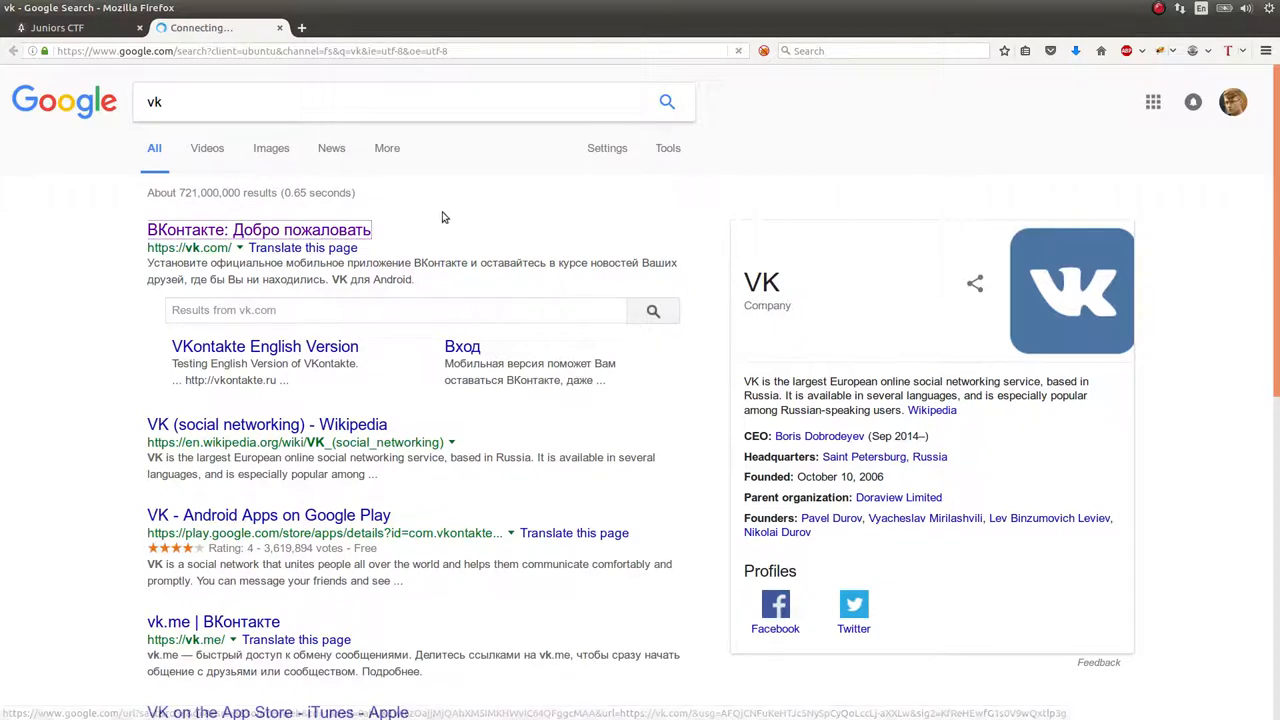
{"action": "left_click", "coordinate": [258, 230]}
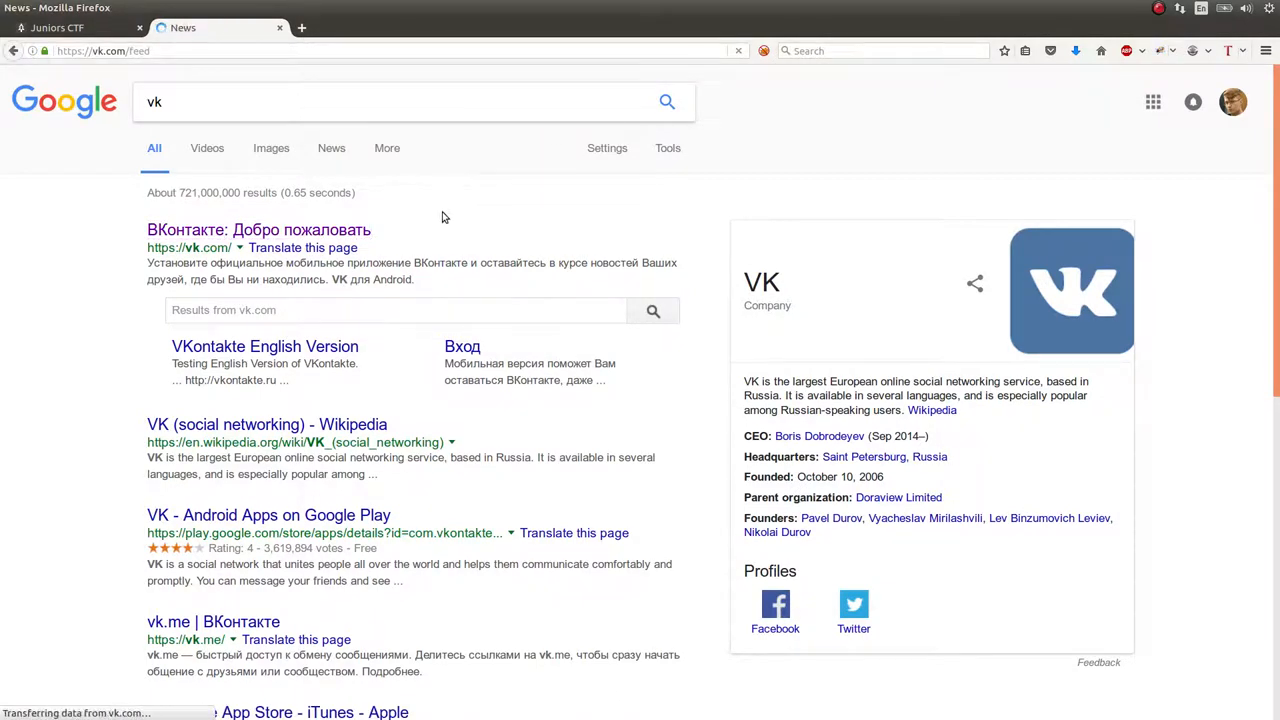
{"action": "left_click", "coordinate": [258, 229]}
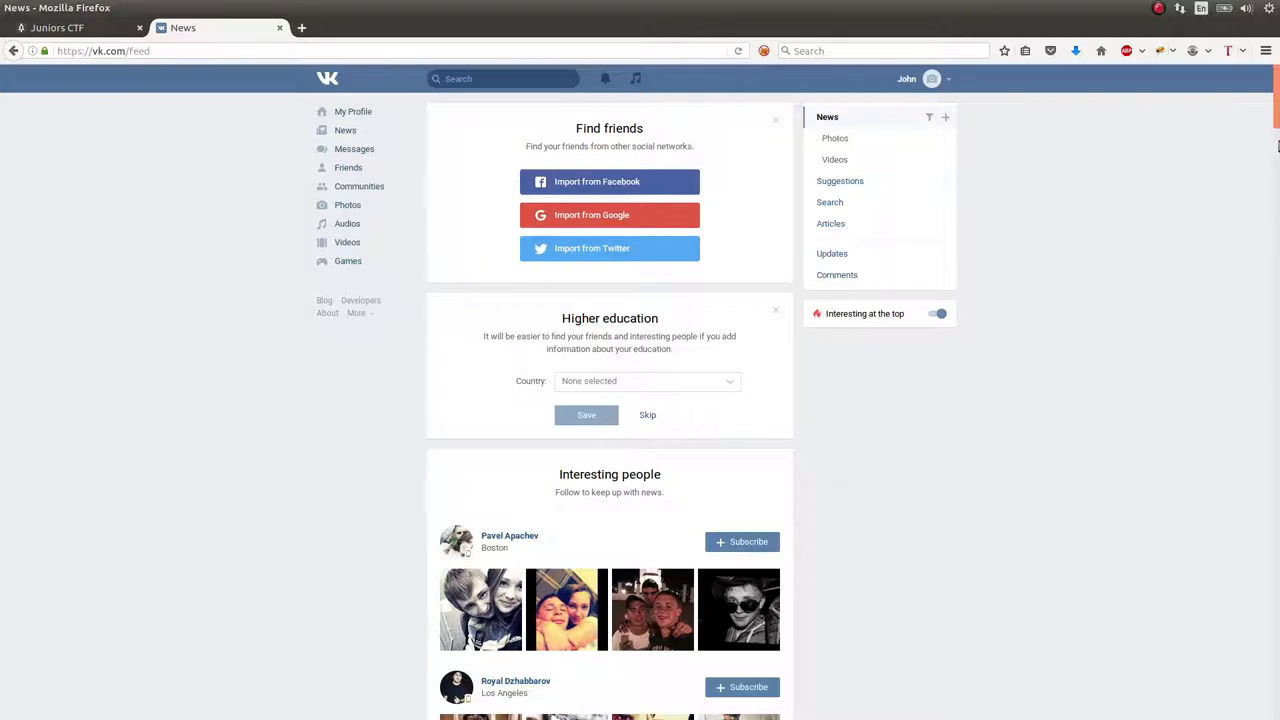
{"action": "mouse_move", "coordinate": [1180, 361]}
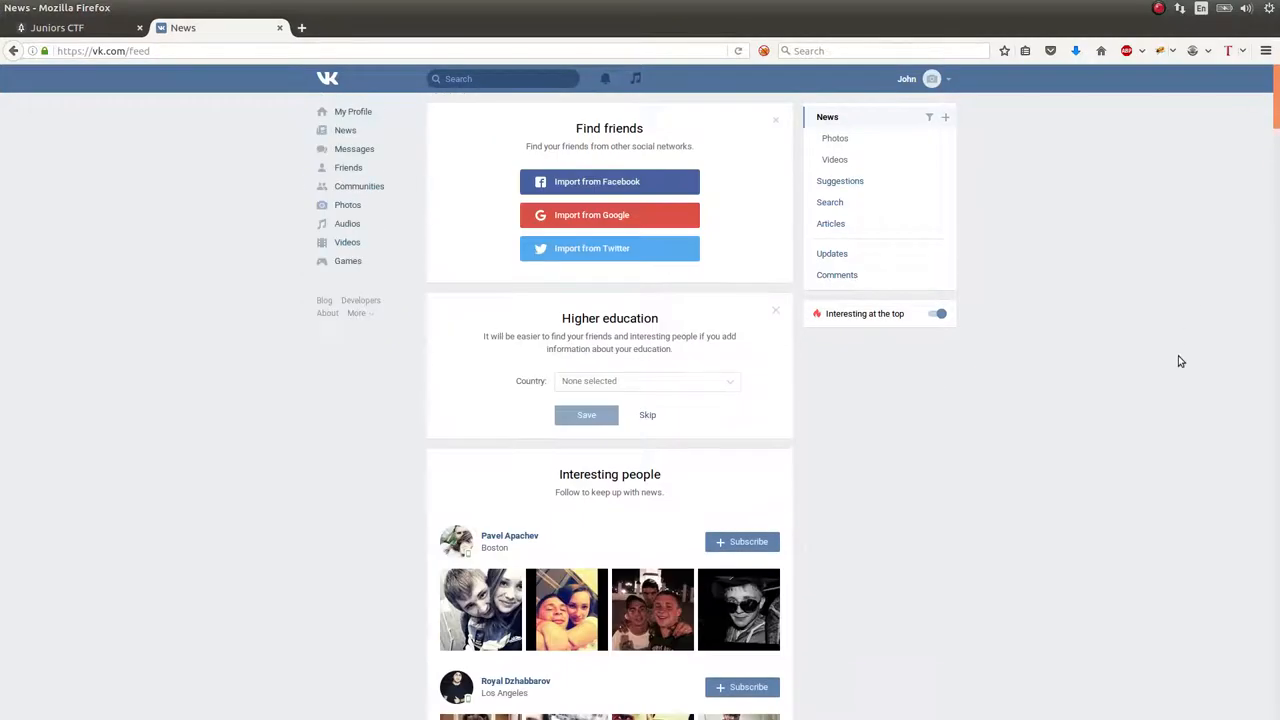
{"action": "left_click", "coordinate": [75, 27]}
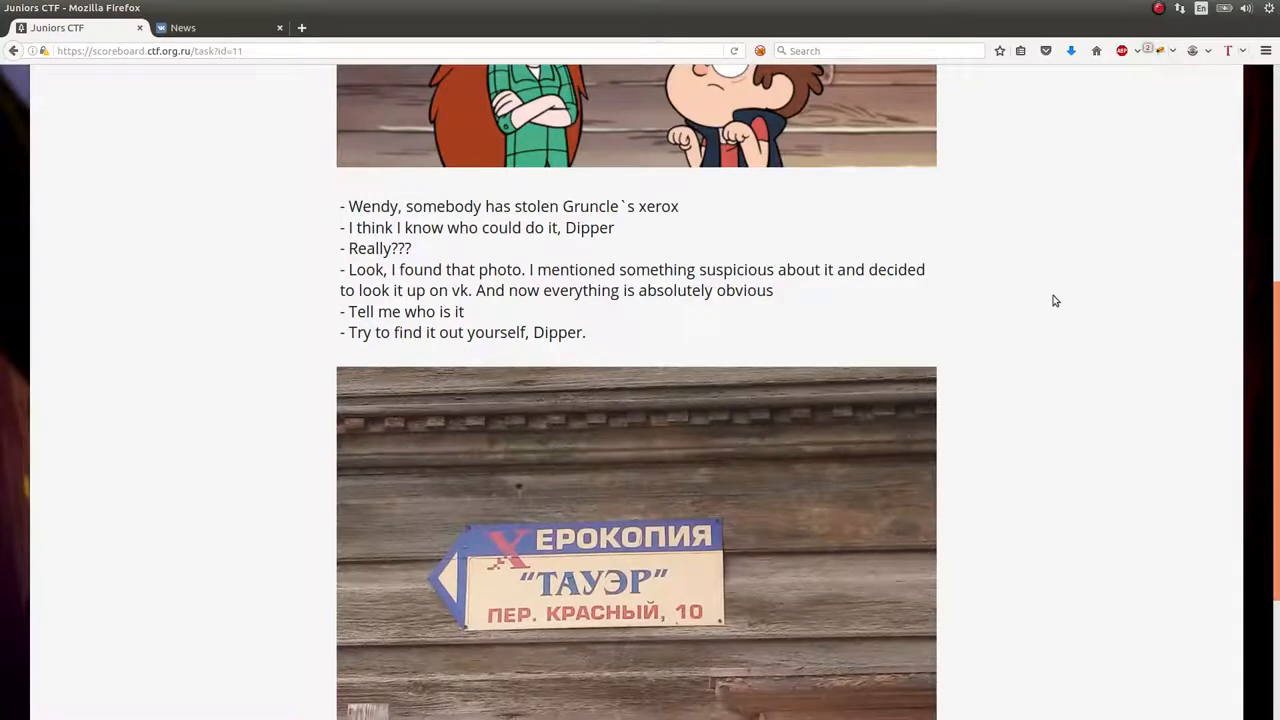
{"action": "scroll", "scroll_direction": "down", "scroll_amount": 3}
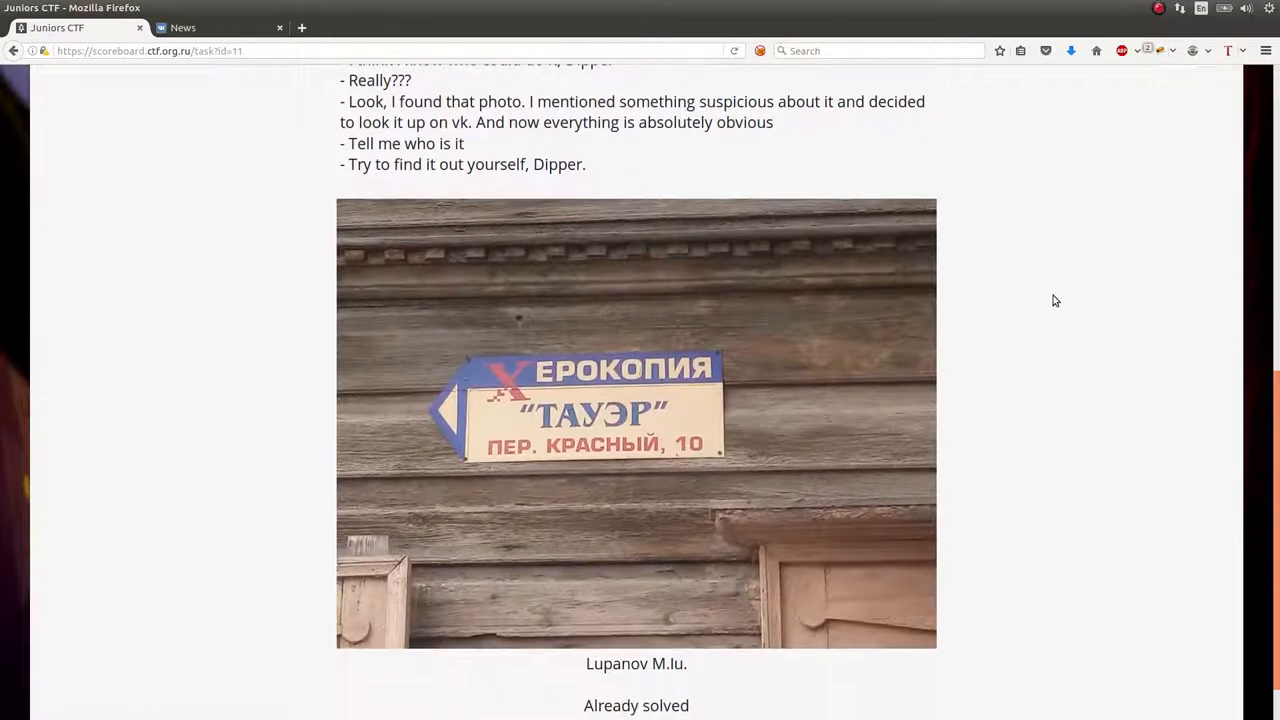
{"action": "scroll", "scroll_direction": "up", "scroll_amount": 3}
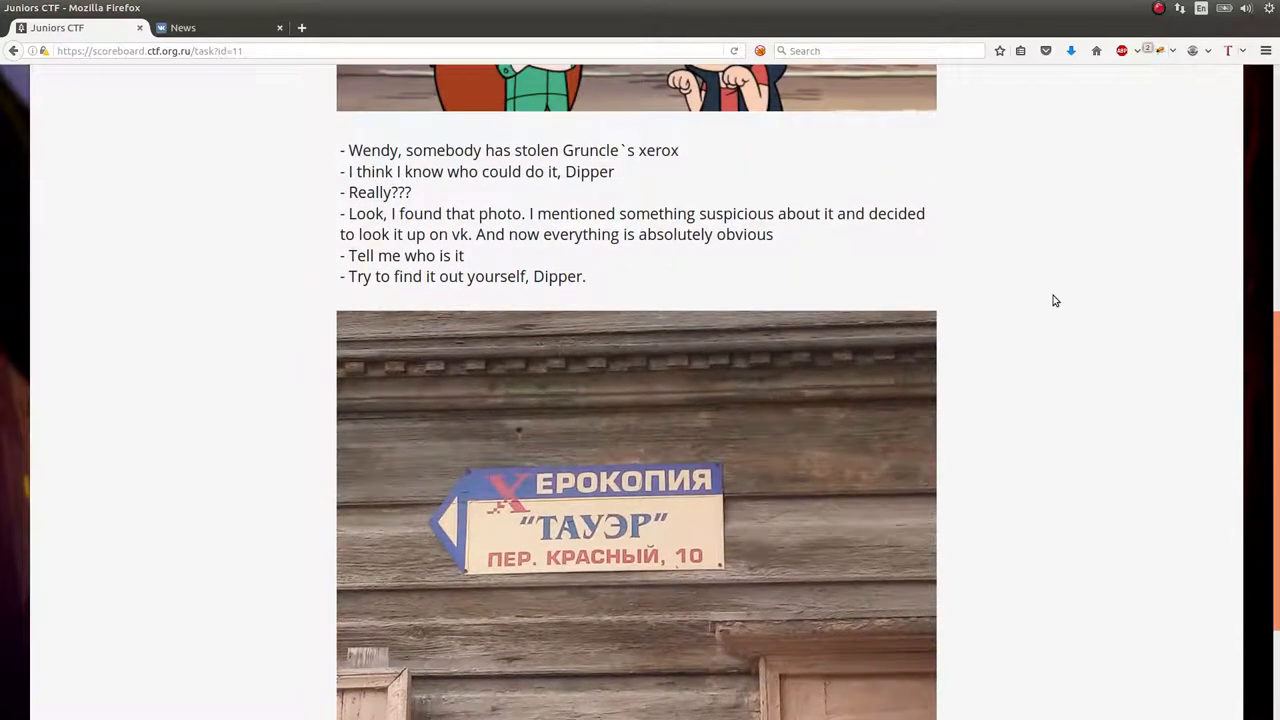
{"action": "scroll", "scroll_direction": "down", "scroll_amount": 3}
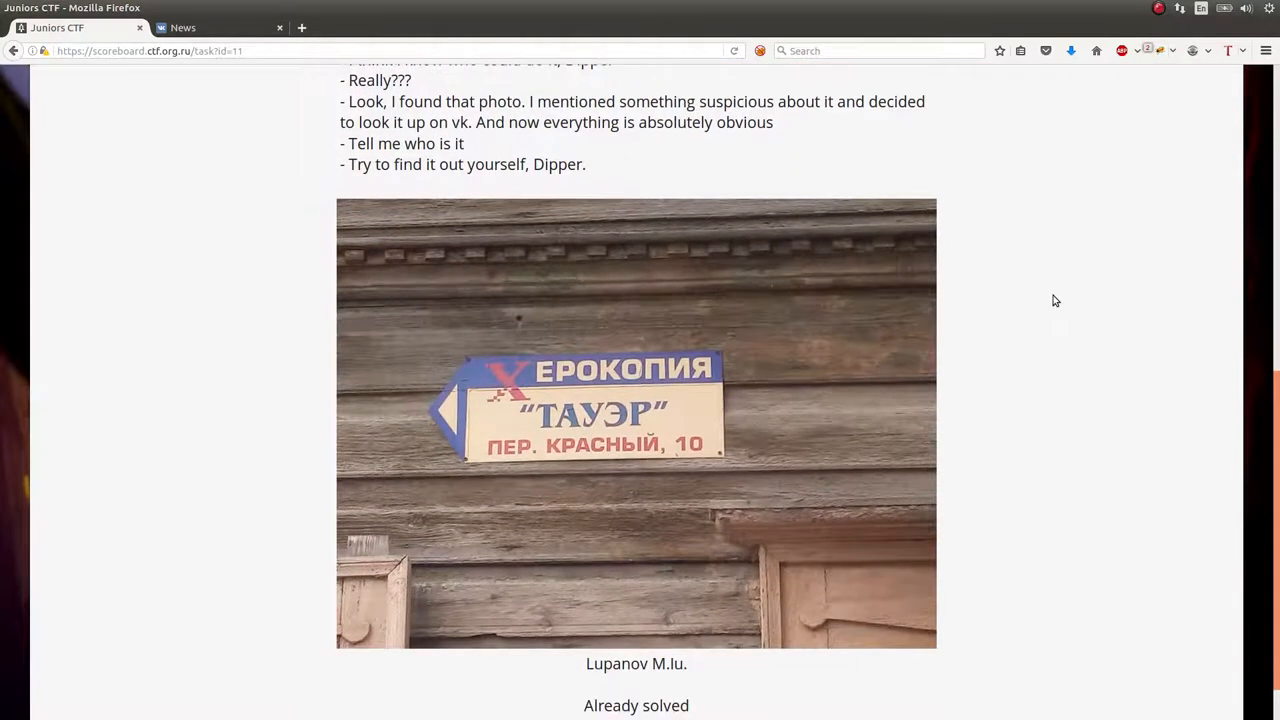
{"action": "mouse_move", "coordinate": [568, 388]}
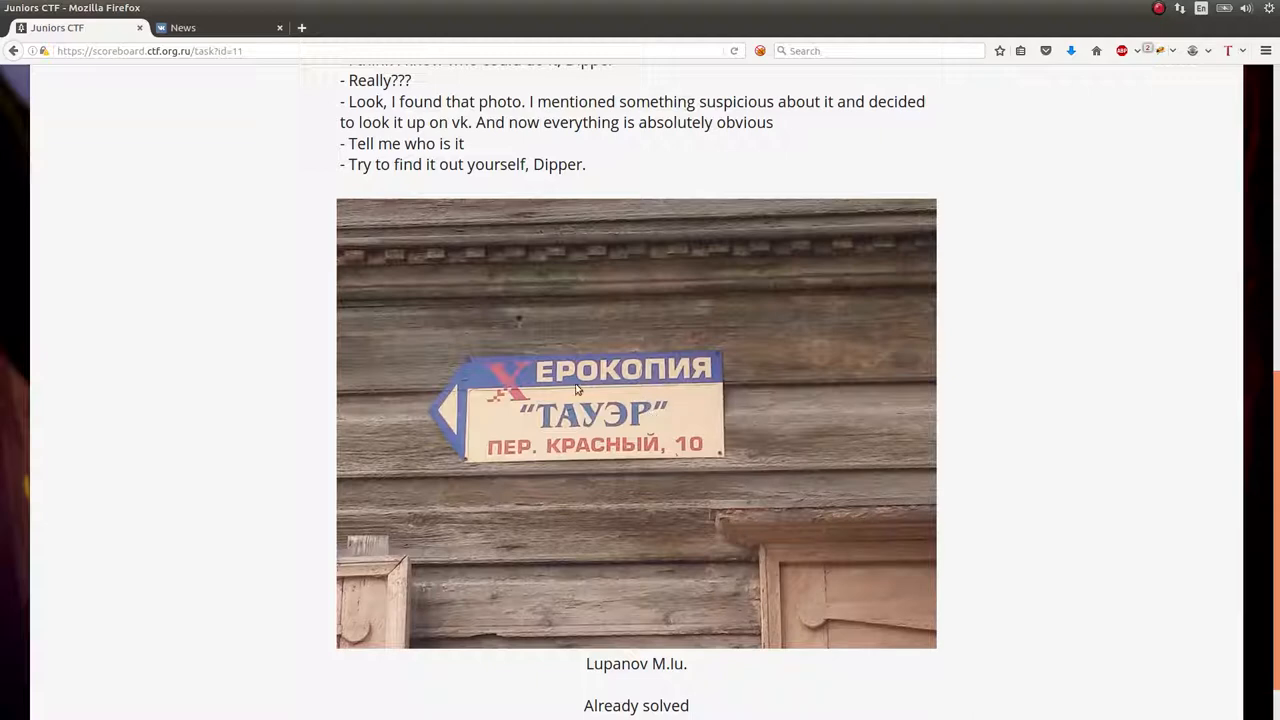
{"action": "mouse_move", "coordinate": [563, 385]}
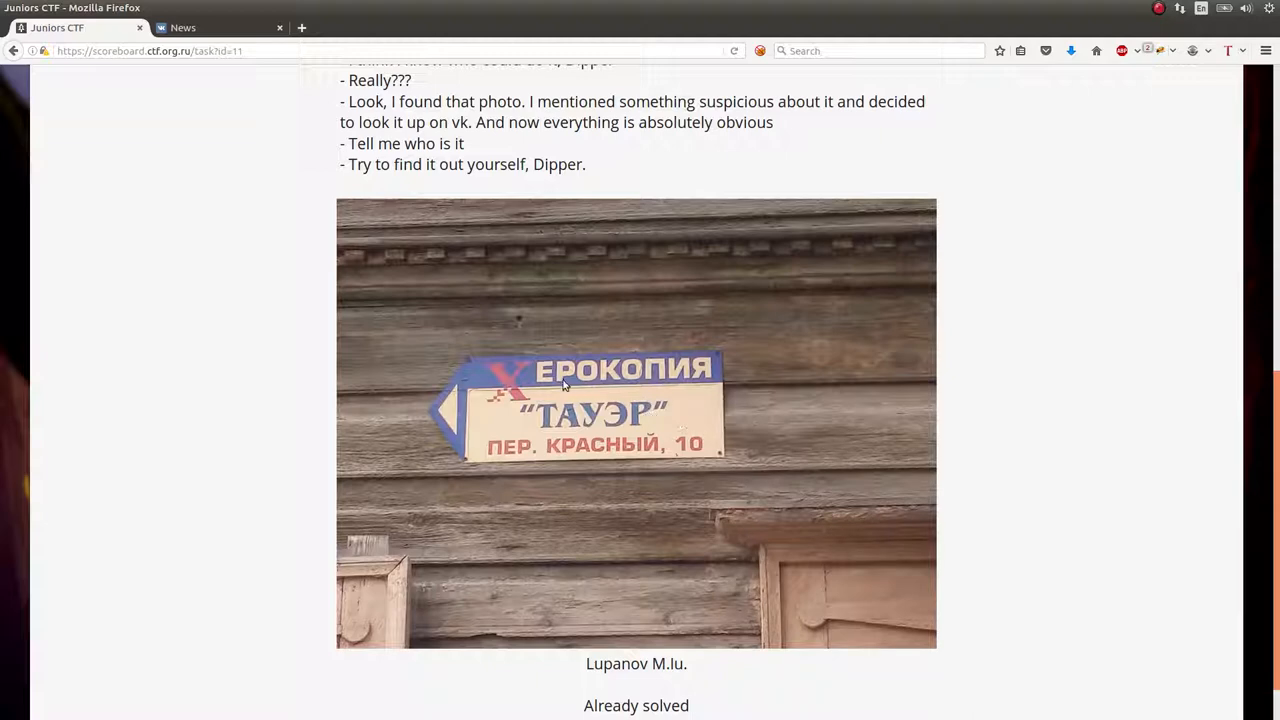
{"action": "mouse_move", "coordinate": [647, 425]}
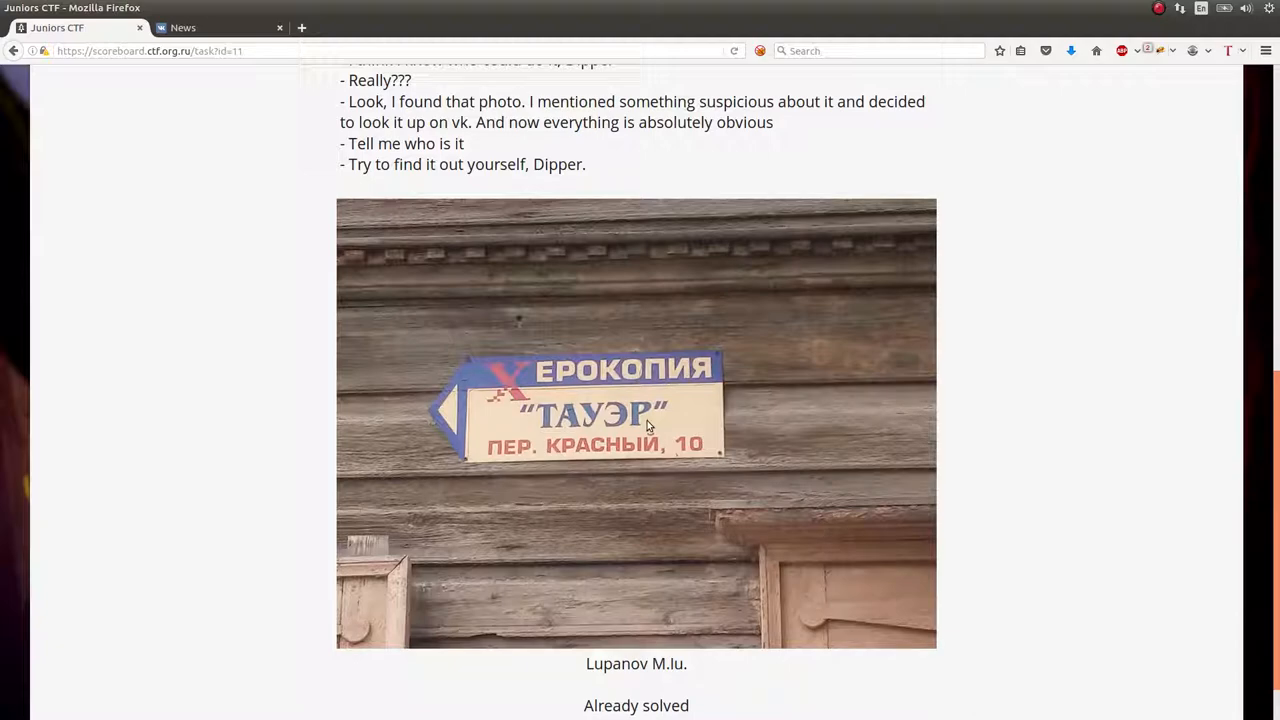
{"action": "left_click", "coordinate": [301, 27]}
{"action": "type", "text": "russian keyboard"}
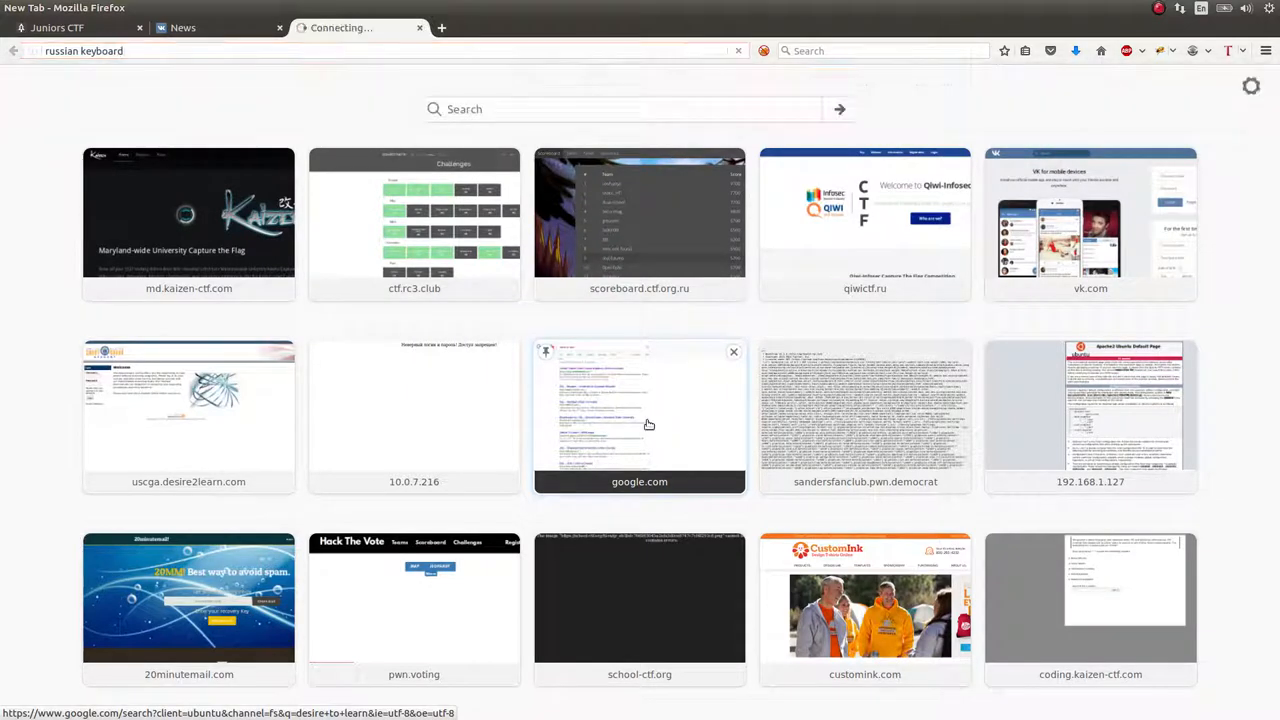
Search 'russian keyboard' and open the typeit.org 'Type Russian letters' page
{"action": "key", "text": "Return"}
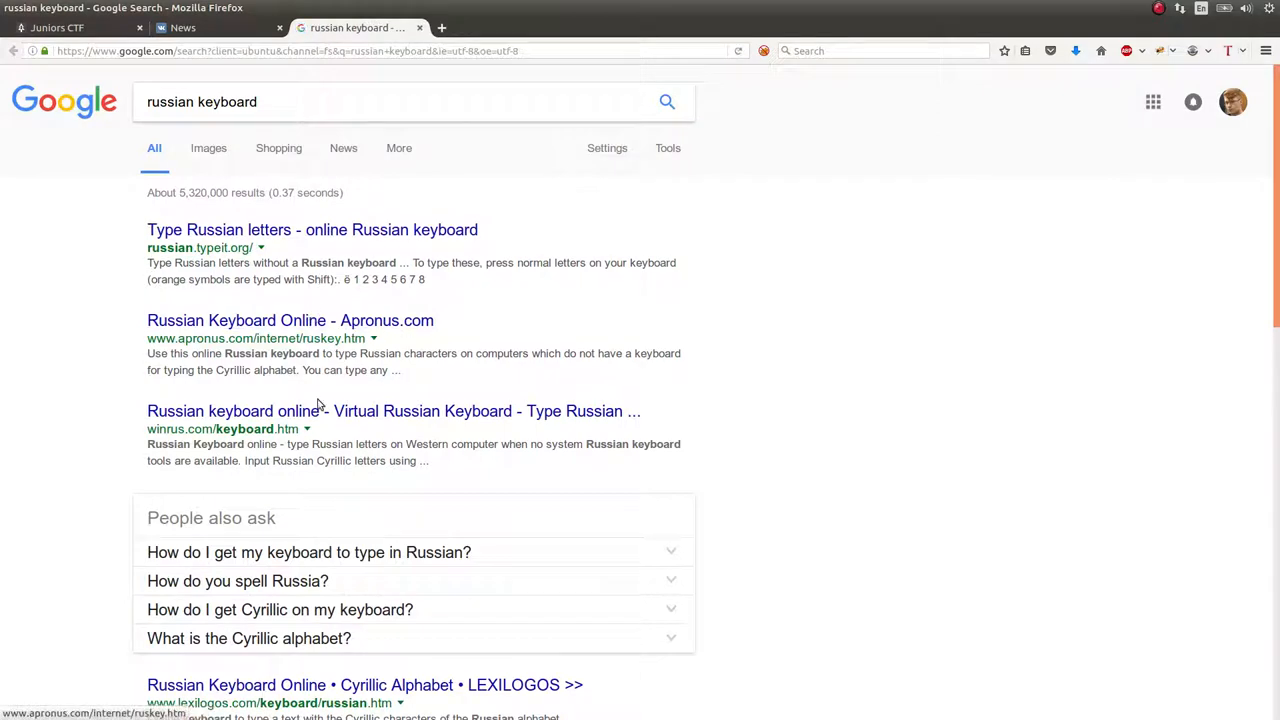
{"action": "left_click", "coordinate": [312, 229]}
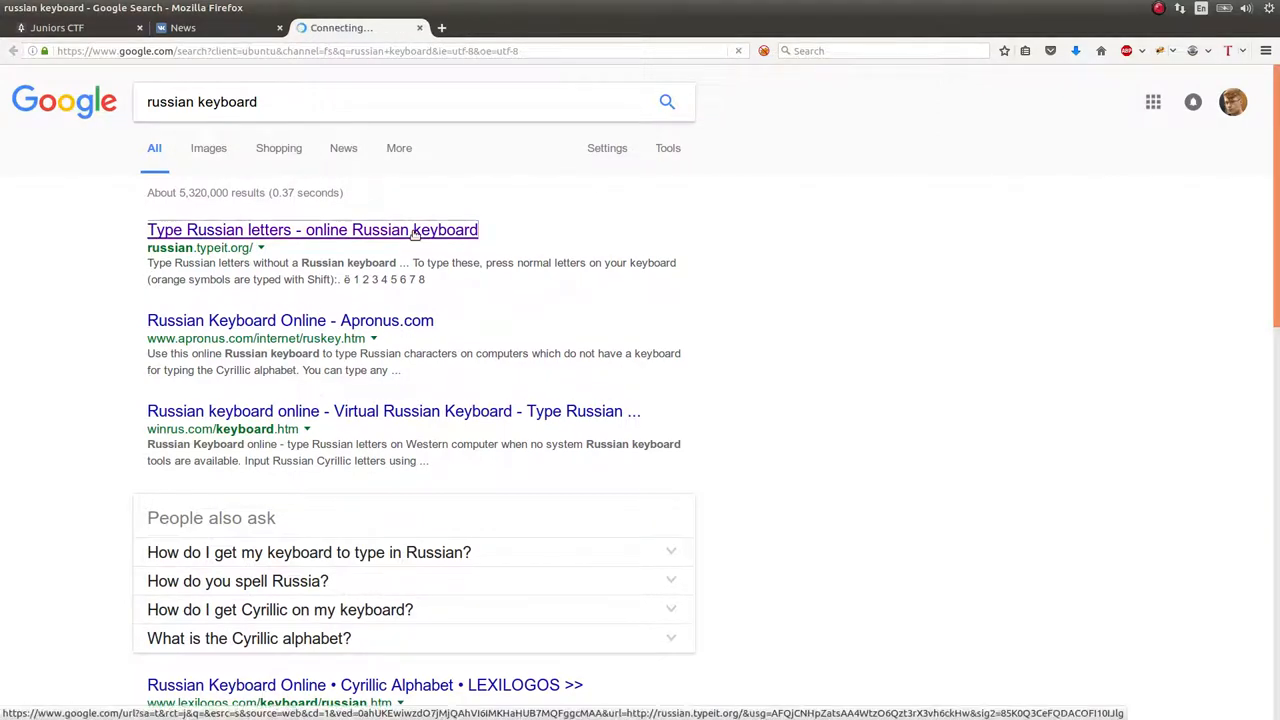
{"action": "left_click", "coordinate": [312, 230]}
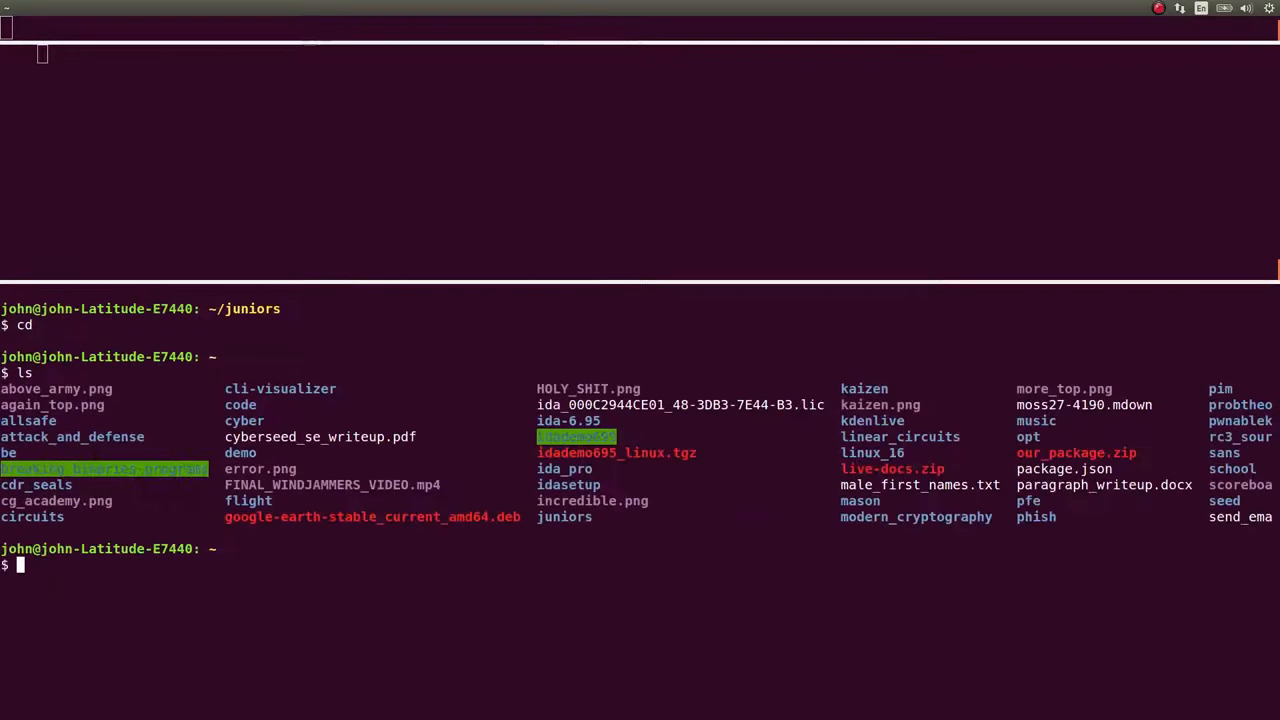
Enter the stop_theif_COMPLETE writeup folder and print sign.txt with its Russian text and translation
{"action": "key", "text": "Return"}
{"action": "type", "text": "cd st"}
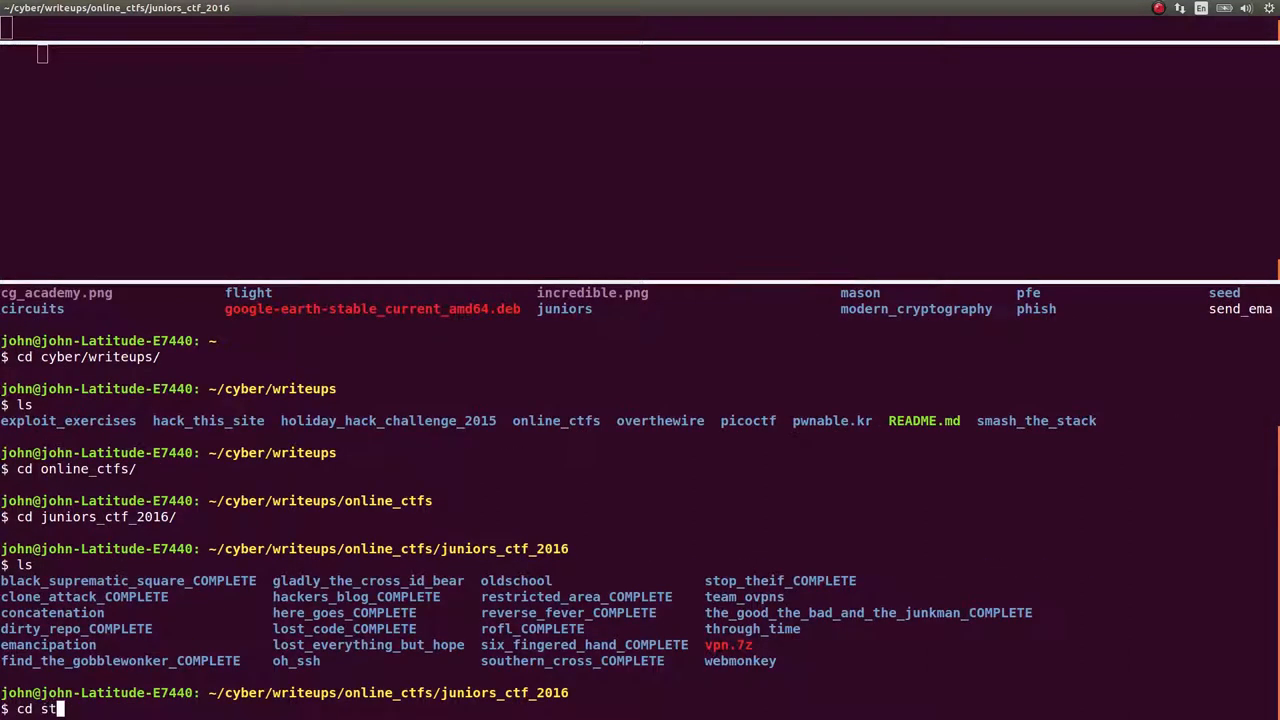
{"action": "key", "text": "Return"}
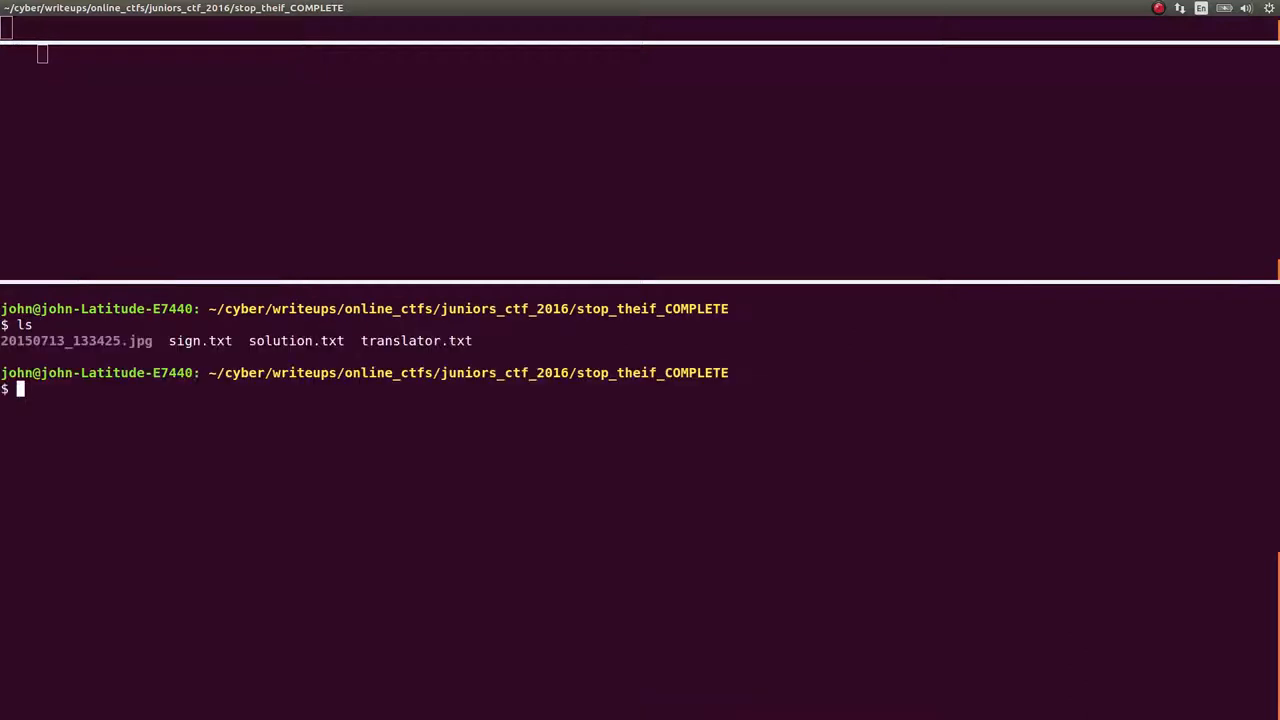
{"action": "type", "text": "cat sign.txt"}
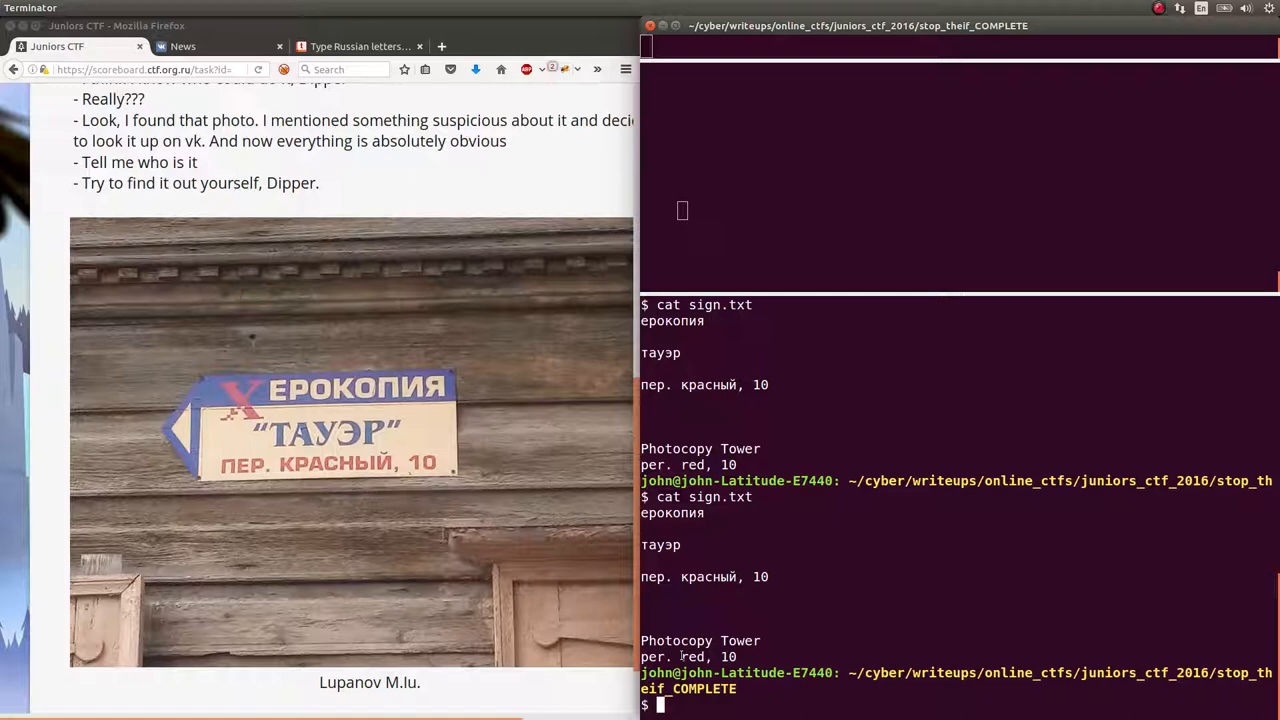
Save the sign photo into ~/juniors, run exiftool on it, and select the GPS Position line
{"action": "left_click", "coordinate": [443, 328]}
{"action": "type", "text": "ju"}
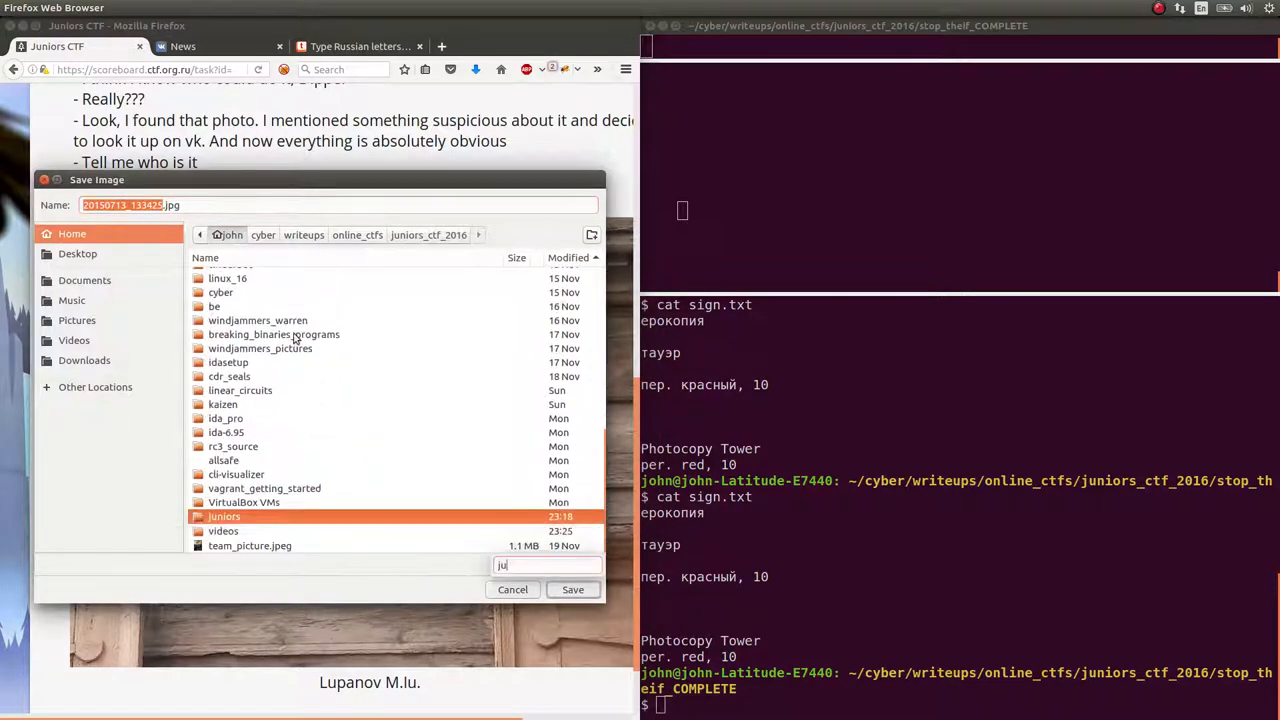
{"action": "left_click", "coordinate": [512, 589]}
{"action": "type", "text": "ls"}
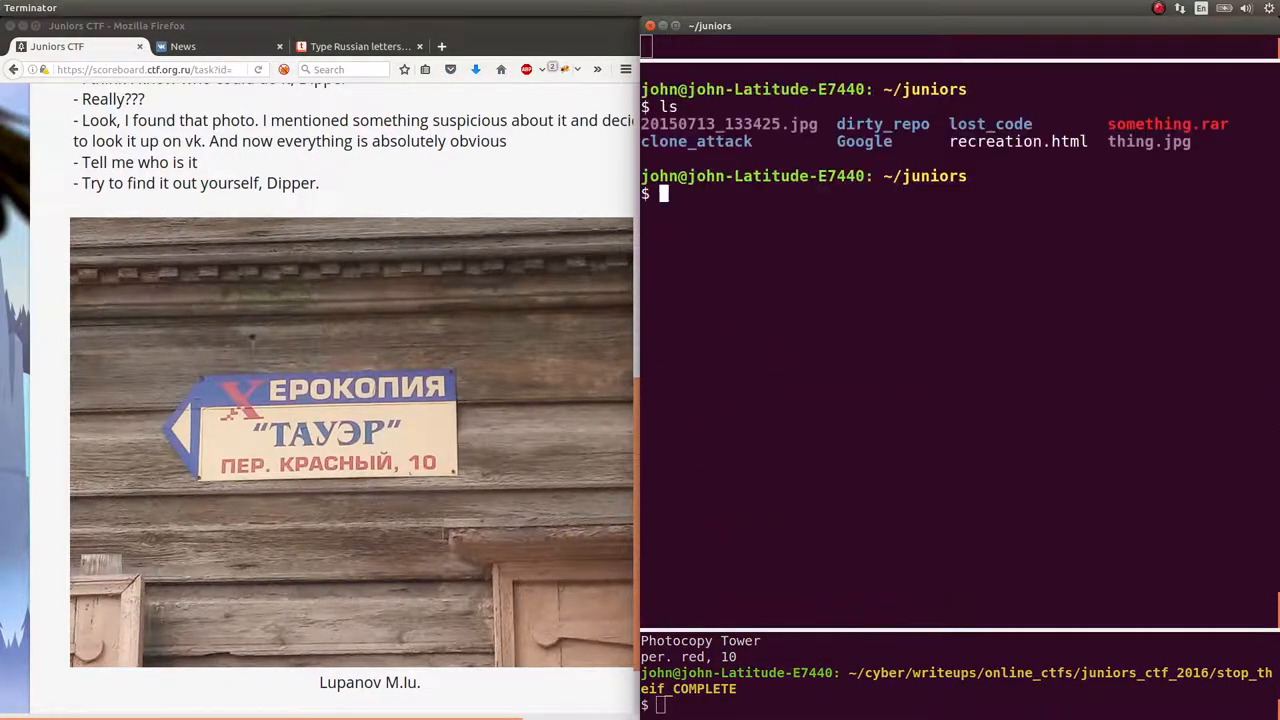
{"action": "type", "text": "exiftool"}
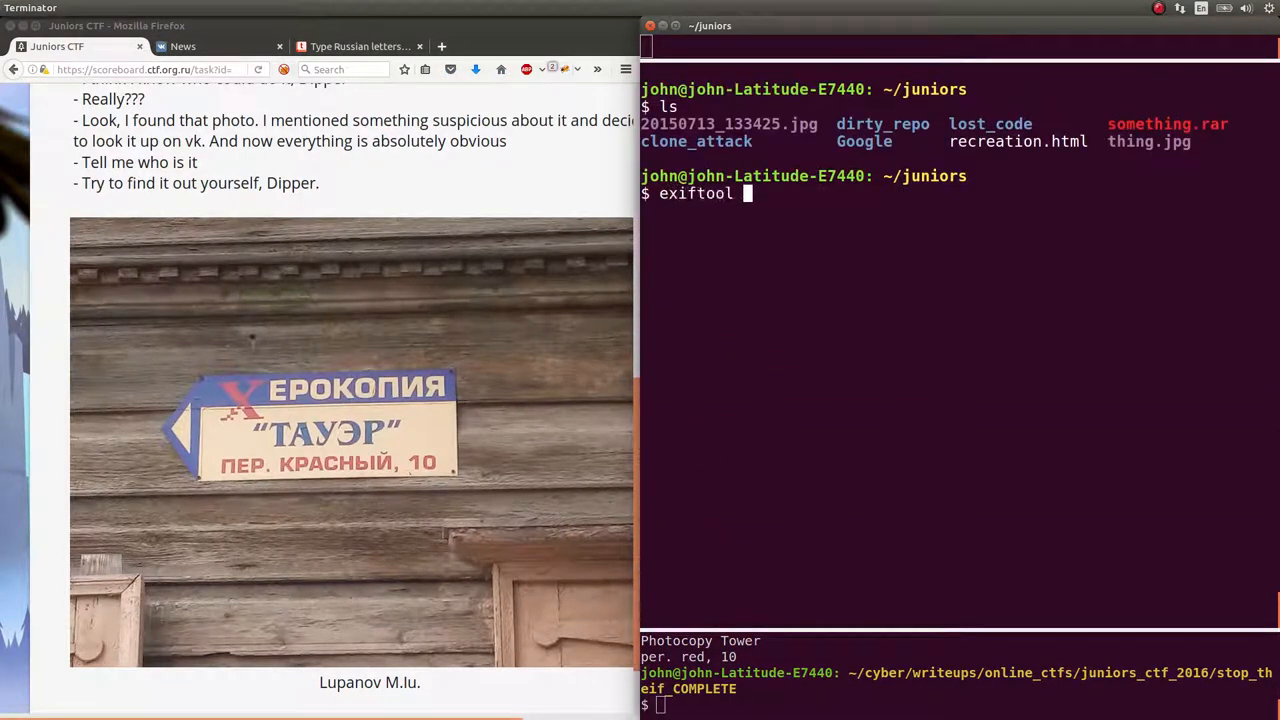
{"action": "type", "text": "20"}
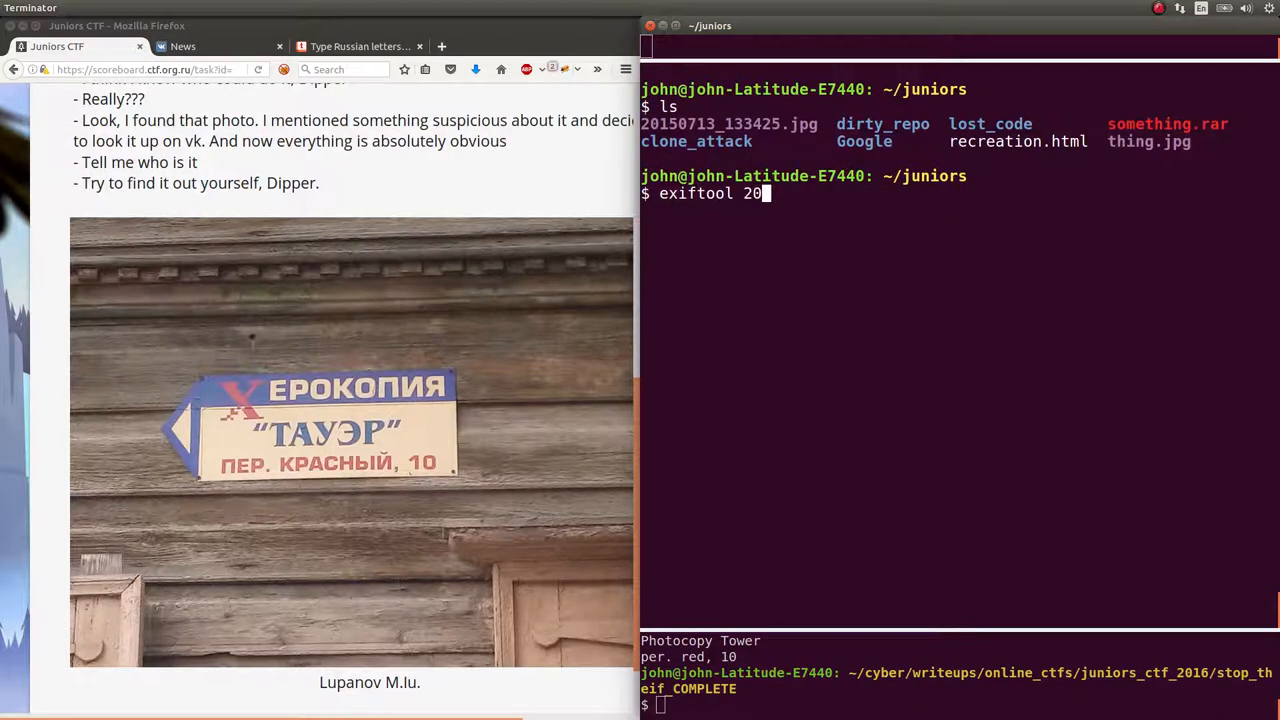
{"action": "key", "text": "Return"}
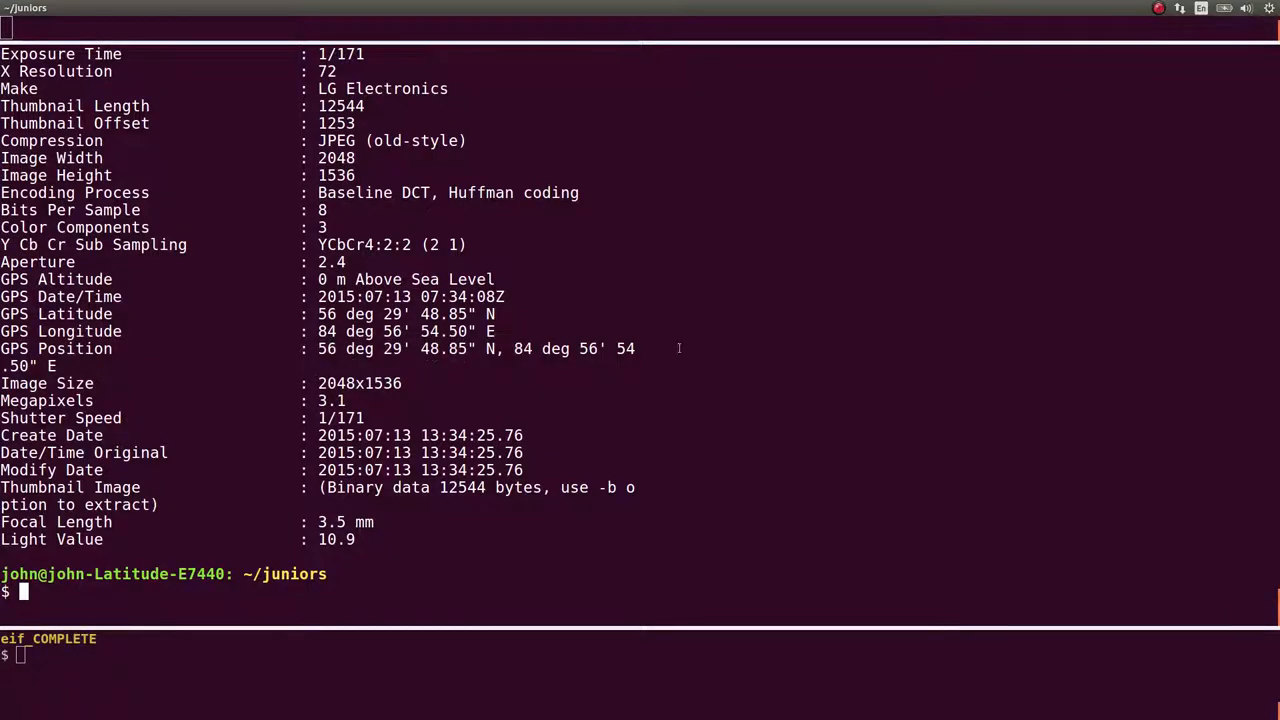
{"action": "left_click_drag", "start_coordinate": [318, 348], "coordinate": [635, 348]}
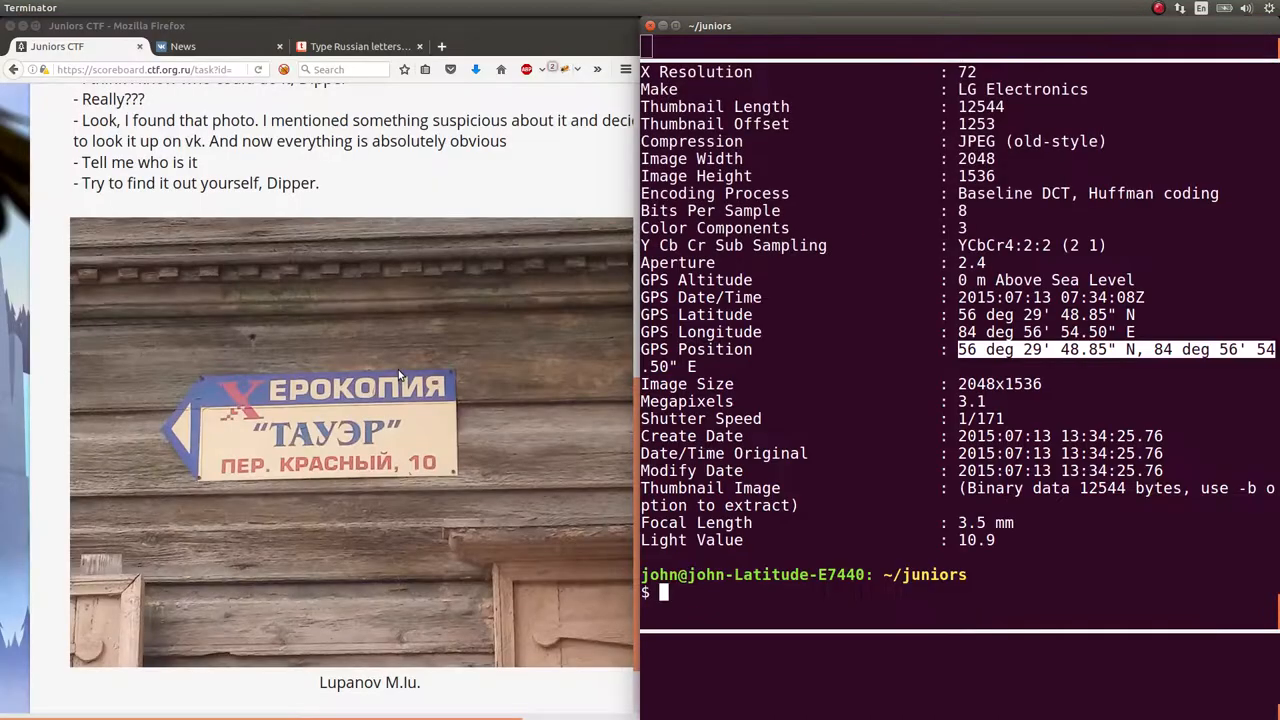
{"action": "mouse_move", "coordinate": [444, 210]}
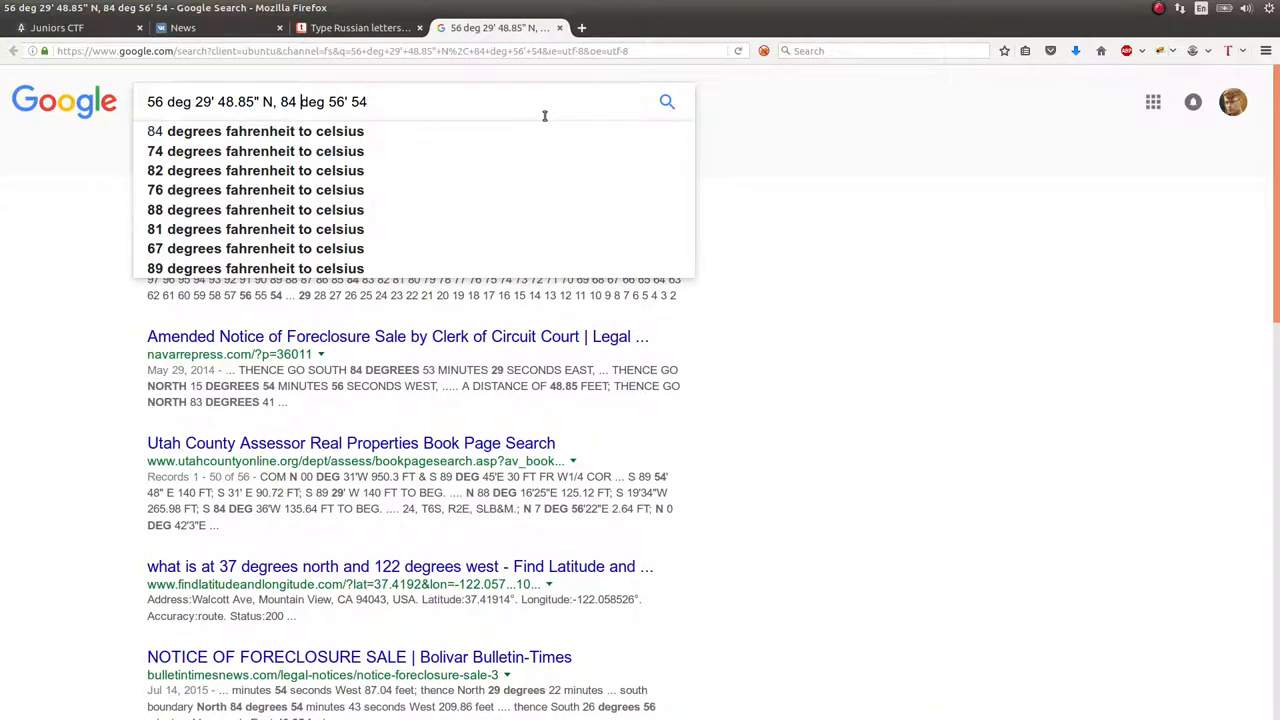
Look up the degrees symbol, fix the coordinates query with °, and view them on a map
{"action": "left_click", "coordinate": [722, 27]}
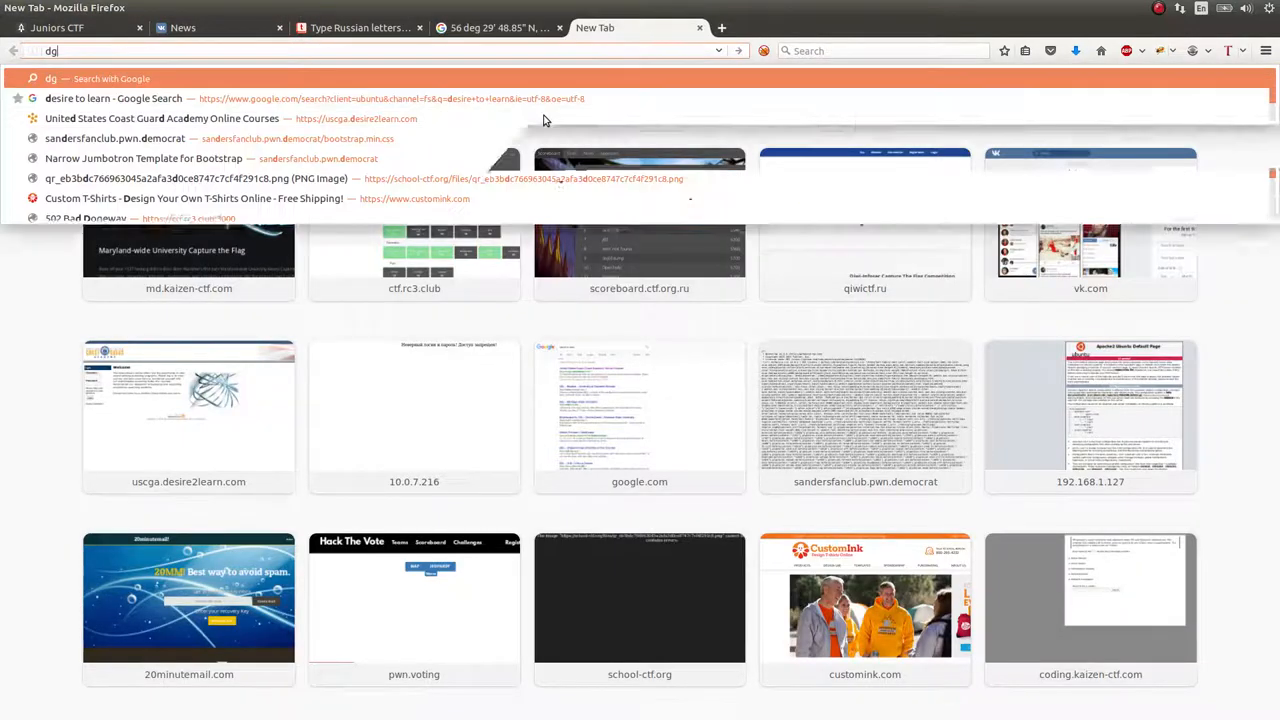
{"action": "type", "text": "degrees sym"}
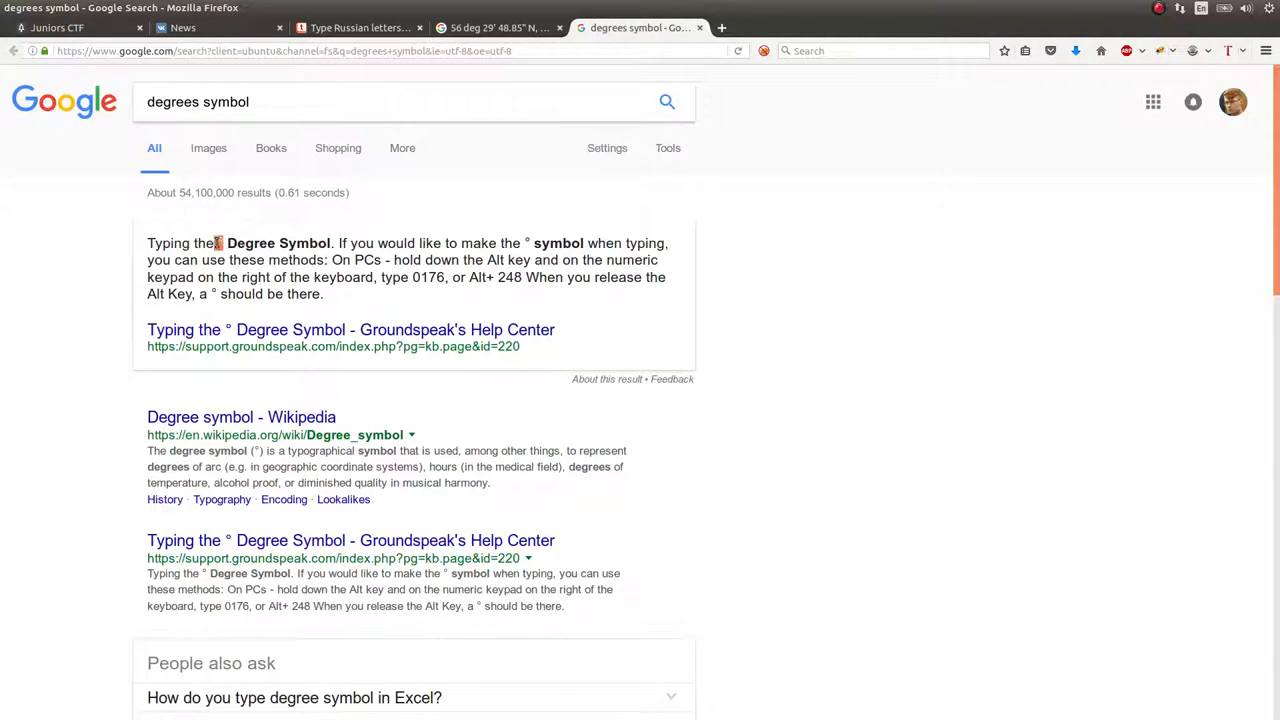
{"action": "left_click", "coordinate": [497, 27]}
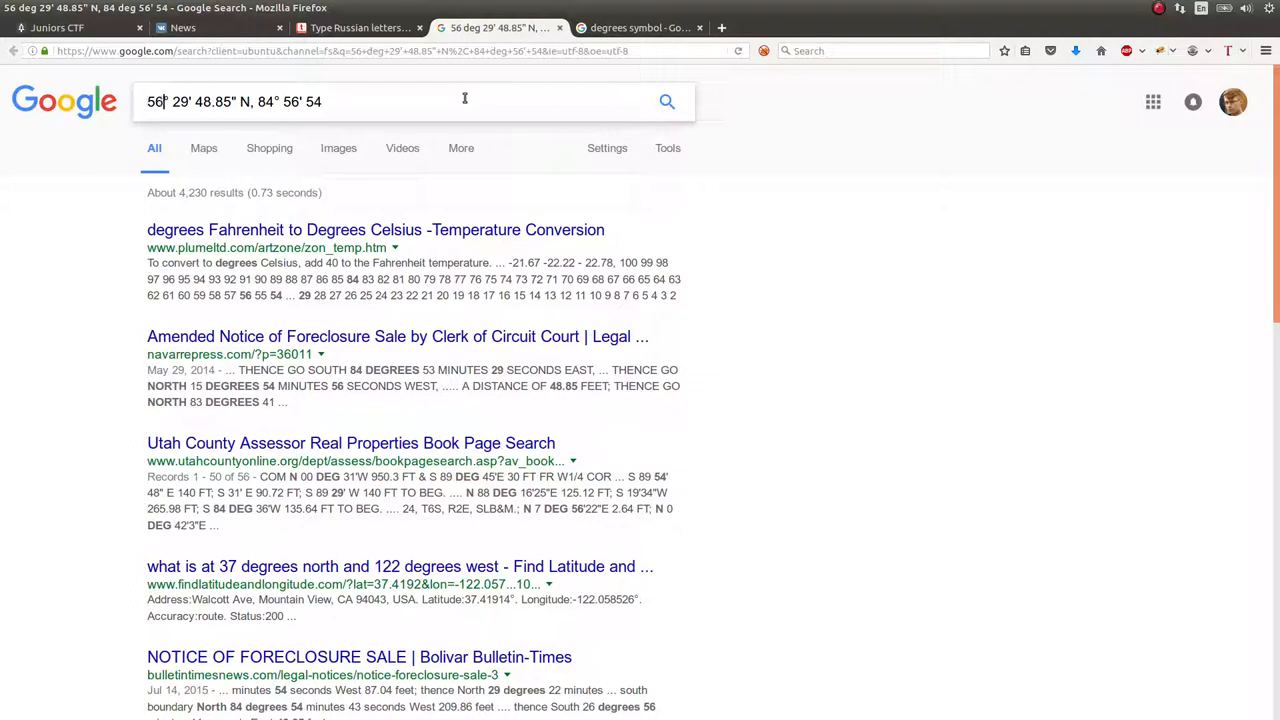
{"action": "left_click", "coordinate": [204, 148]}
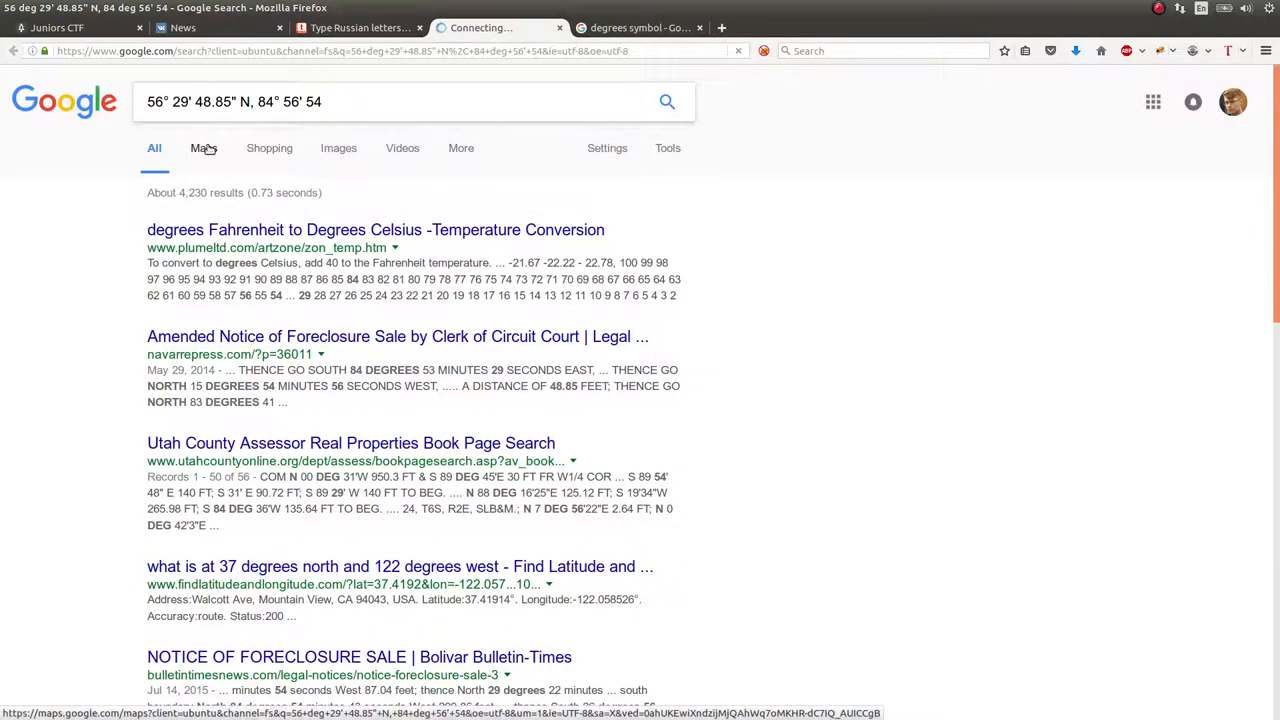
{"action": "left_click", "coordinate": [204, 148]}
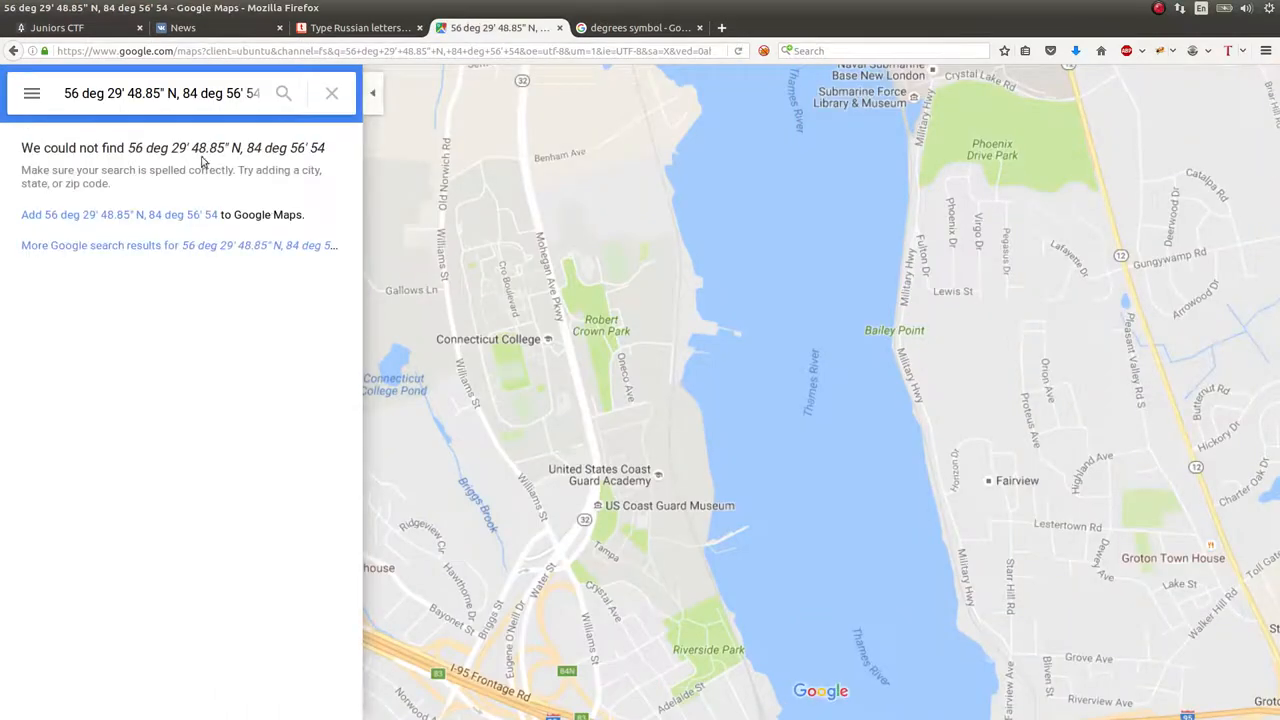
Edit the Maps search to the photo's coordinates and check Sovkombank at Lenin Ave 157
{"action": "left_click", "coordinate": [331, 93]}
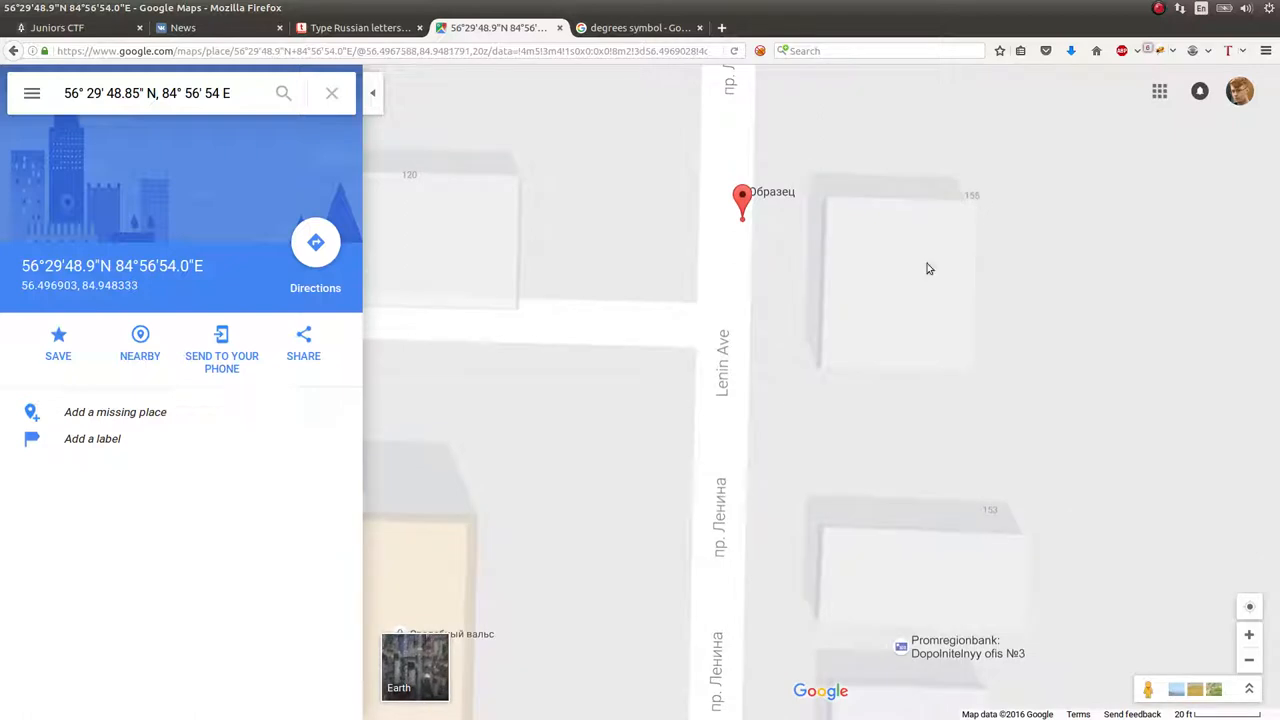
{"action": "mouse_move", "coordinate": [349, 166]}
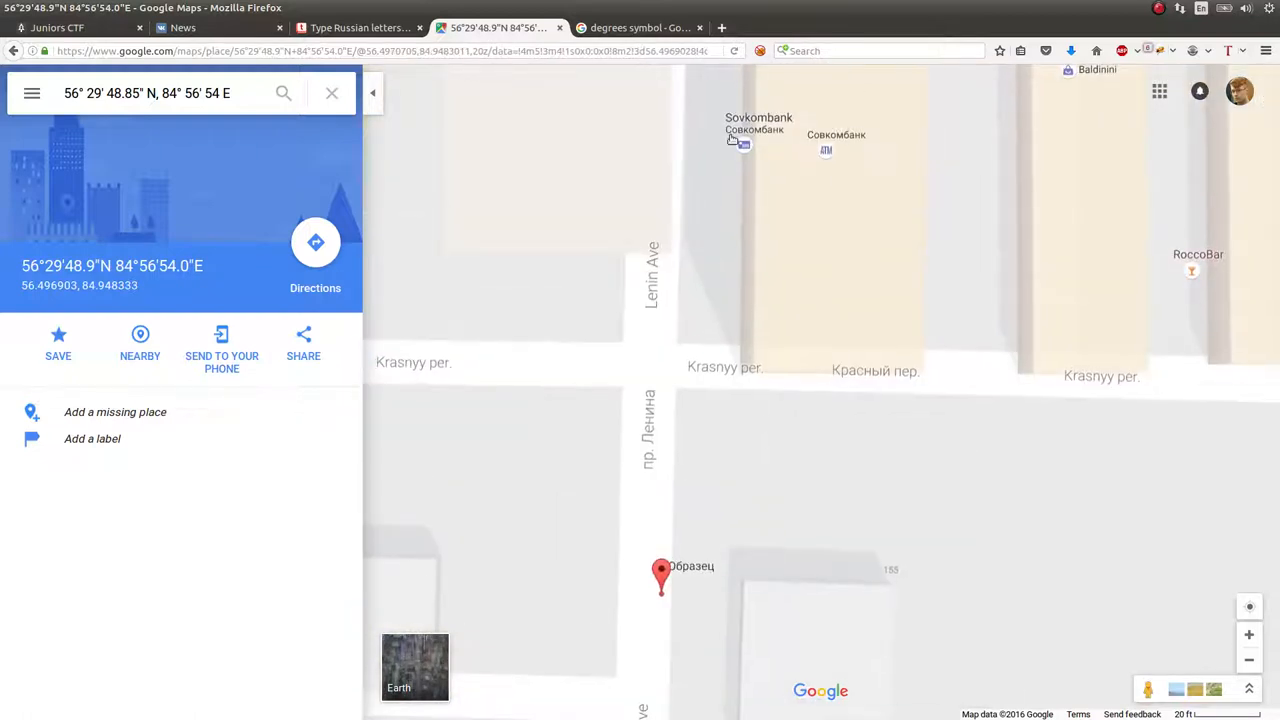
{"action": "left_click", "coordinate": [758, 117]}
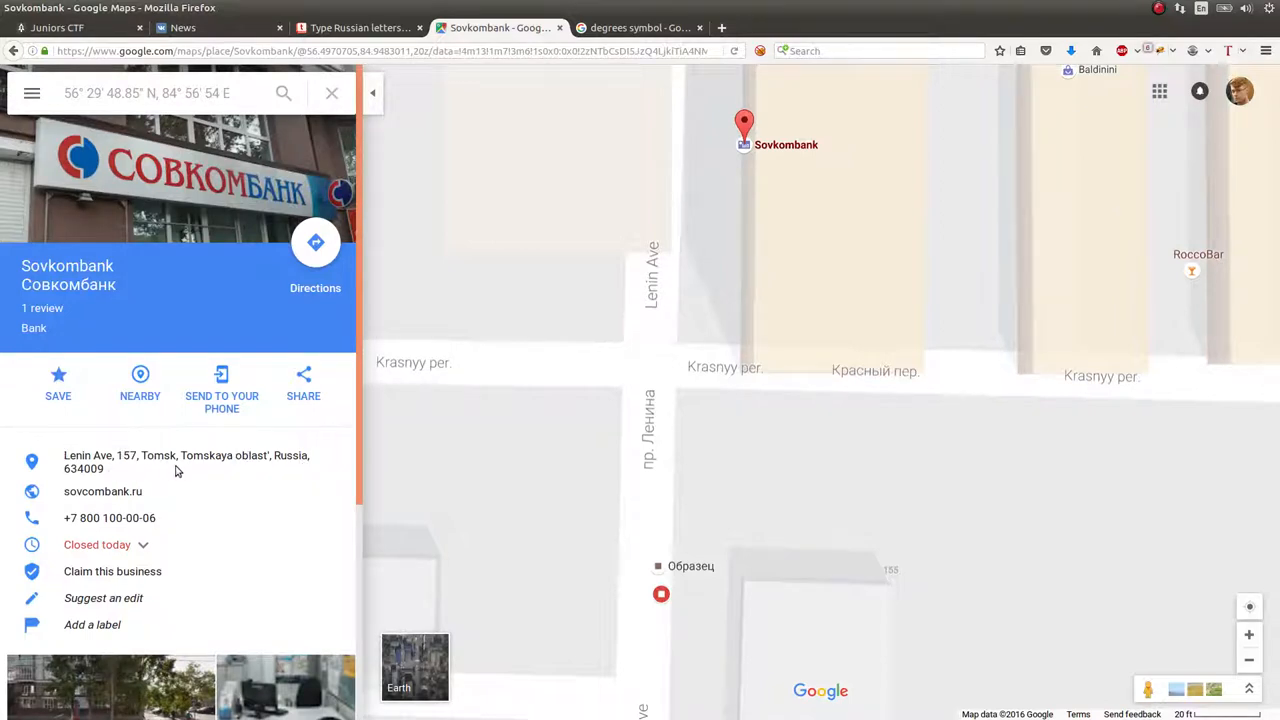
{"action": "mouse_move", "coordinate": [459, 490]}
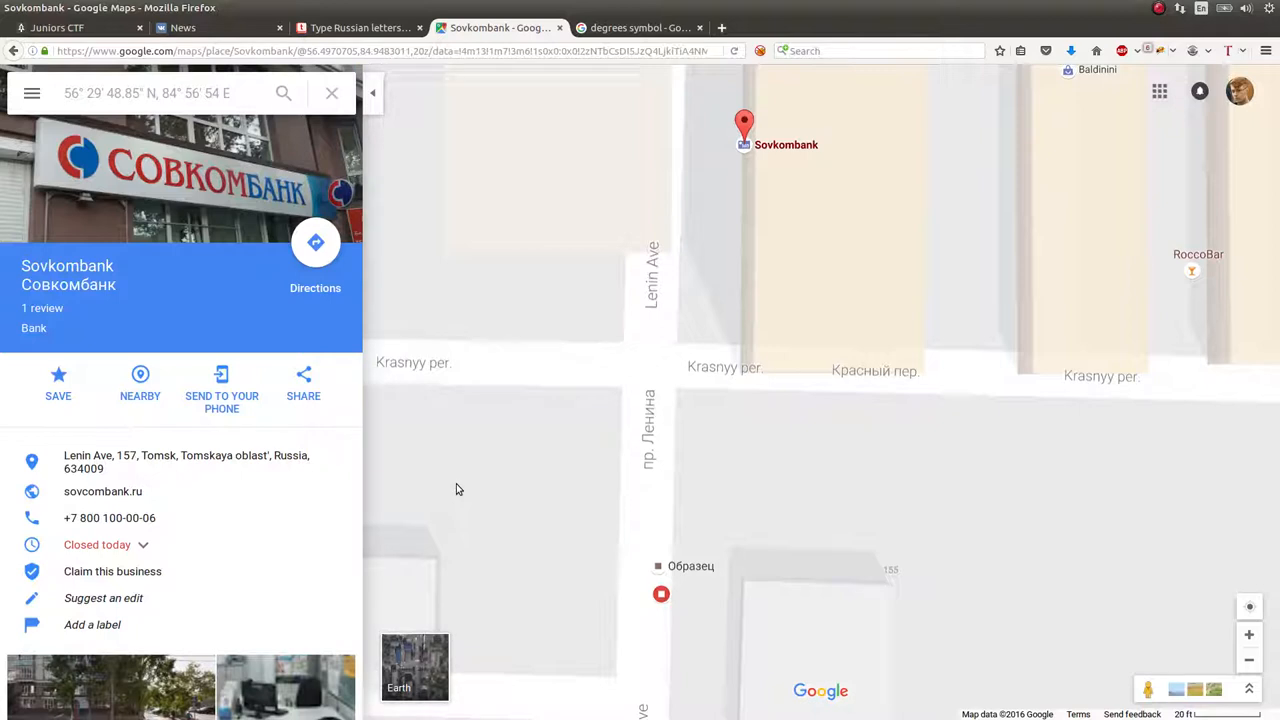
{"action": "left_click", "coordinate": [331, 93]}
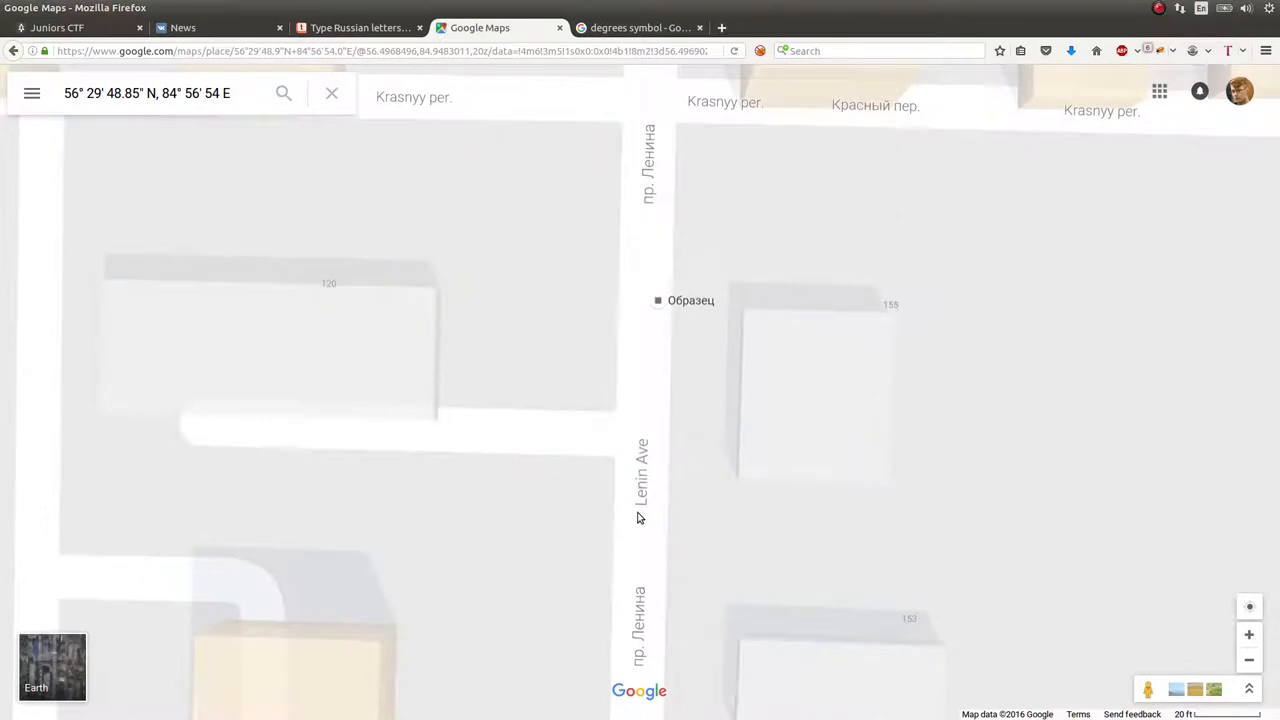
{"action": "mouse_move", "coordinate": [672, 494]}
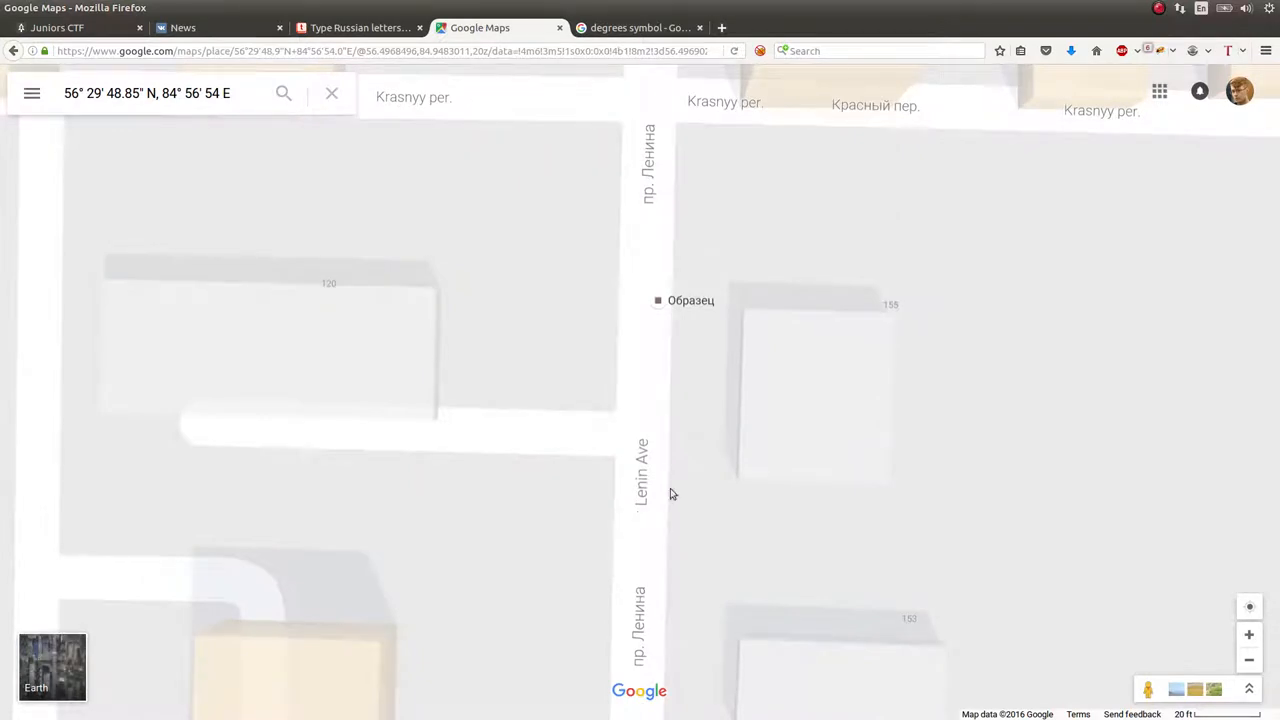
{"action": "mouse_move", "coordinate": [780, 372]}
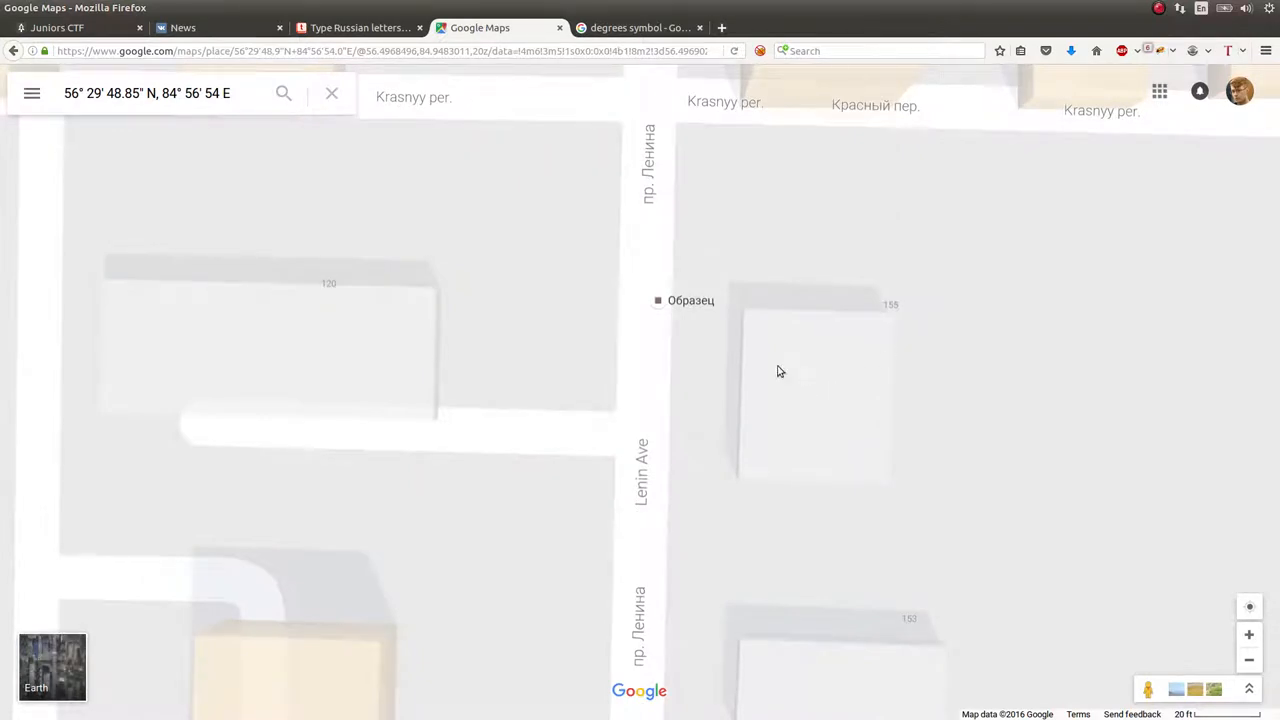
Revisit the Juniors CTF sign photo, then switch to the typeit.org Russian keyboard tab
{"action": "left_click", "coordinate": [57, 27]}
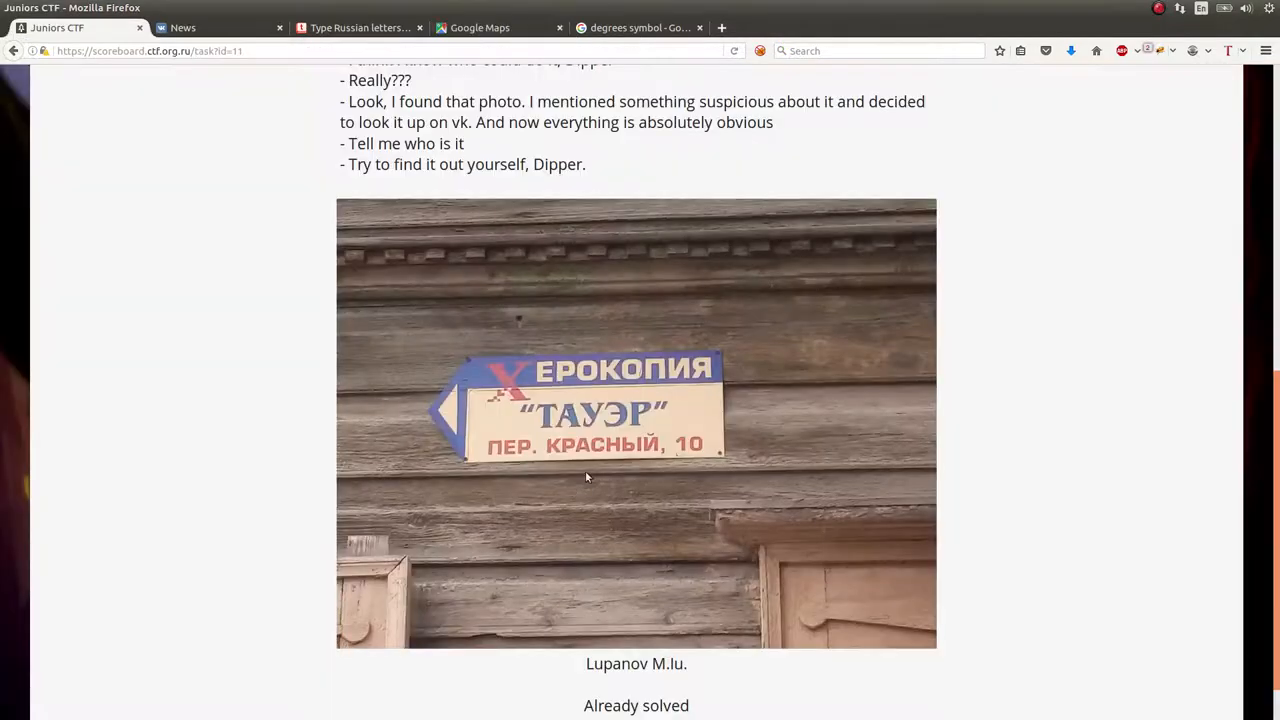
{"action": "mouse_move", "coordinate": [805, 430]}
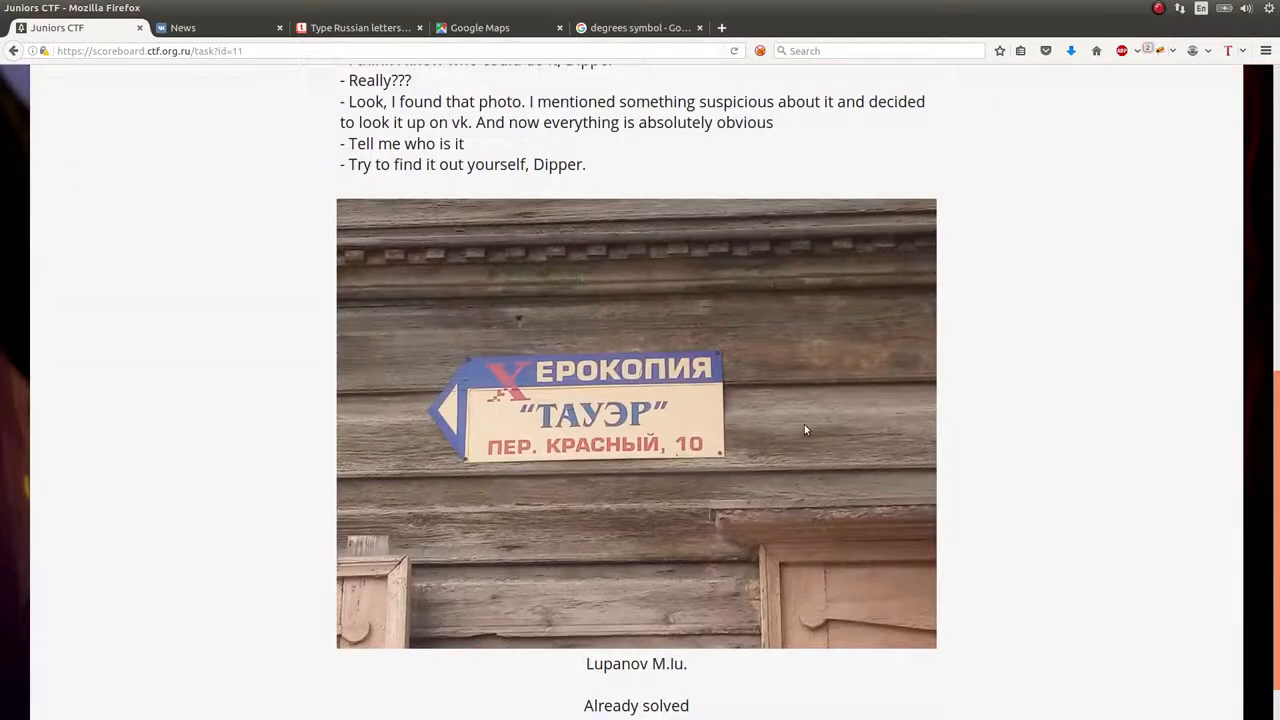
{"action": "mouse_move", "coordinate": [294, 344]}
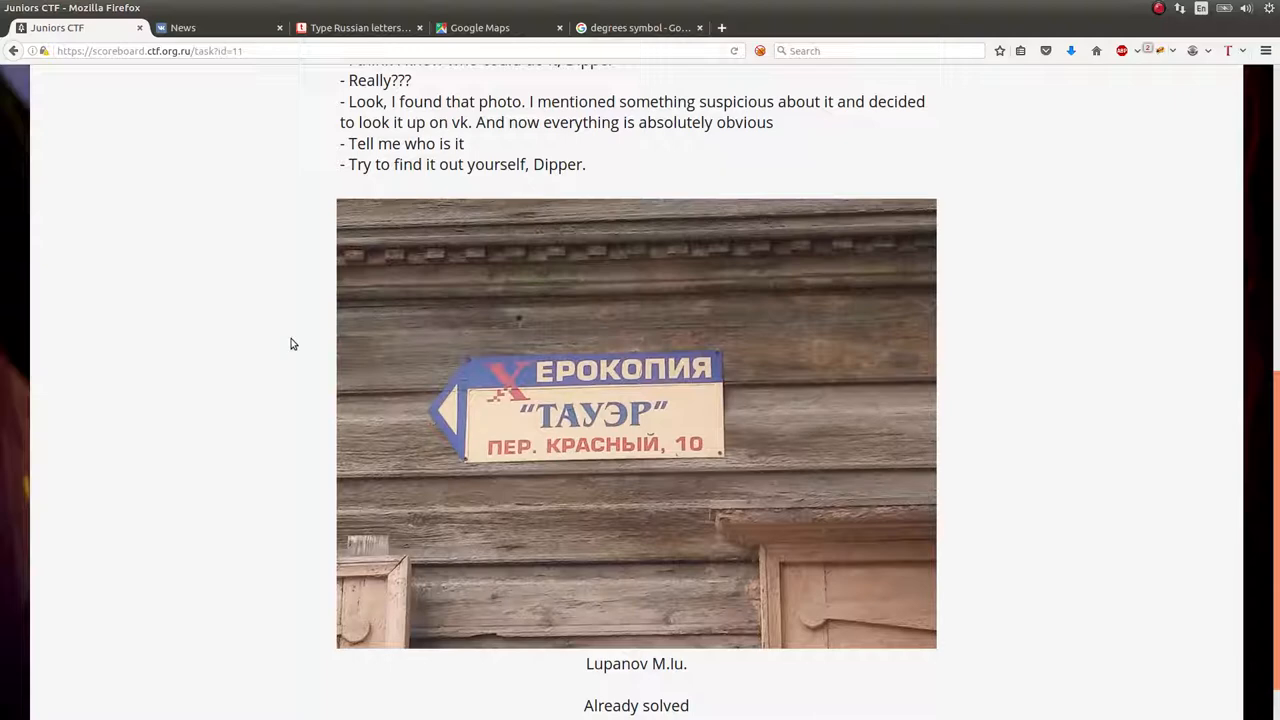
{"action": "left_click", "coordinate": [360, 27]}
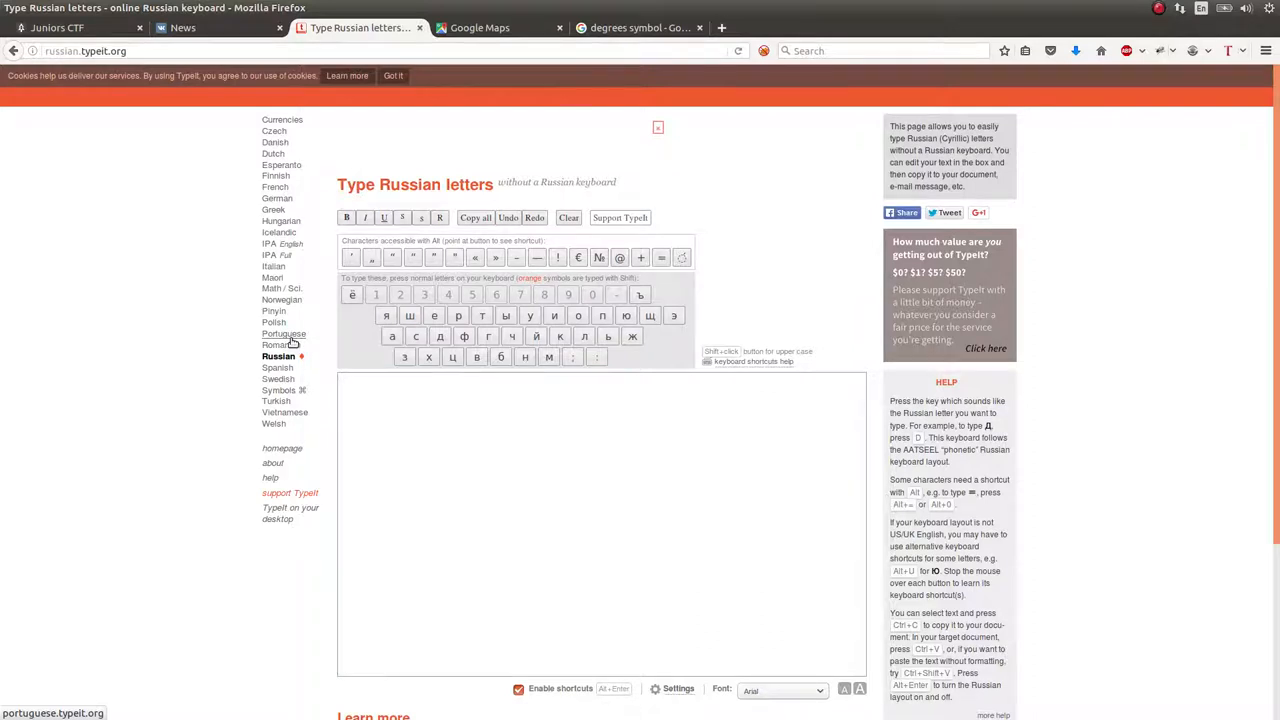
Browse VK's News sections, including Photos, and end on News Search with an empty query
{"action": "left_click", "coordinate": [210, 27]}
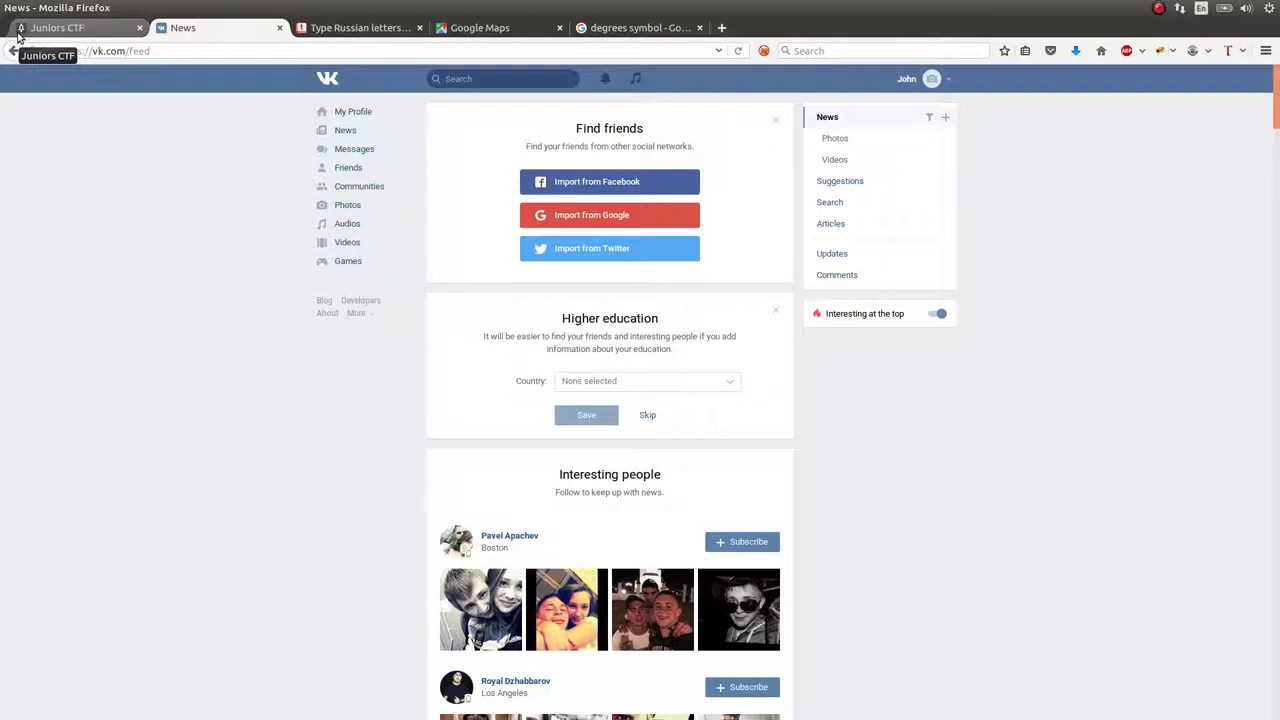
{"action": "mouse_move", "coordinate": [1002, 194]}
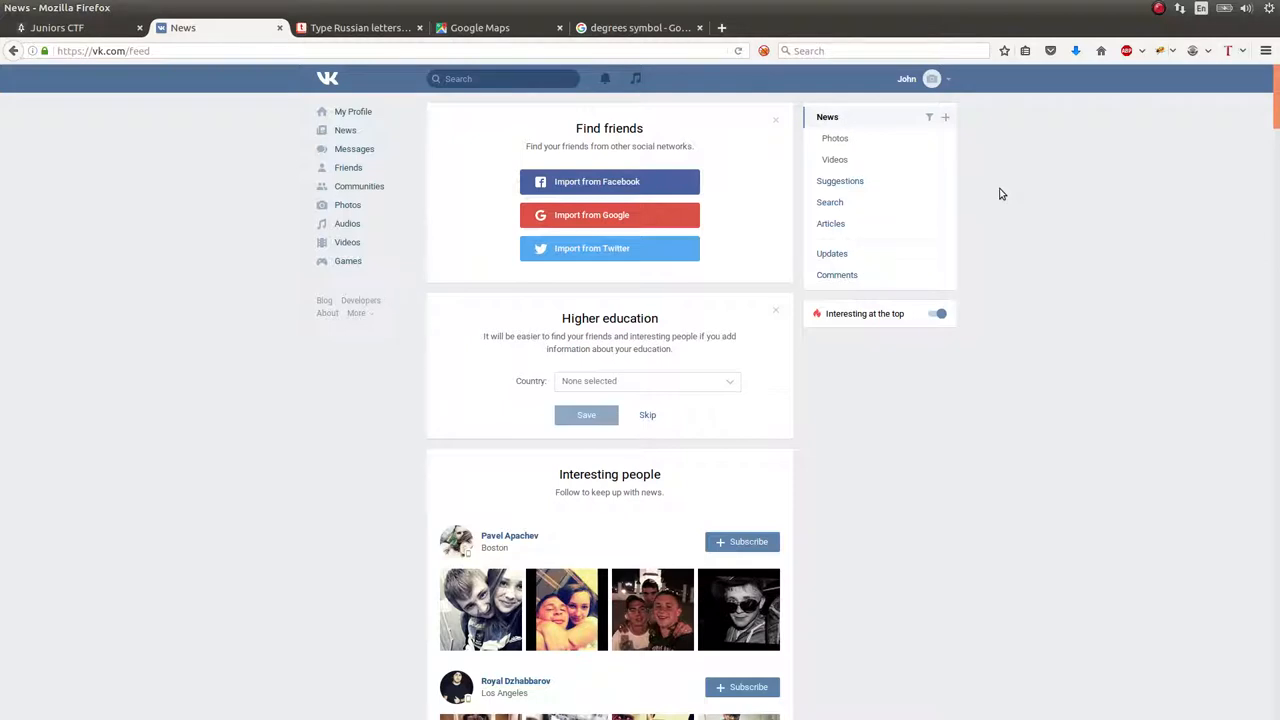
{"action": "mouse_move", "coordinate": [1088, 177]}
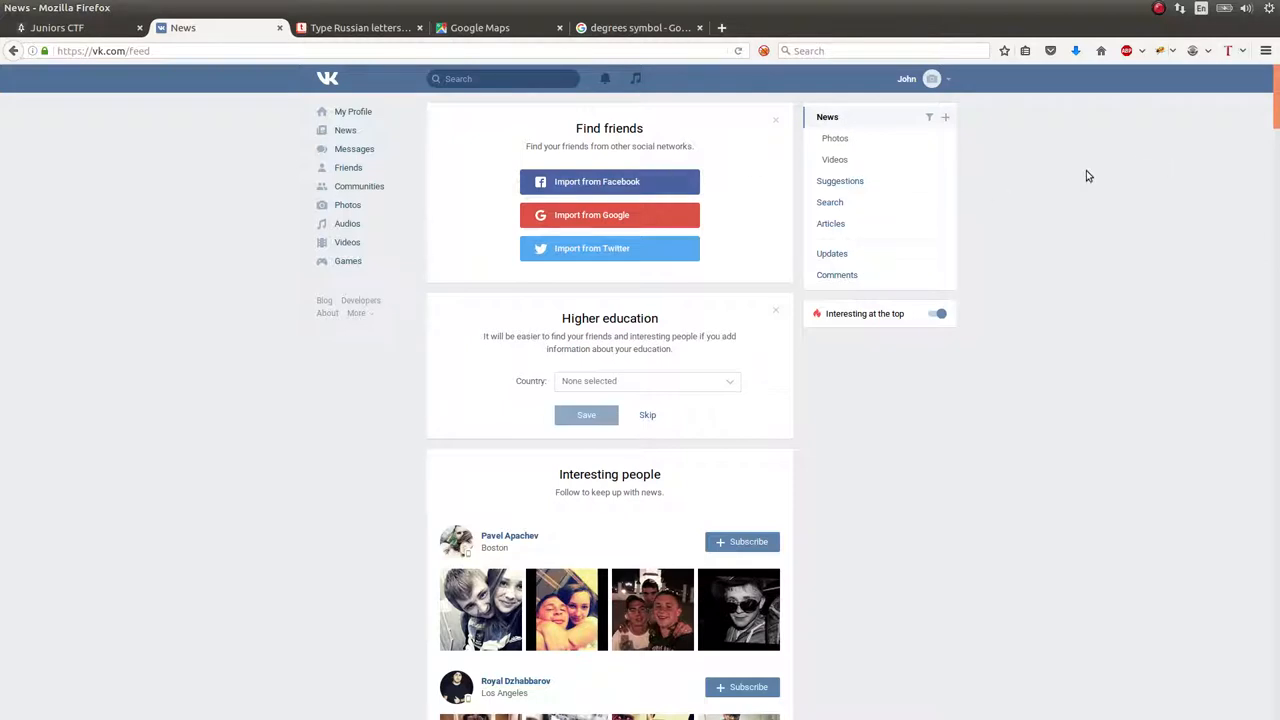
{"action": "scroll", "scroll_direction": "down", "scroll_amount": 3}
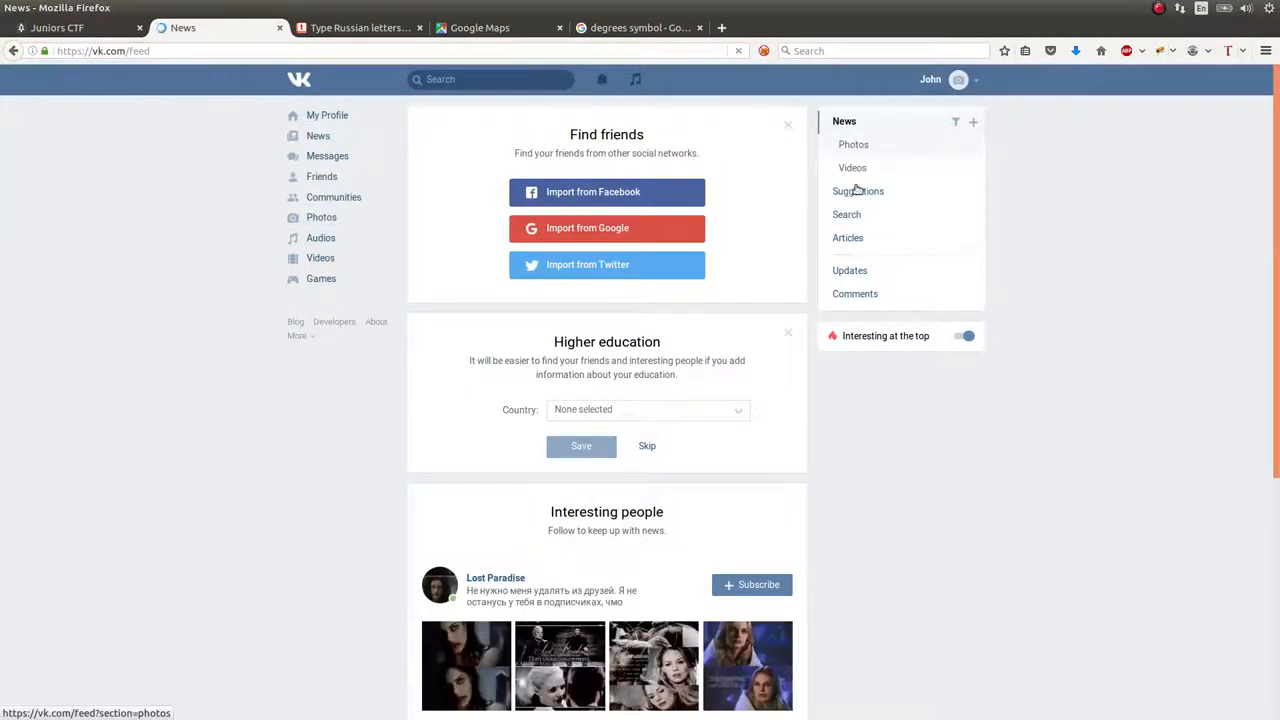
{"action": "left_click", "coordinate": [847, 214]}
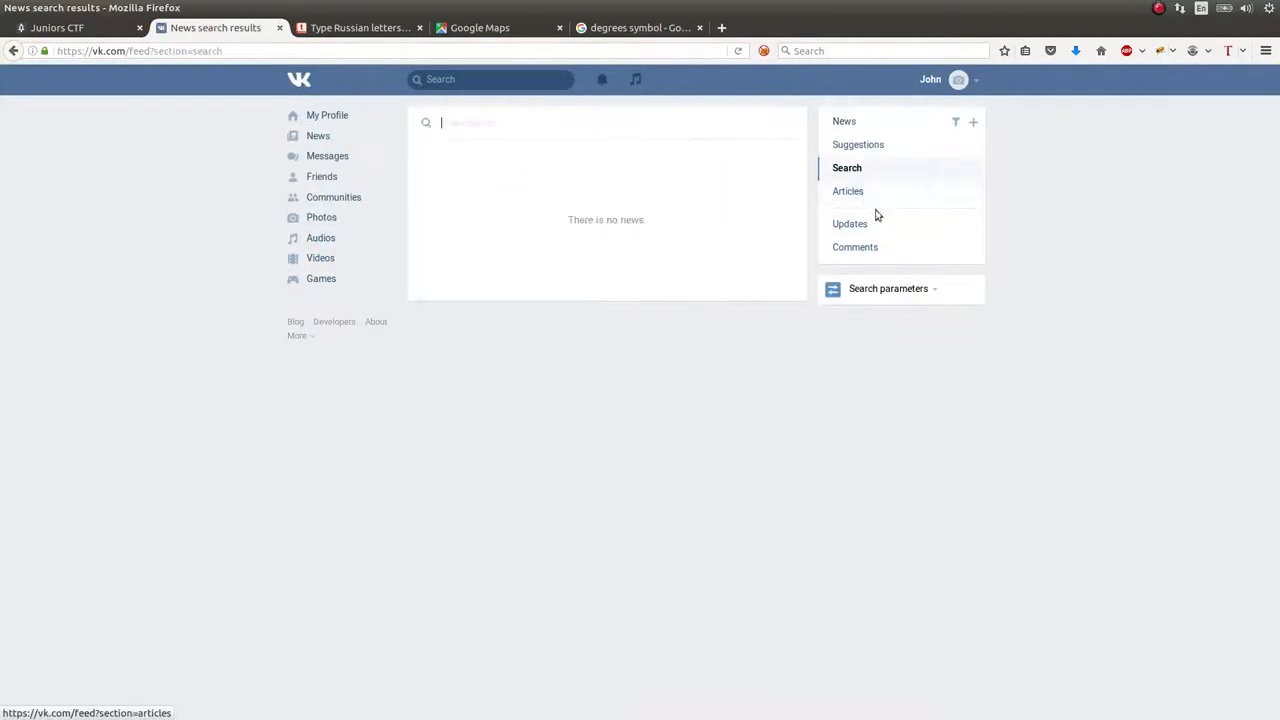
{"action": "mouse_move", "coordinate": [317, 135]}
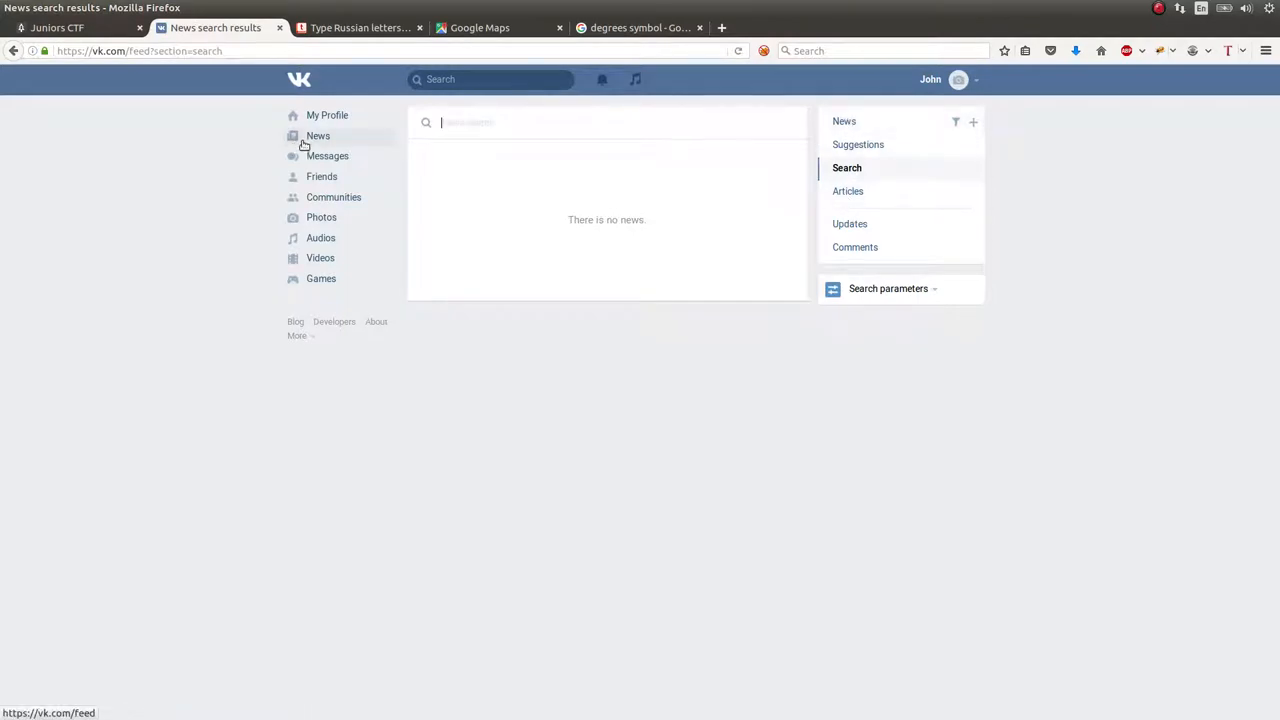
{"action": "left_click", "coordinate": [318, 135]}
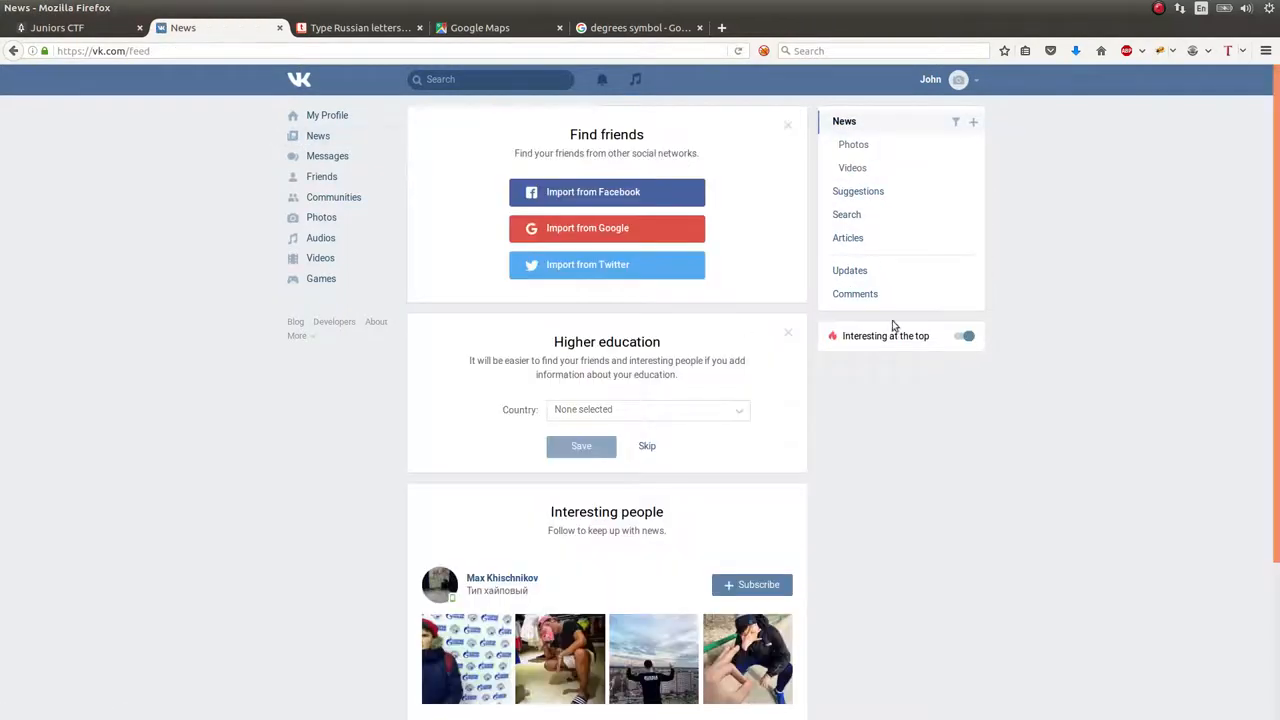
{"action": "mouse_move", "coordinate": [872, 230]}
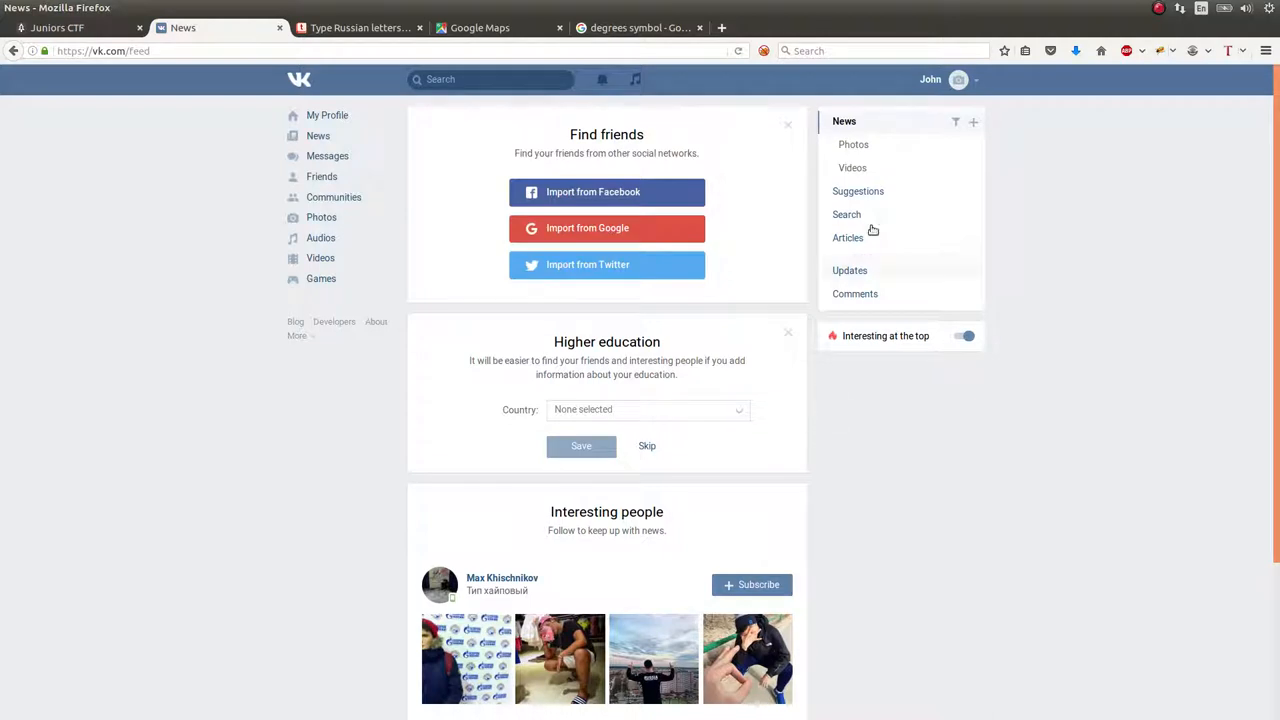
{"action": "mouse_move", "coordinate": [853, 144]}
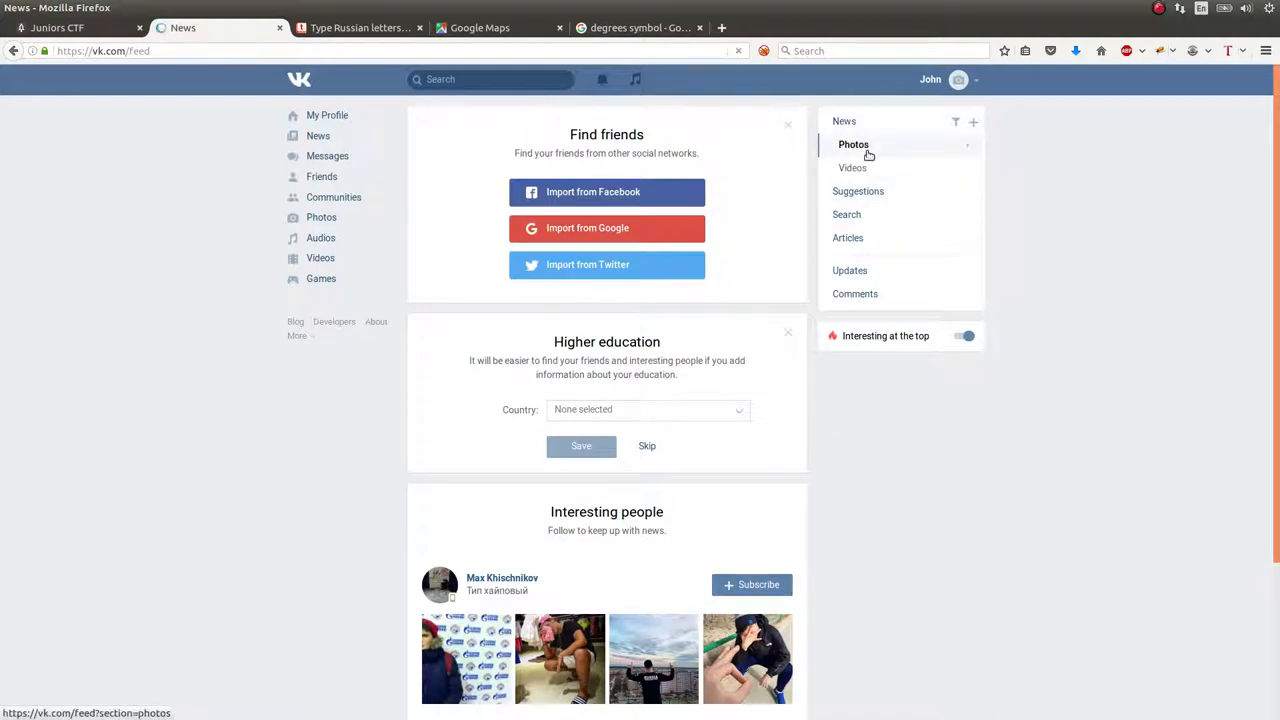
{"action": "left_click", "coordinate": [853, 144]}
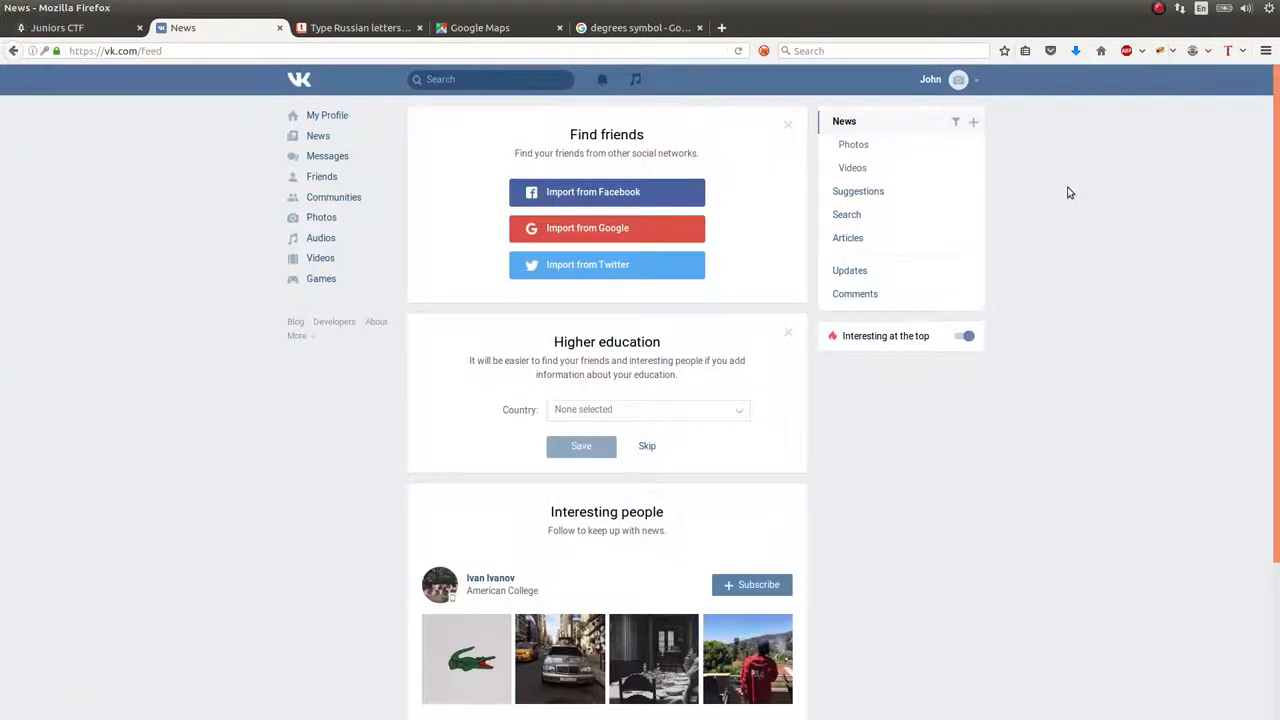
{"action": "left_click", "coordinate": [846, 214]}
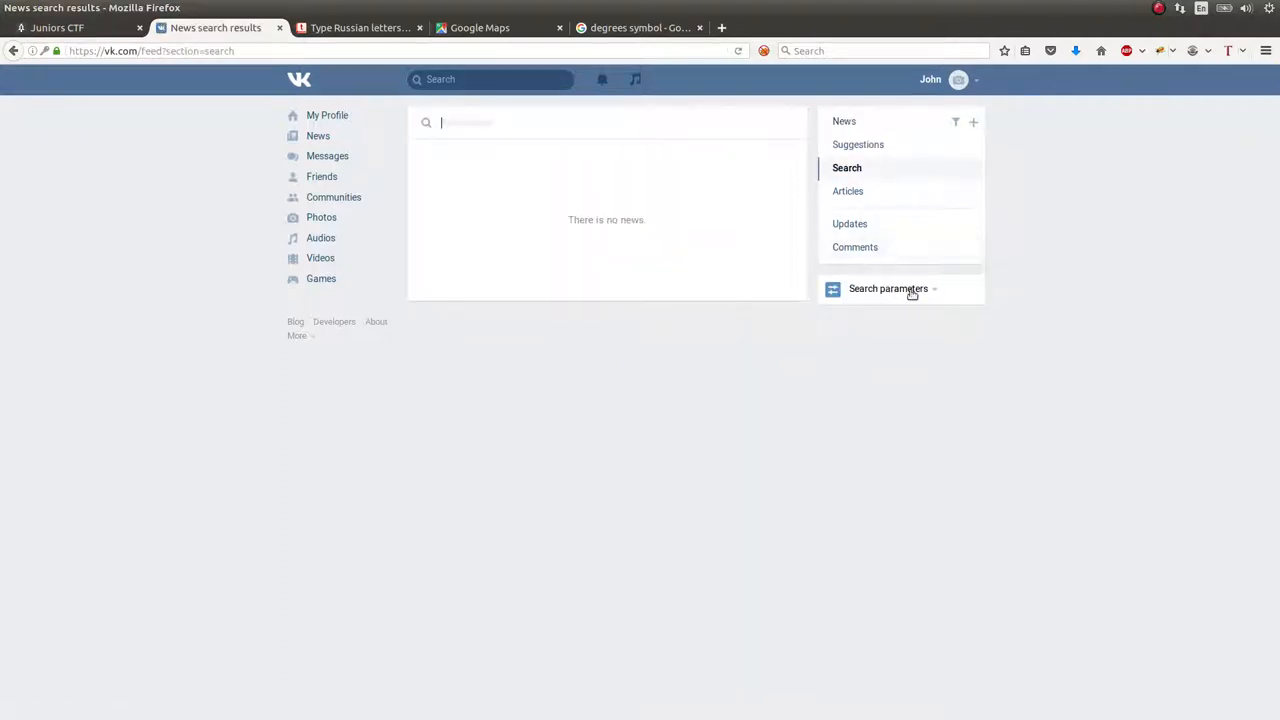
Set the VK post-search location to 155 Lenin Ave, Tomsk, Russia, then return to Google Maps
{"action": "left_click", "coordinate": [888, 288]}
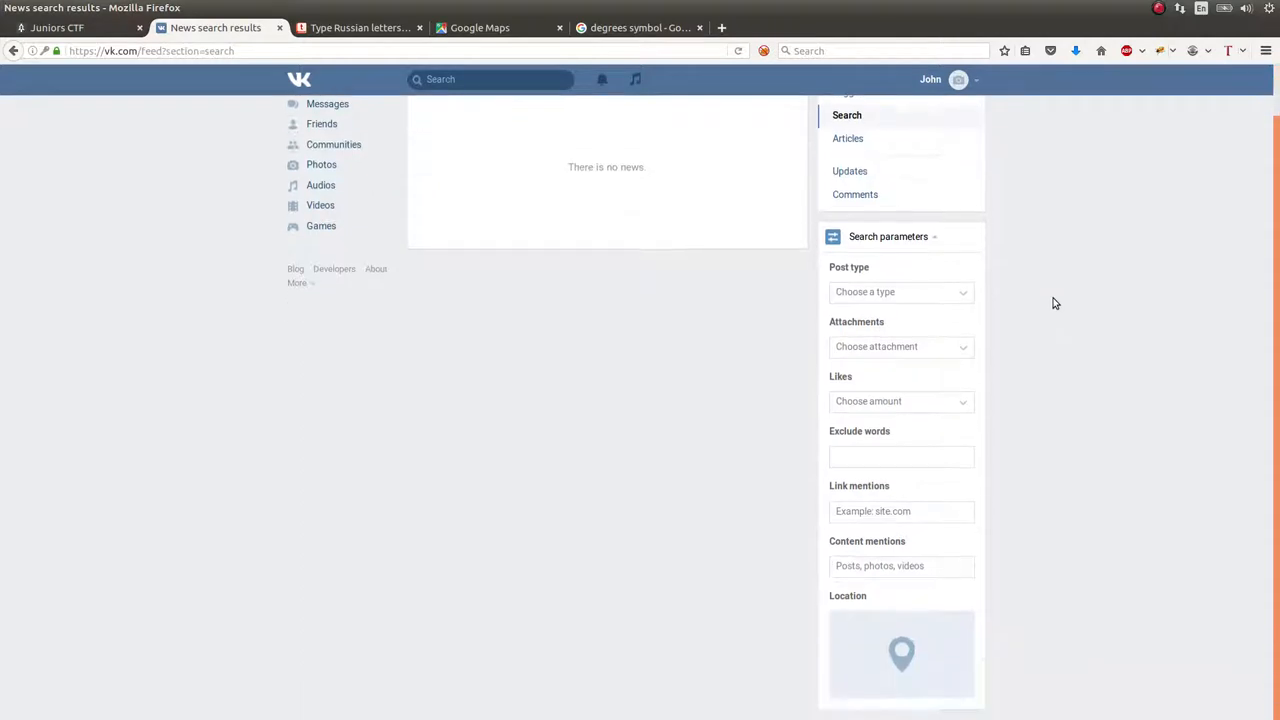
{"action": "mouse_move", "coordinate": [941, 666]}
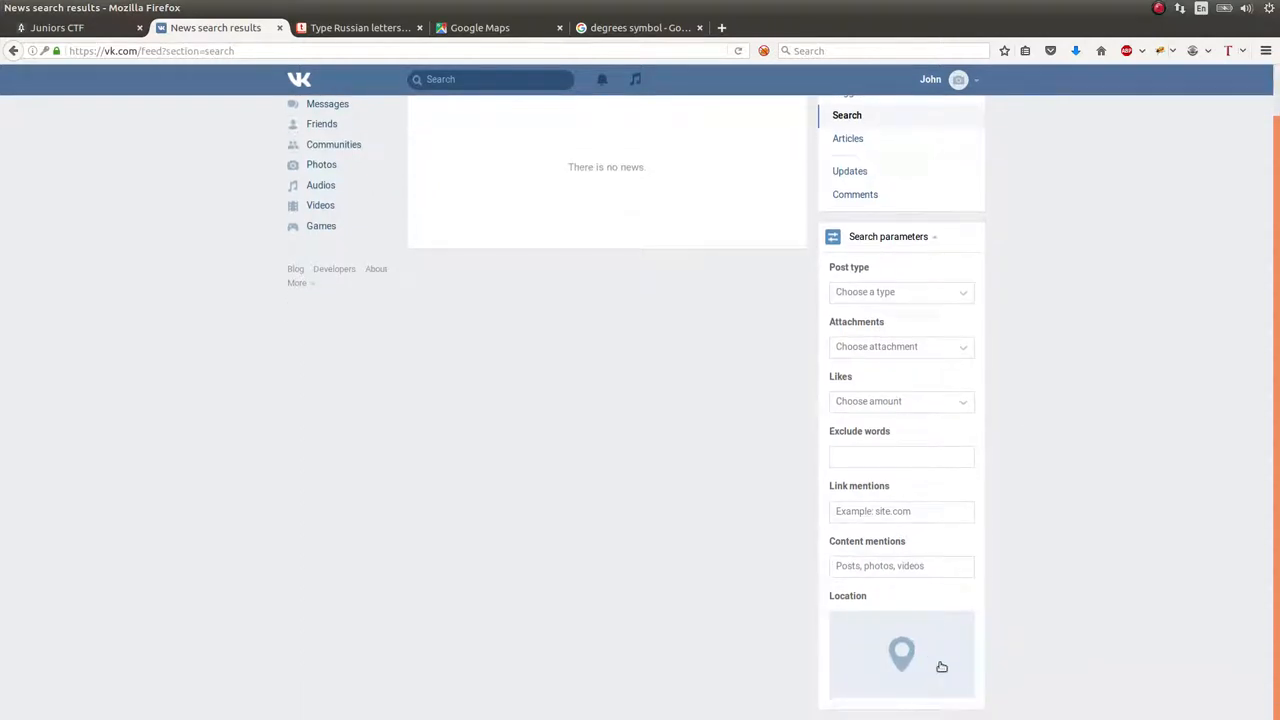
{"action": "left_click", "coordinate": [901, 655]}
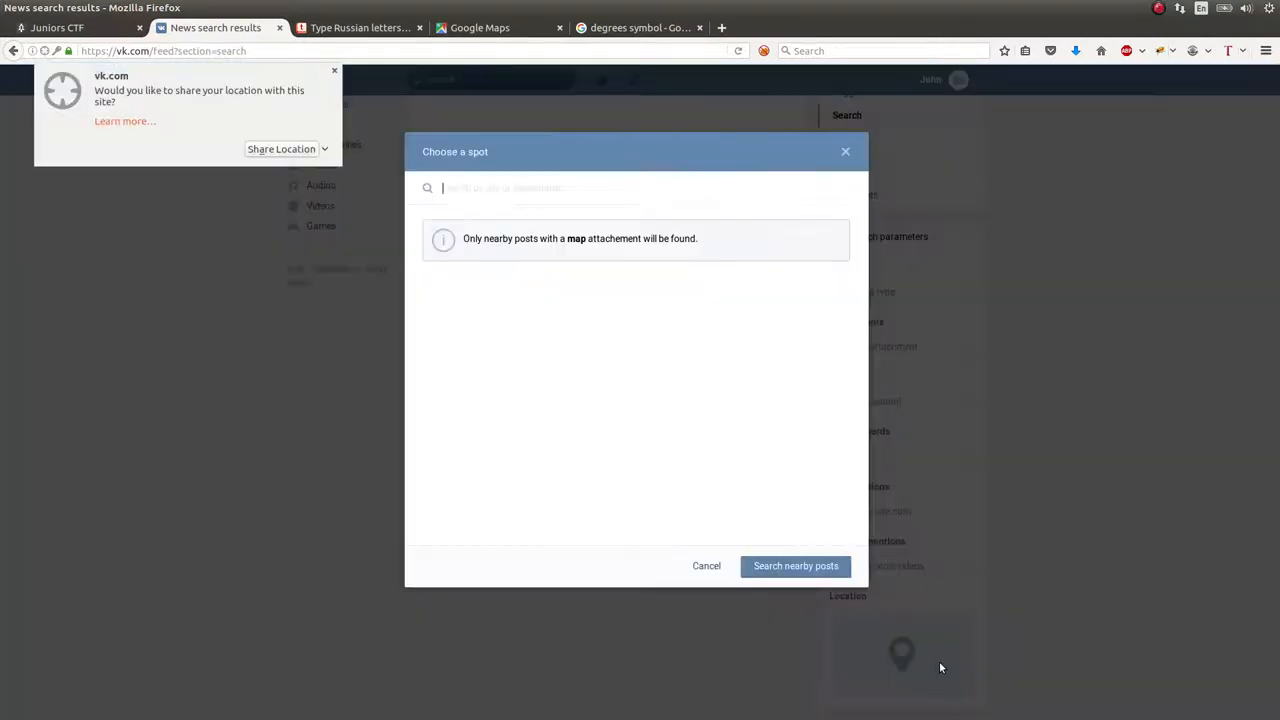
{"action": "type", "text": "15"}
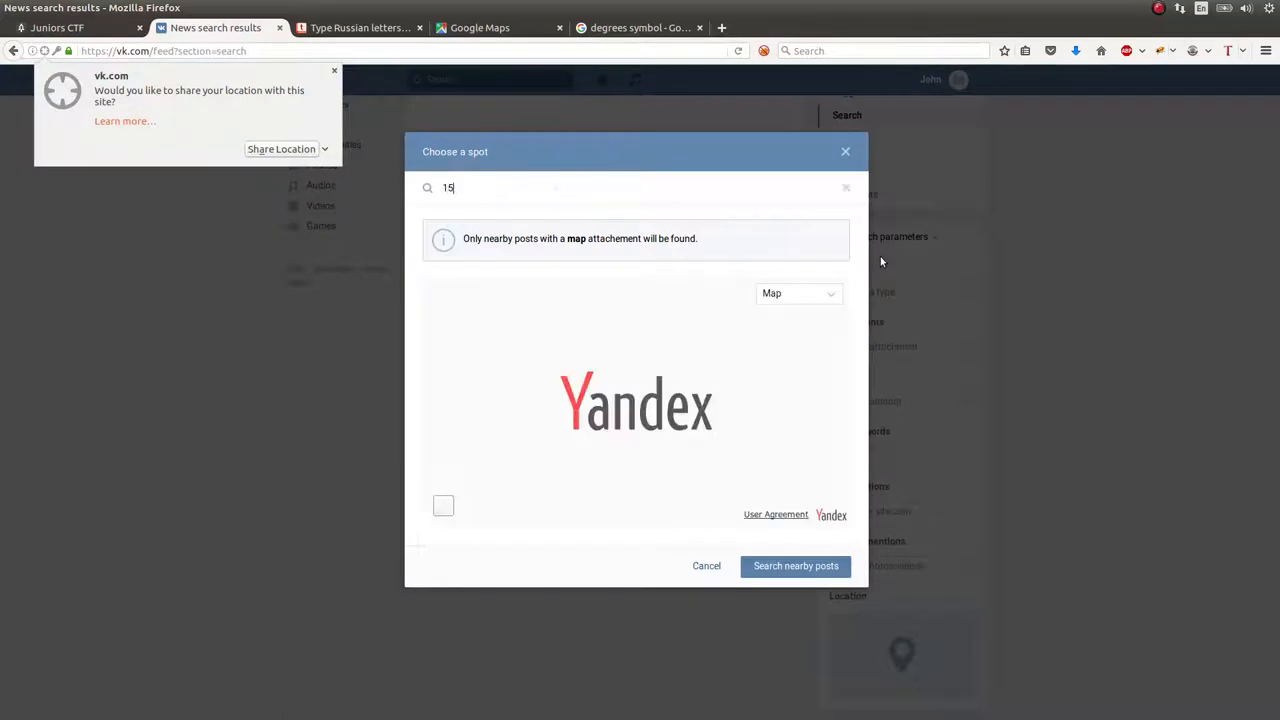
{"action": "type", "text": "5 Lenin"}
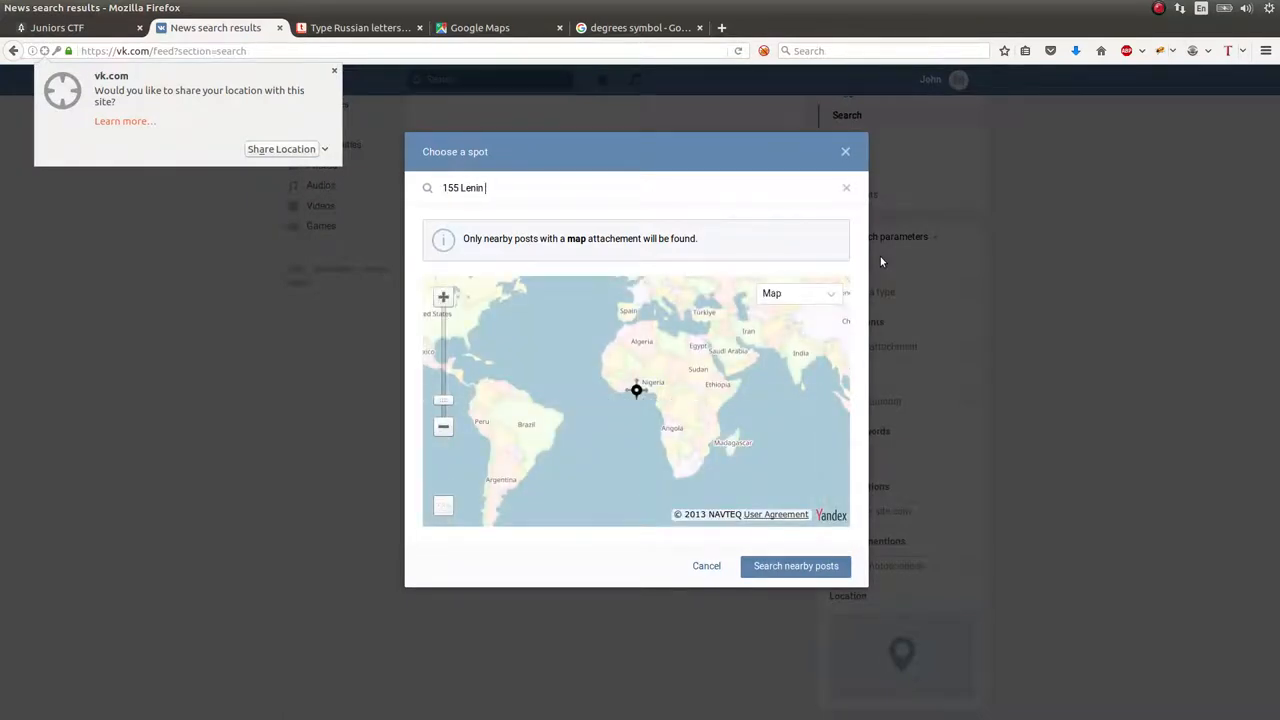
{"action": "type", "text": "Ave, Tm"}
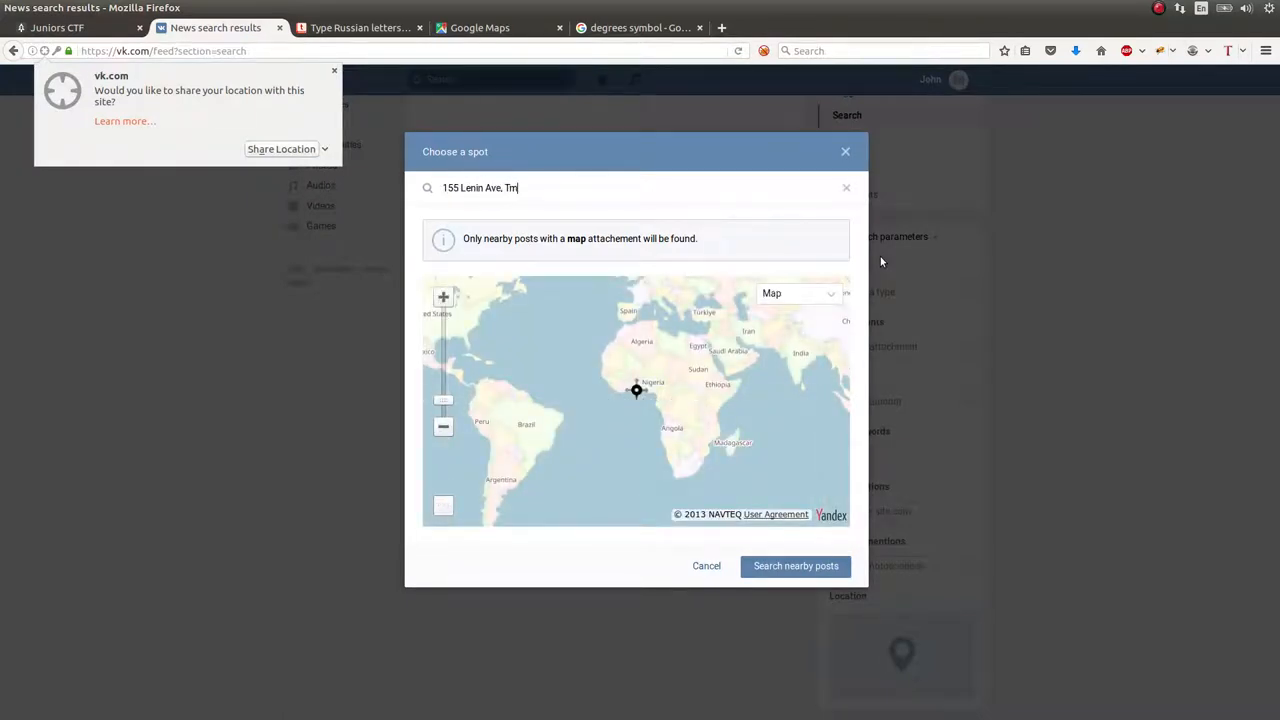
{"action": "type", "text": "omsk, Rus"}
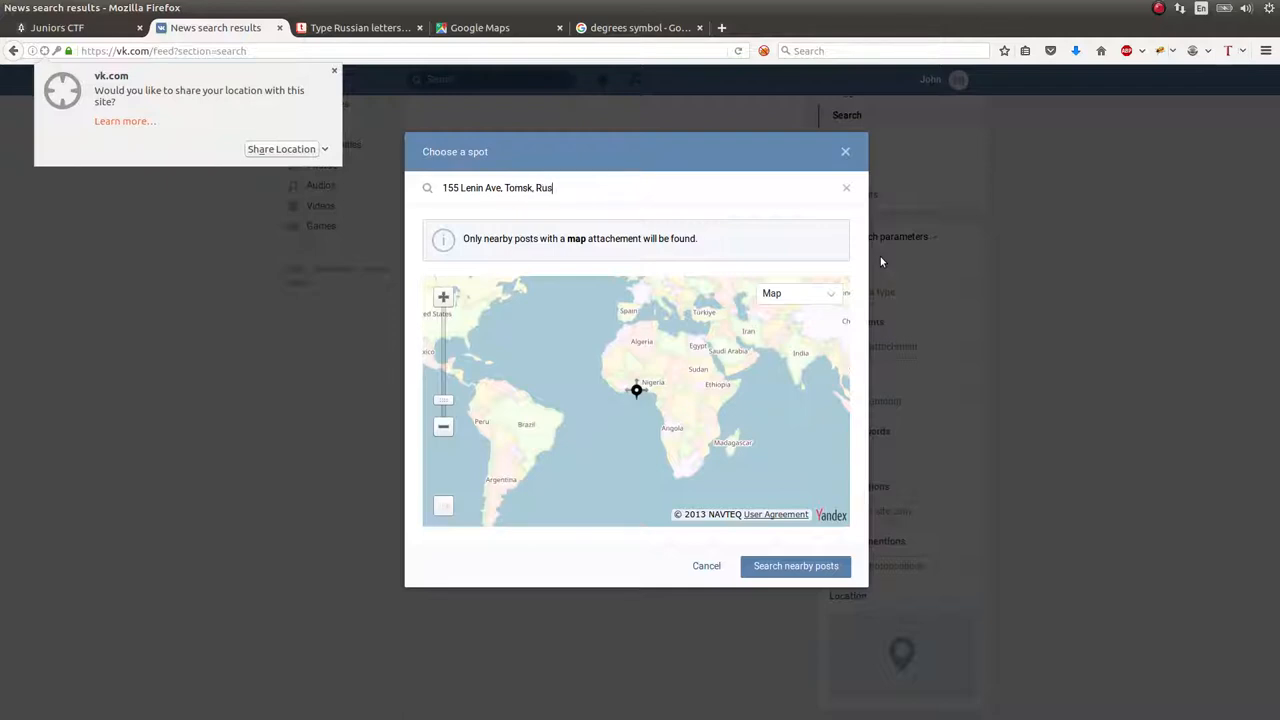
{"action": "type", "text": "sia"}
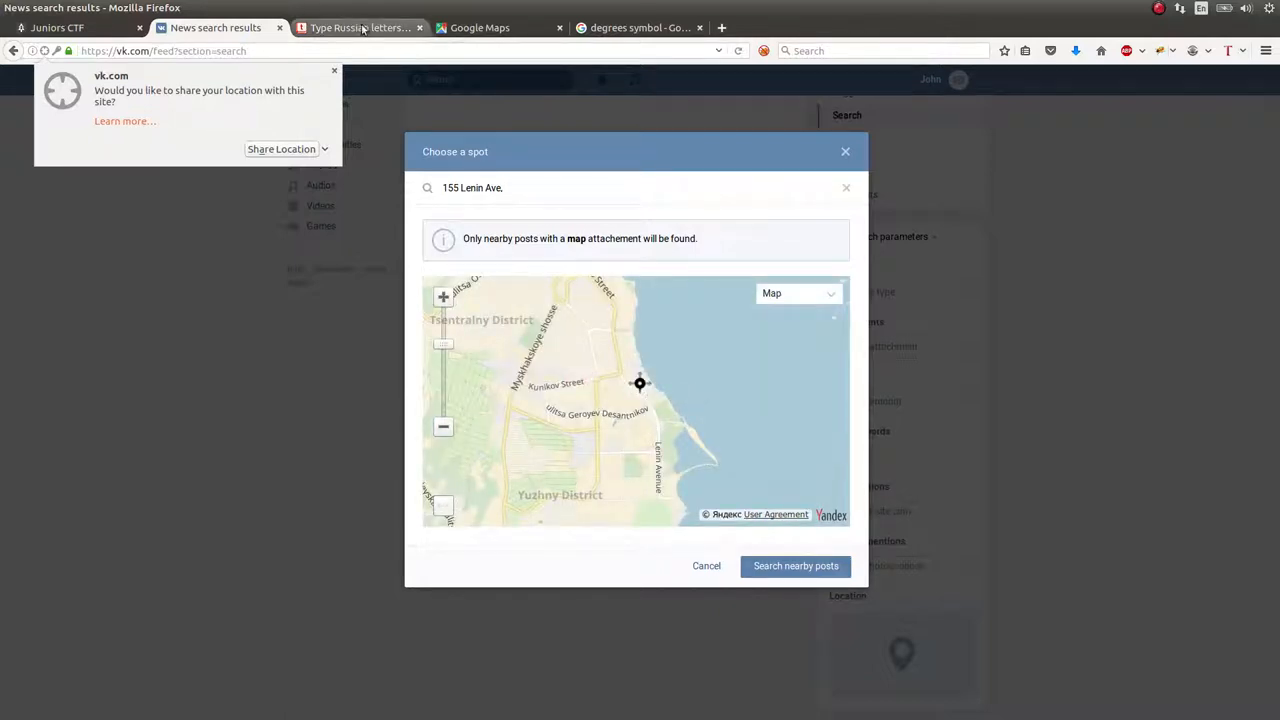
{"action": "left_click", "coordinate": [480, 27]}
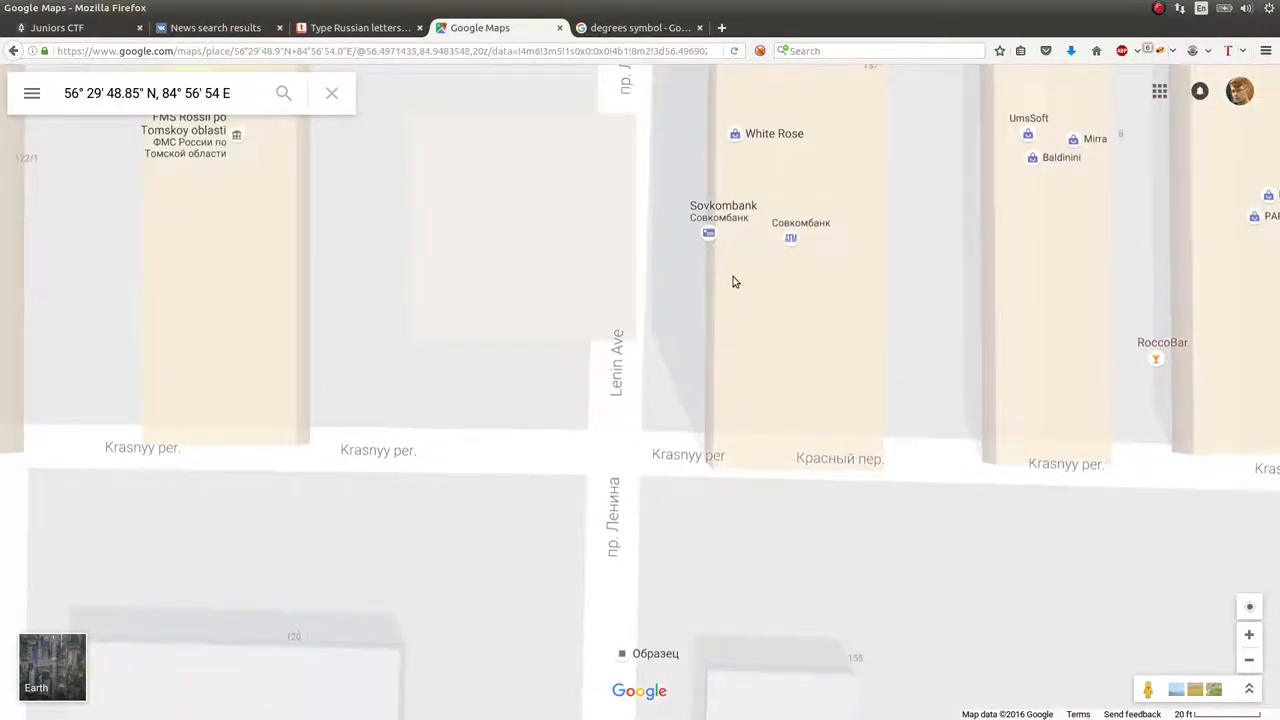
Open Sovkombank's details and select its address, Lenin Ave, 157, Tomsk
{"action": "left_click", "coordinate": [723, 206]}
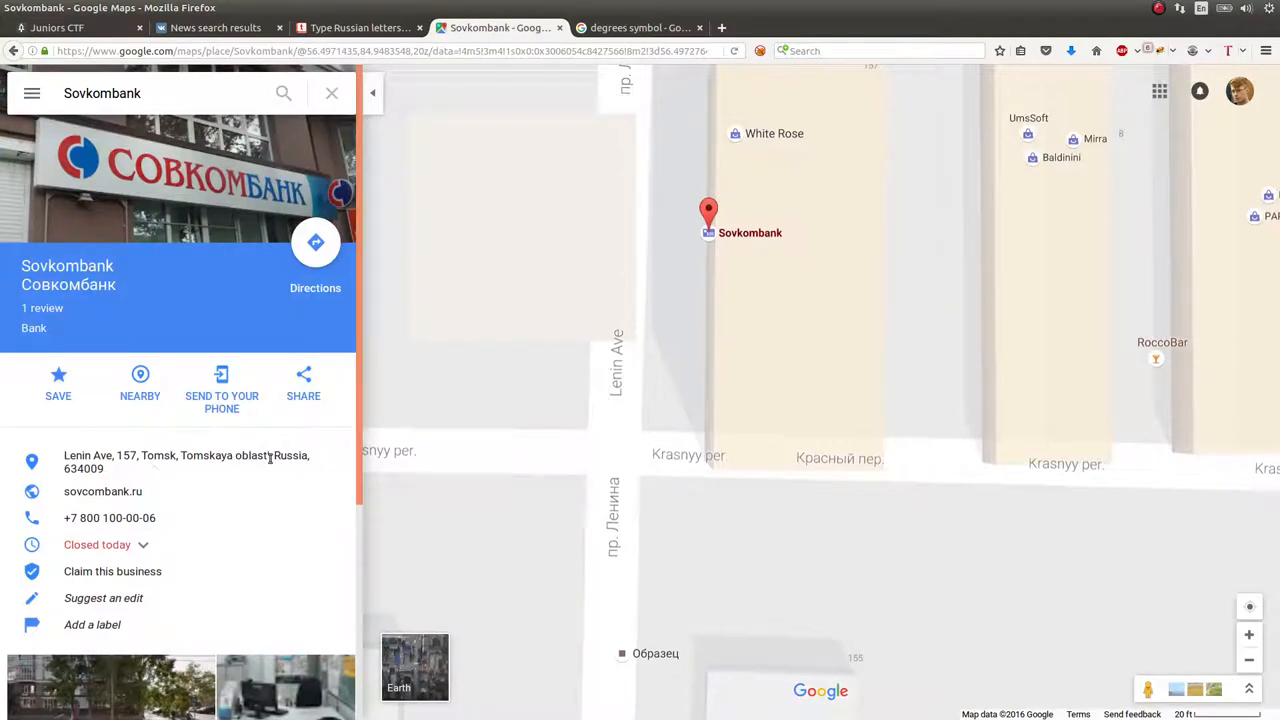
{"action": "double_click", "coordinate": [130, 455]}
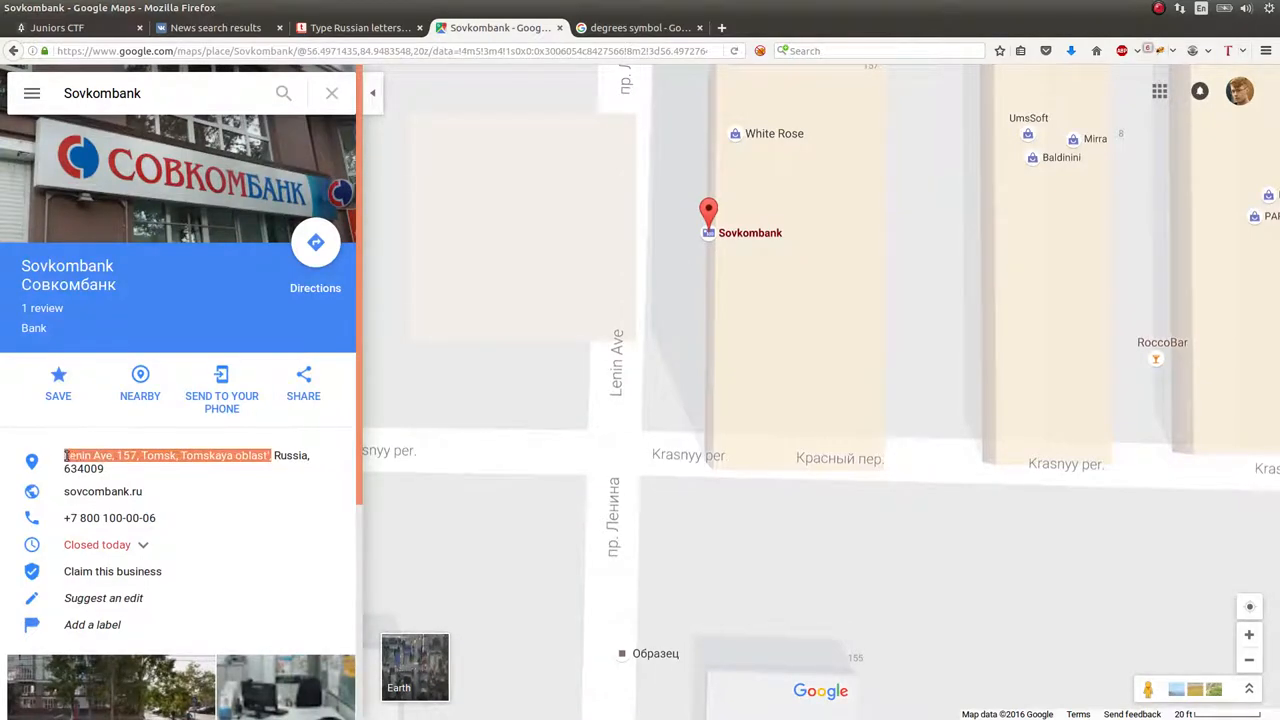
{"action": "left_click", "coordinate": [215, 27]}
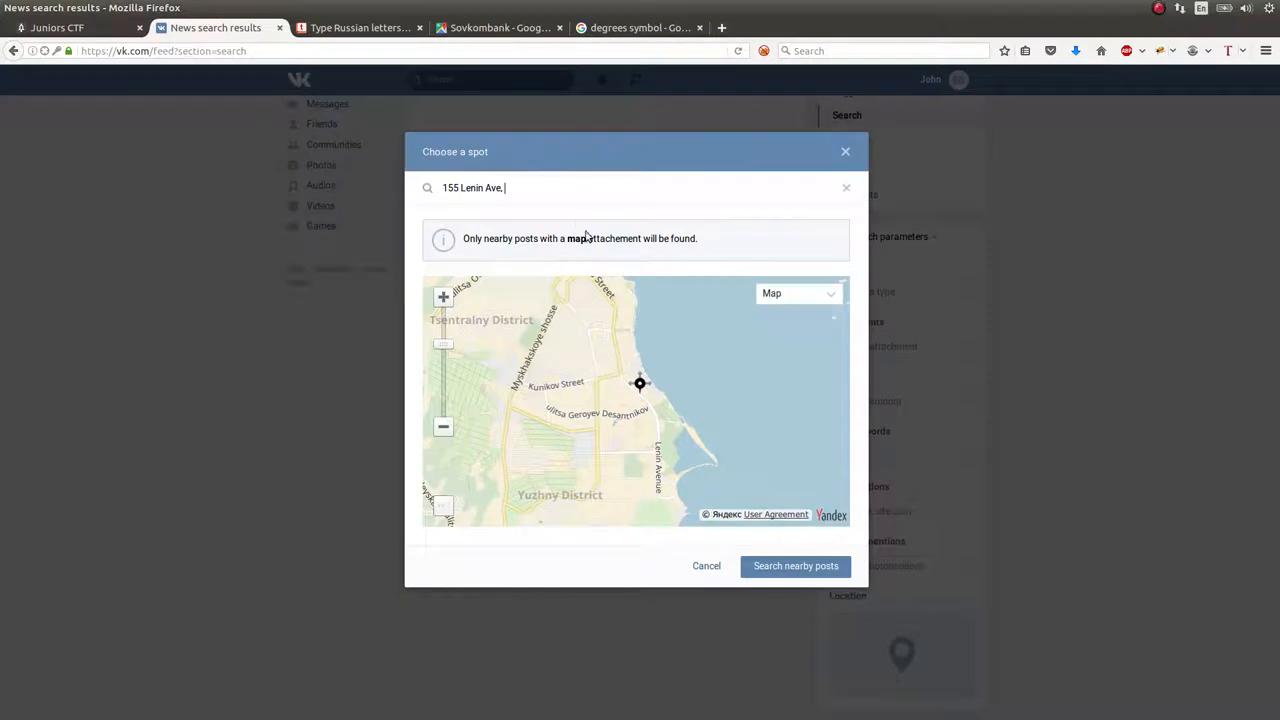
{"action": "type", "text": "Lenin Ave, 157, Tomsk, Tomskaya oblast'"}
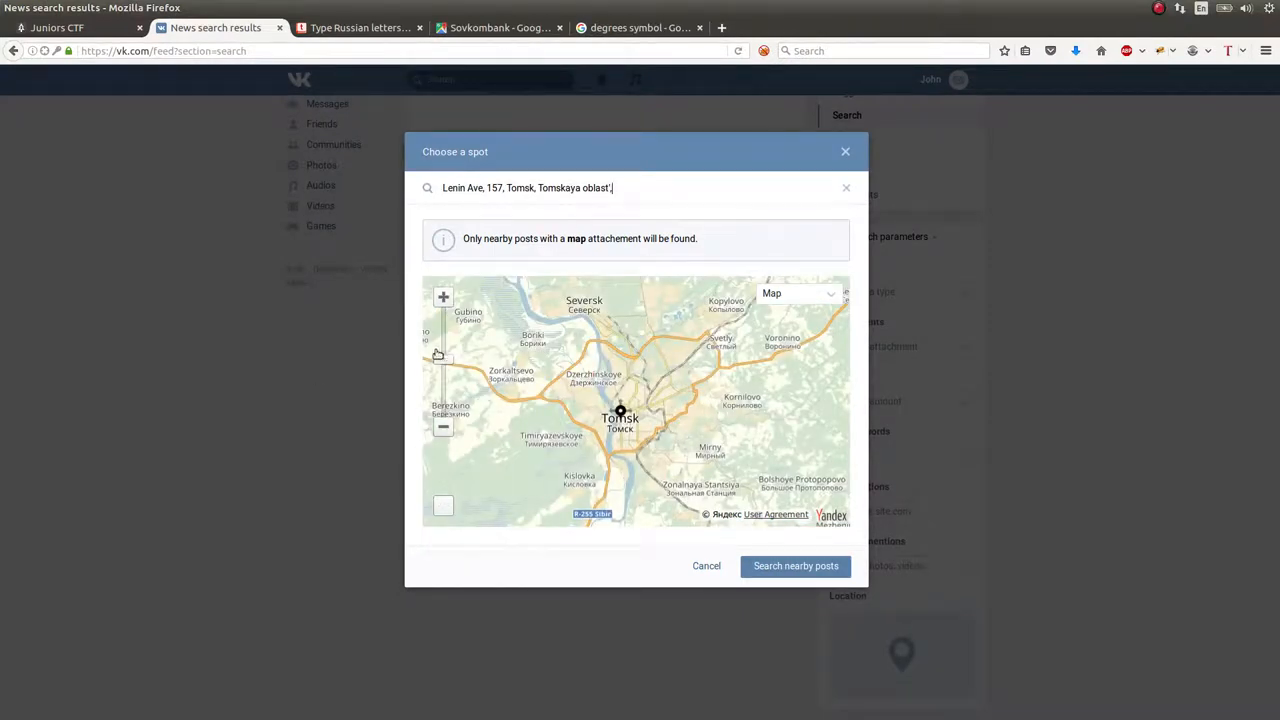
{"action": "left_click", "coordinate": [443, 297]}
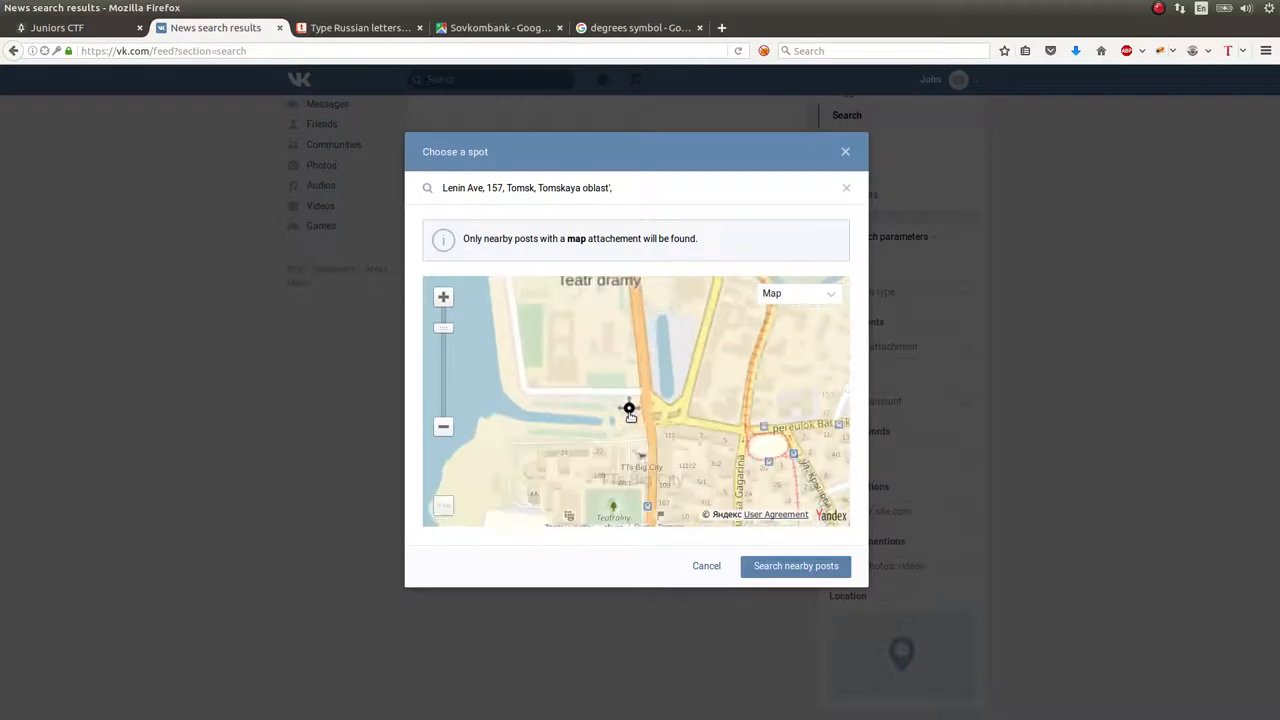
{"action": "left_click", "coordinate": [443, 296]}
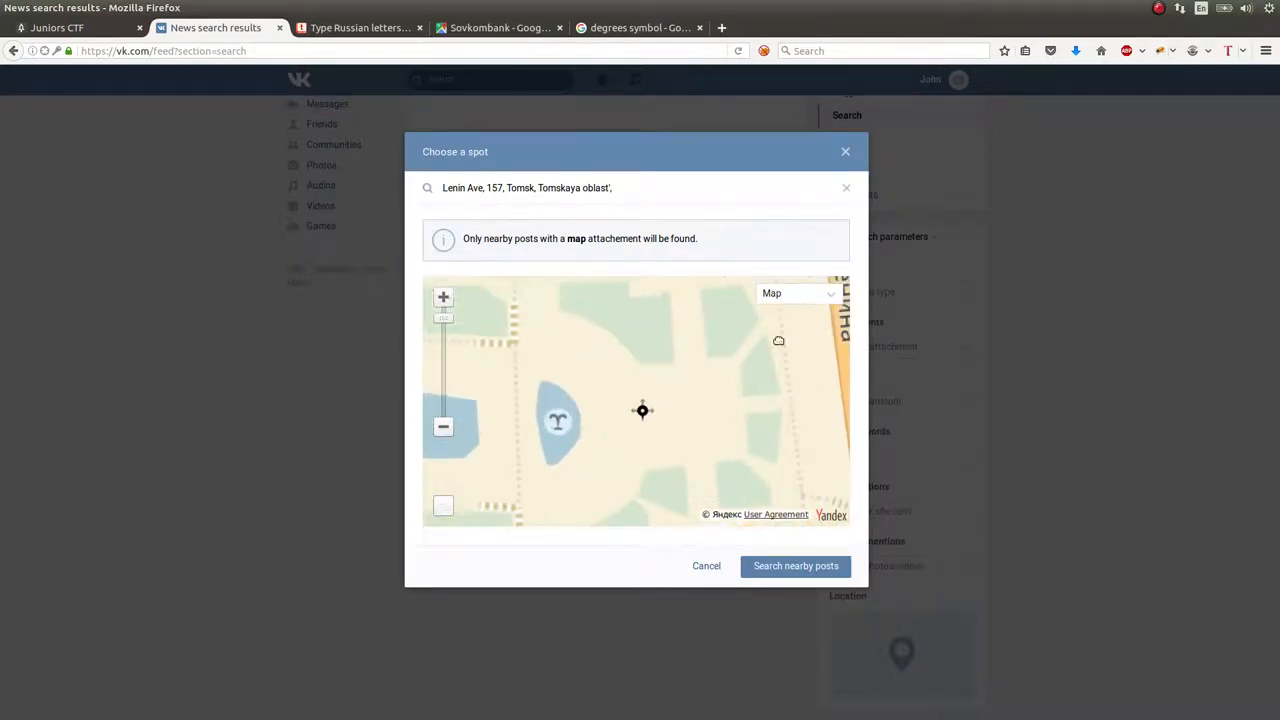
Toggle satellite view, zoom and pan until the pin sits beside building 155
{"action": "left_click", "coordinate": [797, 293]}
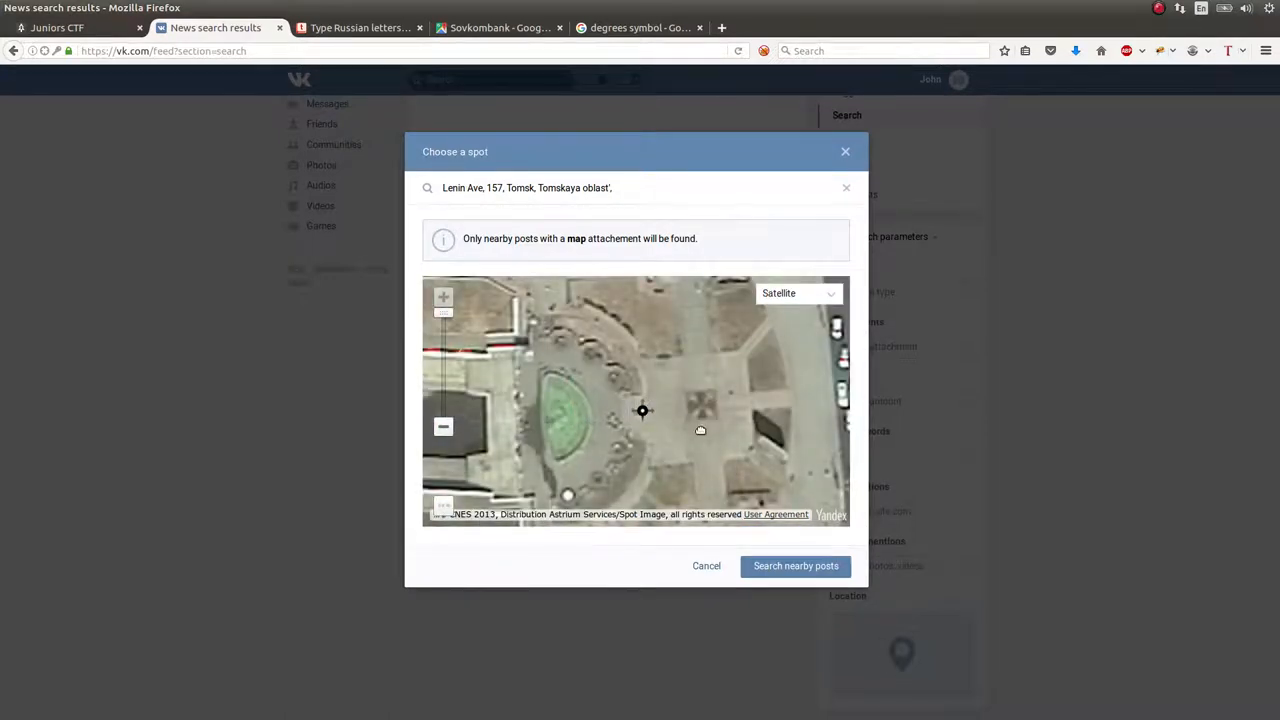
{"action": "left_click_drag", "start_coordinate": [643, 410], "coordinate": [556, 453]}
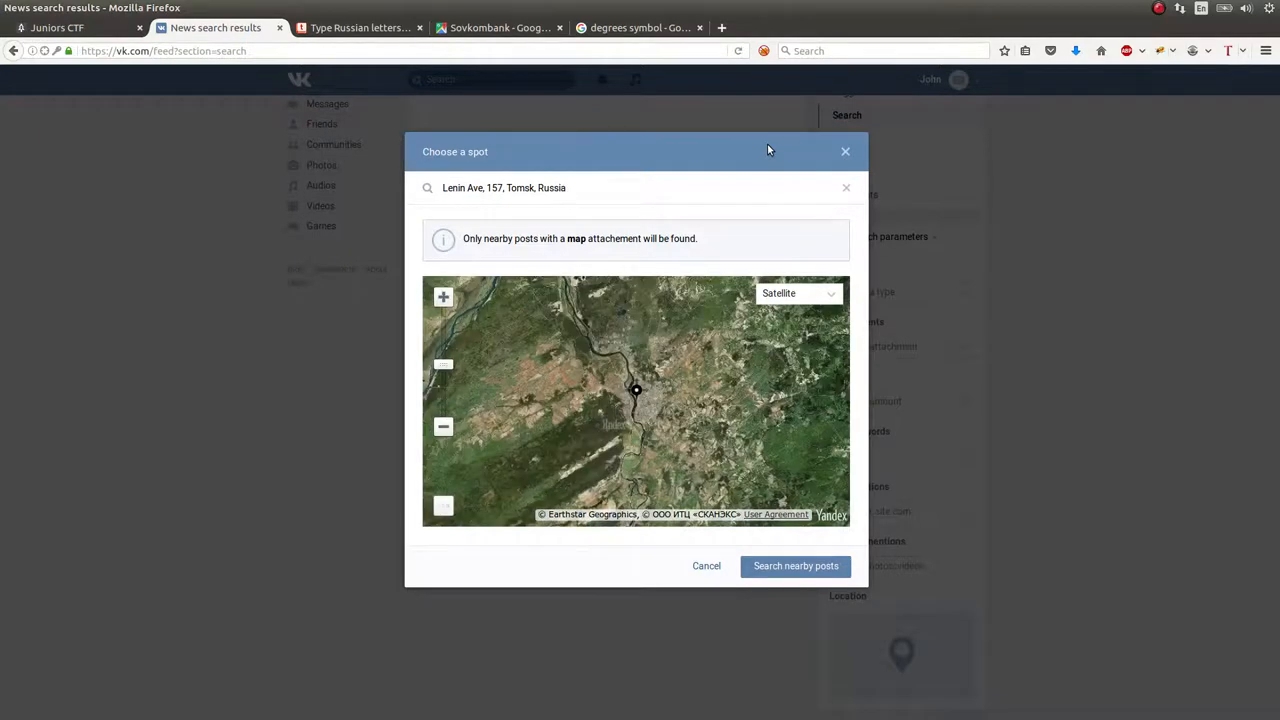
{"action": "left_click", "coordinate": [443, 296]}
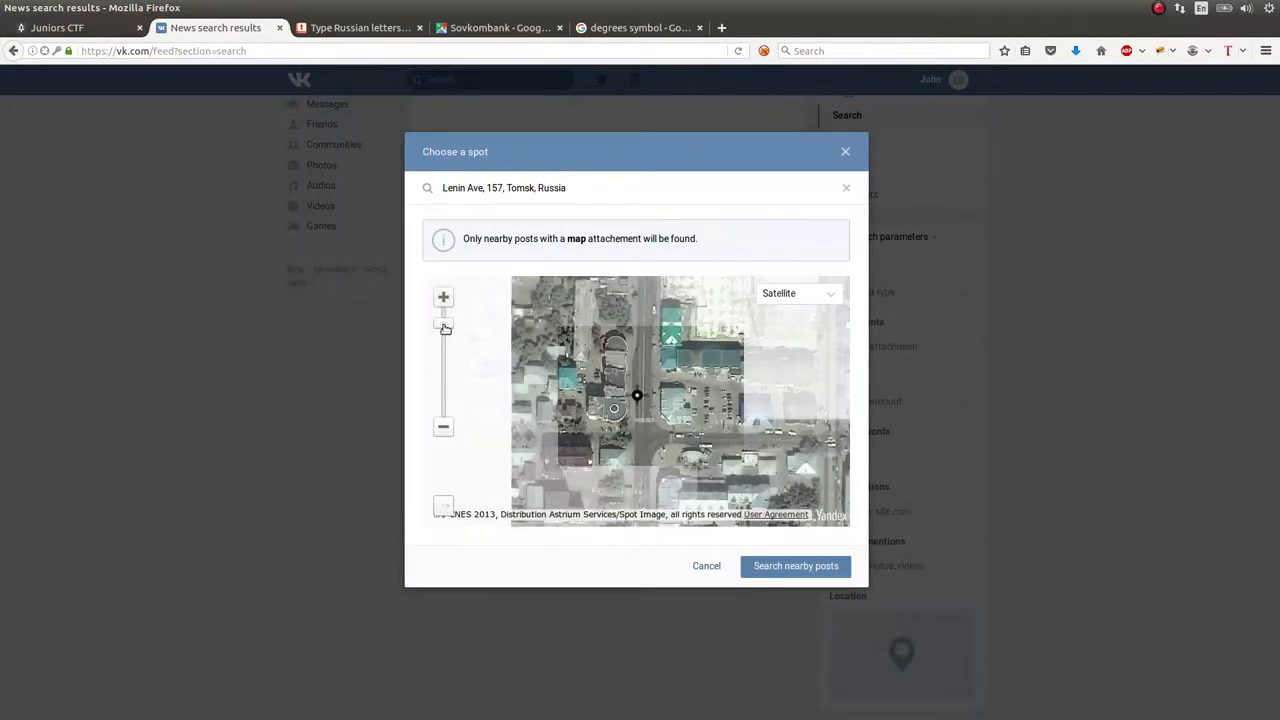
{"action": "left_click", "coordinate": [444, 427]}
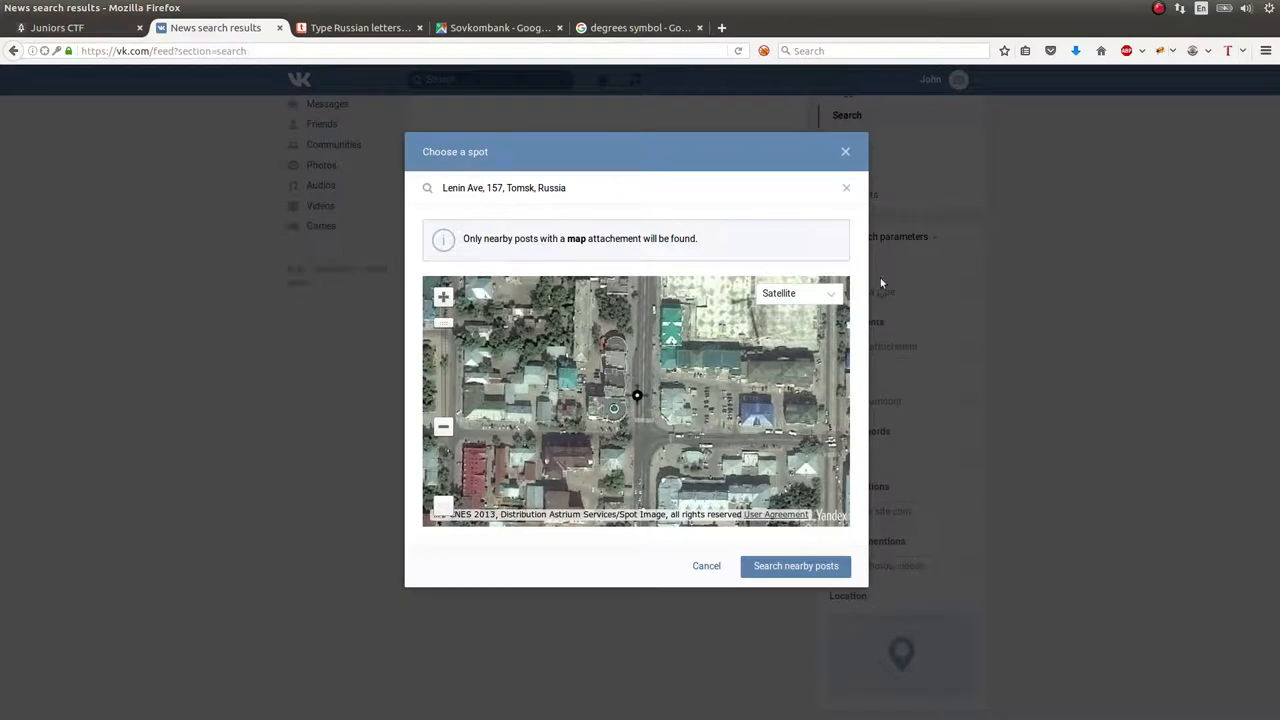
{"action": "left_click", "coordinate": [797, 293]}
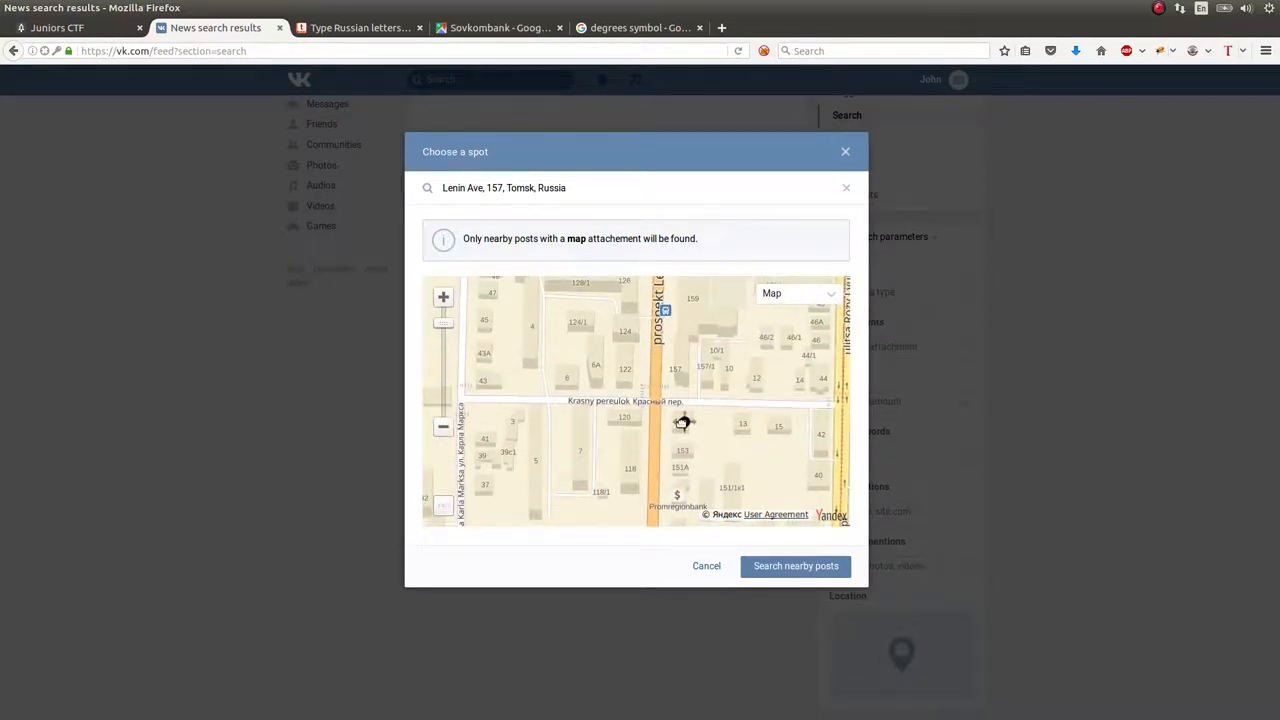
{"action": "mouse_move", "coordinate": [687, 398]}
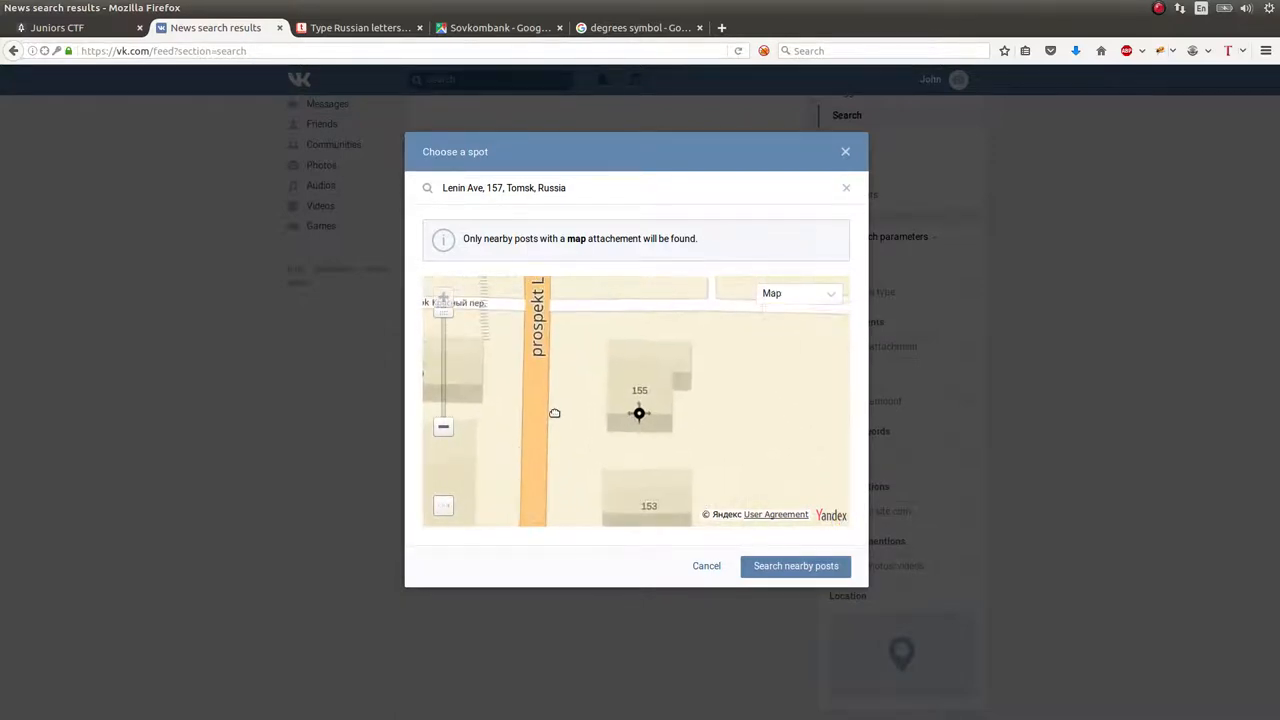
{"action": "left_click_drag", "start_coordinate": [639, 413], "coordinate": [707, 431]}
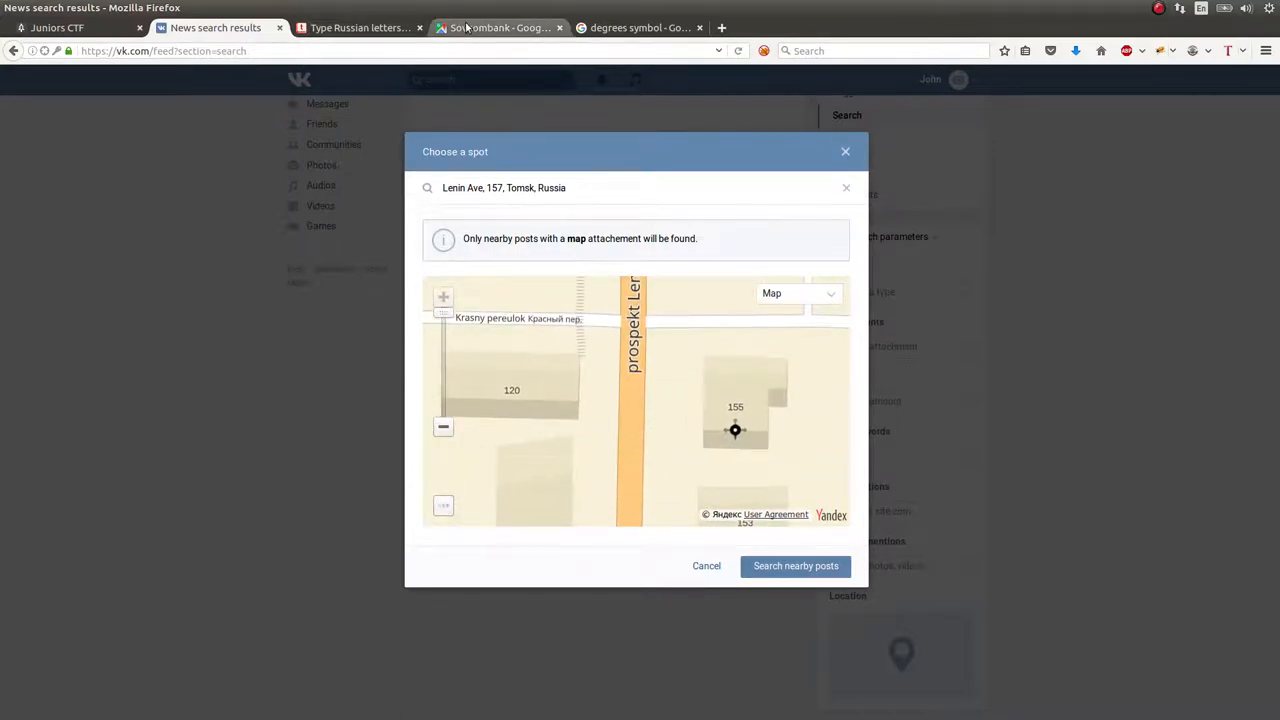
{"action": "left_click", "coordinate": [498, 27]}
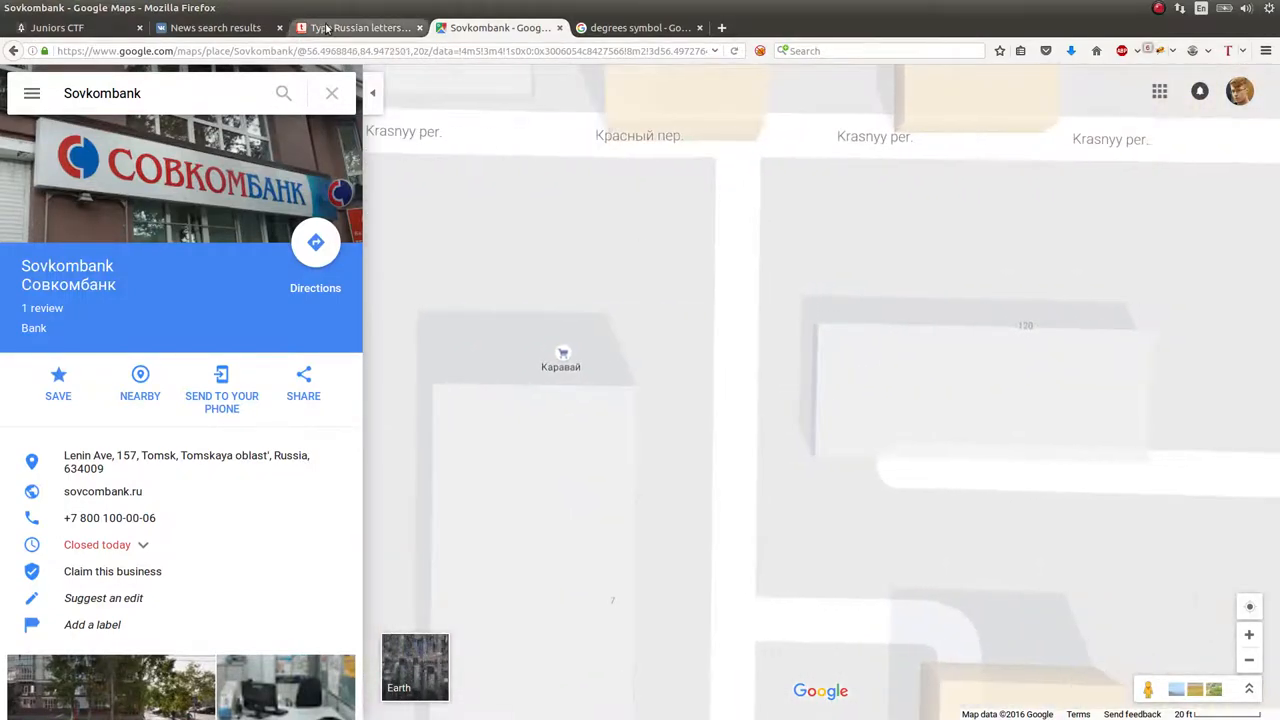
Go back to VK's news search listing posts near prospekt Lenina and Krasny pereulok
{"action": "left_click", "coordinate": [215, 27]}
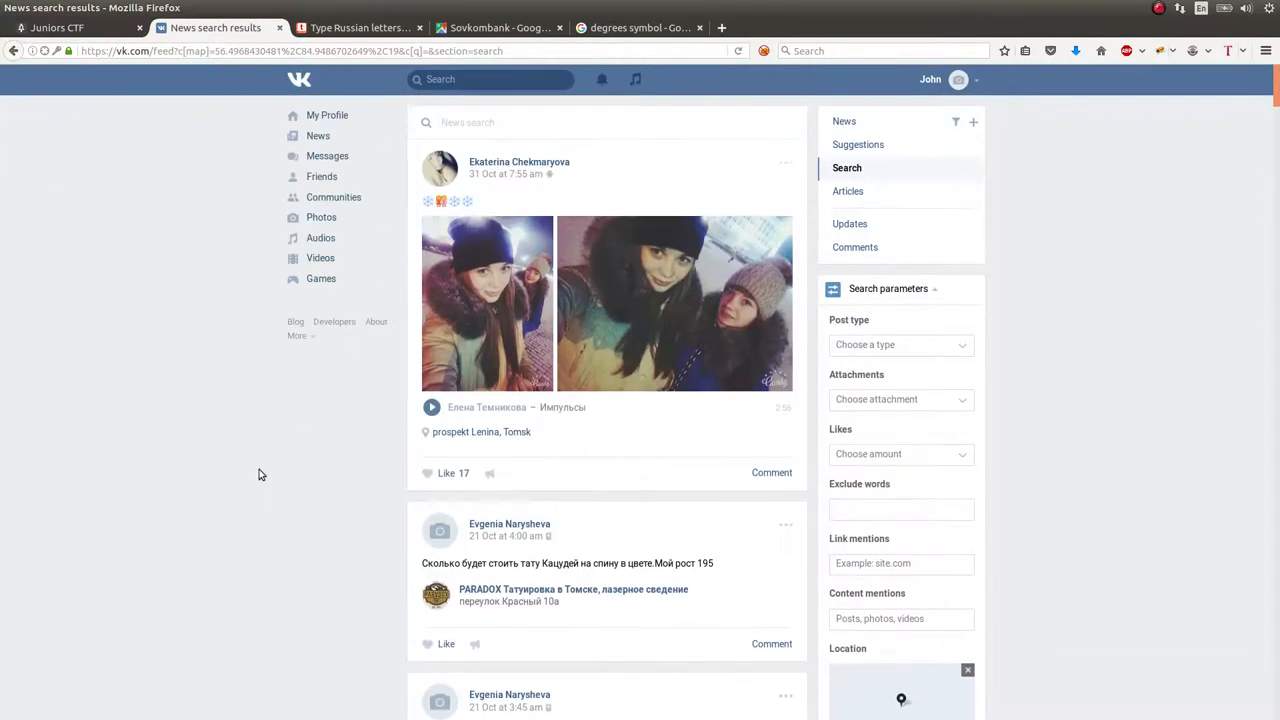
{"action": "mouse_move", "coordinate": [487, 437]}
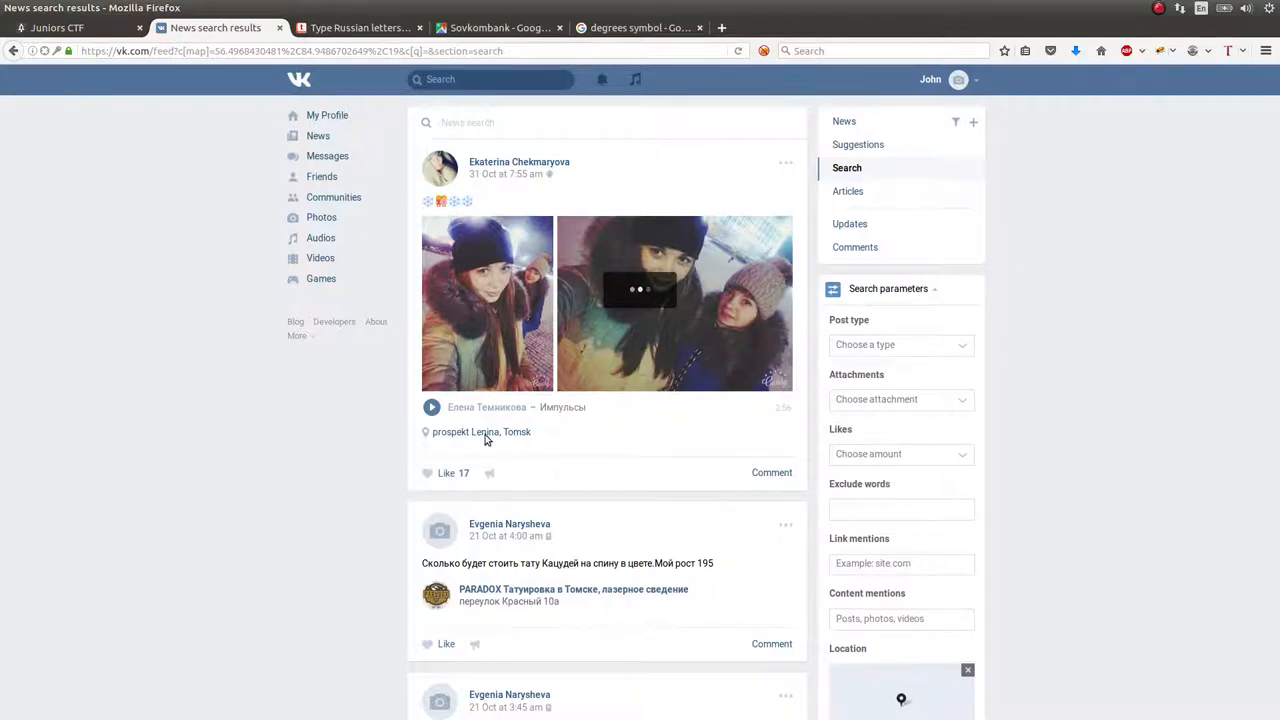
Open the 'prospekt Lenina, Tomsk' location map showing photos taken nearby
{"action": "left_click", "coordinate": [481, 431]}
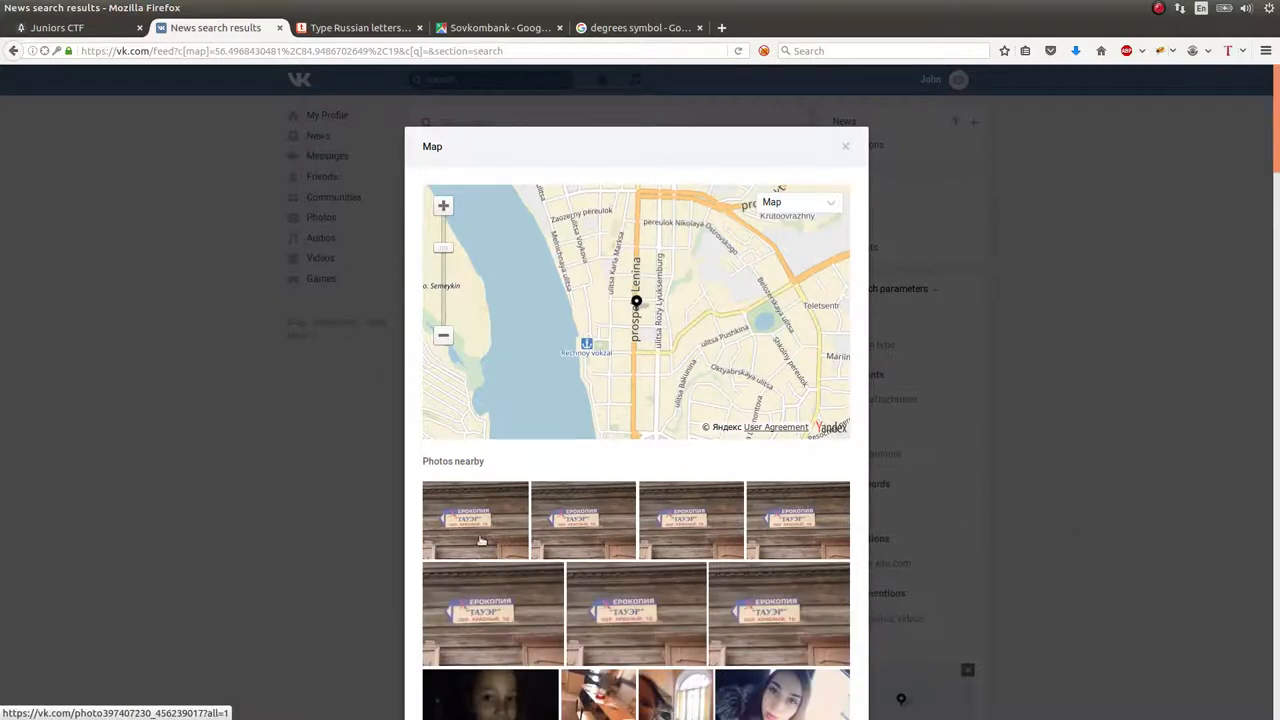
{"action": "mouse_move", "coordinate": [540, 527]}
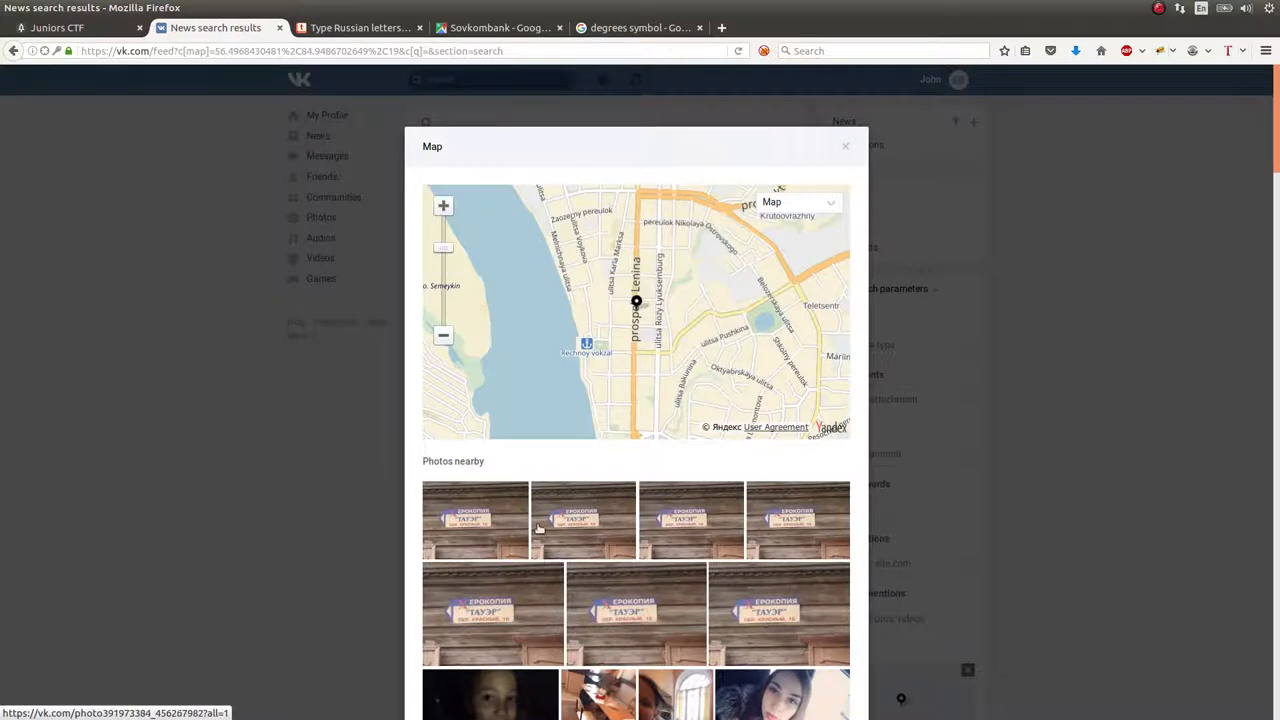
Open a xerox sign thumbnail among the nearby photos
{"action": "left_click", "coordinate": [583, 519]}
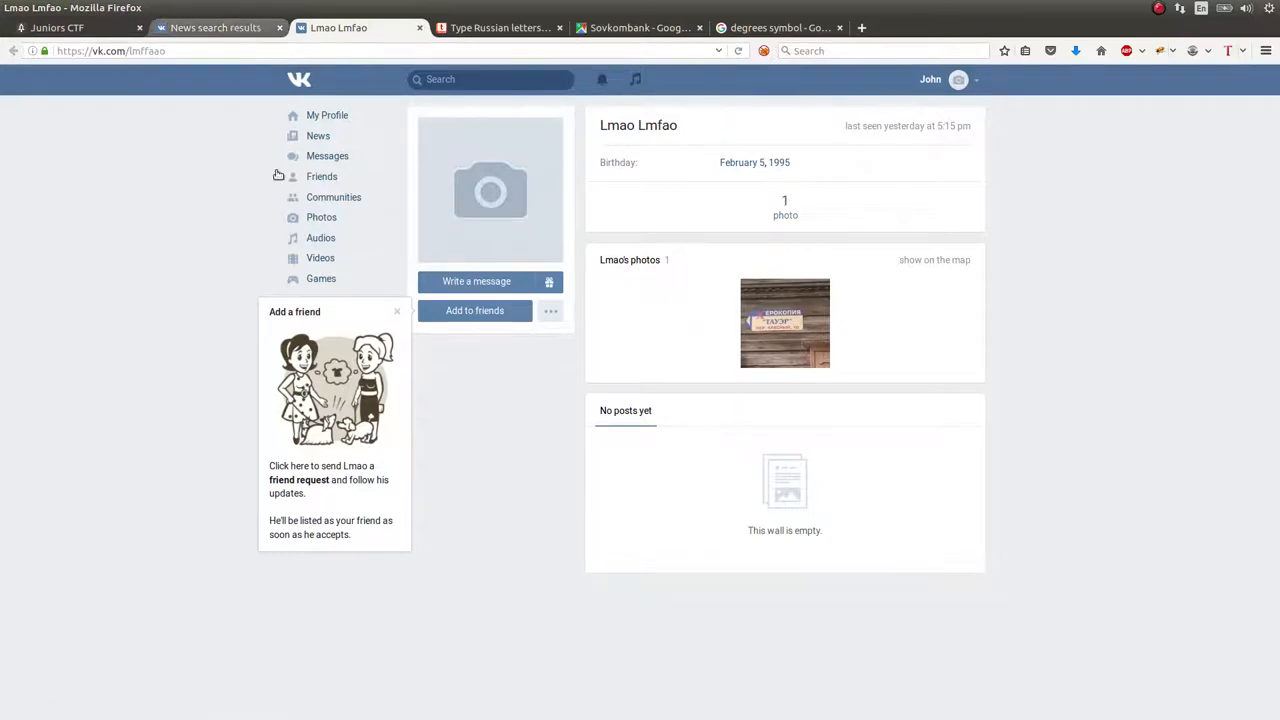
{"action": "left_click", "coordinate": [784, 322]}
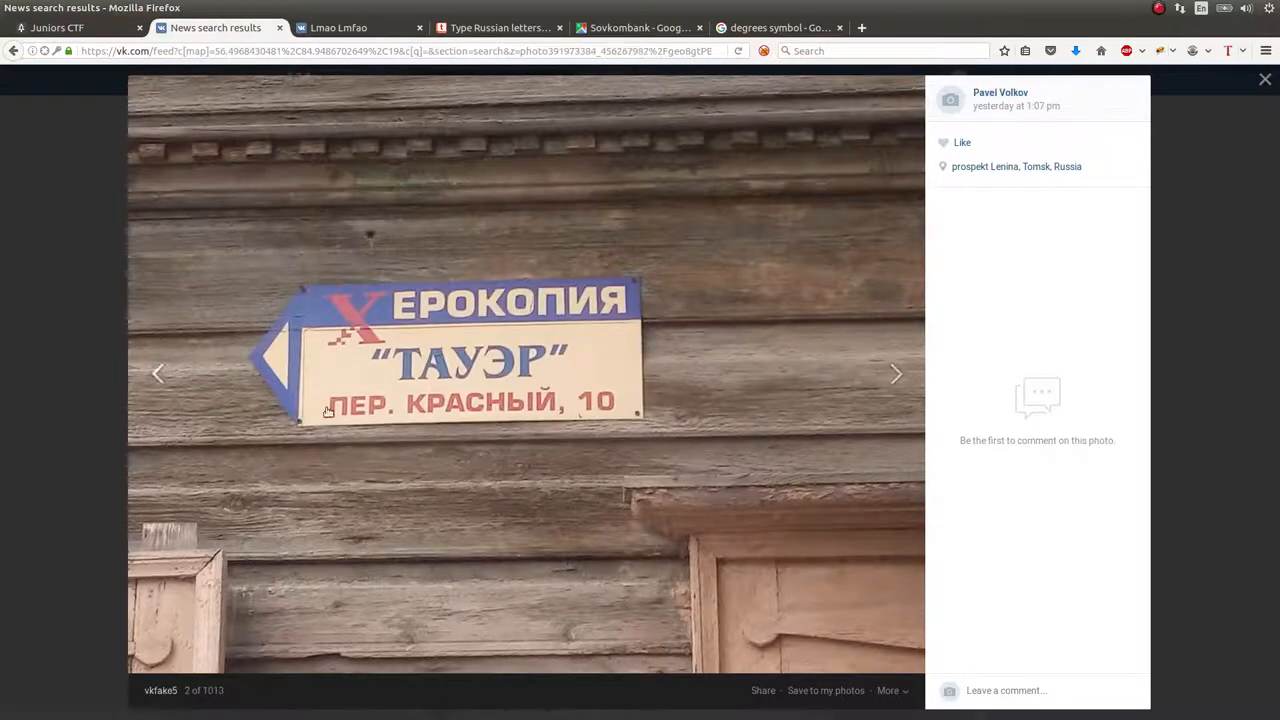
{"action": "left_click", "coordinate": [1016, 166]}
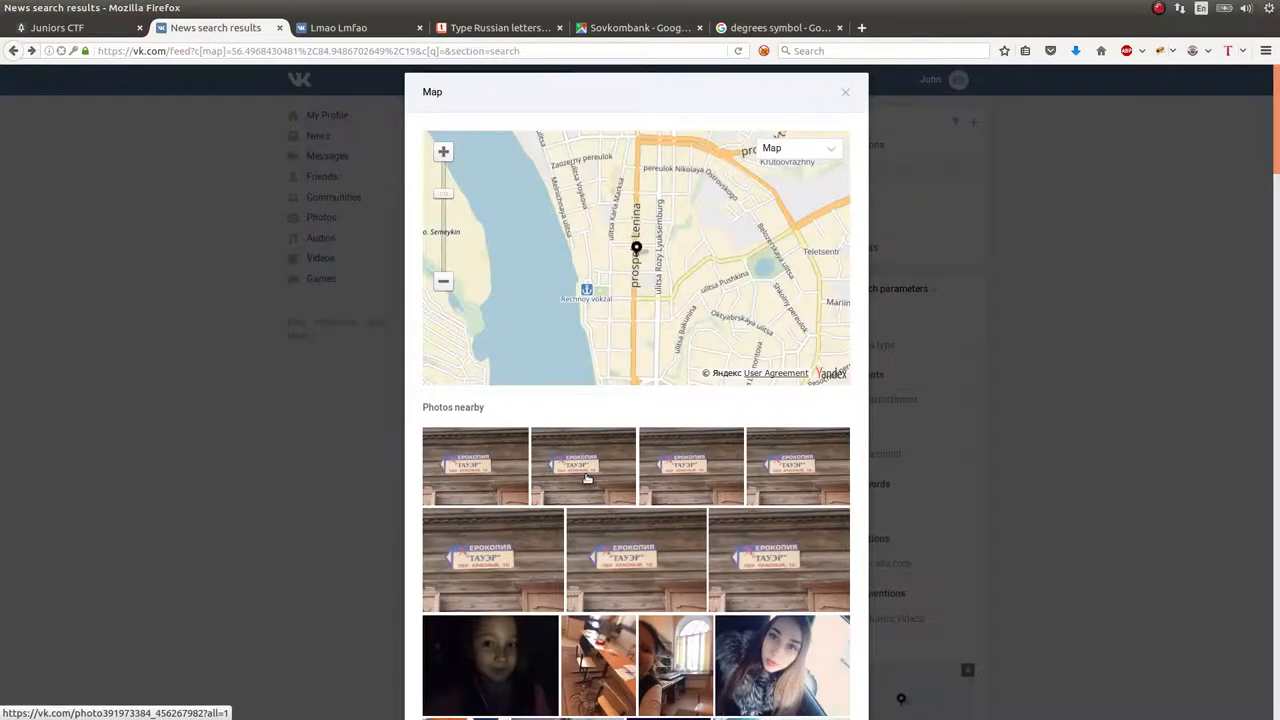
{"action": "left_click", "coordinate": [584, 465]}
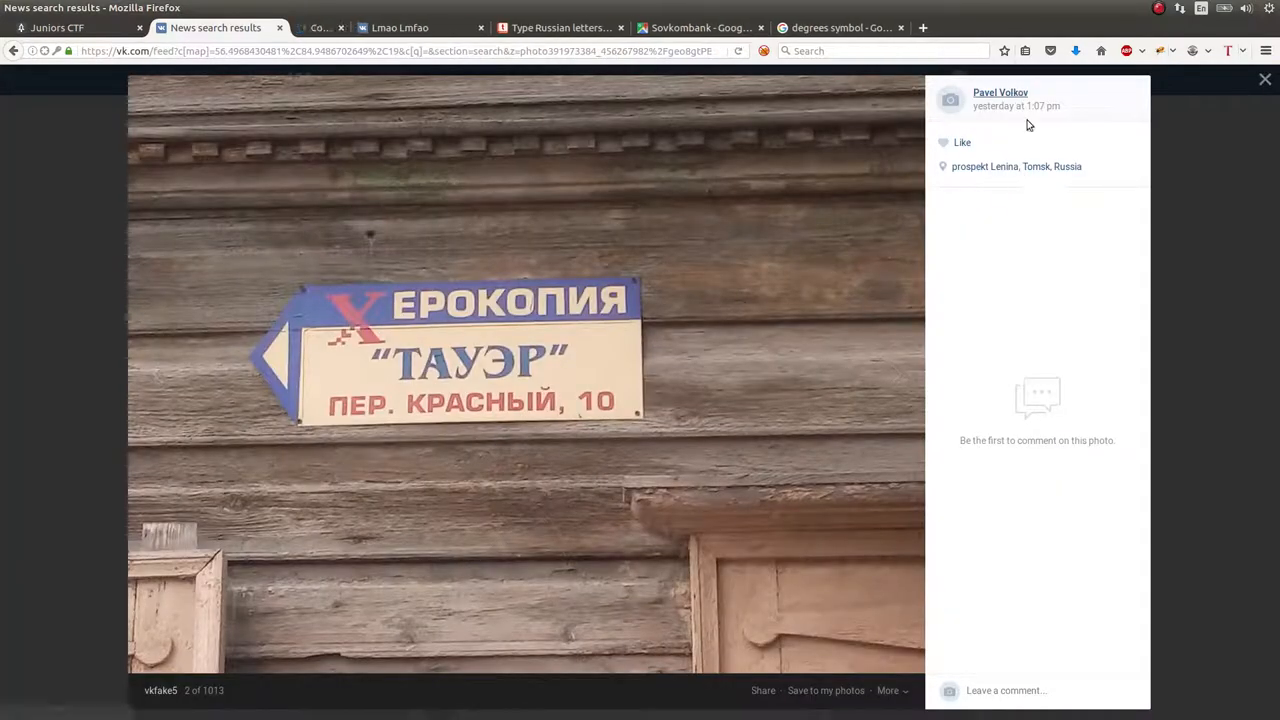
{"action": "left_click", "coordinate": [1000, 92]}
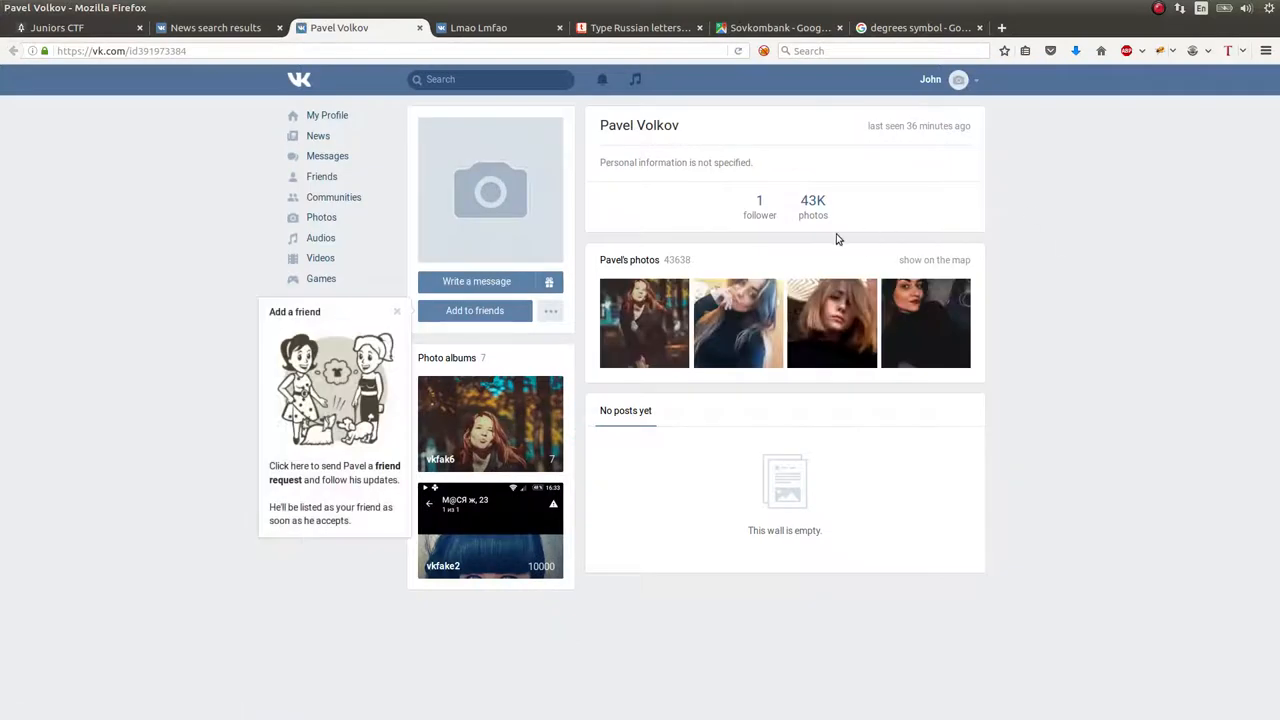
{"action": "mouse_move", "coordinate": [813, 210]}
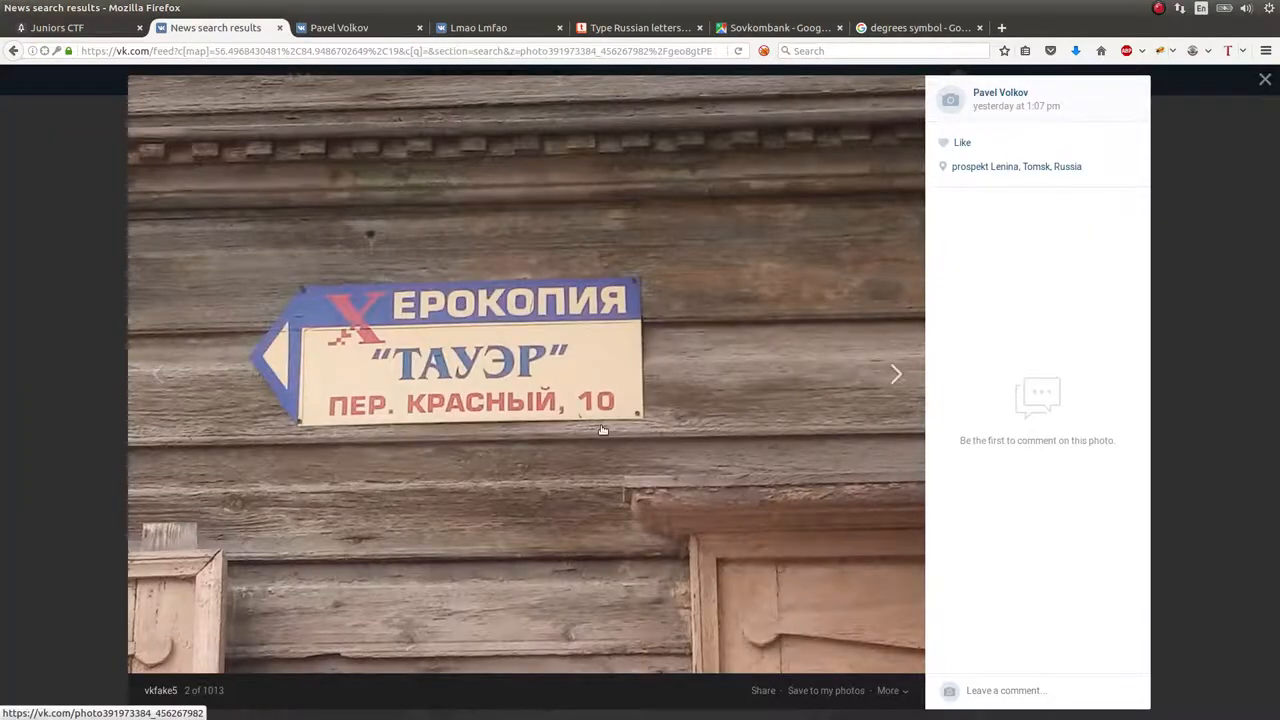
{"action": "left_click", "coordinate": [1016, 166]}
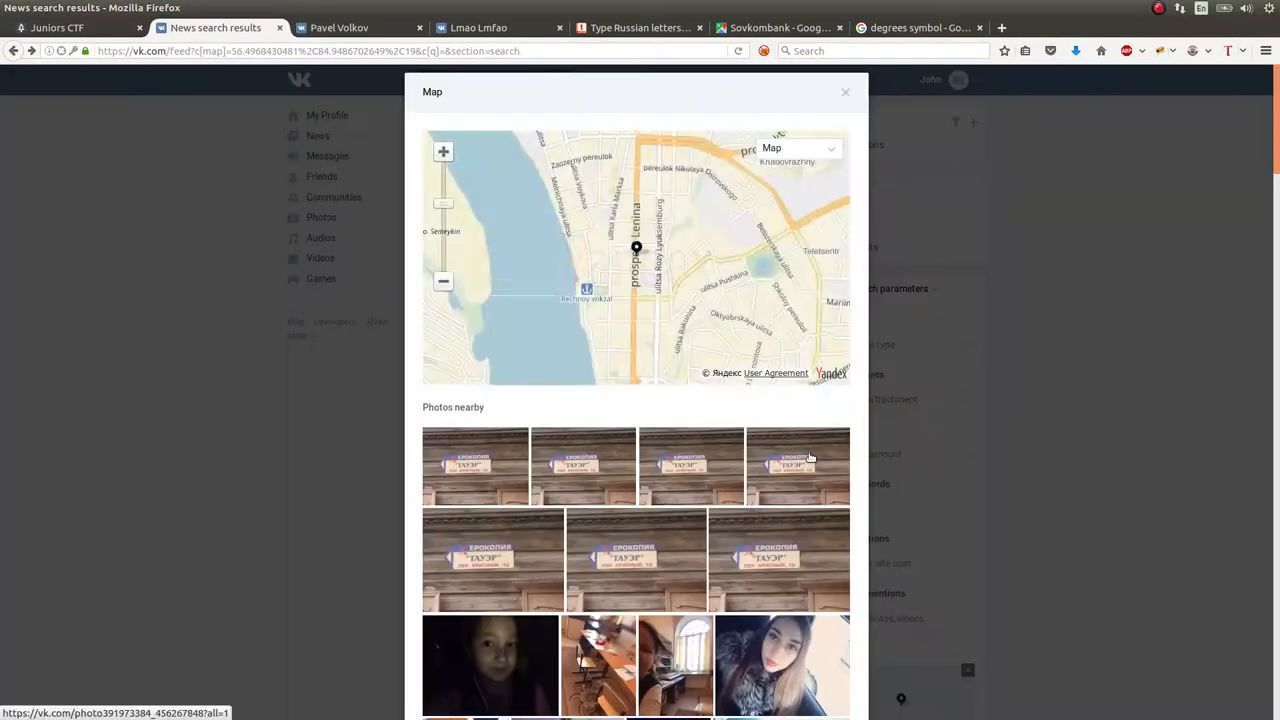
{"action": "left_click", "coordinate": [798, 466]}
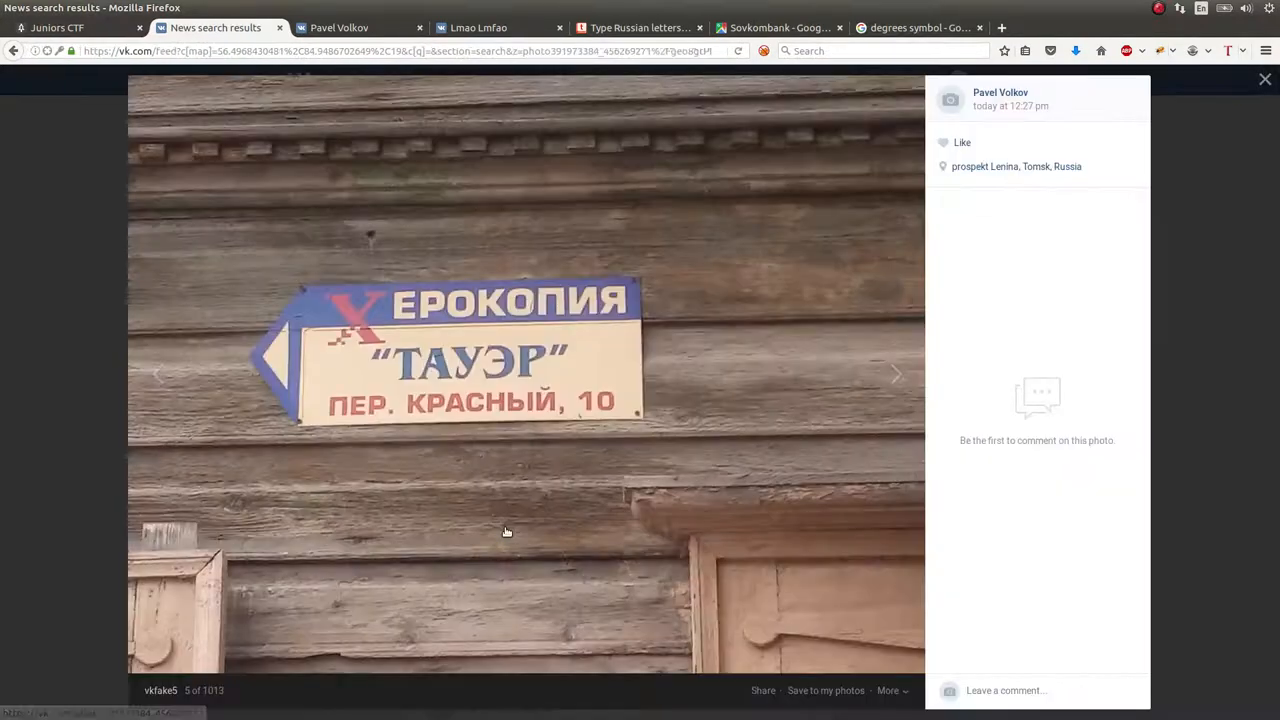
{"action": "left_click", "coordinate": [1016, 166]}
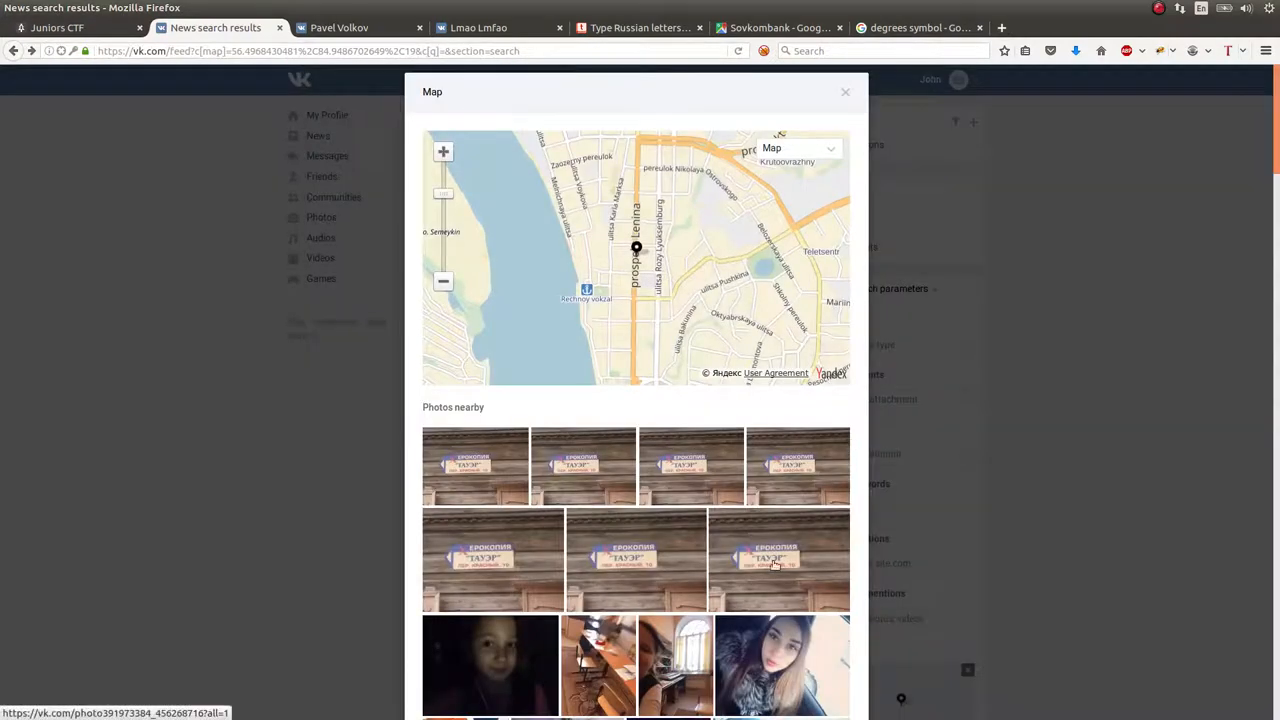
Scroll and load more nearby photos, checking repeated sign photos along the way
{"action": "scroll", "scroll_direction": "down", "scroll_amount": 3}
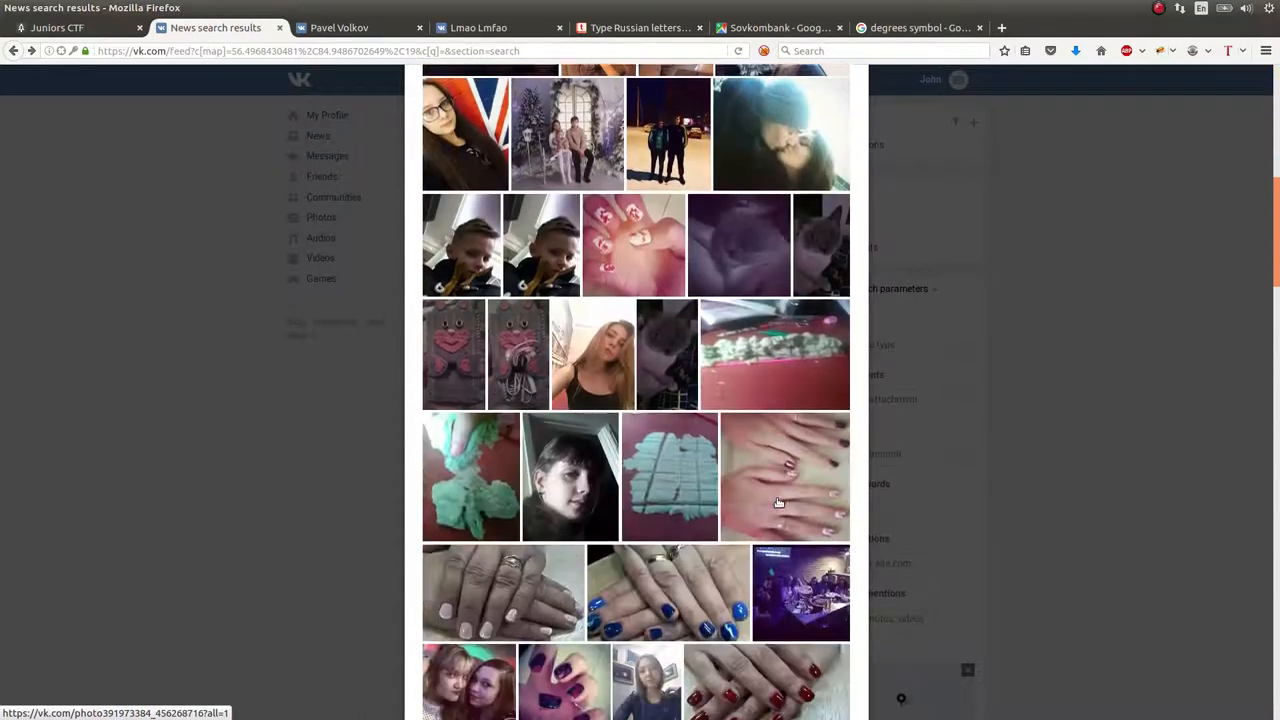
{"action": "scroll", "scroll_direction": "down", "scroll_amount": 3}
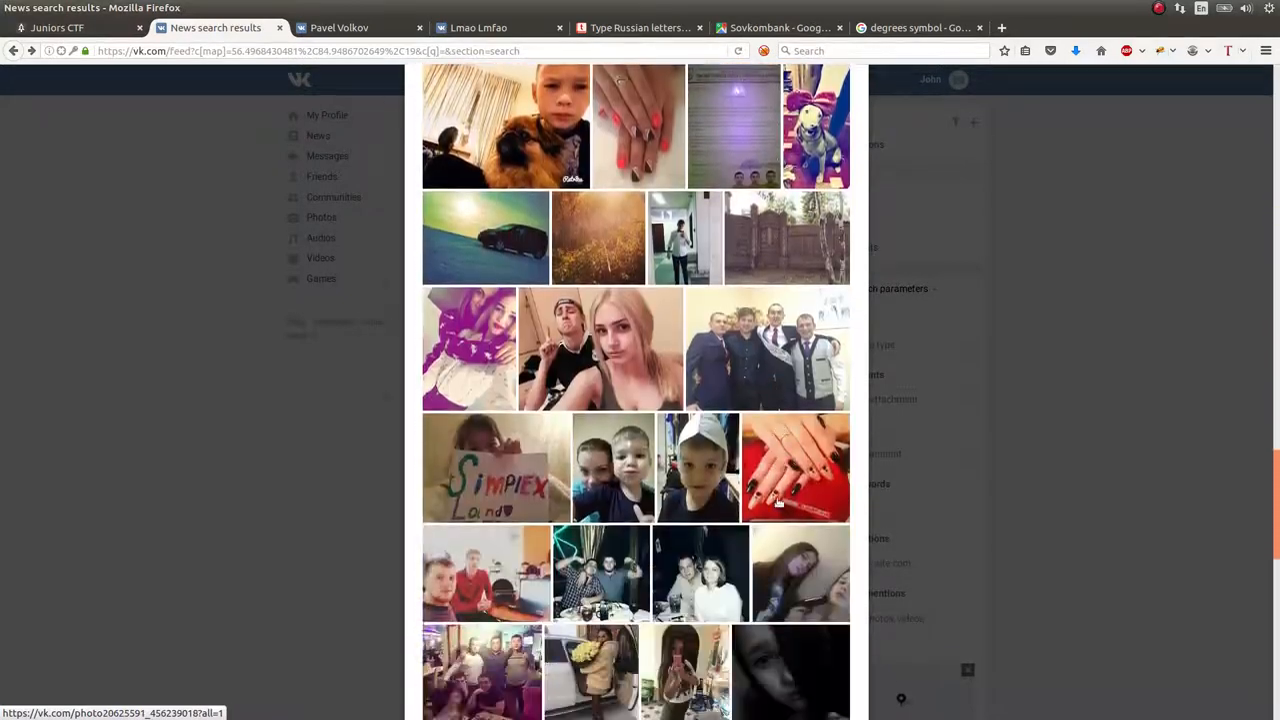
{"action": "scroll", "scroll_direction": "down", "scroll_amount": 3}
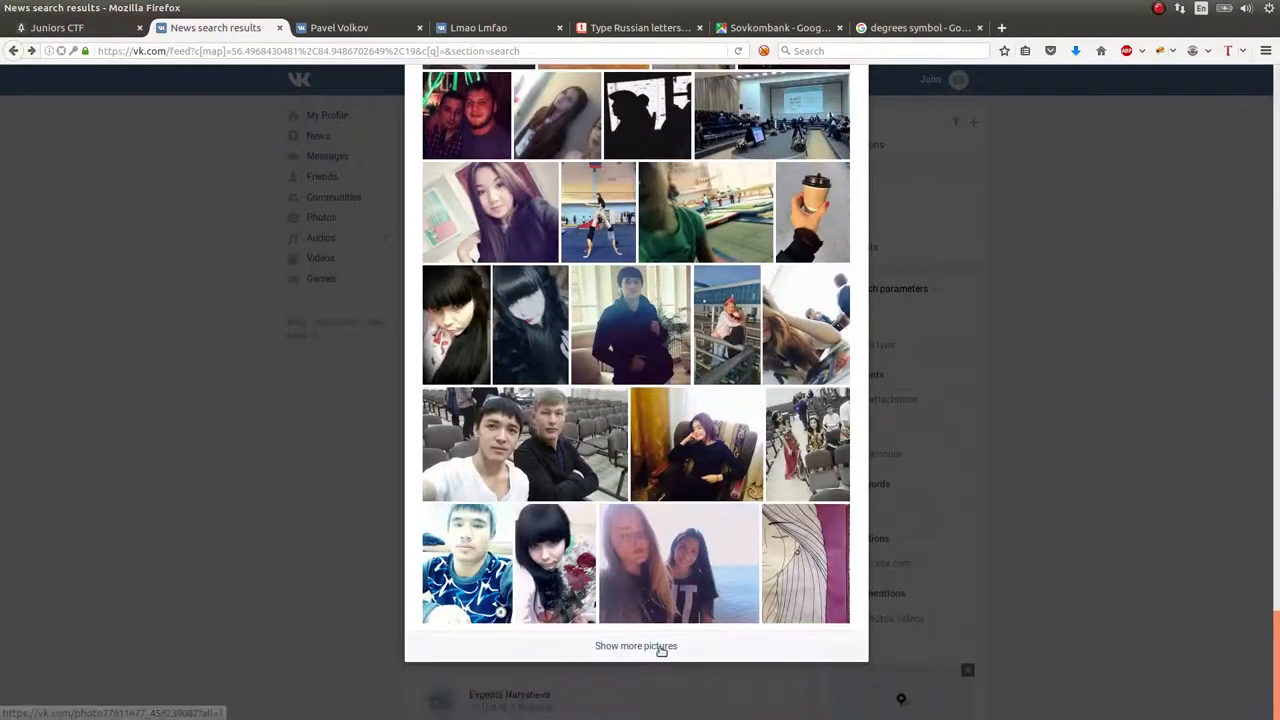
{"action": "left_click", "coordinate": [636, 645]}
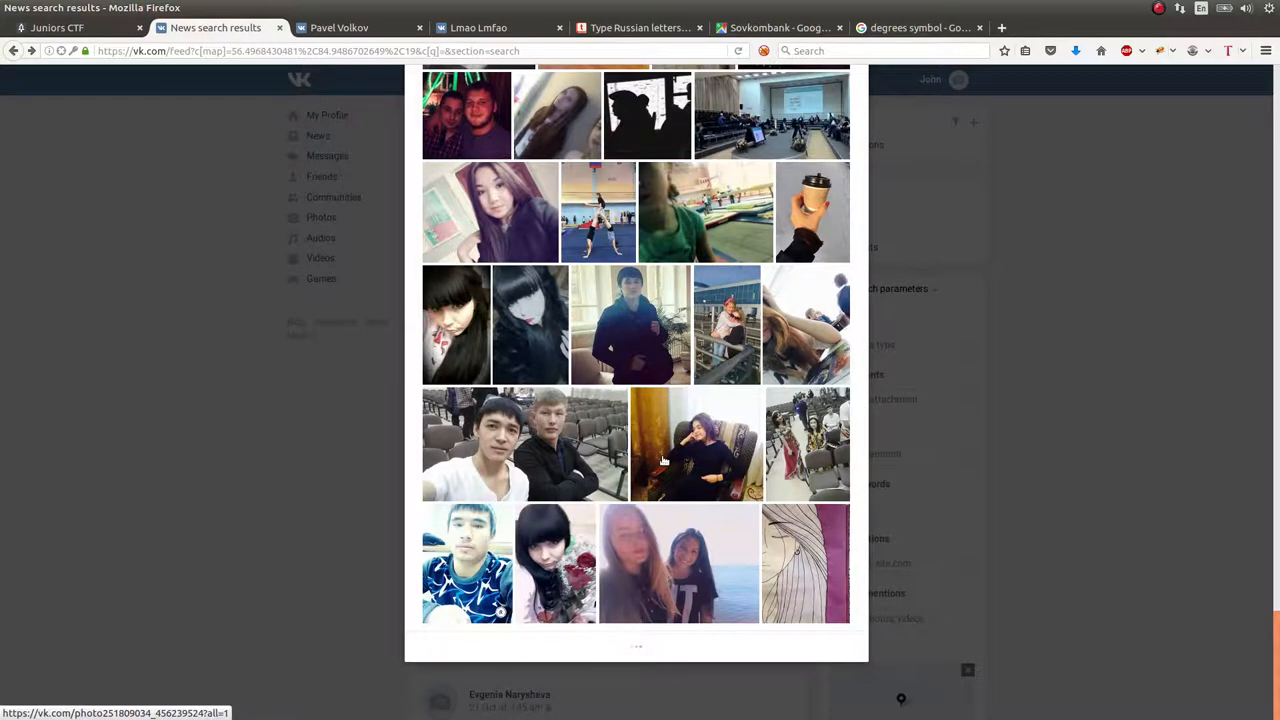
{"action": "scroll", "scroll_direction": "down", "scroll_amount": 3}
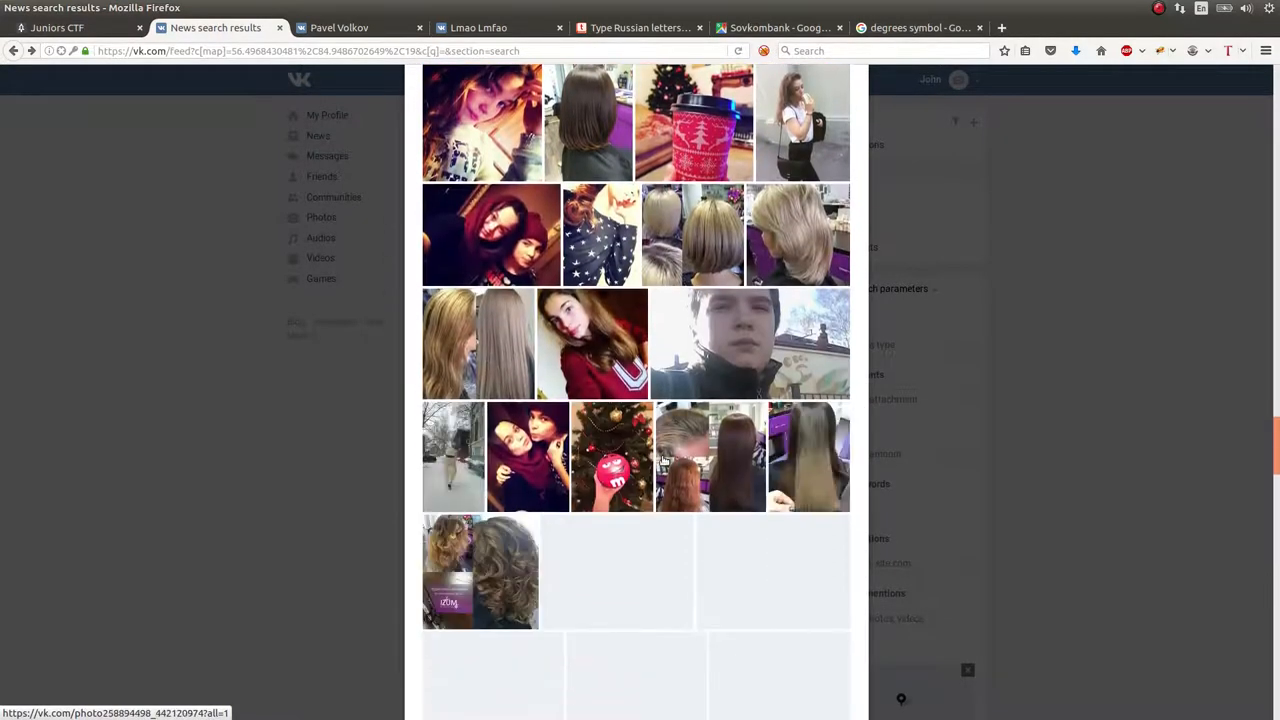
{"action": "scroll", "scroll_direction": "down", "scroll_amount": 3}
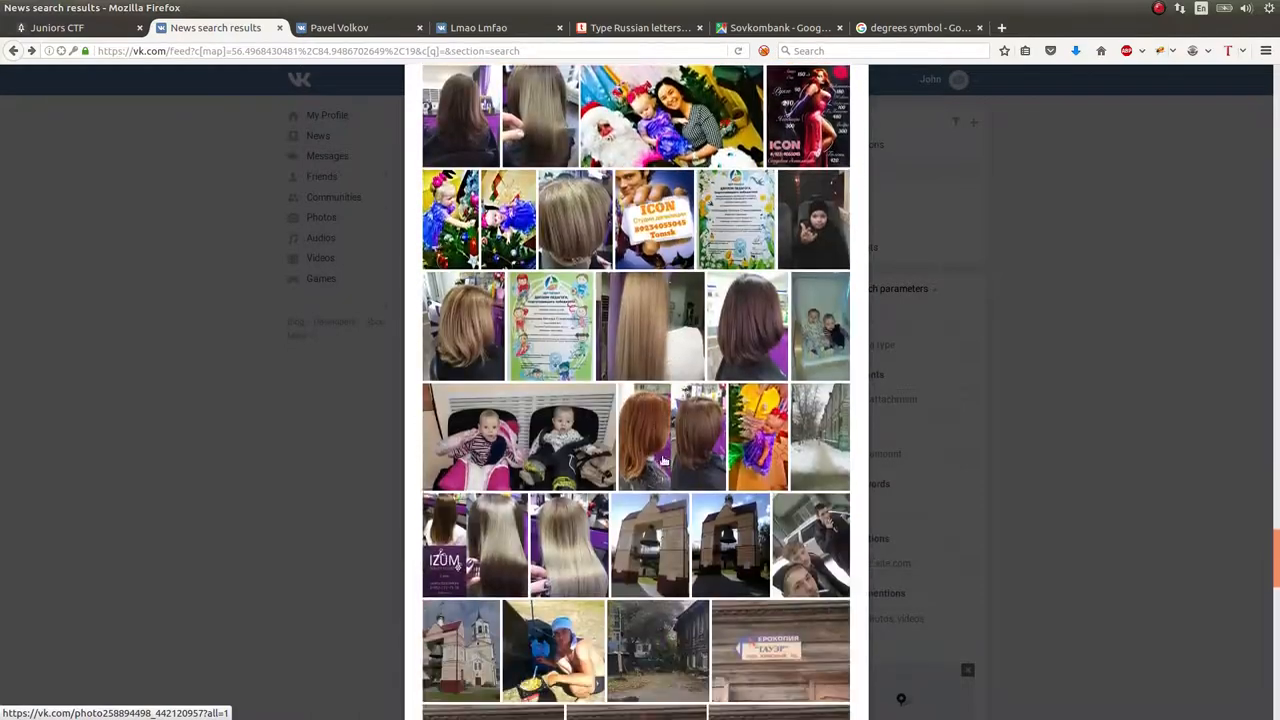
{"action": "scroll", "scroll_direction": "down", "scroll_amount": 3}
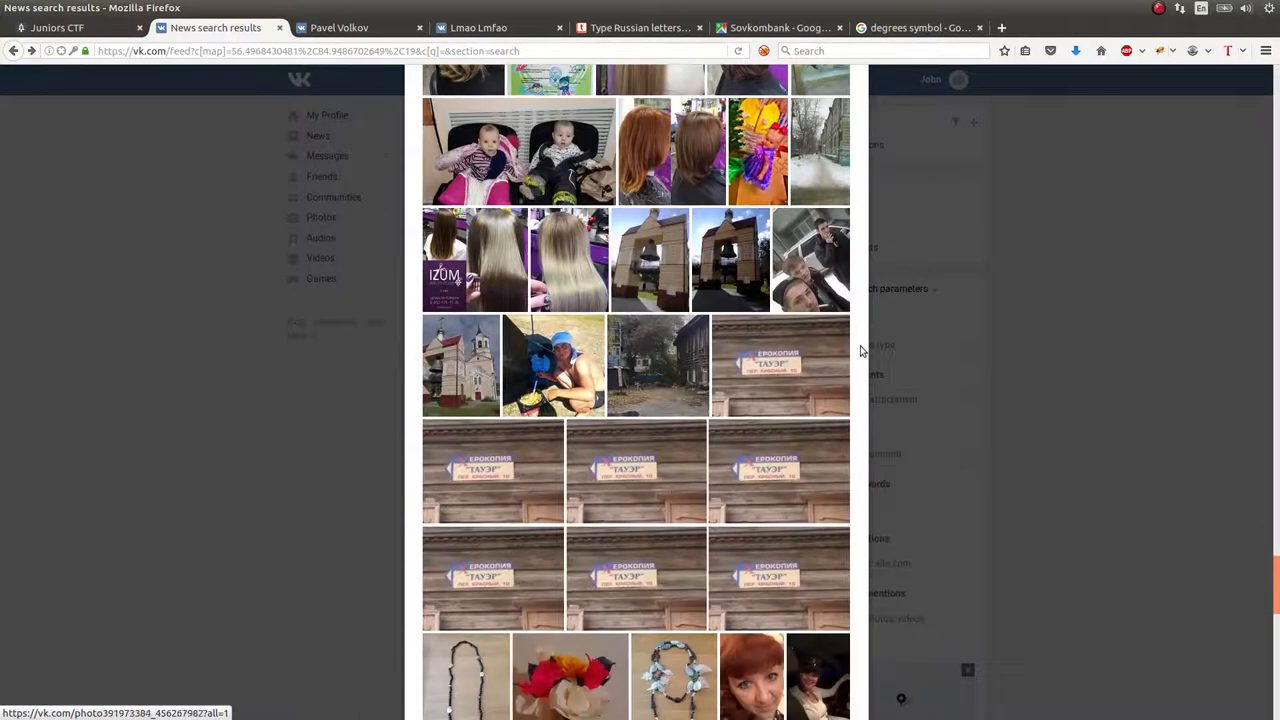
{"action": "left_click", "coordinate": [780, 365]}
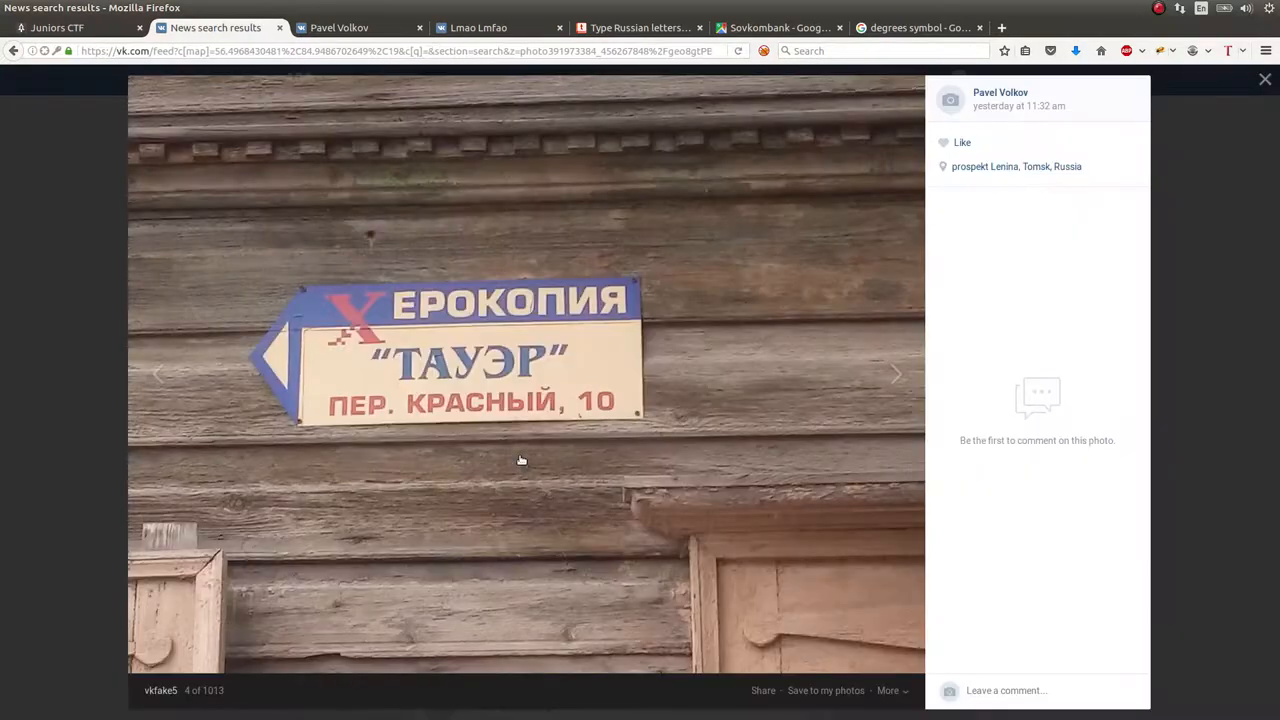
{"action": "left_click", "coordinate": [1264, 79]}
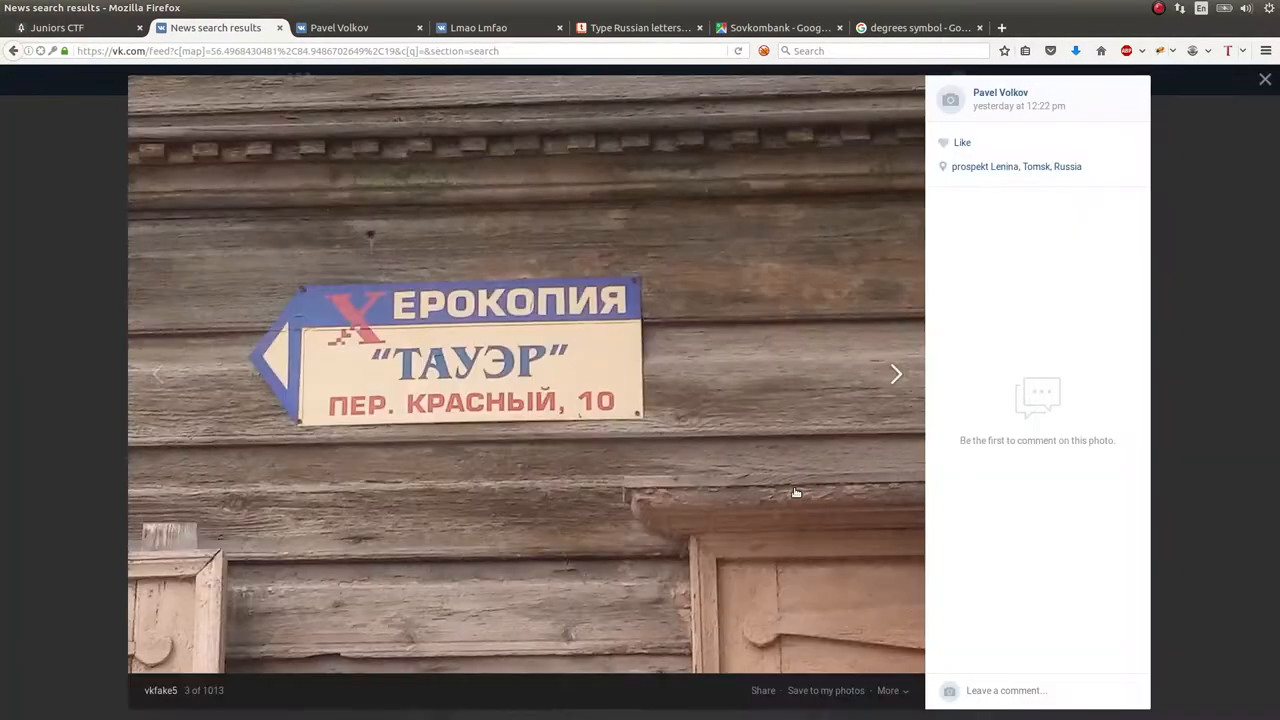
{"action": "left_click", "coordinate": [1265, 79]}
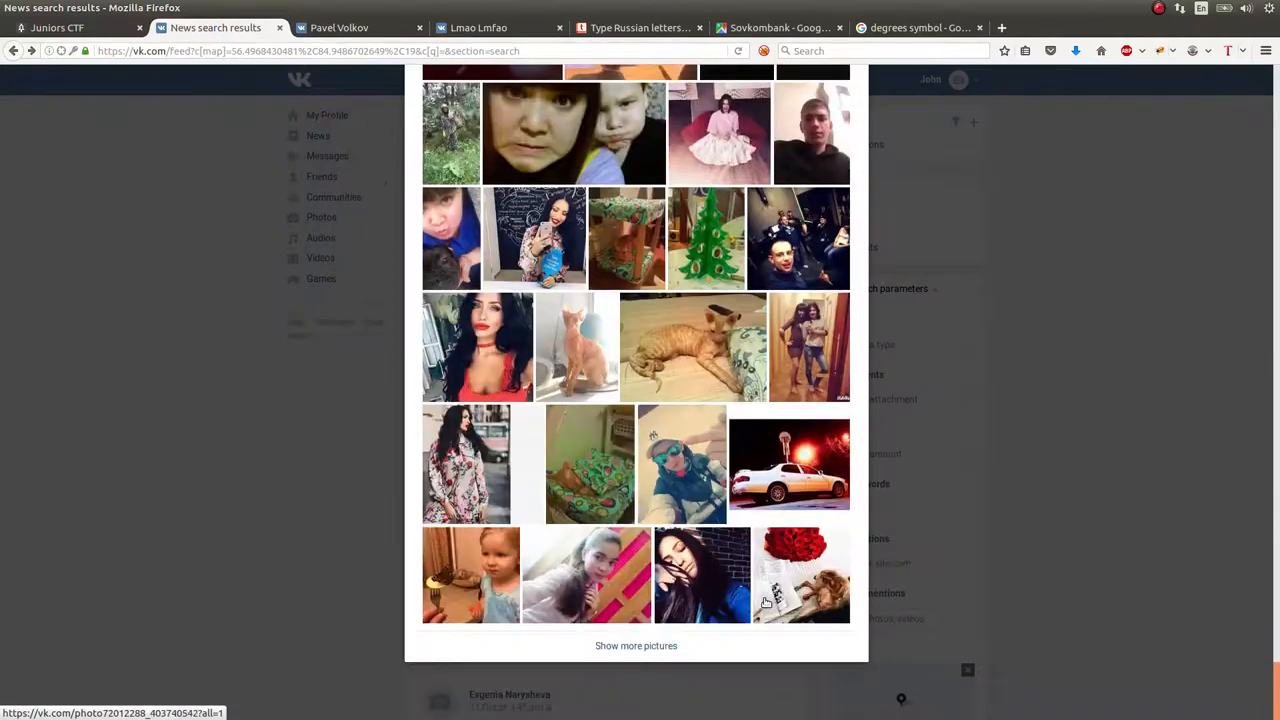
{"action": "left_click", "coordinate": [636, 645]}
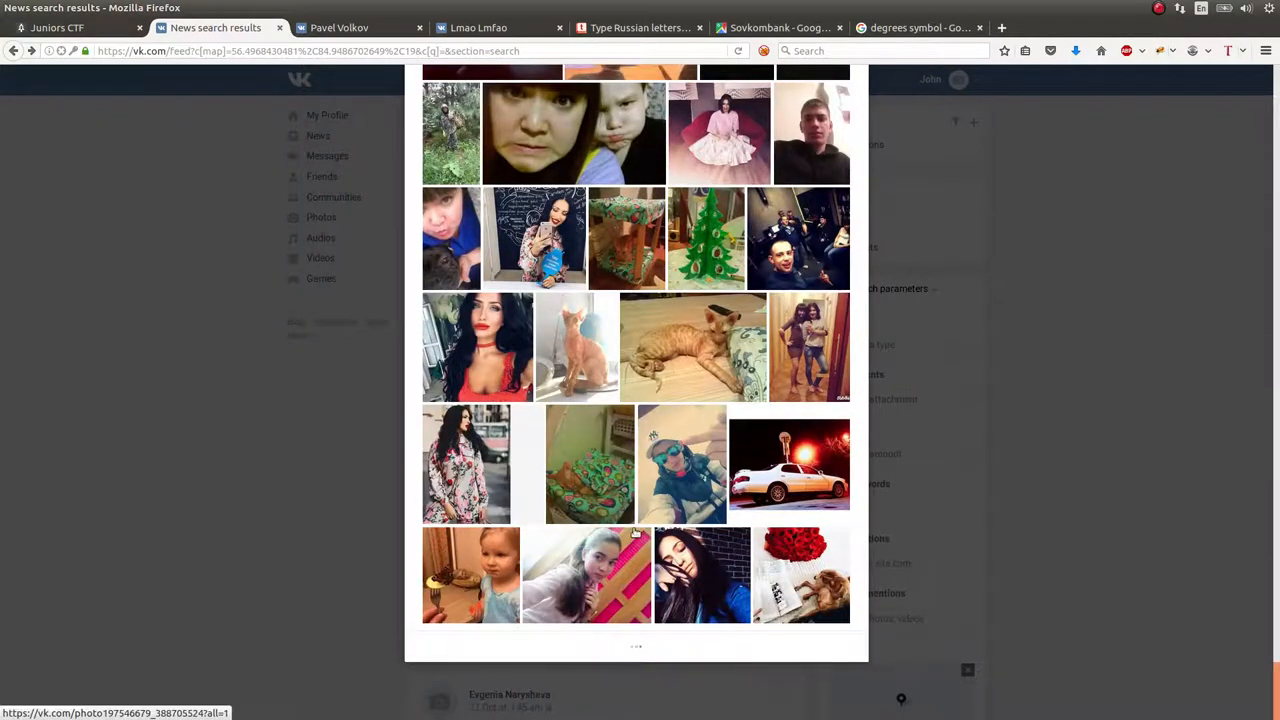
{"action": "scroll", "scroll_direction": "down", "scroll_amount": 3}
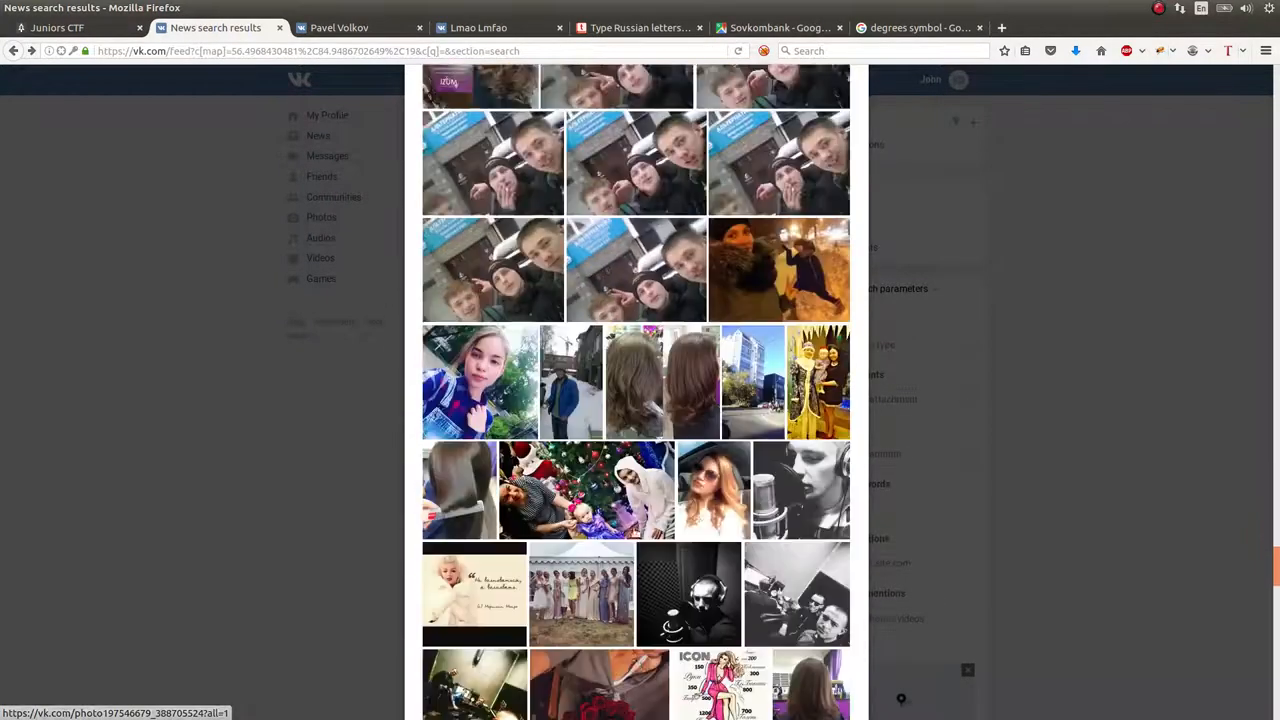
{"action": "scroll", "scroll_direction": "down", "scroll_amount": 3}
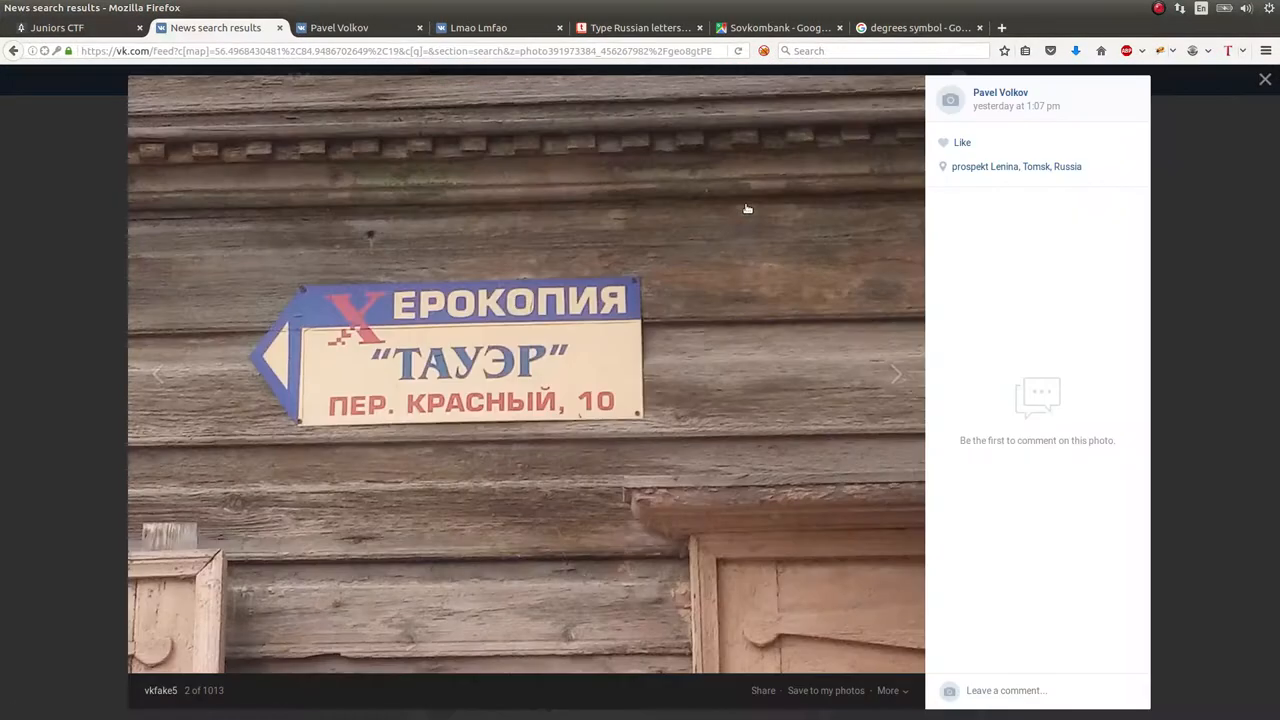
Keep loading more pictures until cartoon images of a red-haired girl appear
{"action": "left_click", "coordinate": [895, 374]}
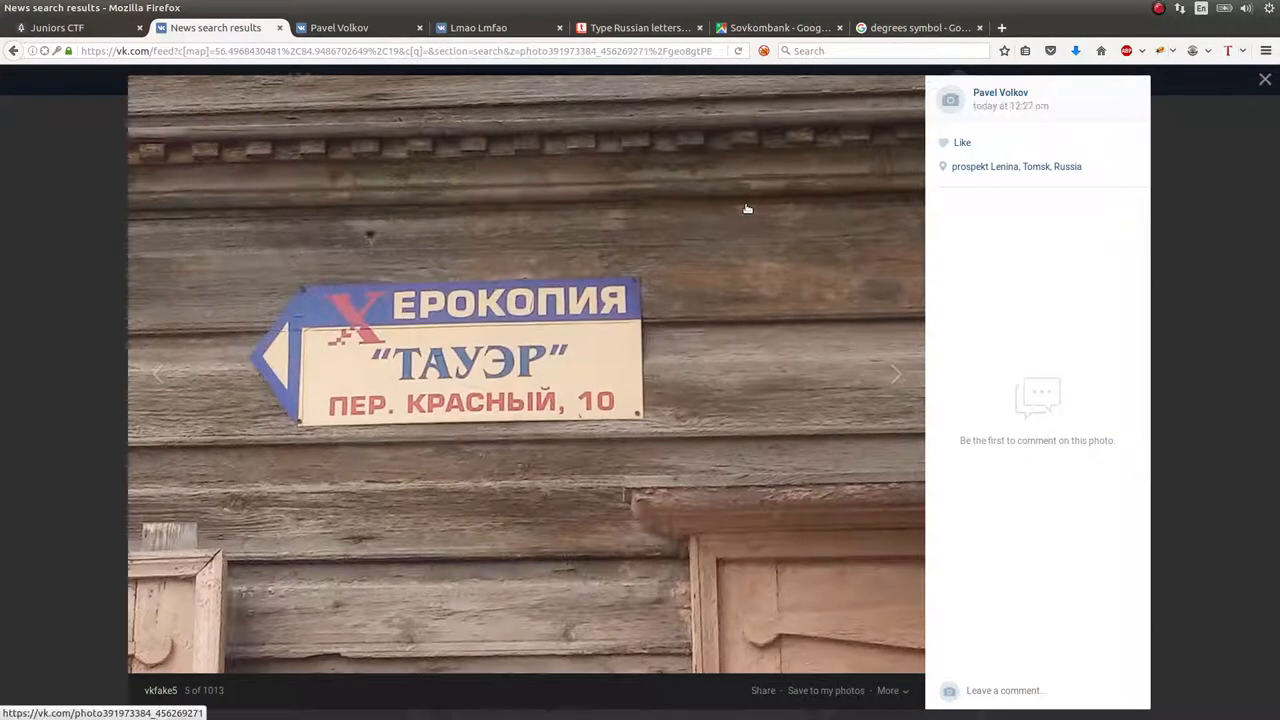
{"action": "left_click", "coordinate": [1264, 78]}
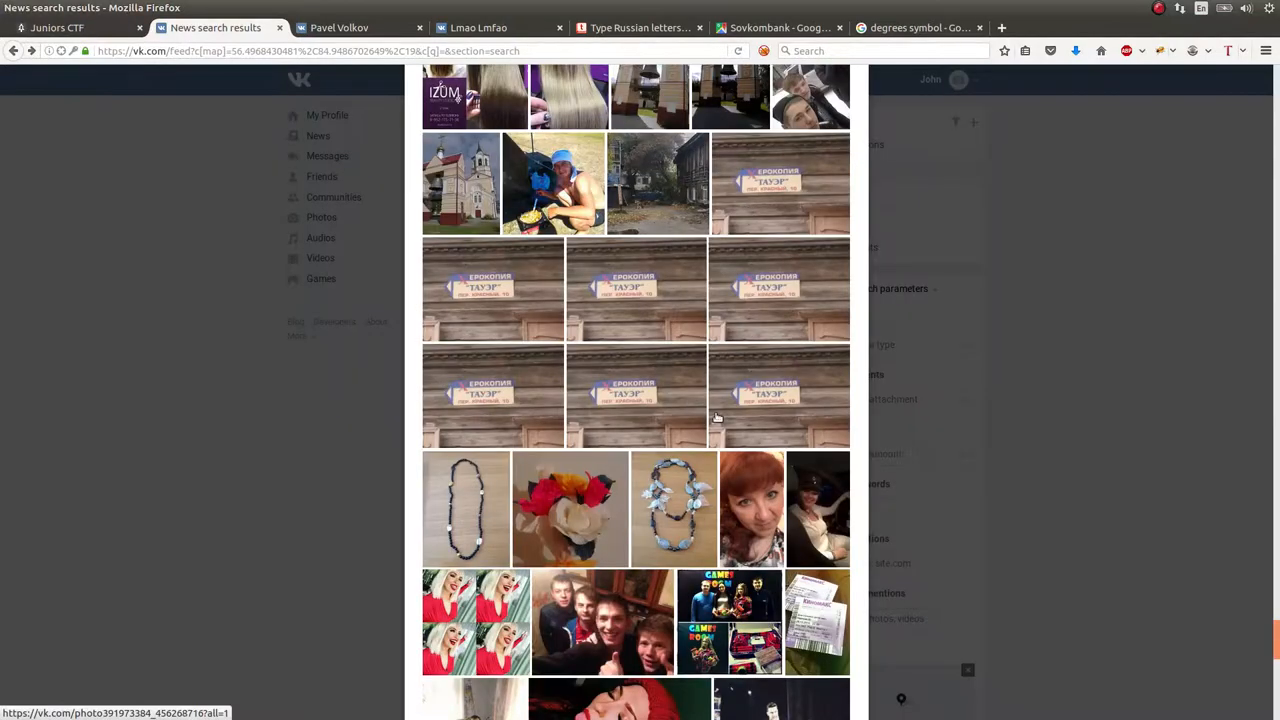
{"action": "scroll", "scroll_direction": "down", "scroll_amount": 3}
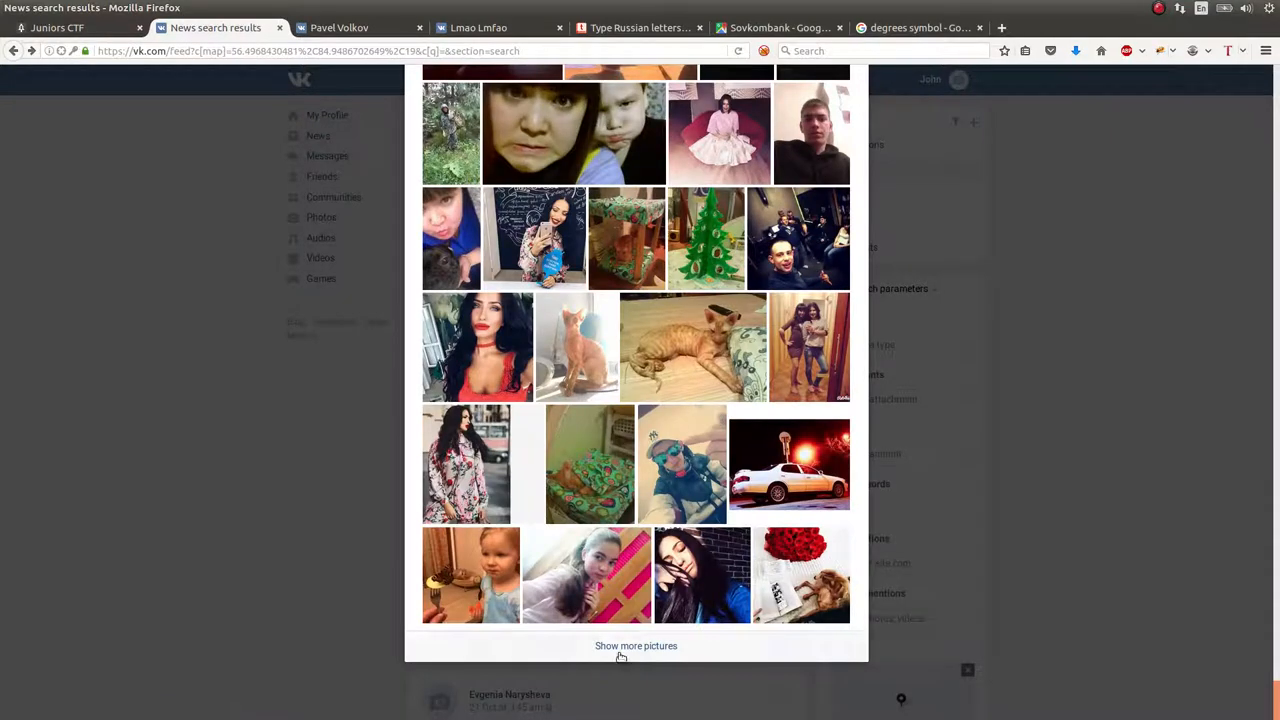
{"action": "left_click", "coordinate": [636, 645]}
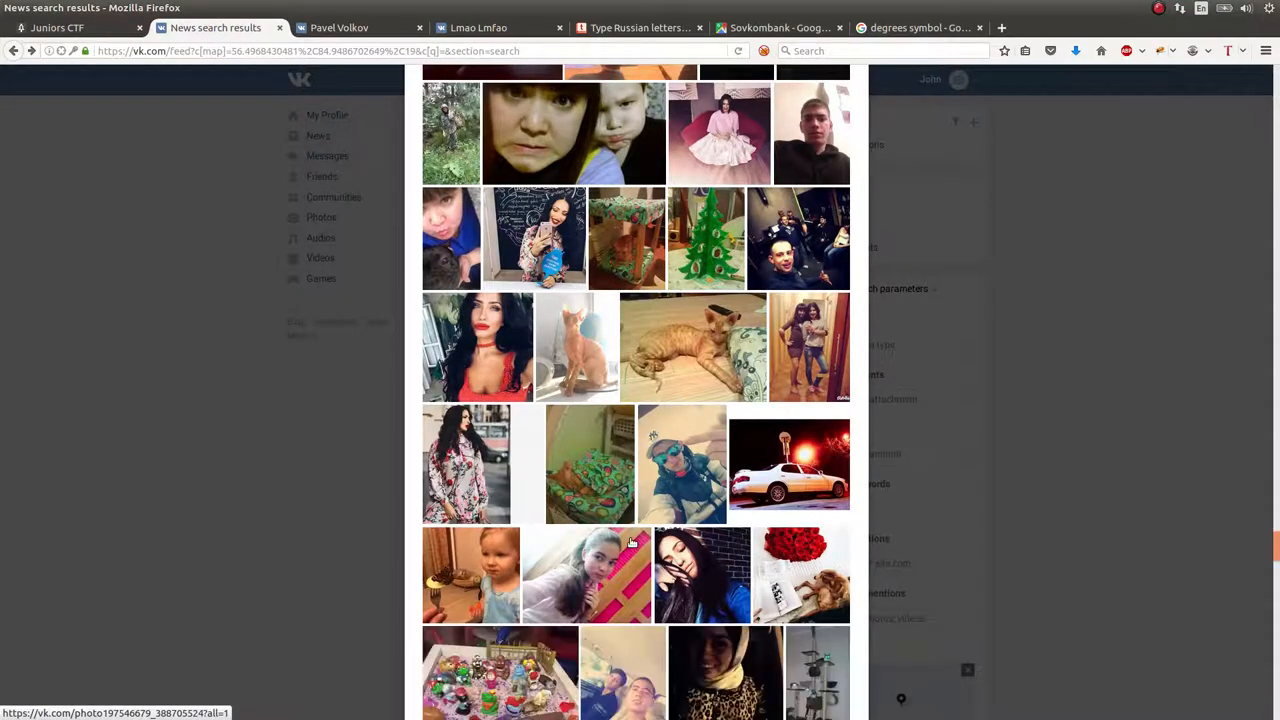
{"action": "scroll", "scroll_direction": "down", "scroll_amount": 3}
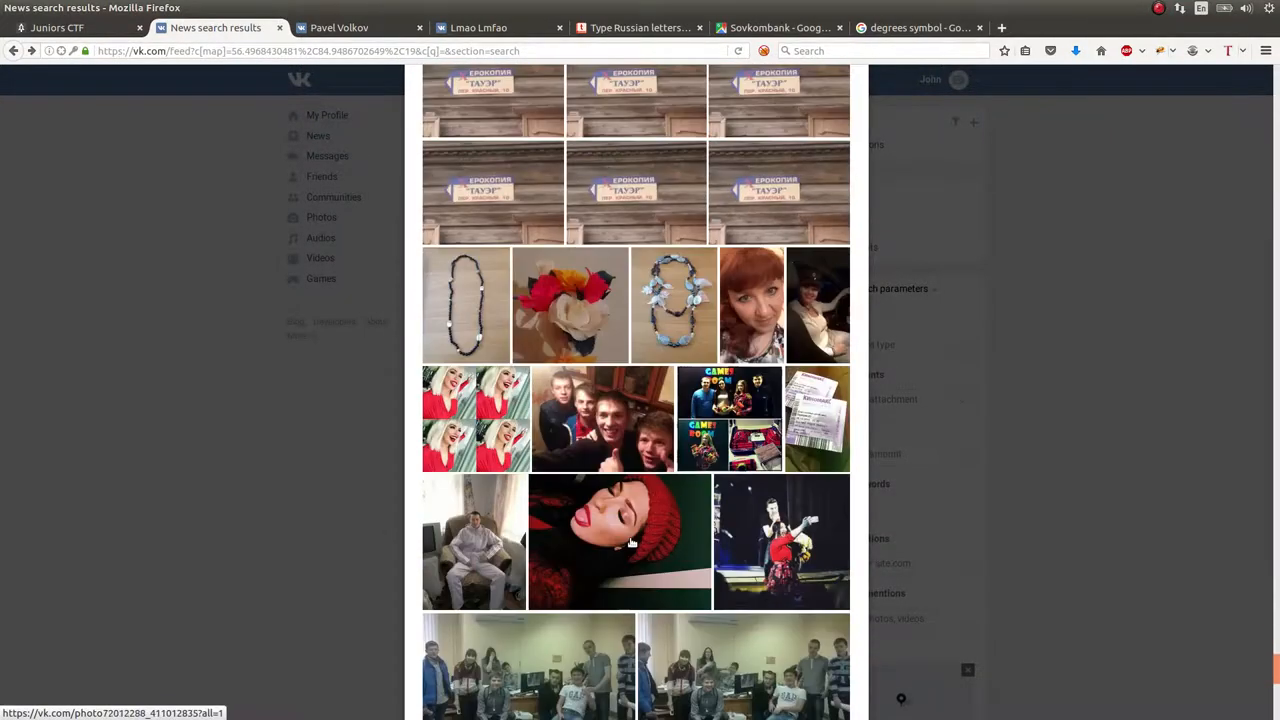
{"action": "scroll", "scroll_direction": "up", "scroll_amount": 3}
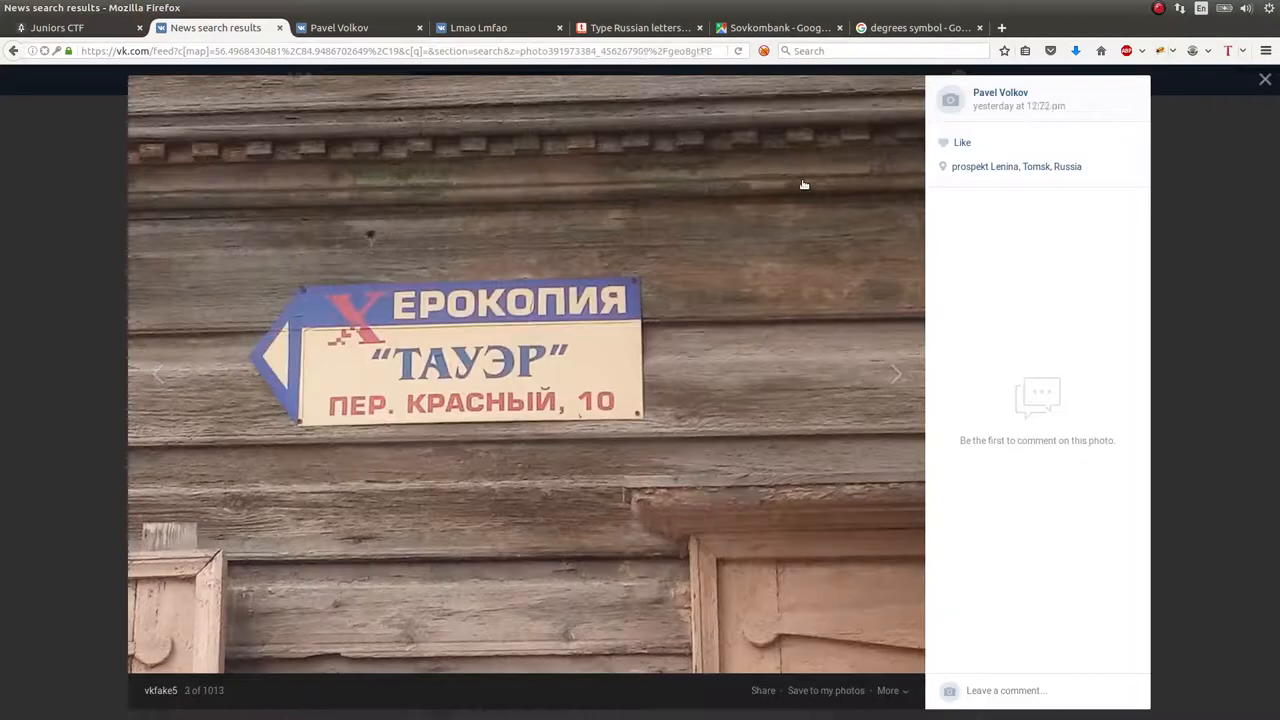
{"action": "left_click", "coordinate": [895, 374]}
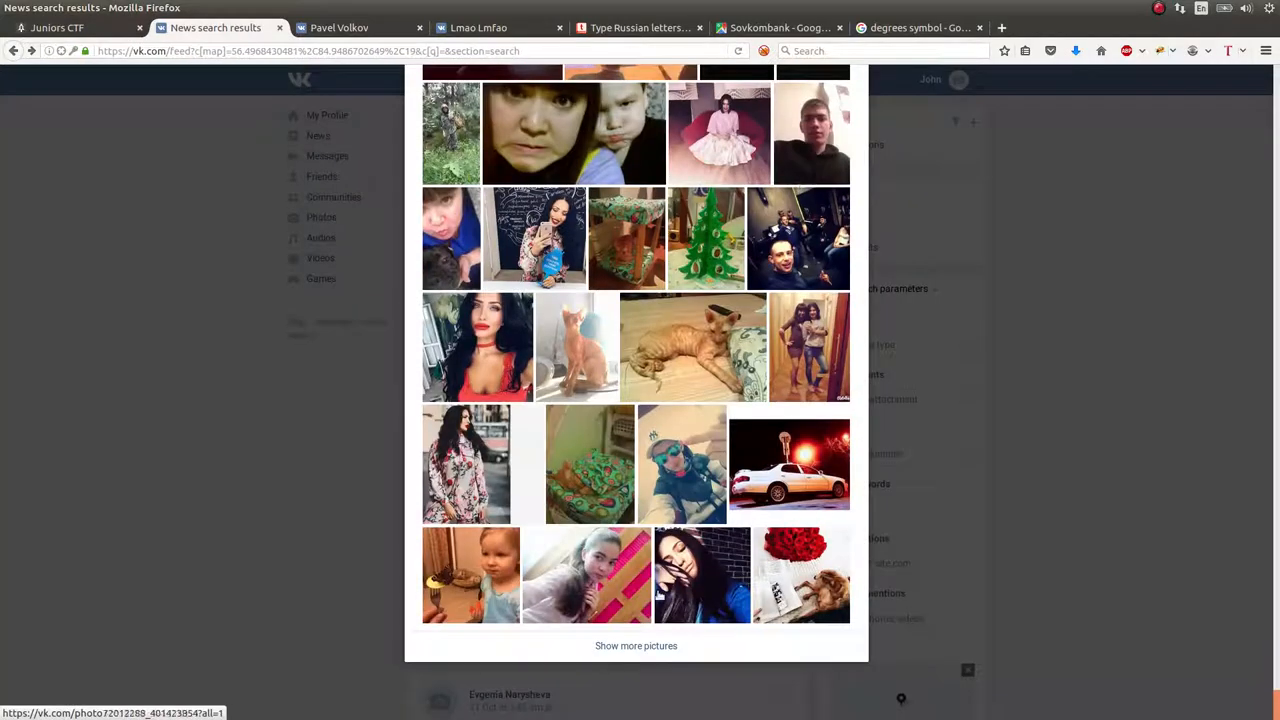
{"action": "left_click", "coordinate": [636, 645]}
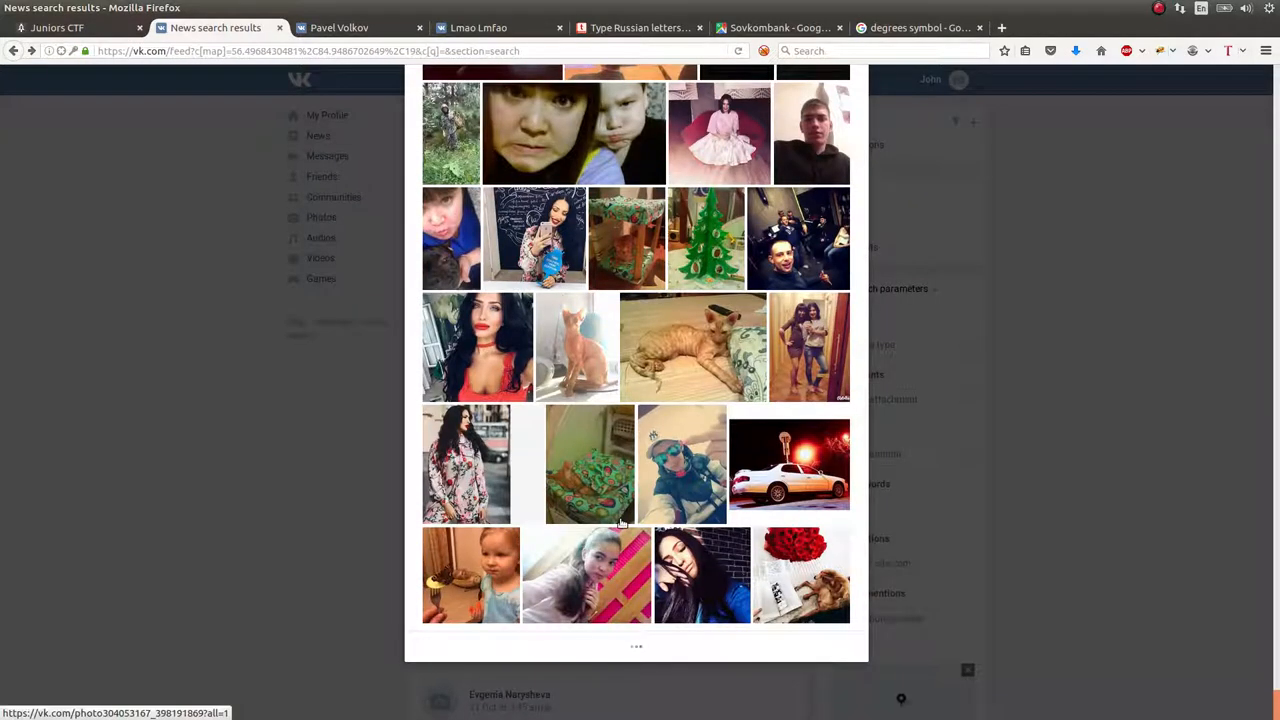
{"action": "scroll", "scroll_direction": "down", "scroll_amount": 3}
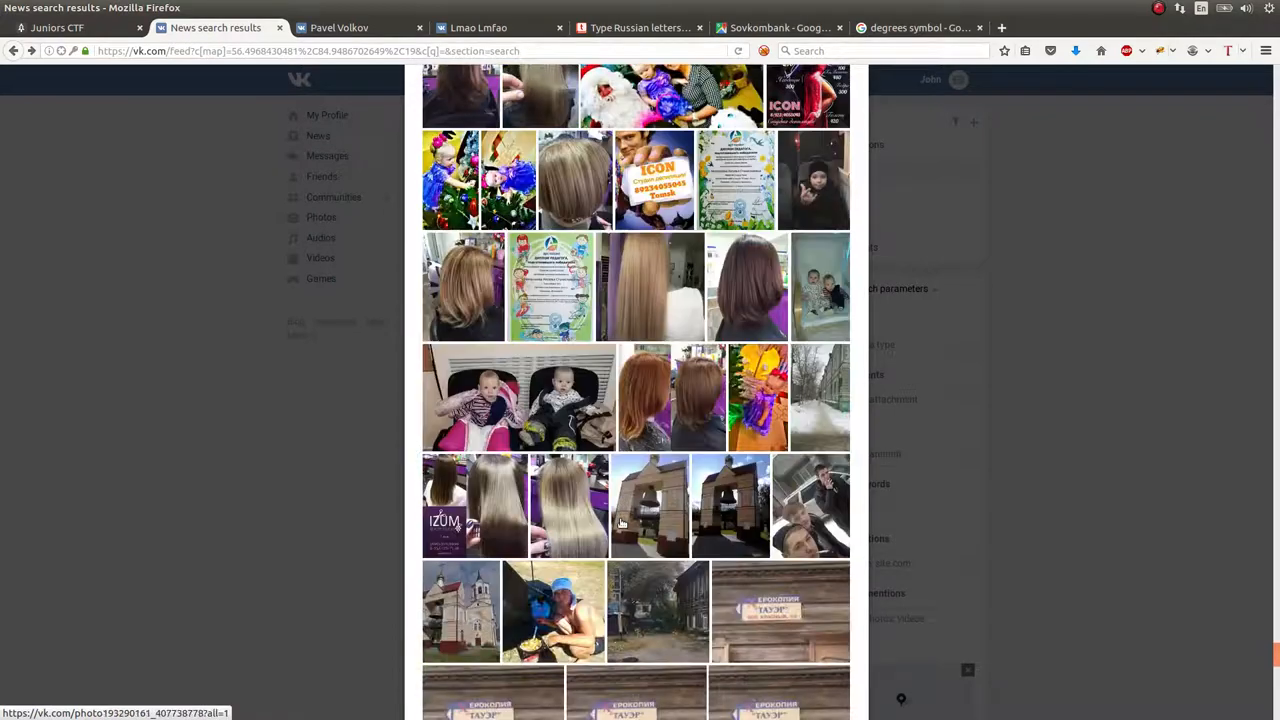
{"action": "scroll", "scroll_direction": "down", "scroll_amount": 3}
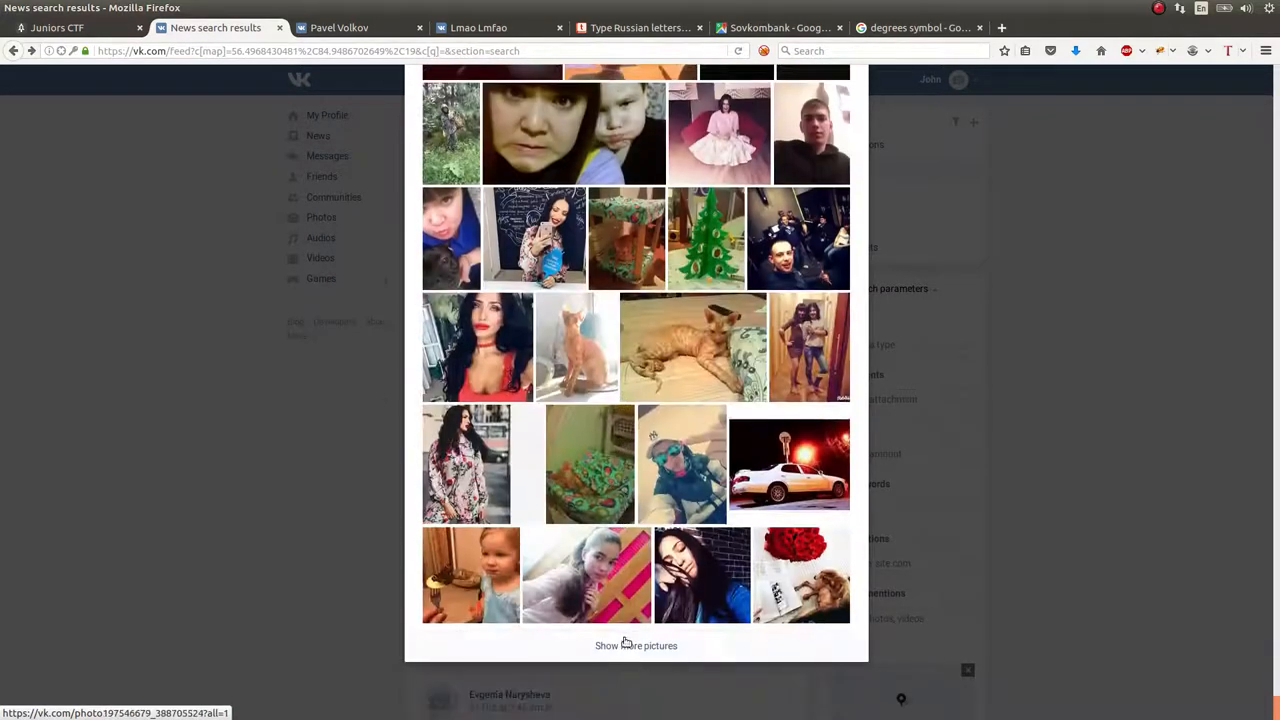
{"action": "left_click", "coordinate": [636, 645]}
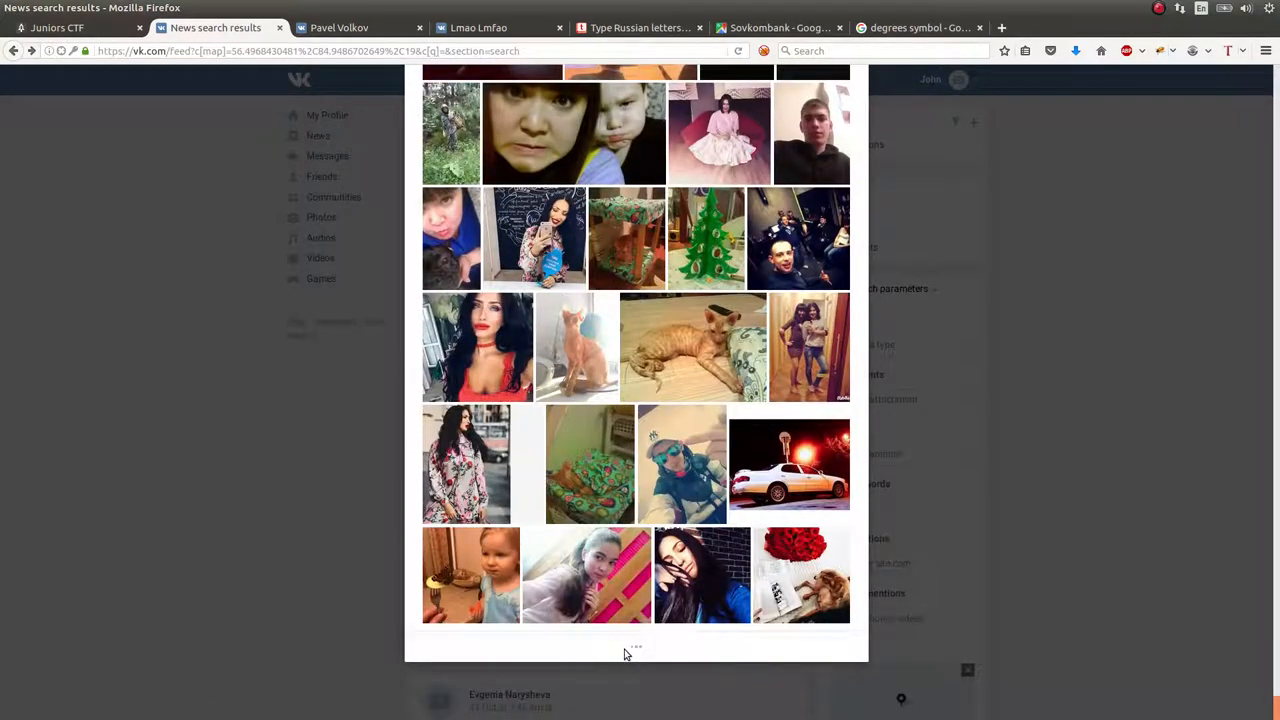
{"action": "scroll", "scroll_direction": "down", "scroll_amount": 3}
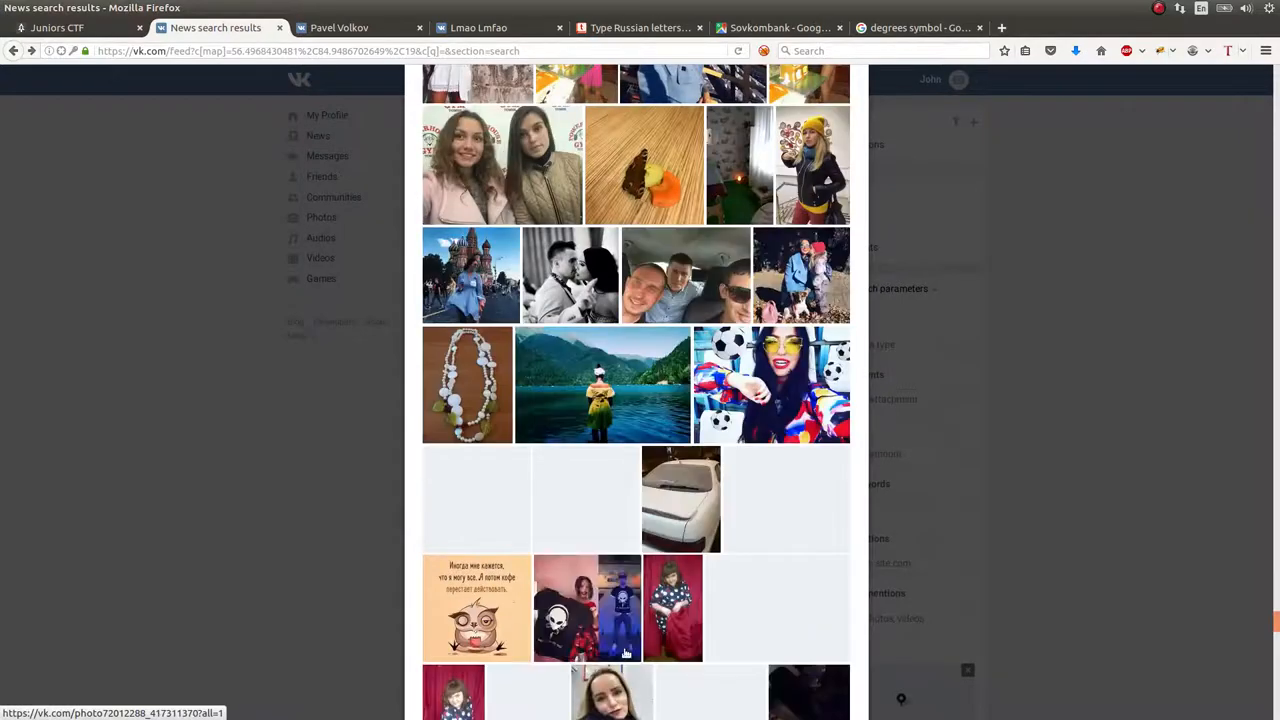
{"action": "scroll", "scroll_direction": "down", "scroll_amount": 3}
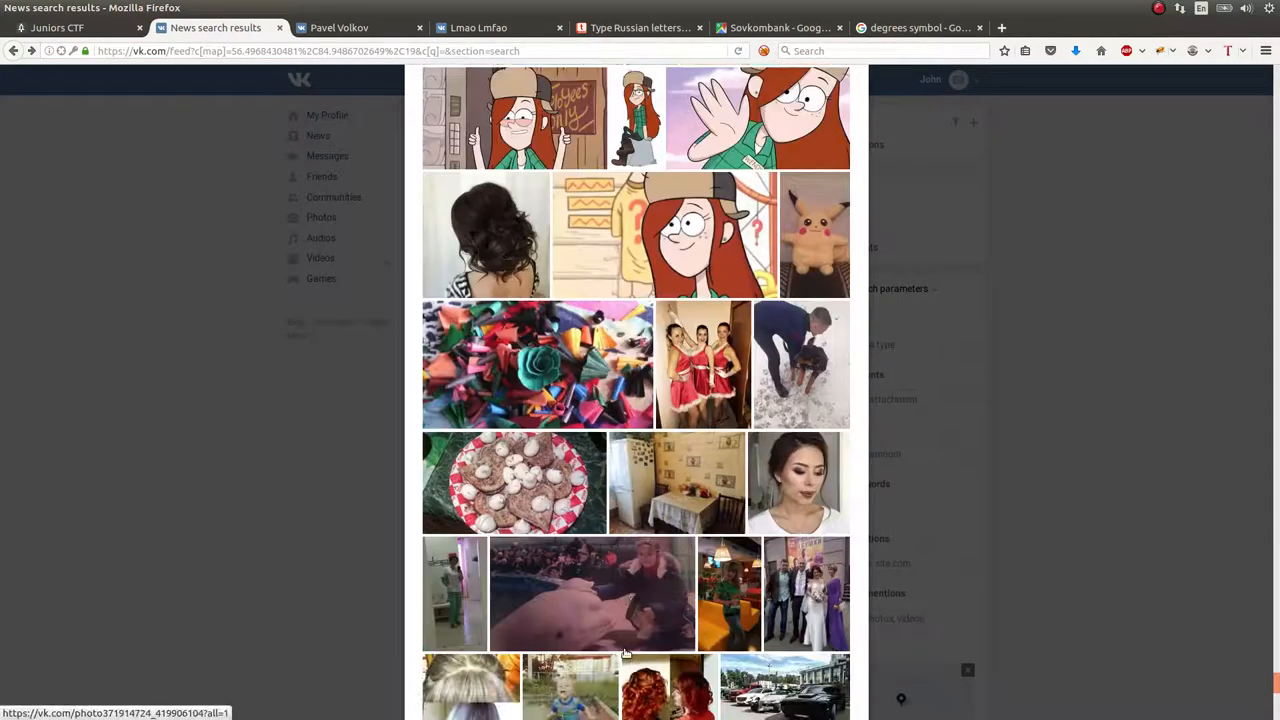
{"action": "scroll", "scroll_direction": "up", "scroll_amount": 3}
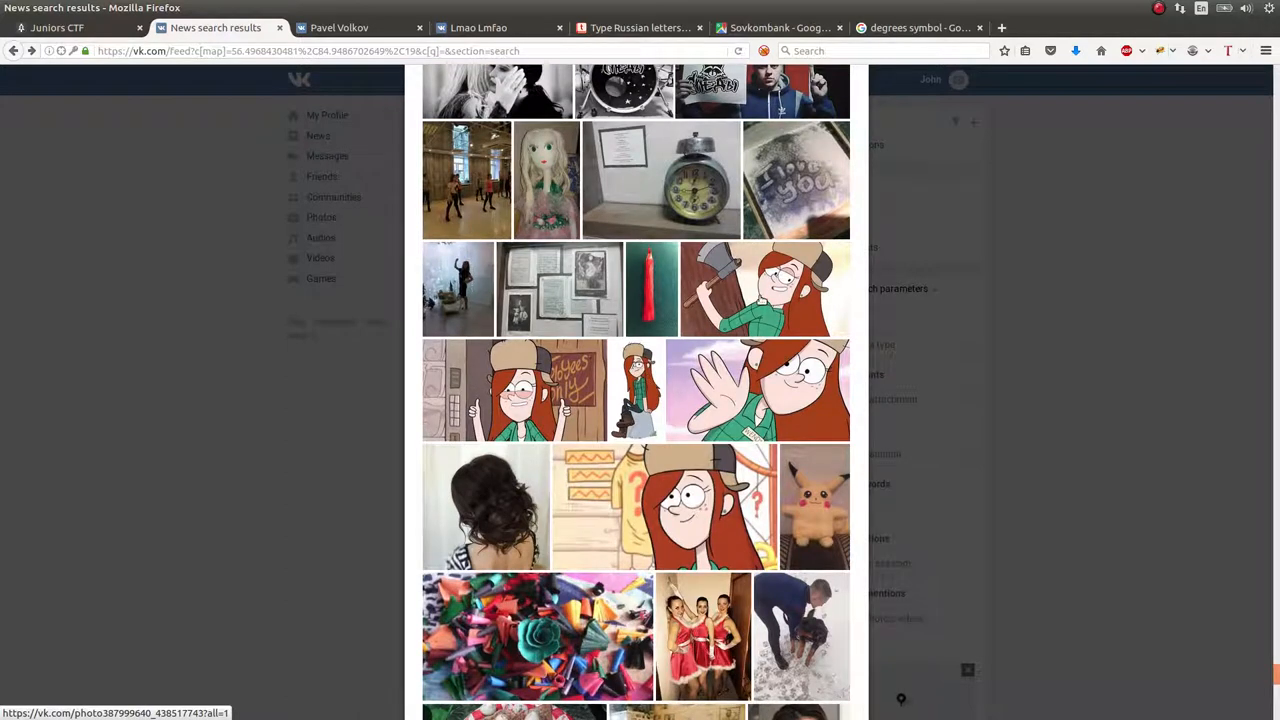
{"action": "left_click", "coordinate": [765, 290]}
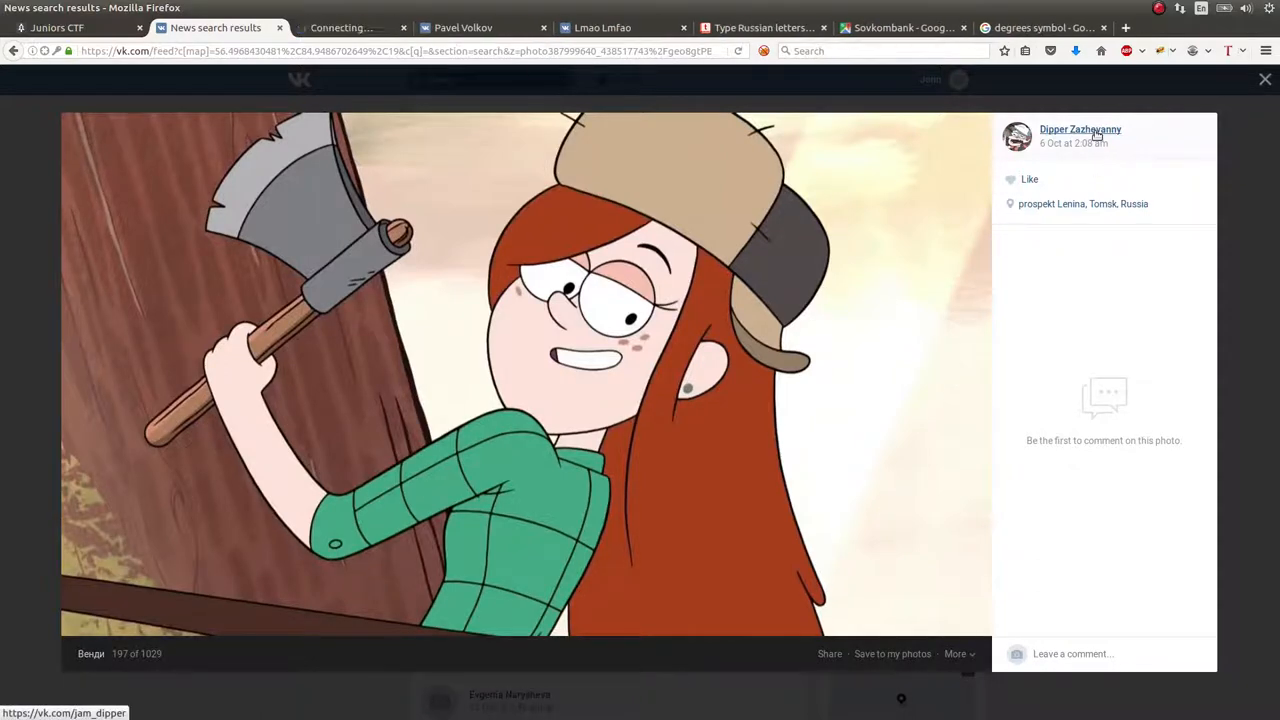
{"action": "left_click", "coordinate": [1080, 129]}
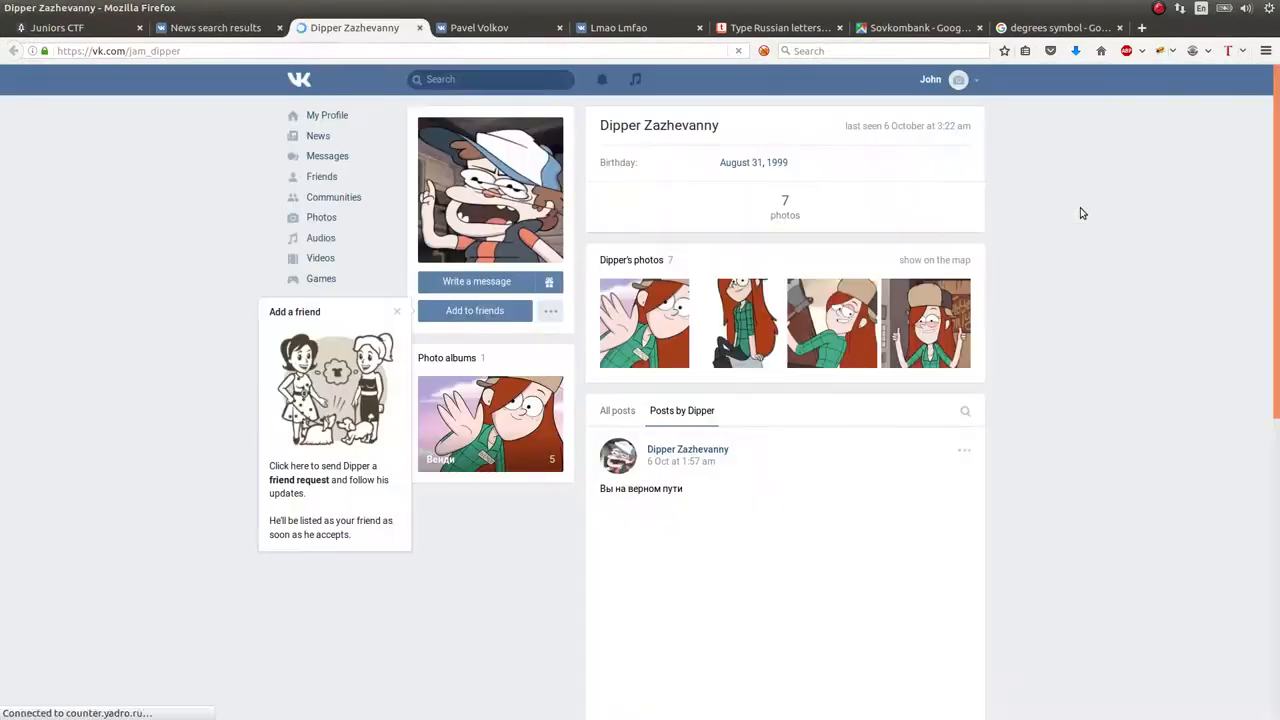
{"action": "scroll", "scroll_direction": "down", "scroll_amount": 3}
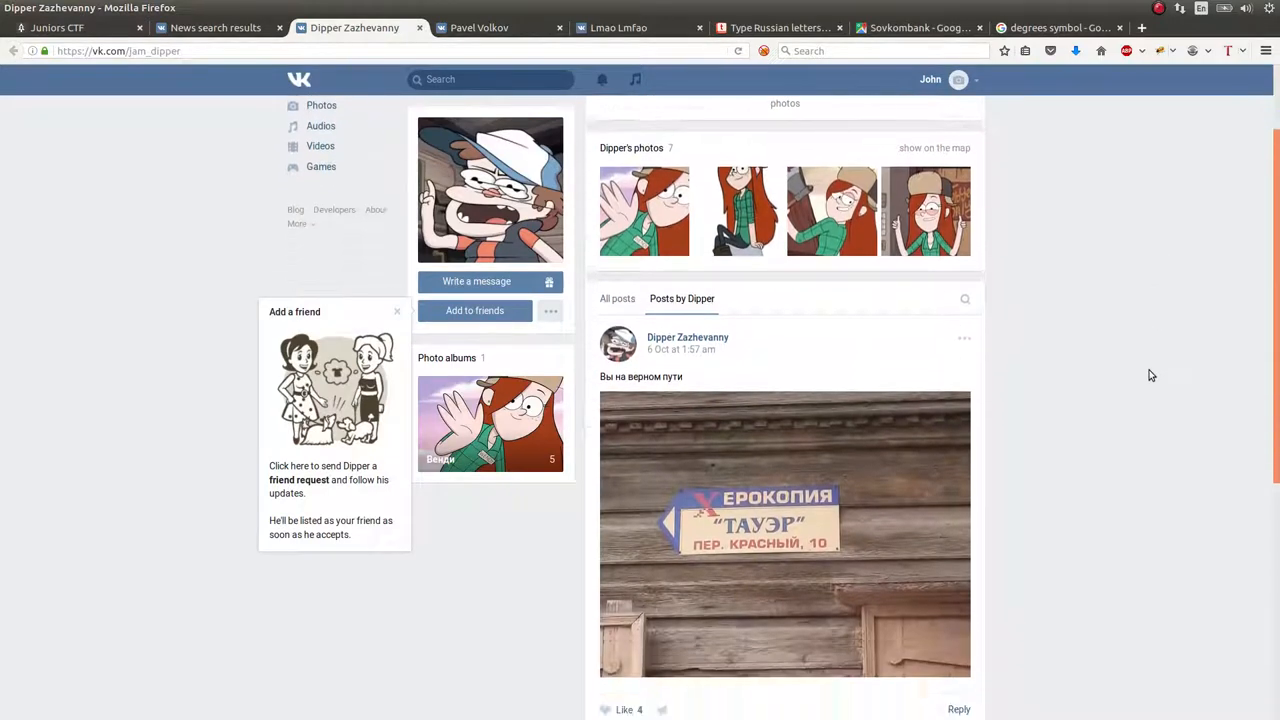
{"action": "scroll", "scroll_direction": "down", "scroll_amount": 3}
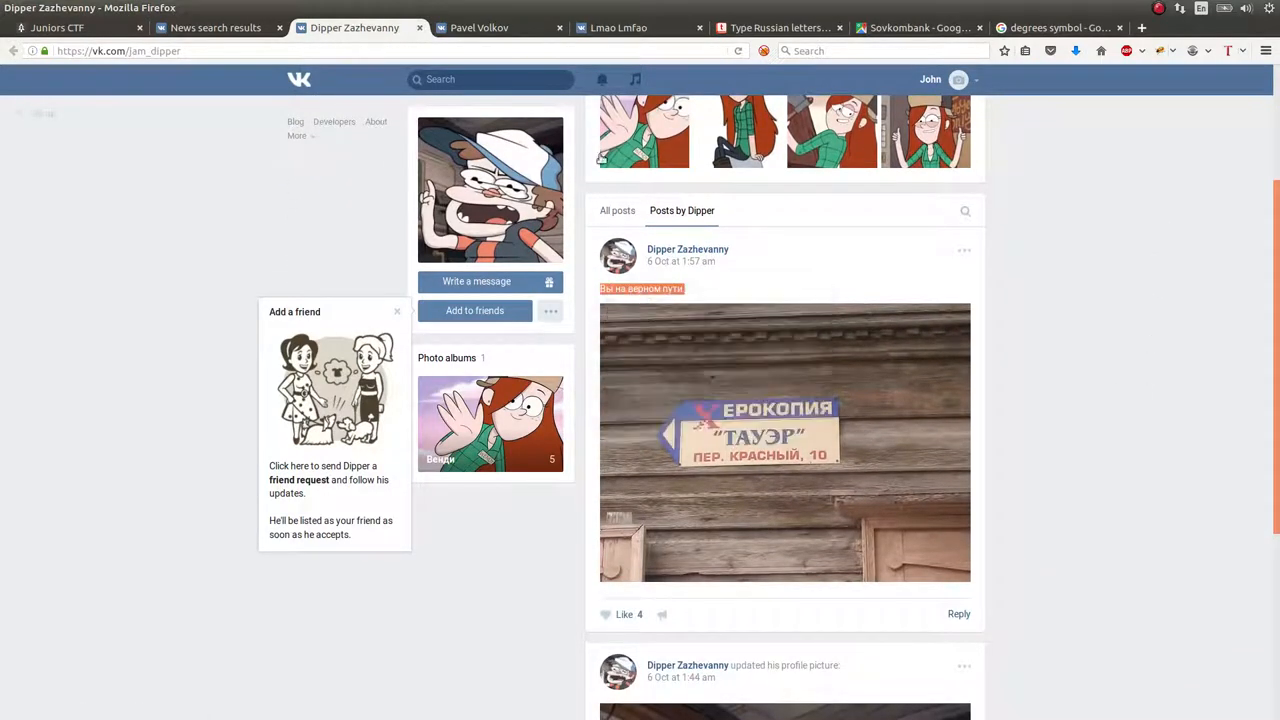
{"action": "left_click", "coordinate": [640, 27]}
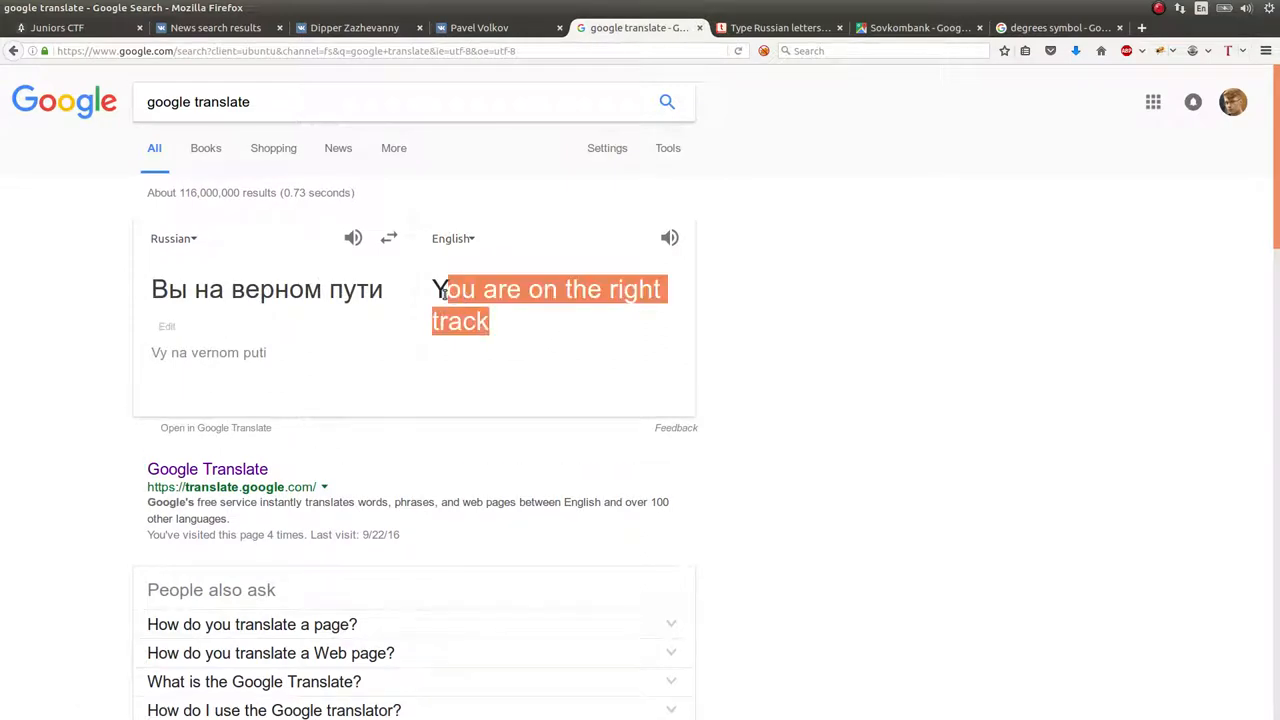
{"action": "left_click", "coordinate": [490, 27]}
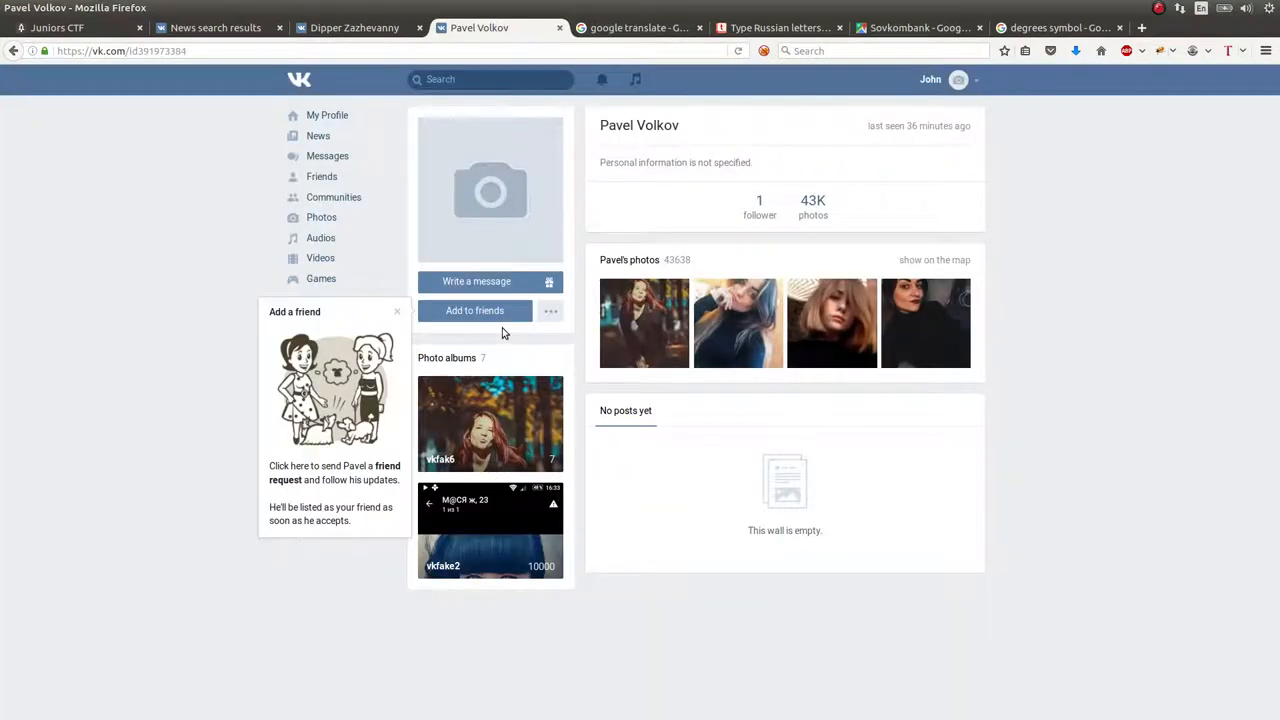
{"action": "left_click", "coordinate": [355, 27]}
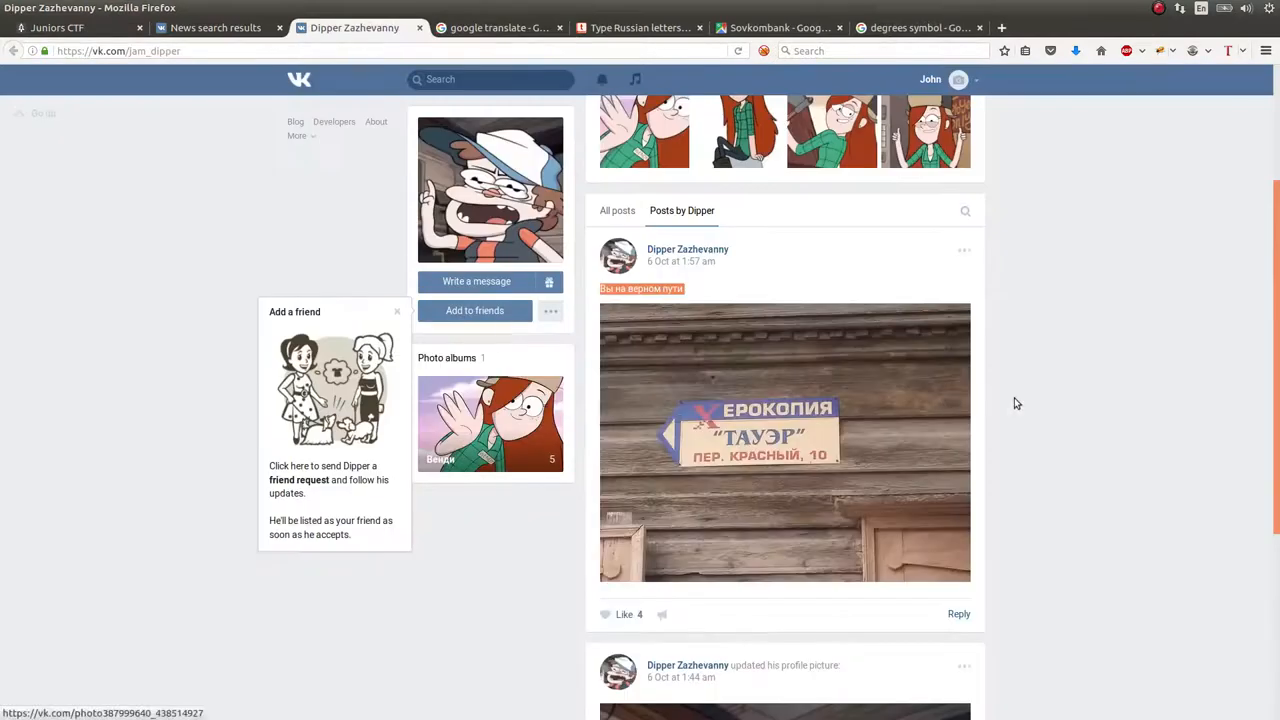
{"action": "scroll", "scroll_direction": "down", "scroll_amount": 3}
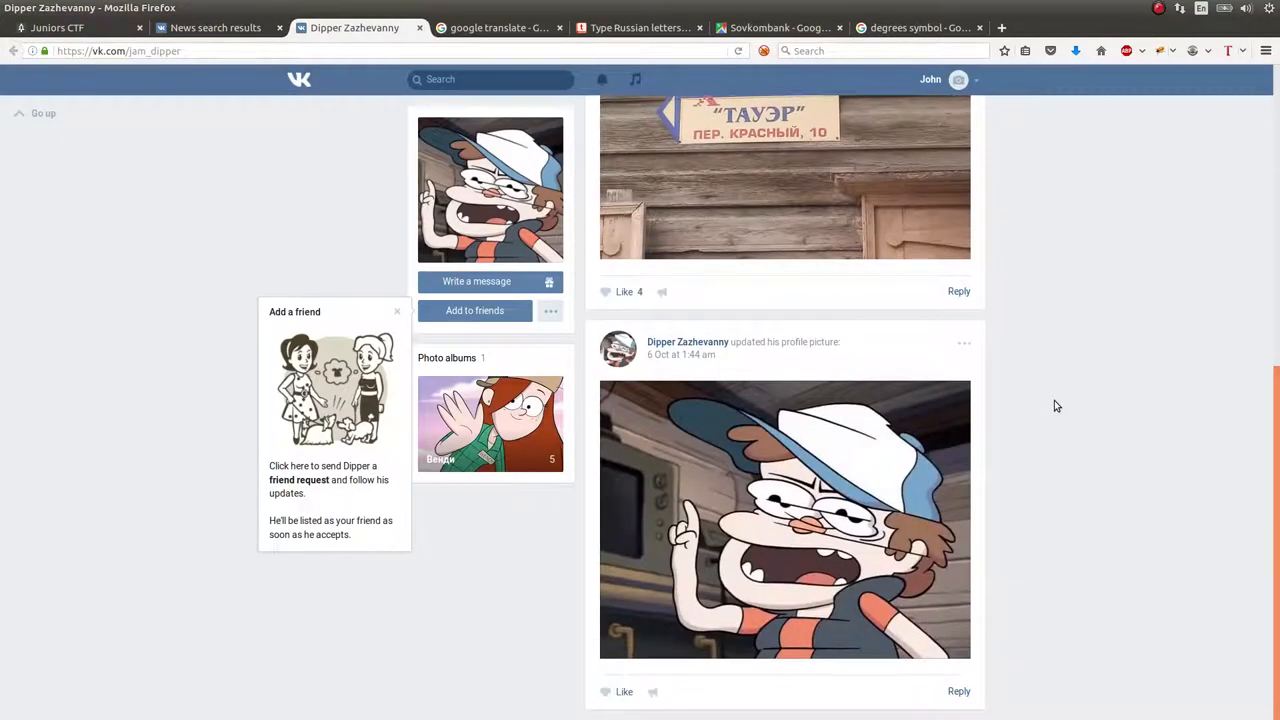
{"action": "scroll", "scroll_direction": "up", "scroll_amount": 3}
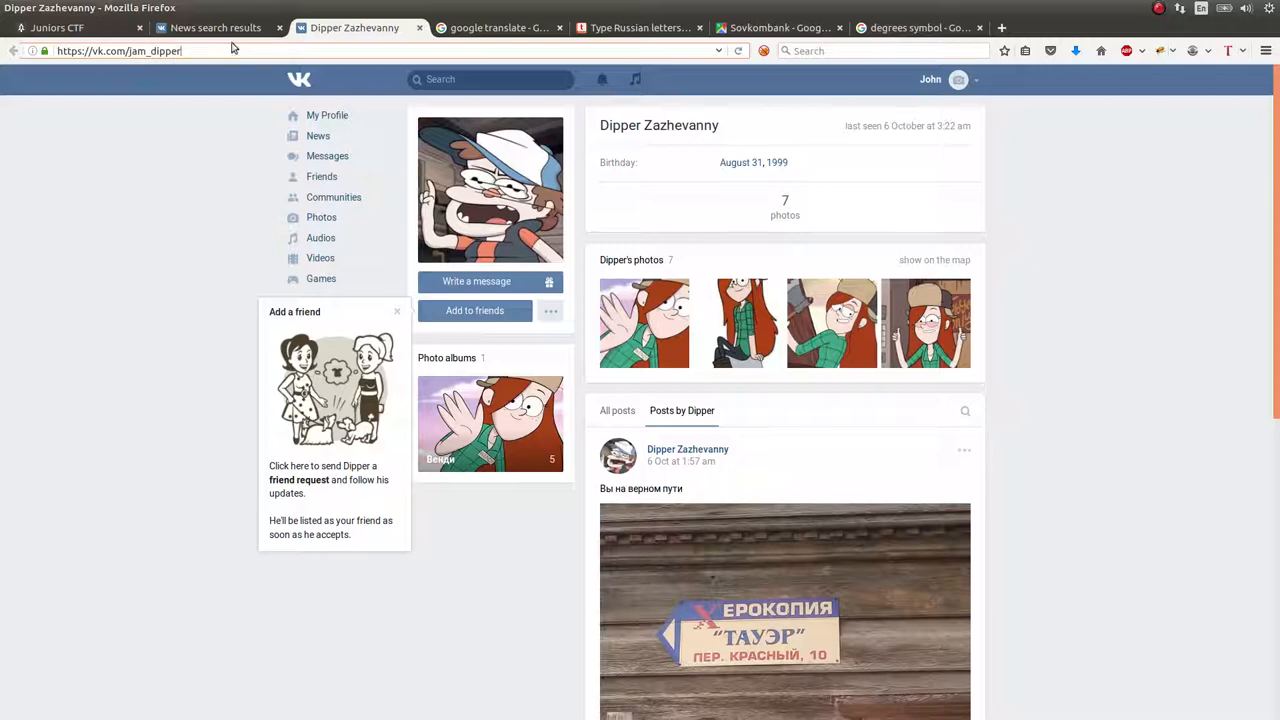
Reread the Stop thief! story about Gruncle's stolen xerox, then return to Dipper Zazhevanny's VK profile
{"action": "left_click", "coordinate": [57, 27]}
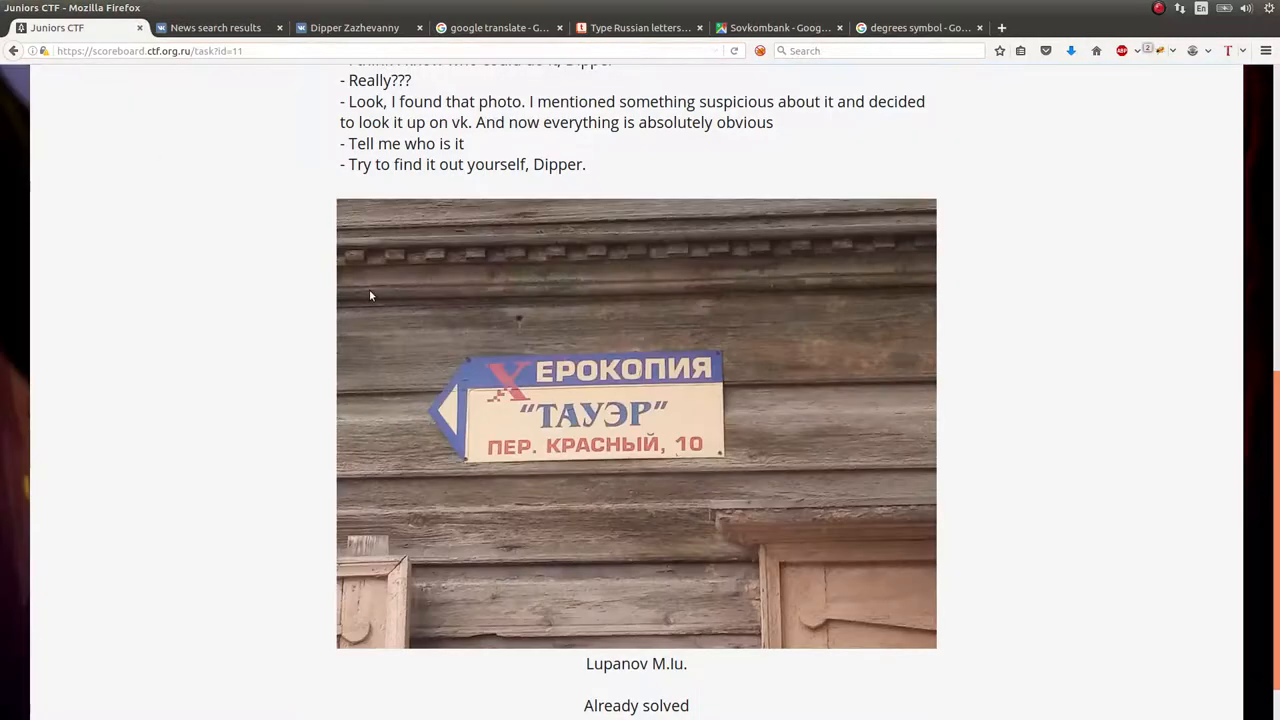
{"action": "scroll", "scroll_direction": "up", "scroll_amount": 3}
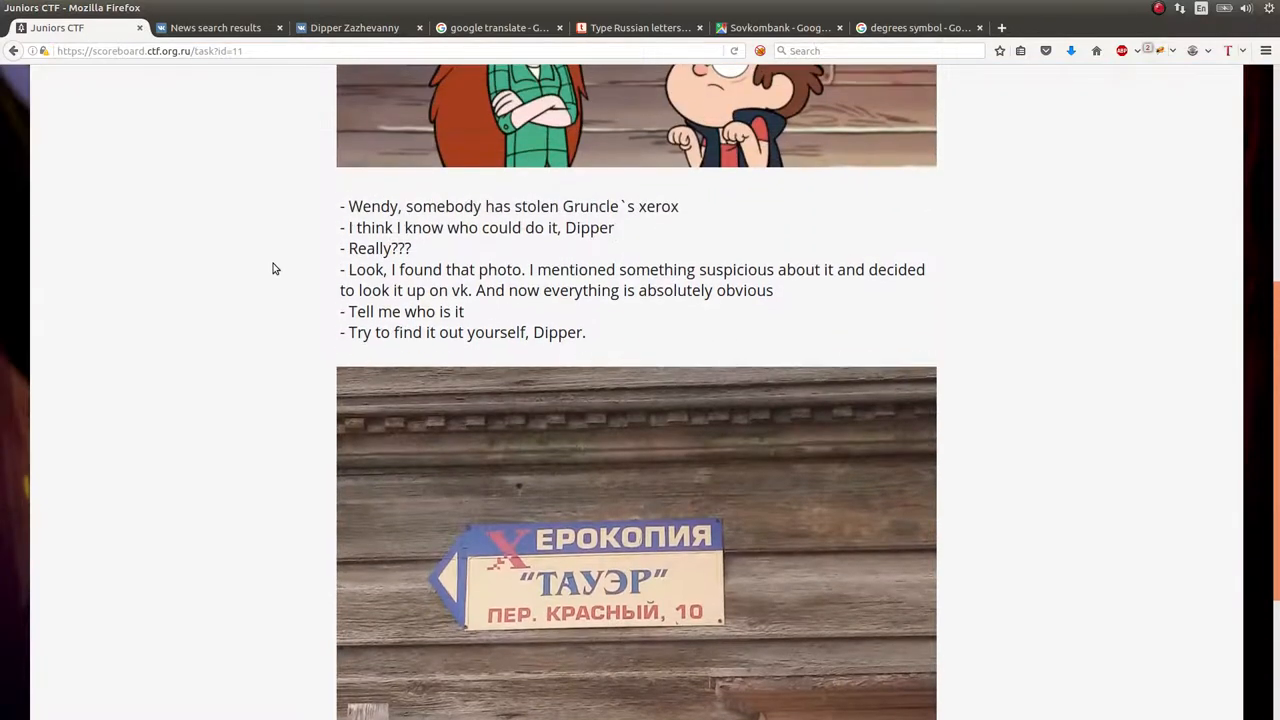
{"action": "mouse_move", "coordinate": [507, 311]}
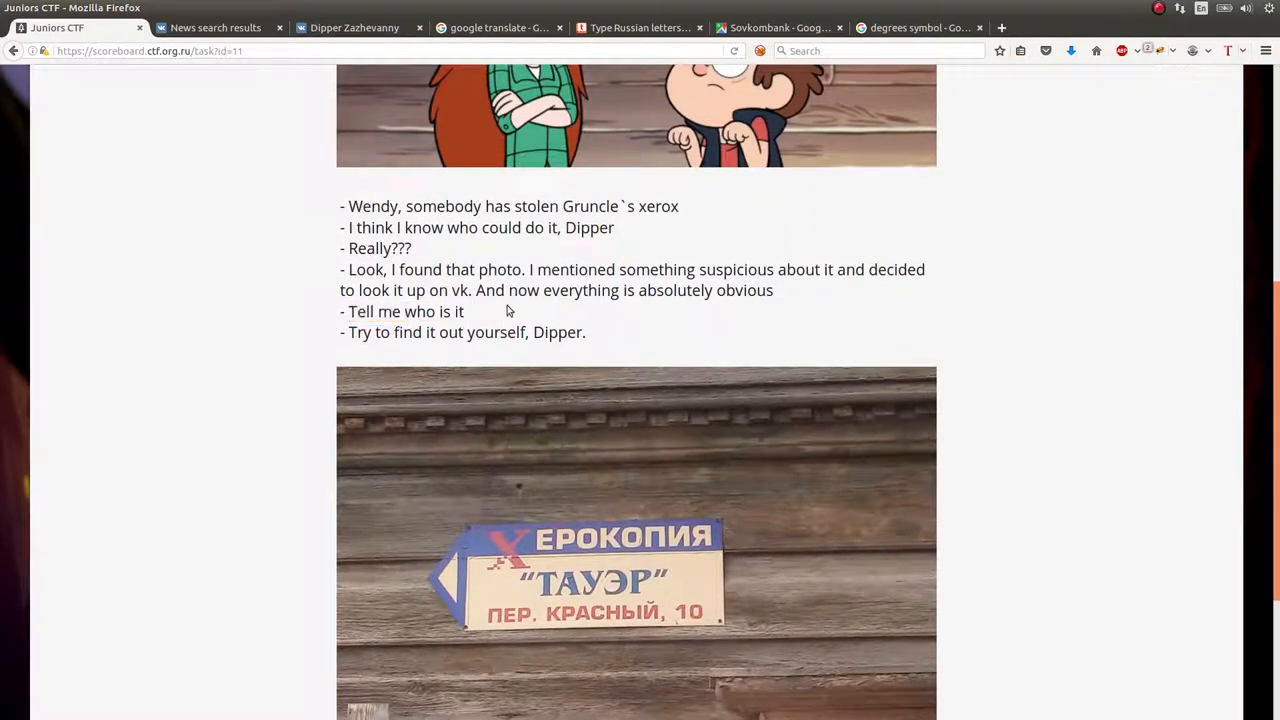
{"action": "mouse_move", "coordinate": [513, 311]}
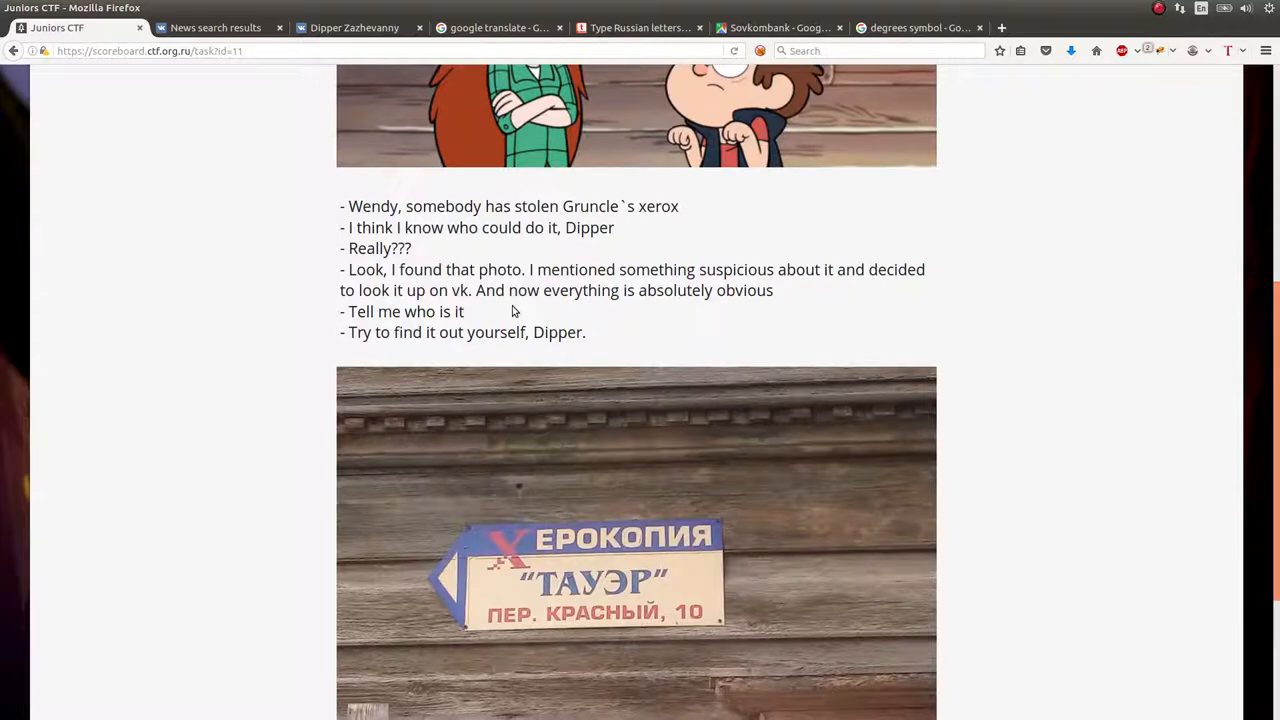
{"action": "left_click", "coordinate": [354, 27]}
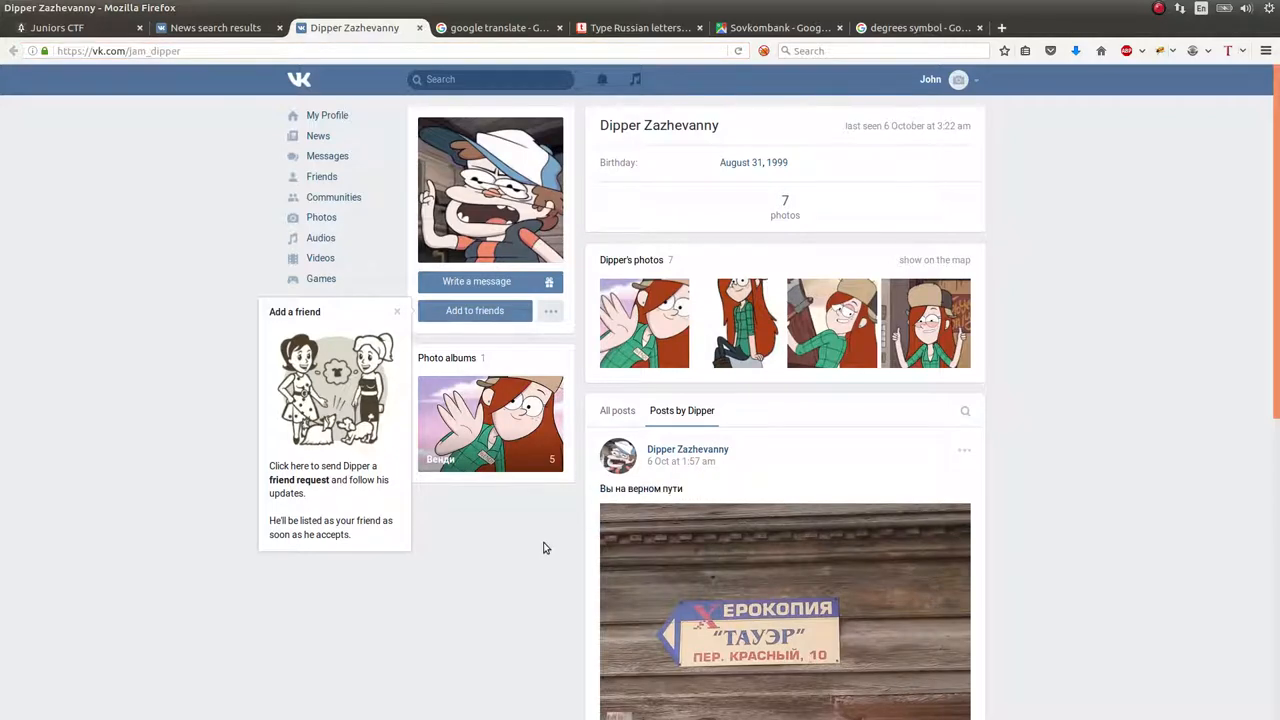
{"action": "mouse_move", "coordinate": [575, 446]}
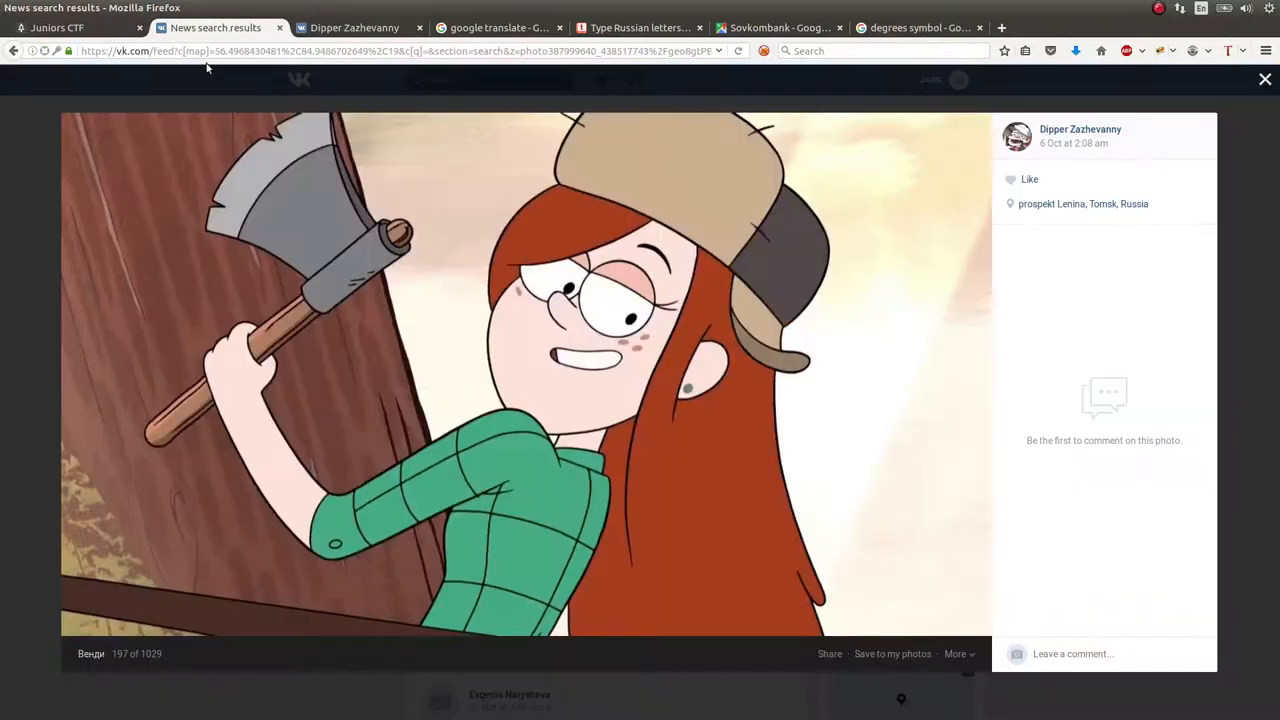
{"action": "left_click", "coordinate": [1265, 79]}
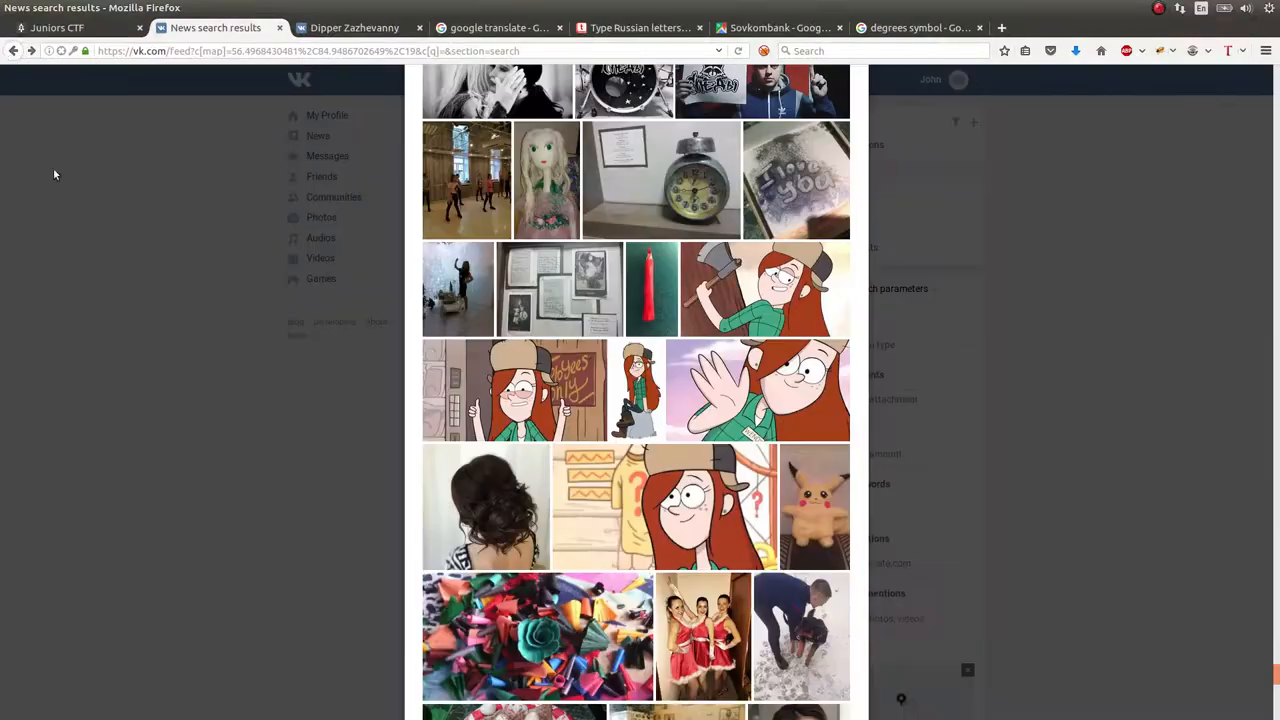
{"action": "scroll", "scroll_direction": "down", "scroll_amount": 3}
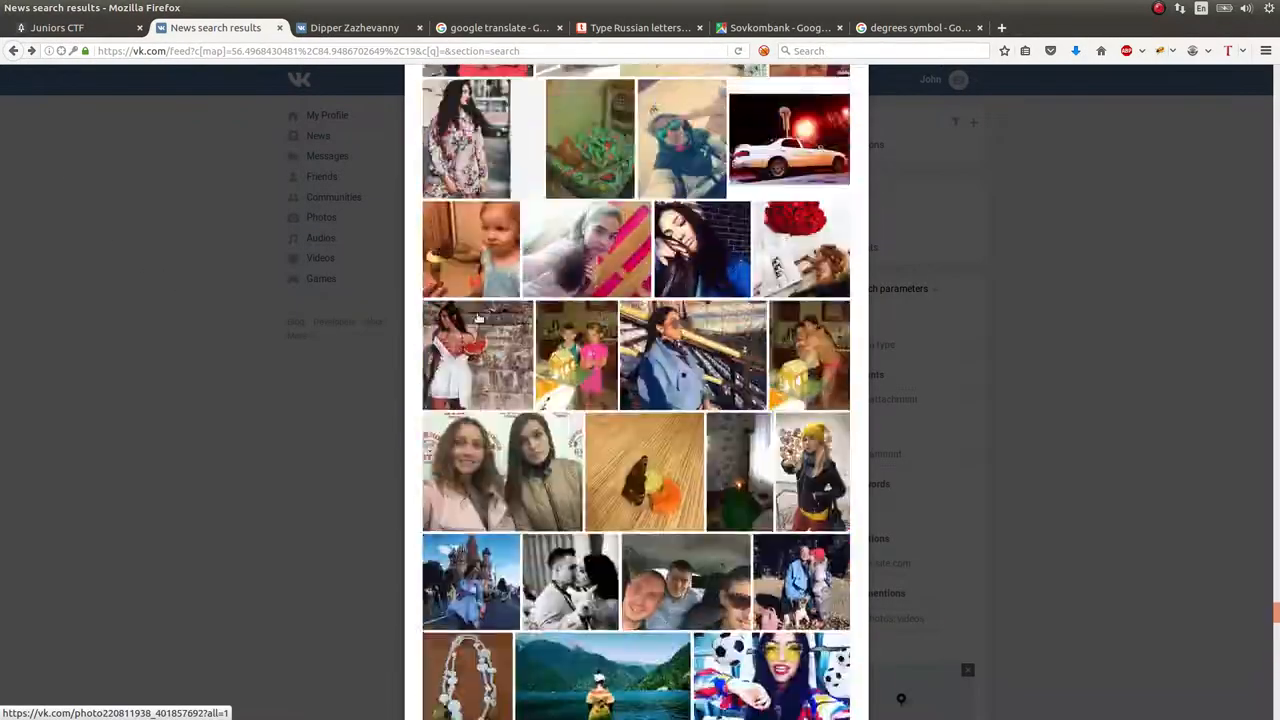
{"action": "scroll", "scroll_direction": "down", "scroll_amount": 3}
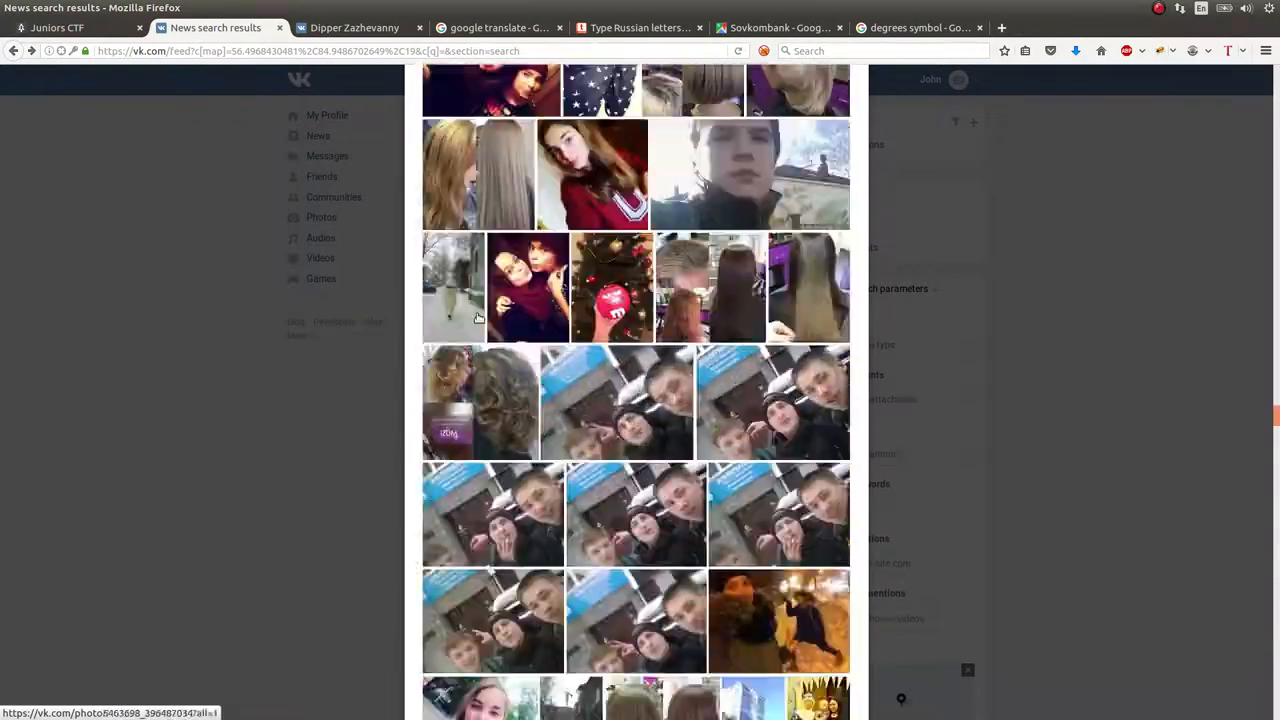
{"action": "scroll", "scroll_direction": "down", "scroll_amount": 3}
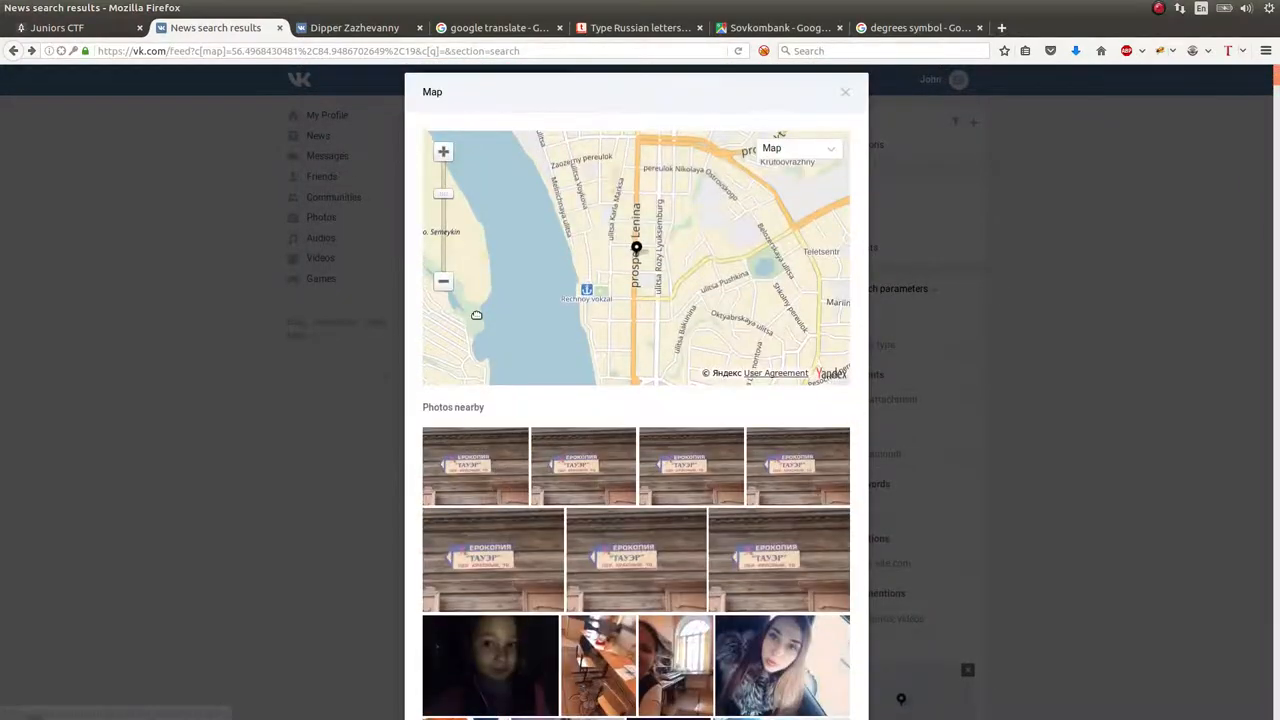
{"action": "scroll", "scroll_direction": "down", "scroll_amount": 3}
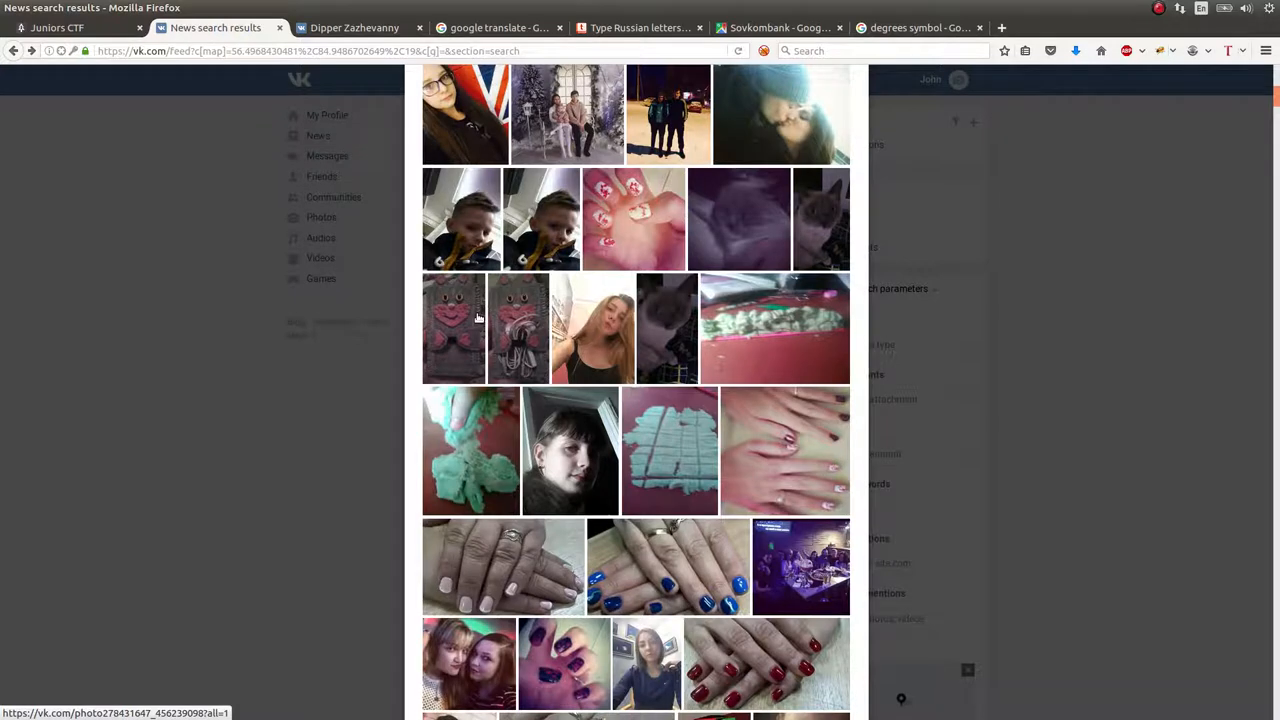
{"action": "left_click", "coordinate": [354, 27]}
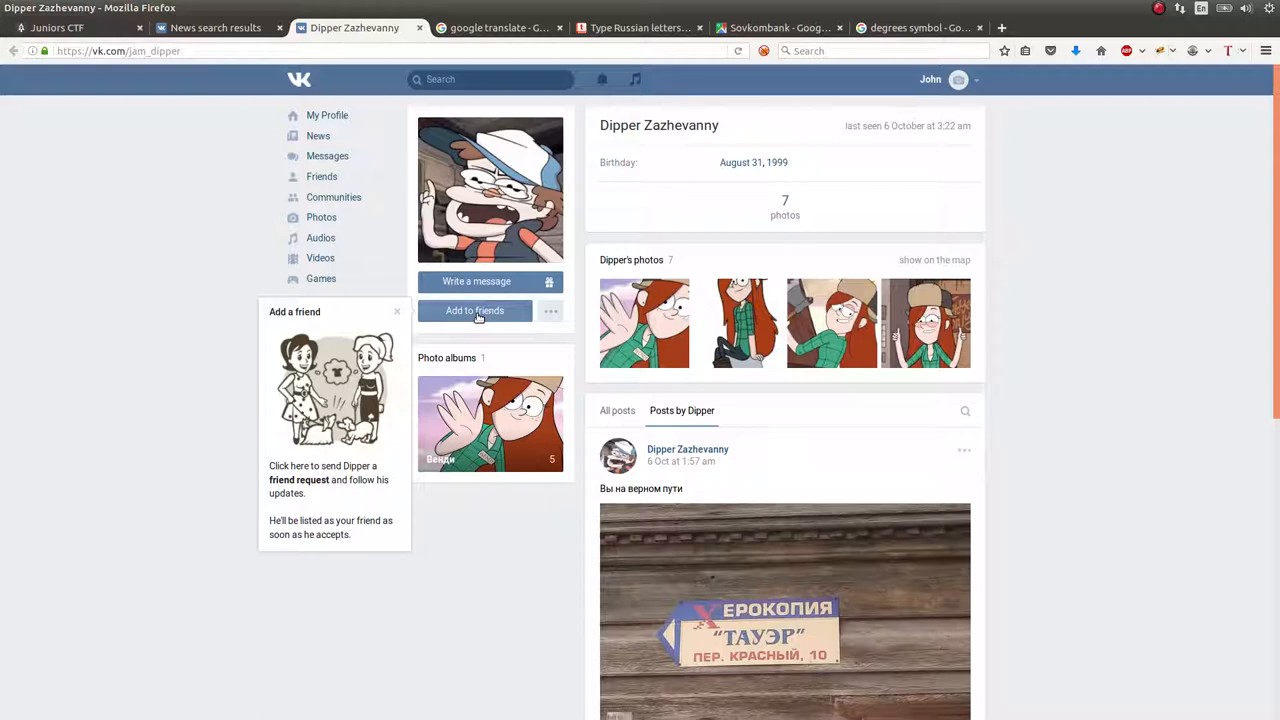
Reread the task story, then go via Scoreboard to Tasks to find the Stop thief! recon tile
{"action": "left_click", "coordinate": [57, 27]}
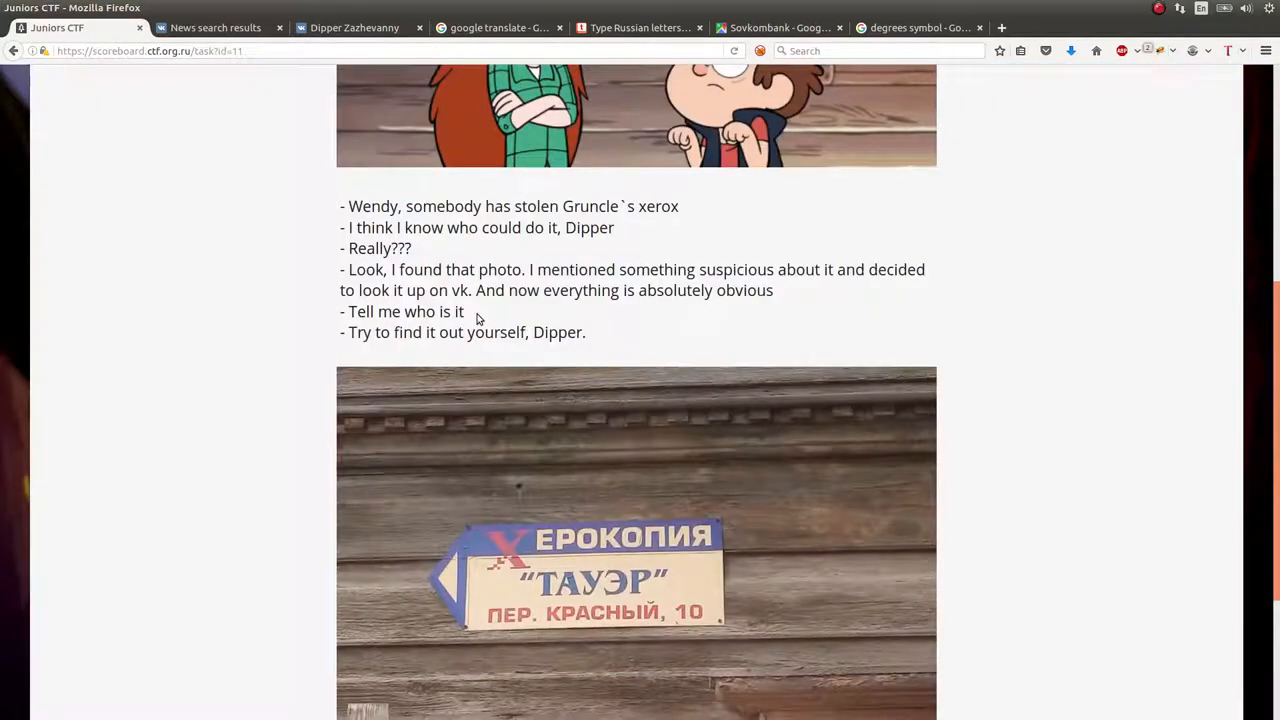
{"action": "scroll", "scroll_direction": "up", "scroll_amount": 3}
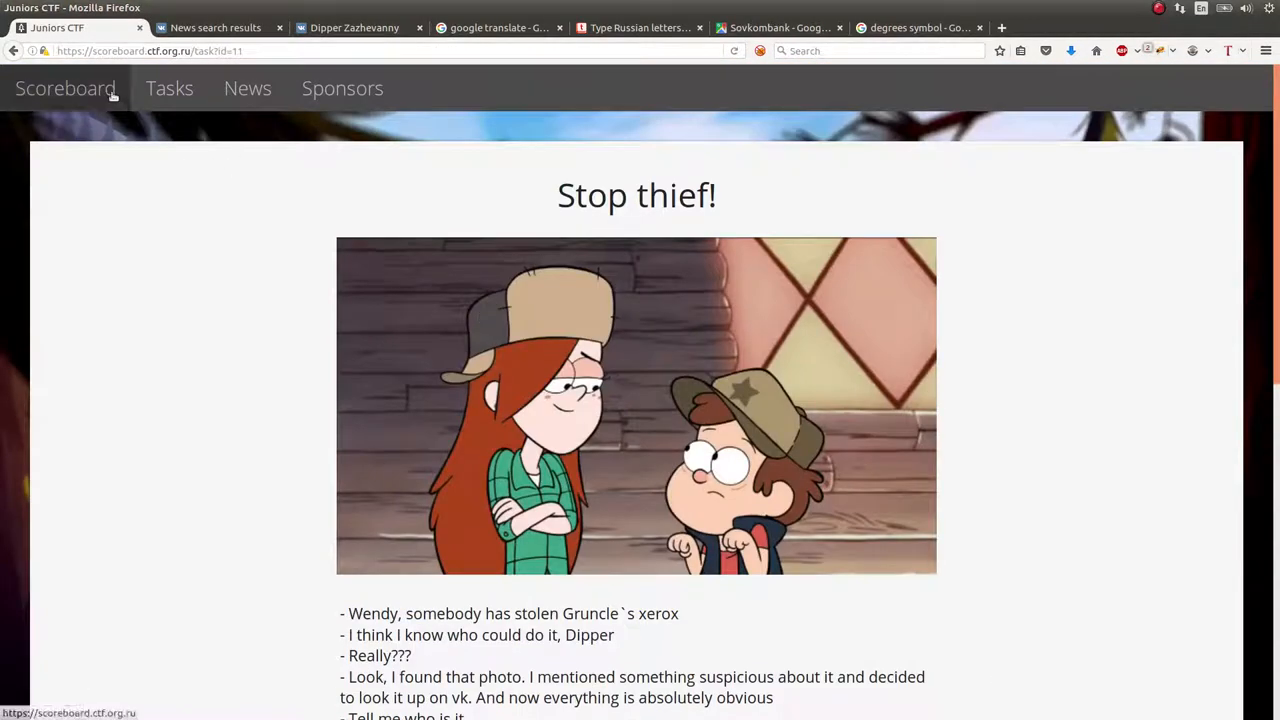
{"action": "left_click", "coordinate": [65, 88]}
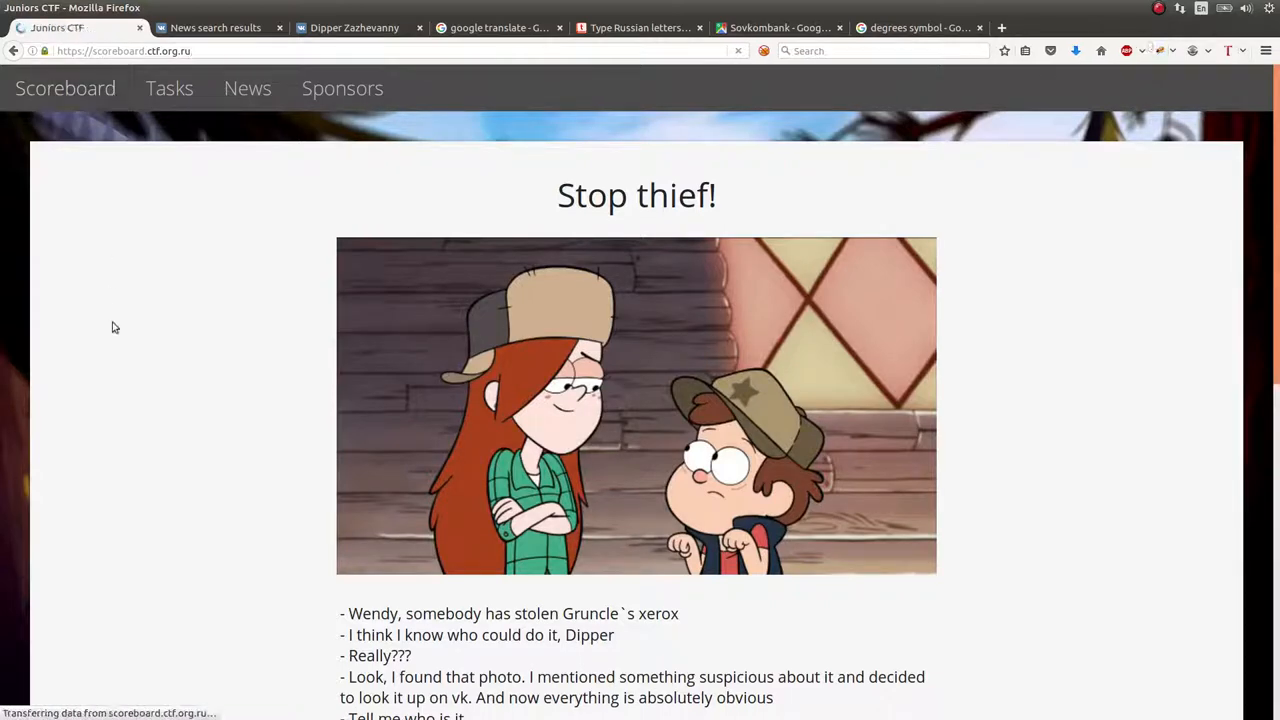
{"action": "left_click", "coordinate": [65, 88]}
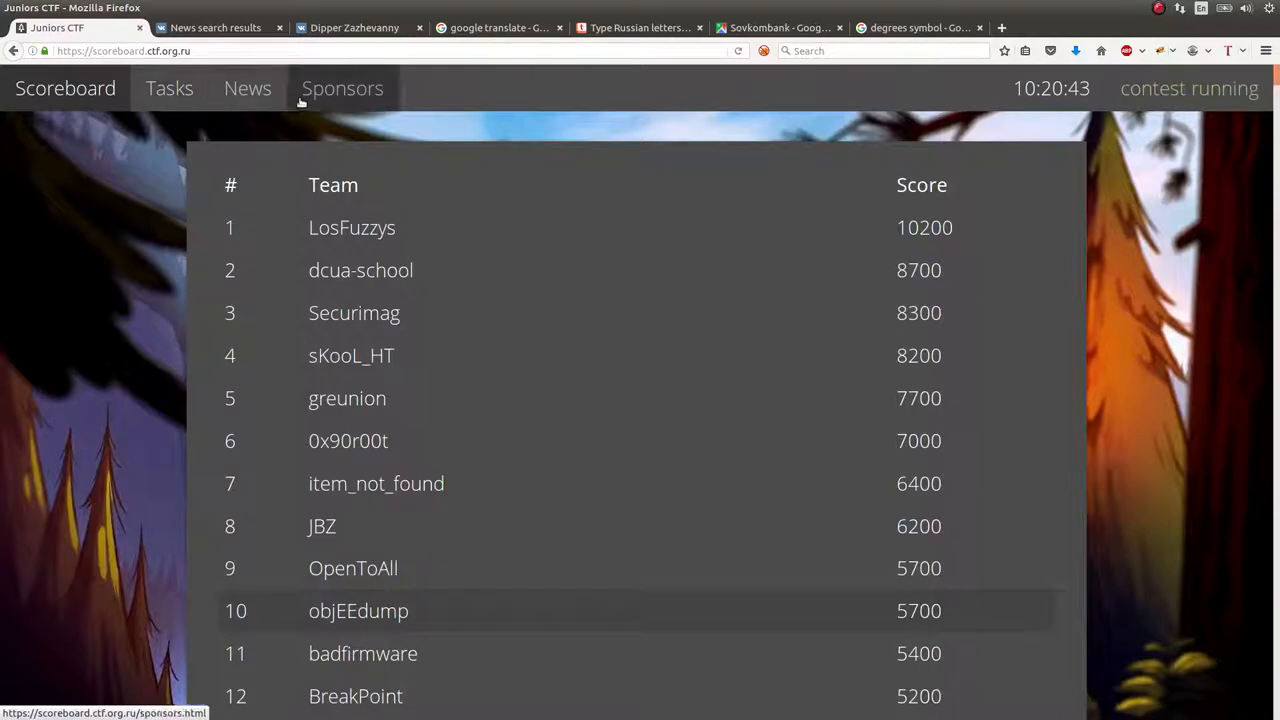
{"action": "left_click", "coordinate": [169, 88]}
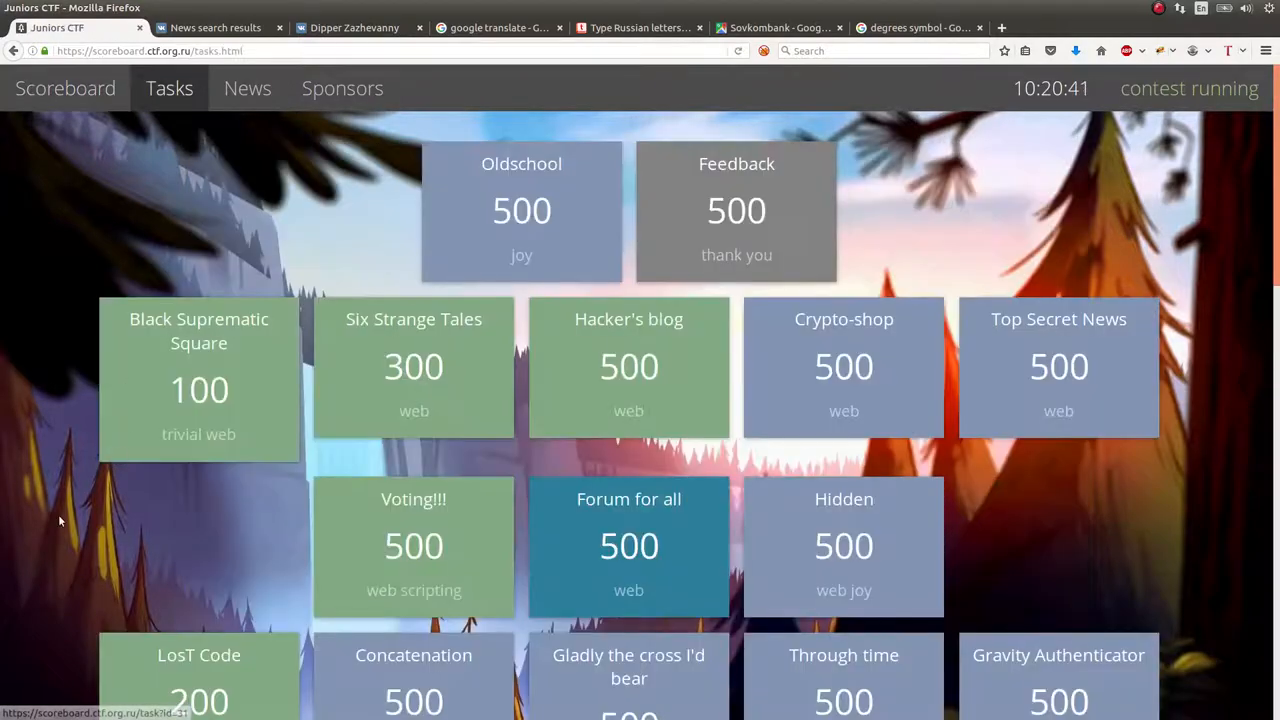
{"action": "scroll", "scroll_direction": "down", "scroll_amount": 3}
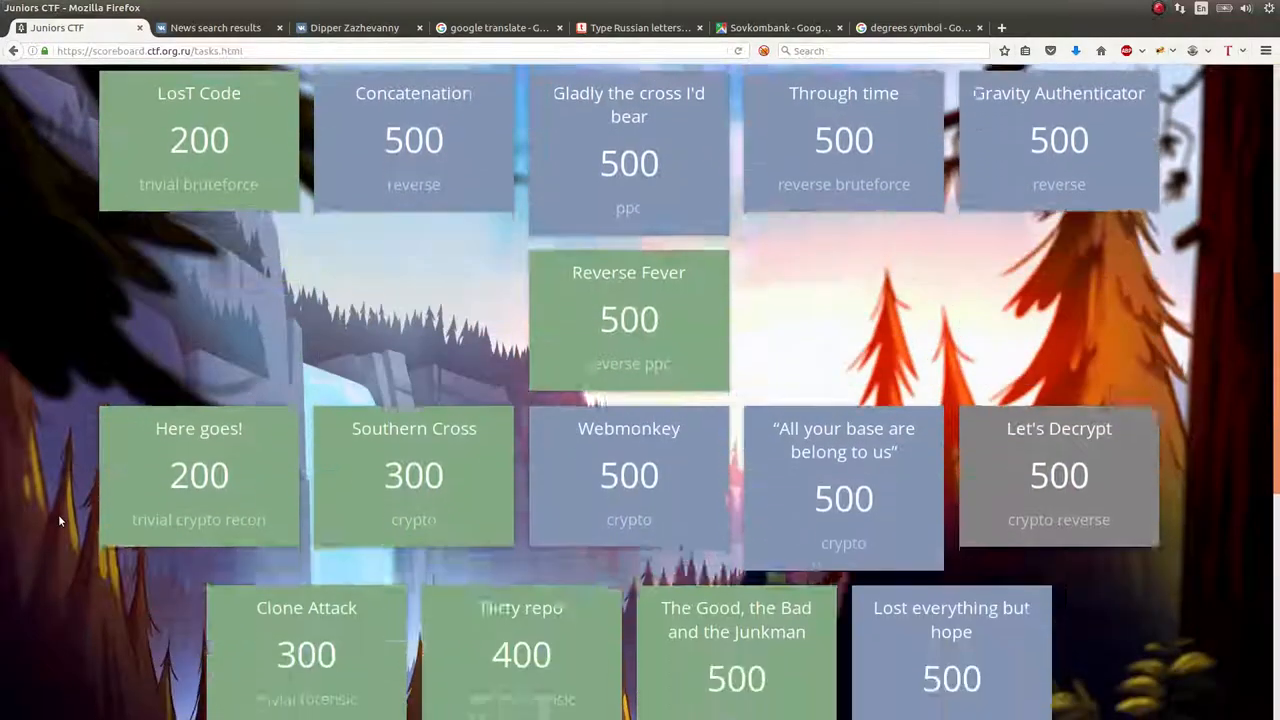
{"action": "scroll", "scroll_direction": "down", "scroll_amount": 3}
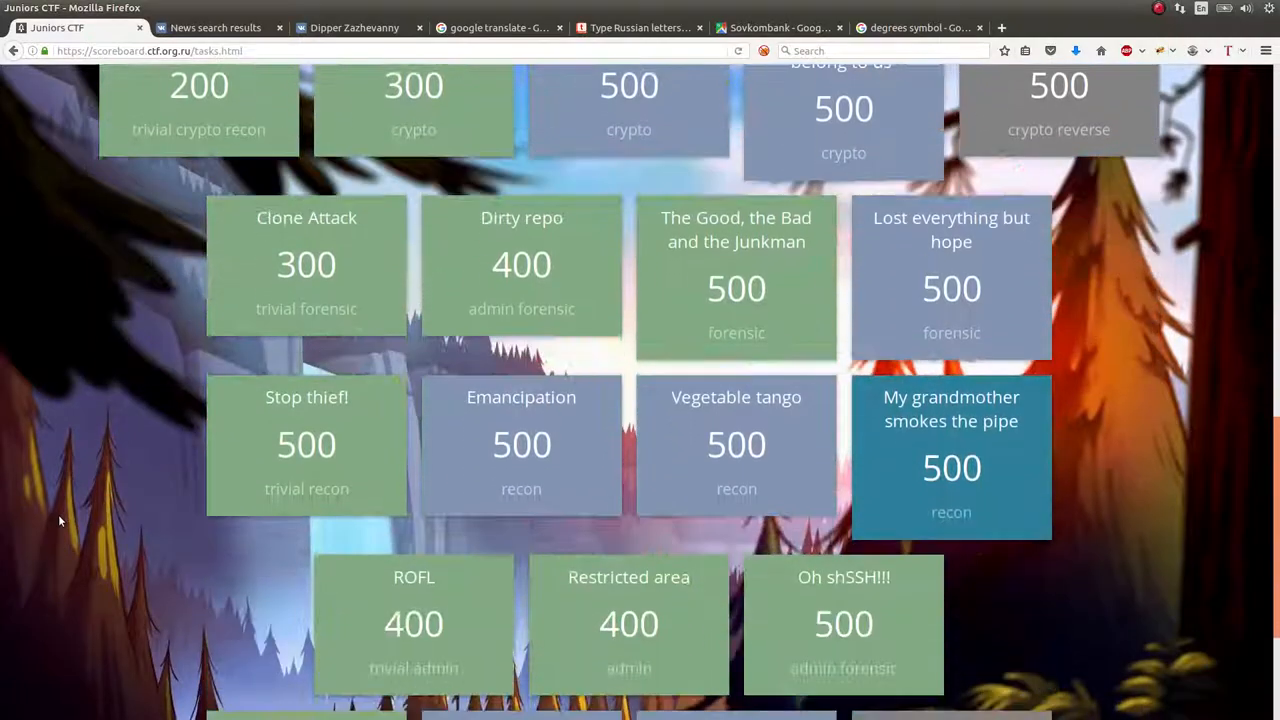
{"action": "scroll", "scroll_direction": "down", "scroll_amount": 3}
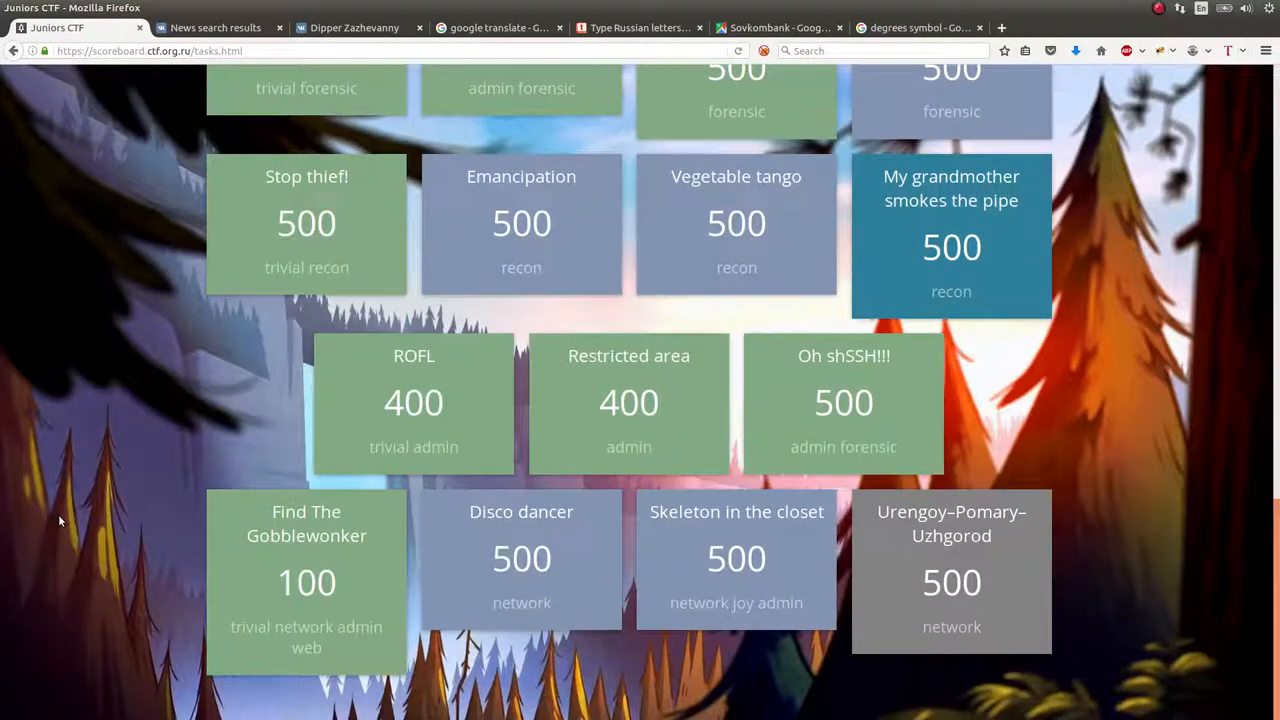